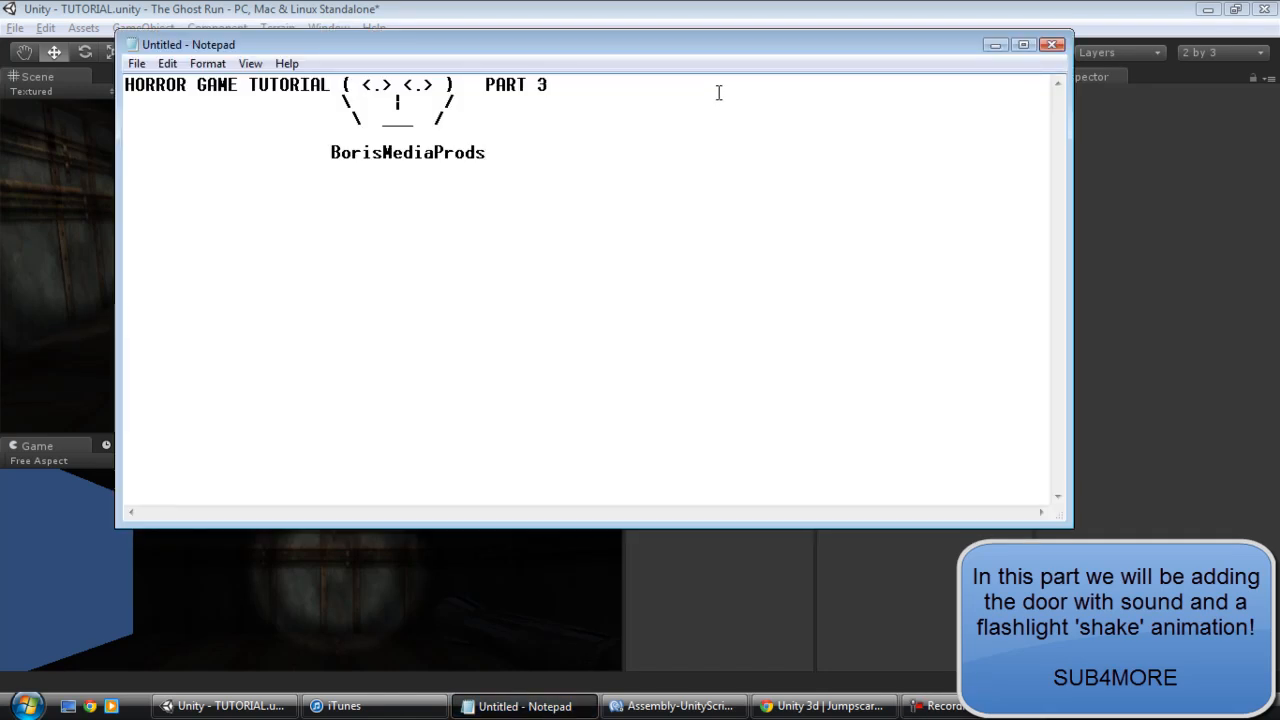
pyautogui.moveTo(994, 44)
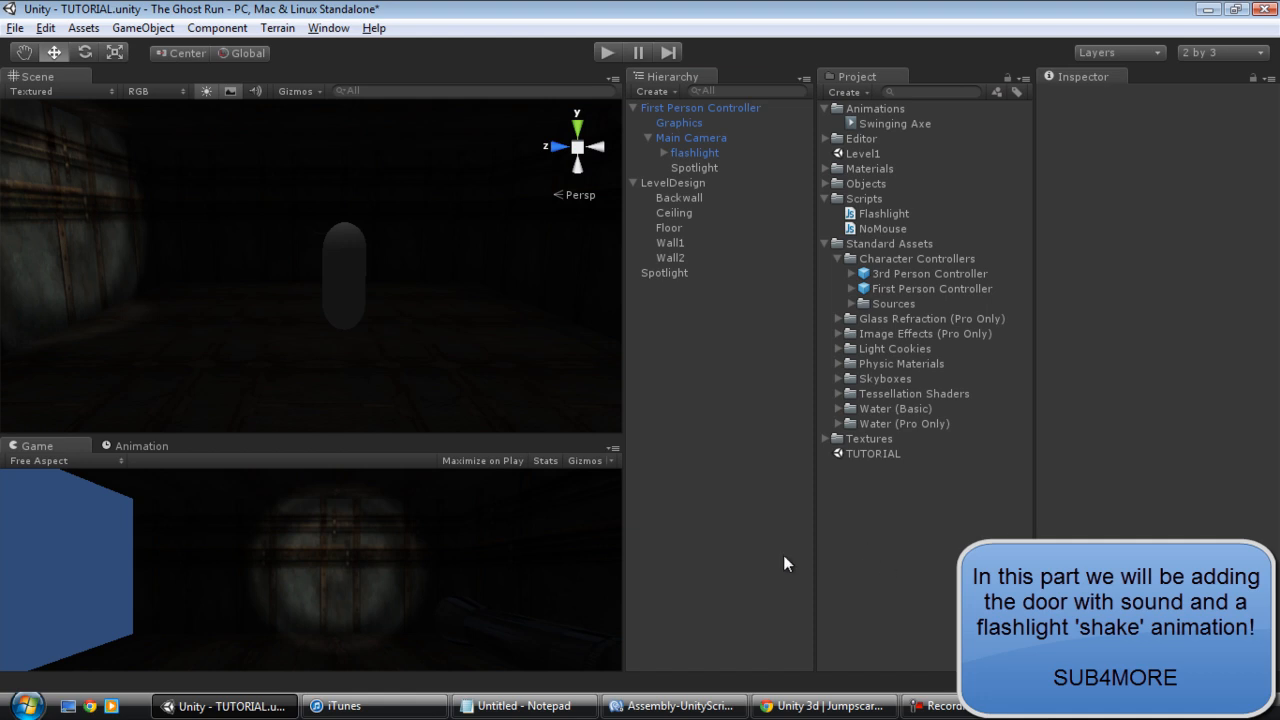
pyautogui.moveTo(204, 532)
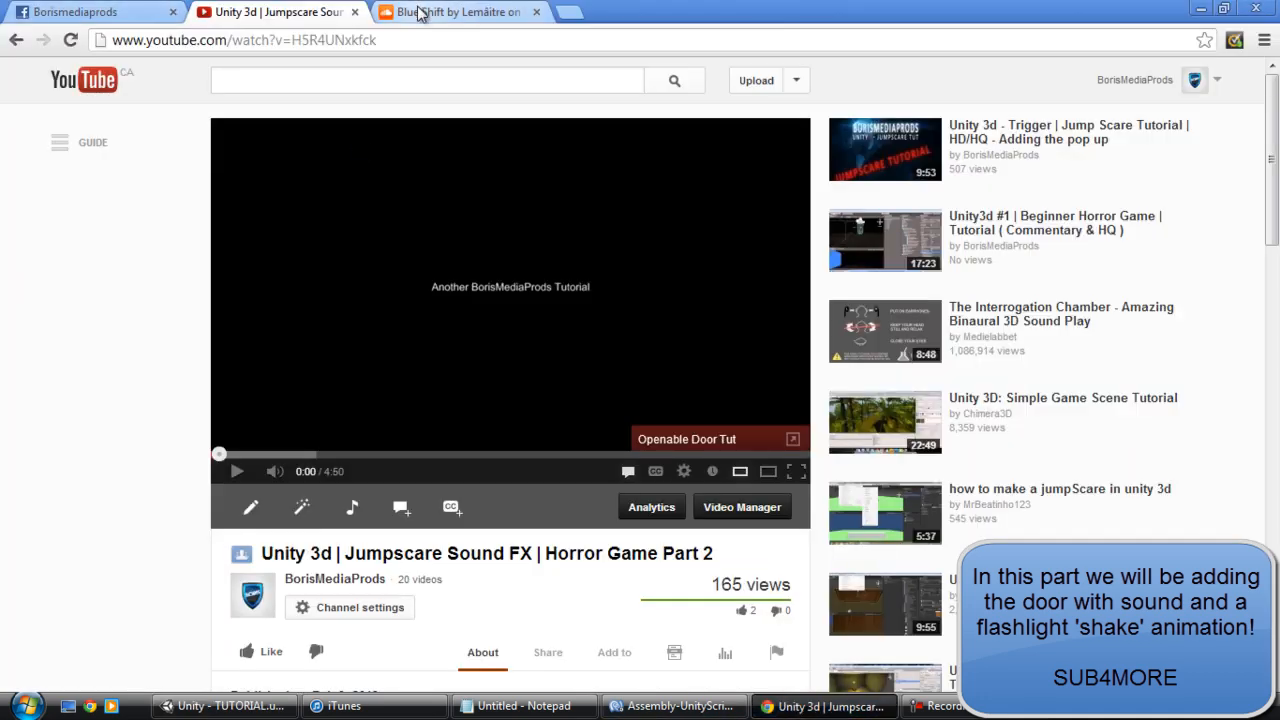
# Step: Open the Flashlight & Cursor tutorial video from the channel's uploaded videos
pyautogui.click(460, 12)
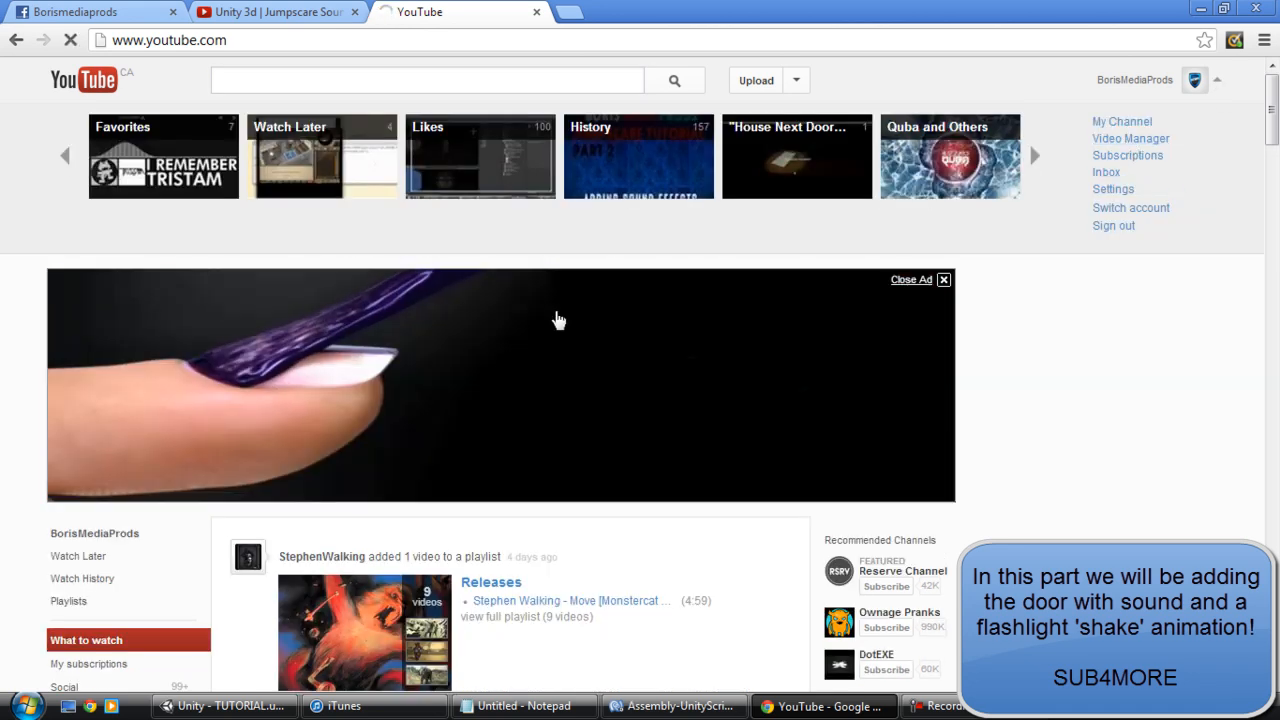
pyautogui.click(1130, 138)
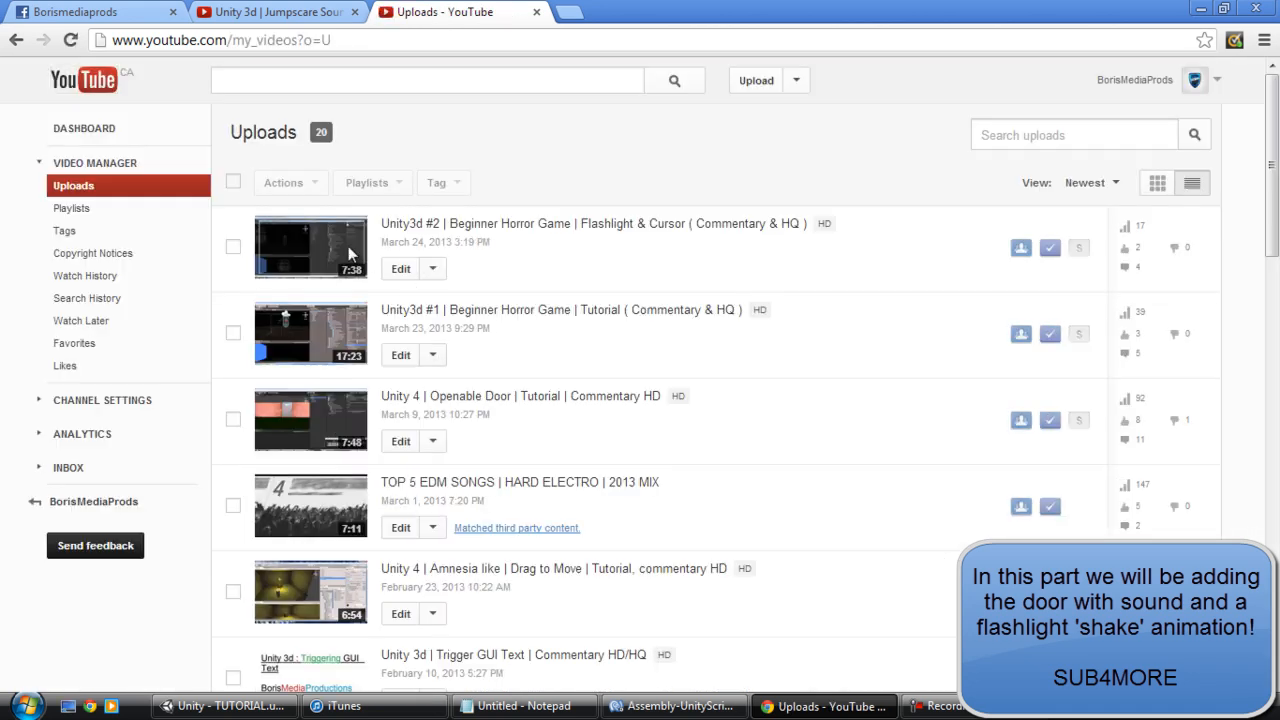
pyautogui.click(310, 246)
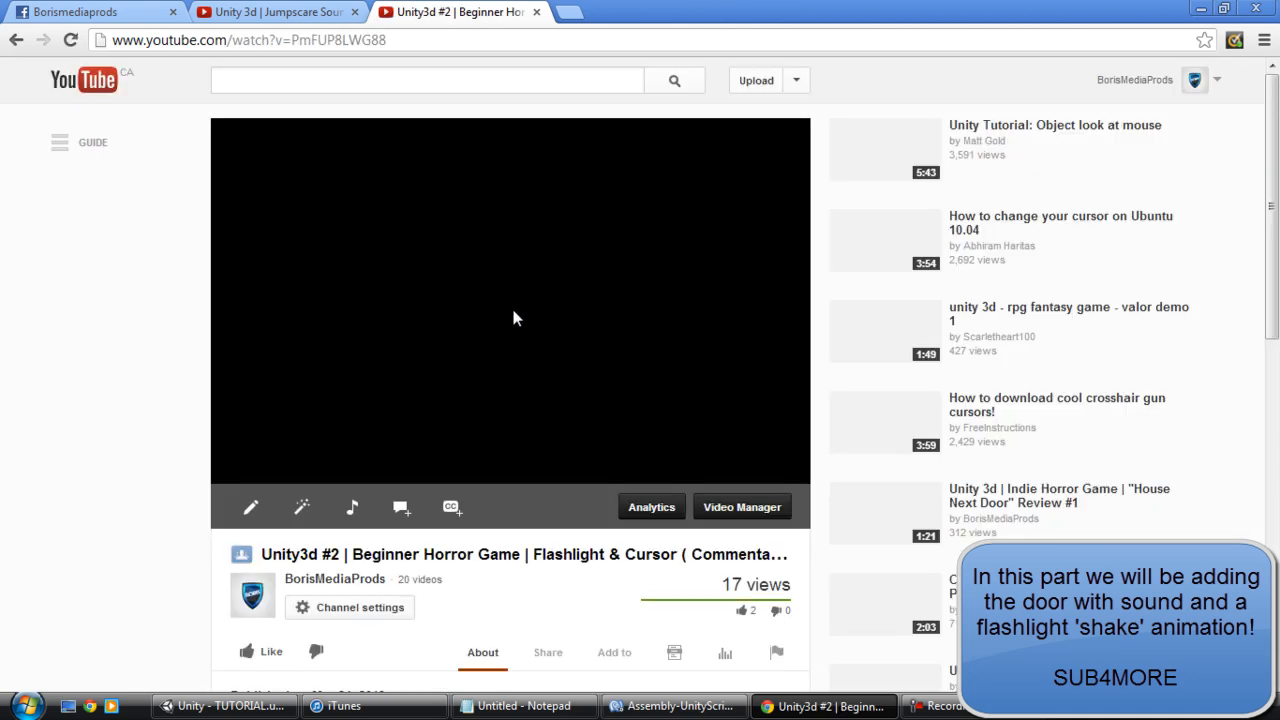
pyautogui.click(510, 300)
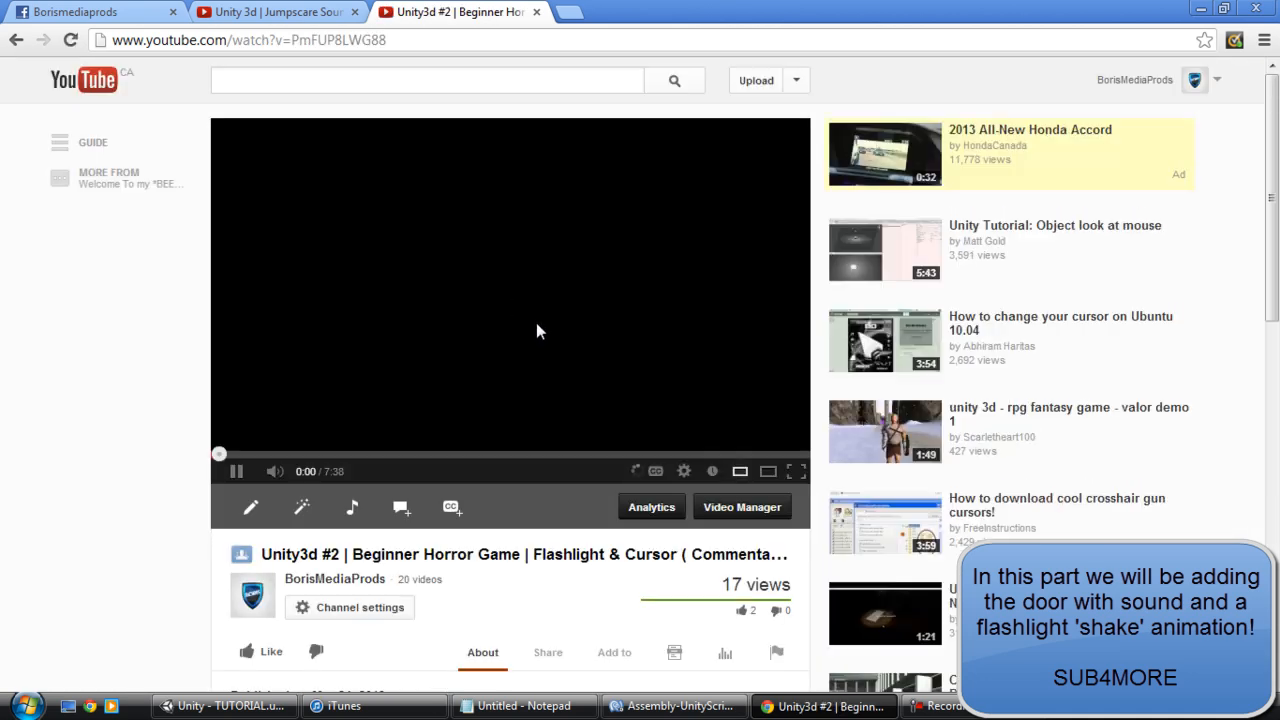
# Step: Review the description's next-tutorial list, then return to Unity
pyautogui.scroll(-3)
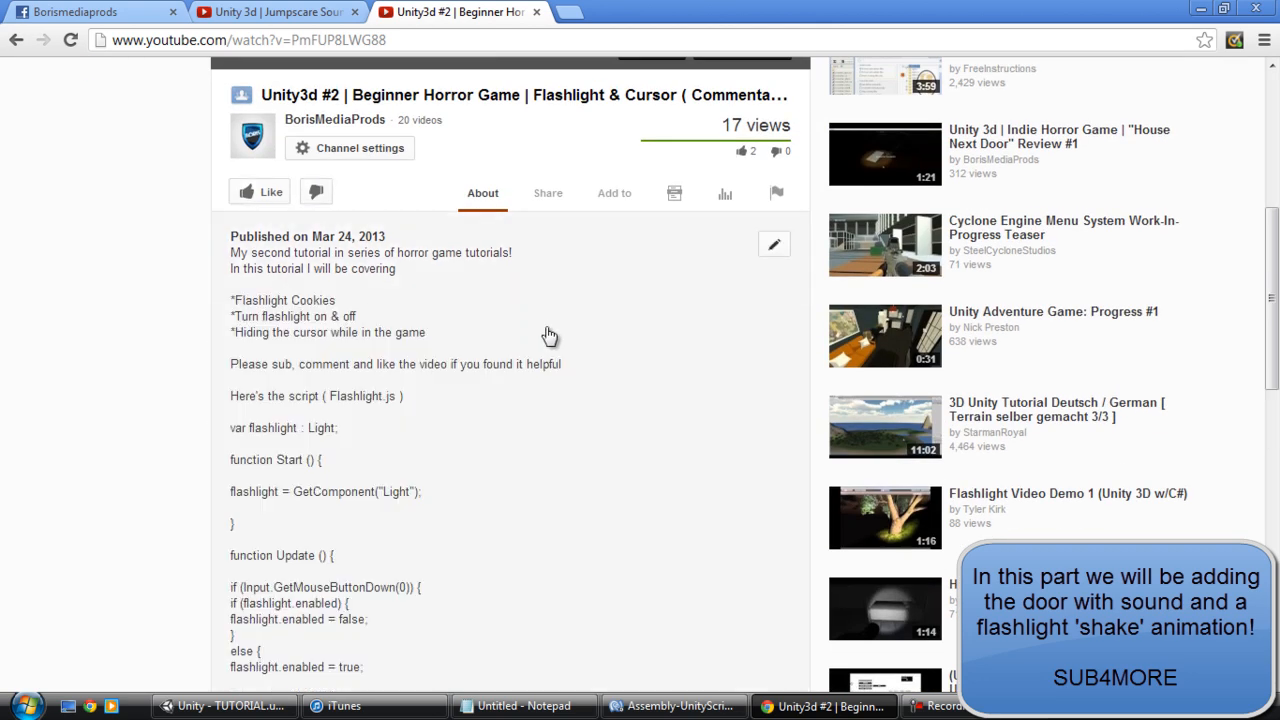
pyautogui.scroll(-3)
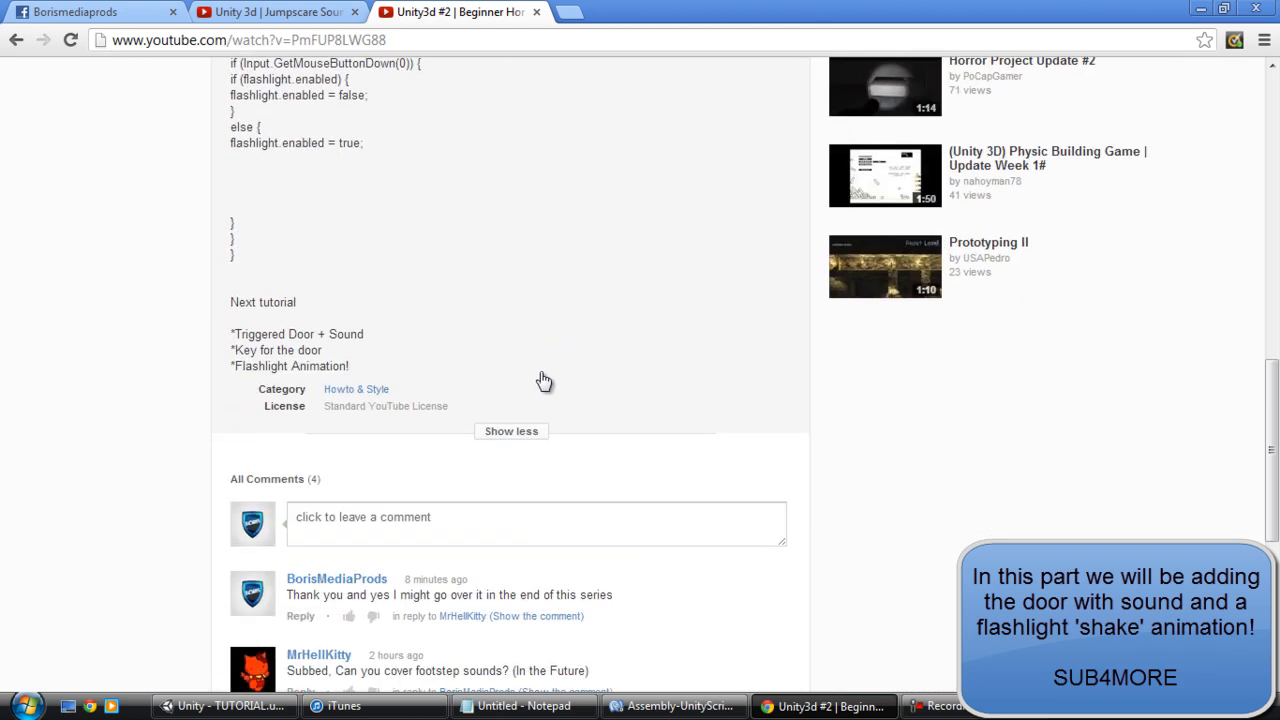
pyautogui.moveTo(262, 388)
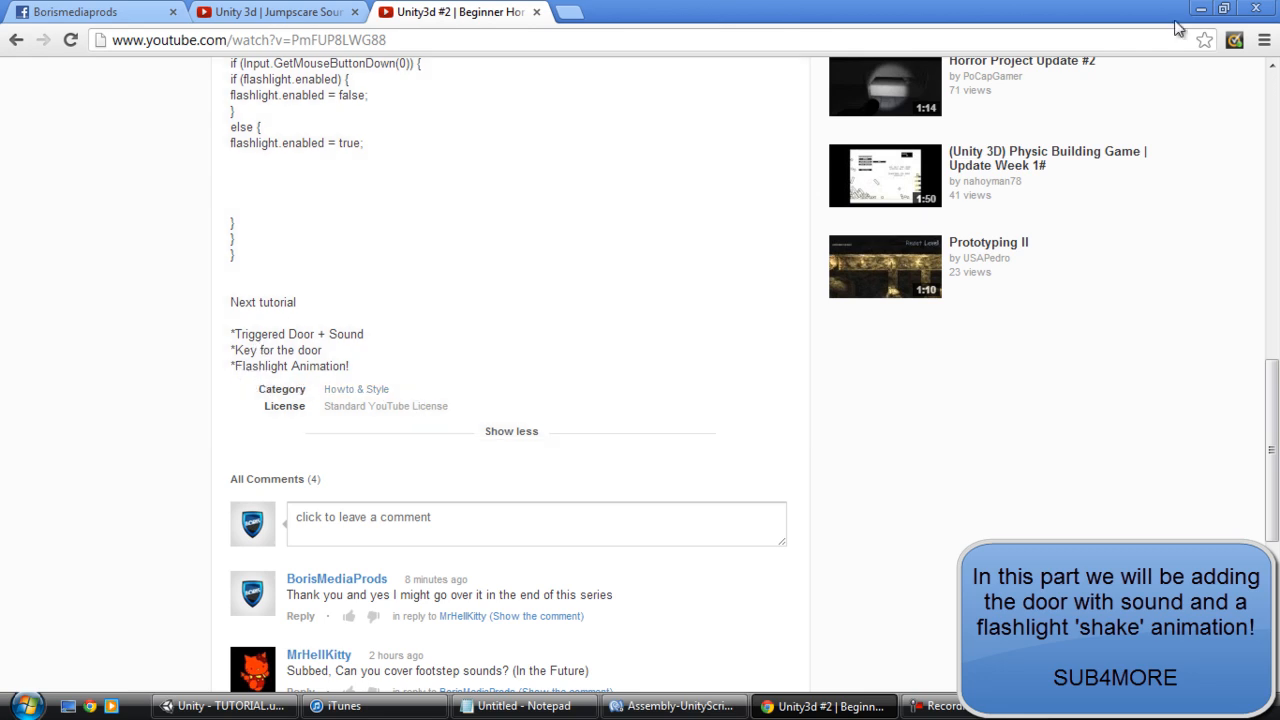
pyautogui.click(224, 706)
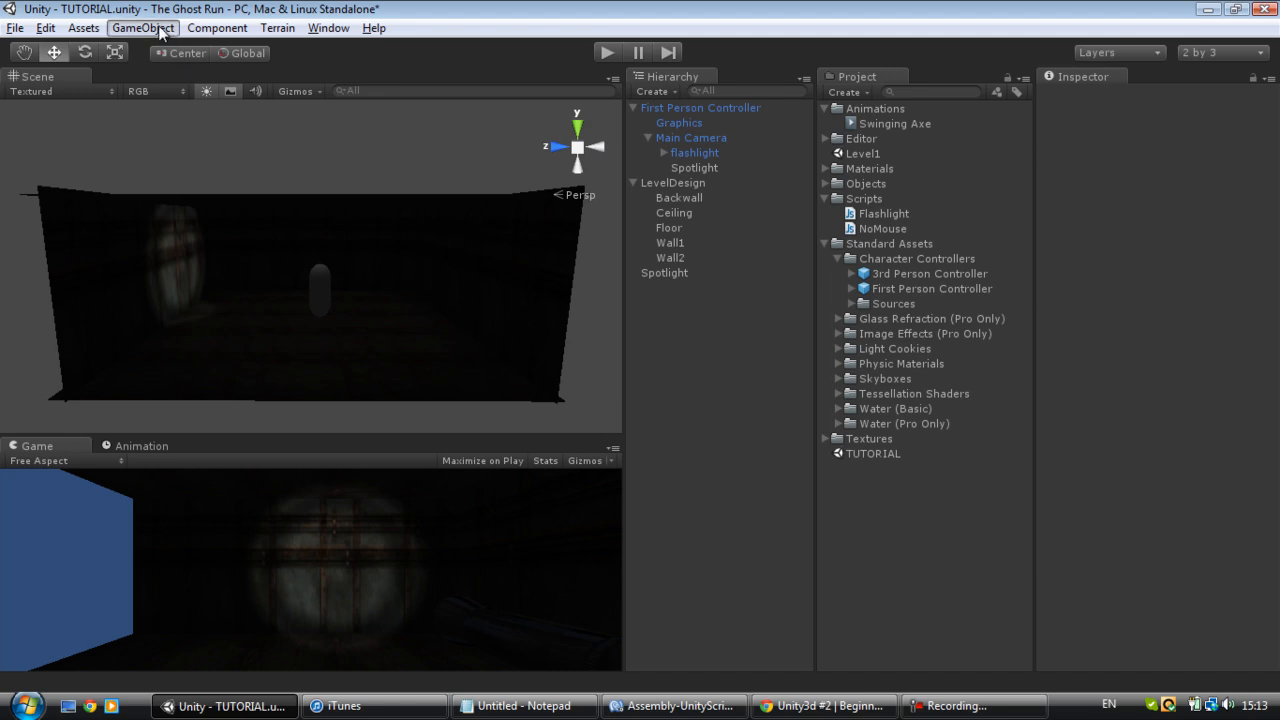
# Step: Select the back wall, duplicate it and zero the copy's rotation value
pyautogui.click(142, 28)
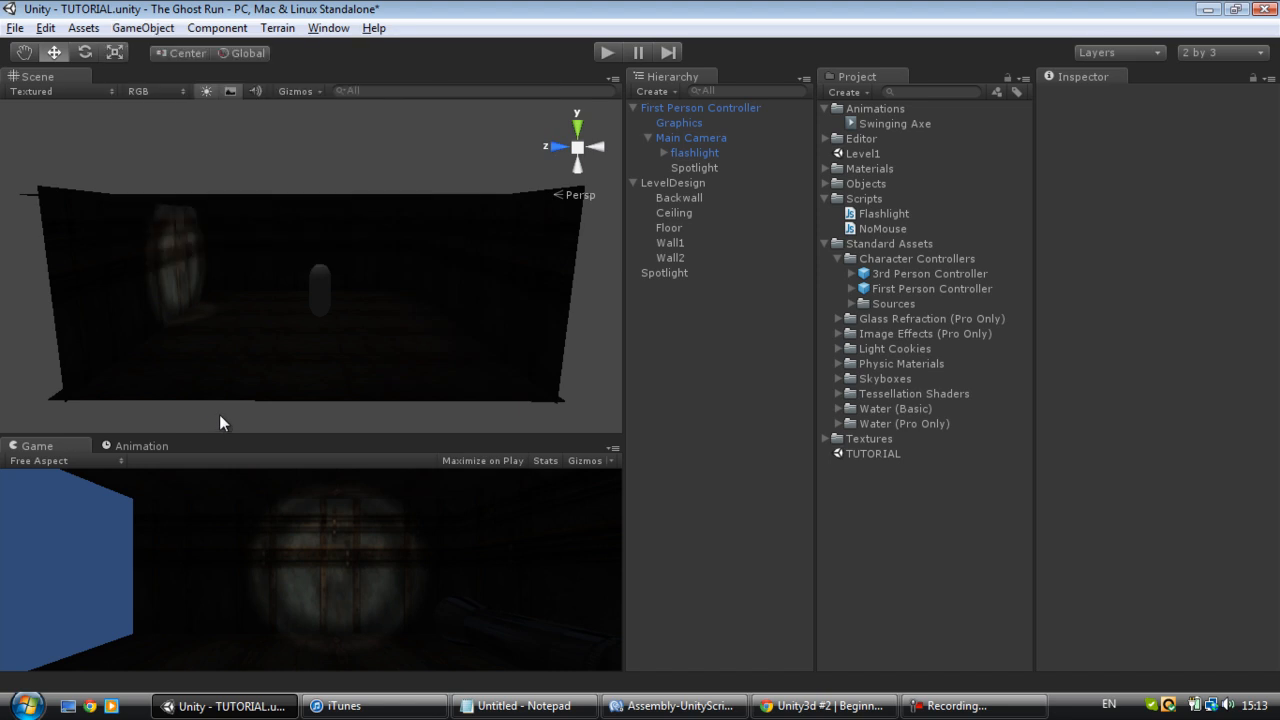
pyautogui.click(680, 198)
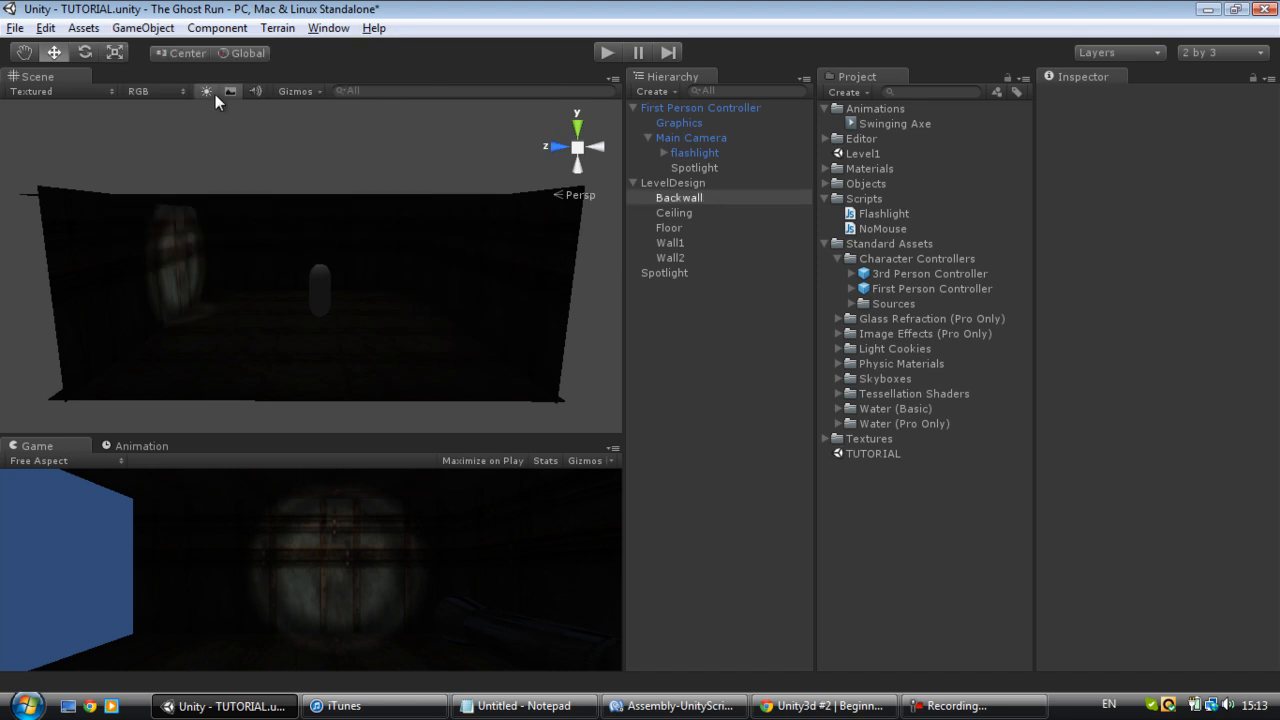
pyautogui.click(680, 198)
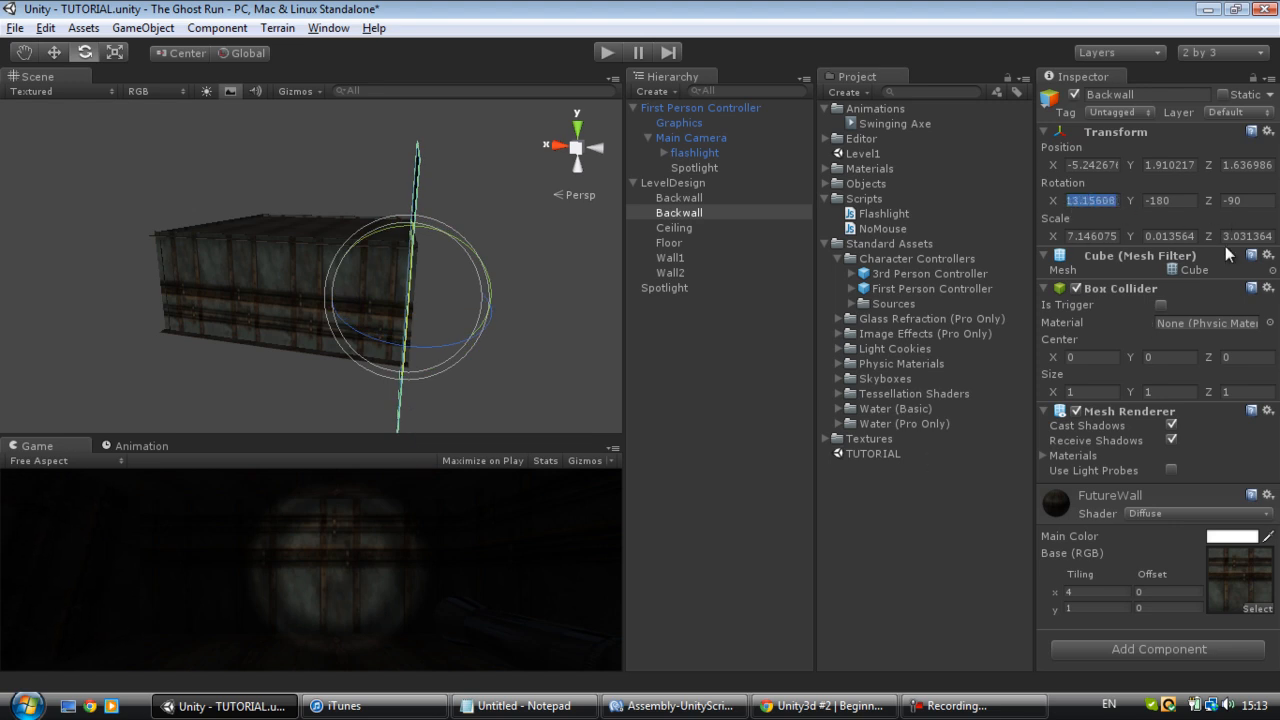
pyautogui.write('-0')
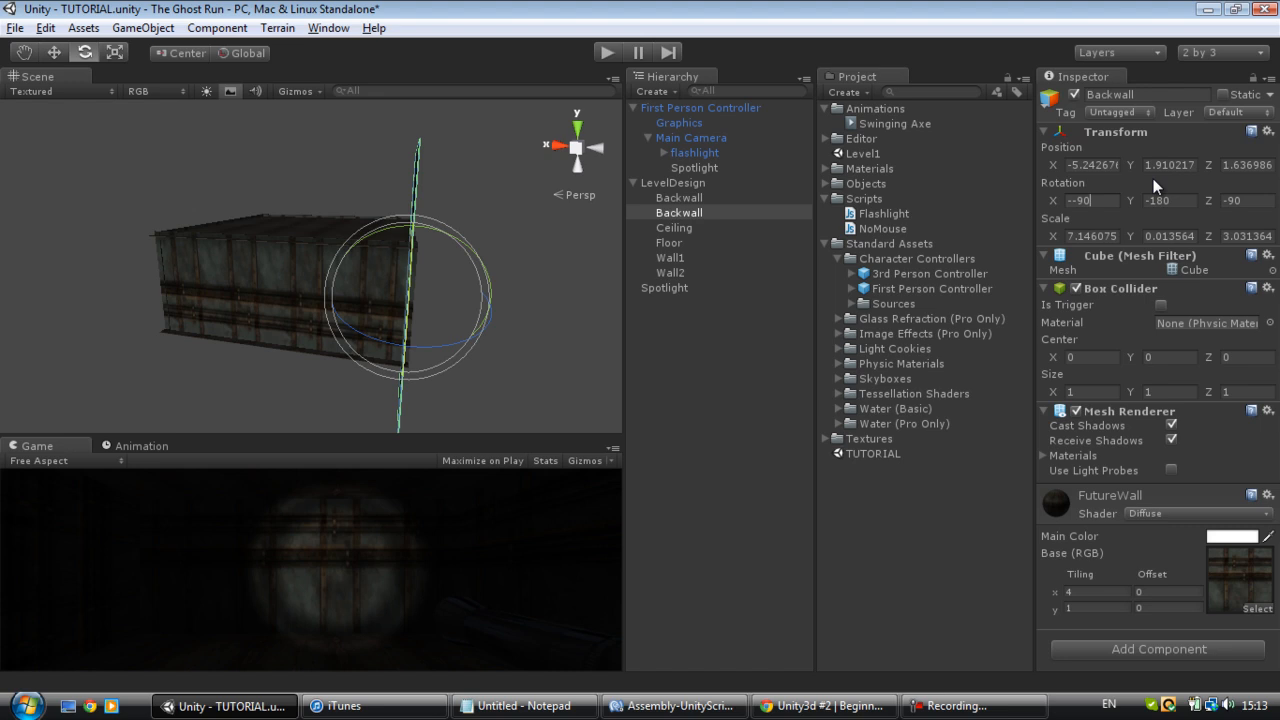
# Step: Set the wall copy's X rotation to -90 and move it into line with the corridor
pyautogui.click(1084, 200)
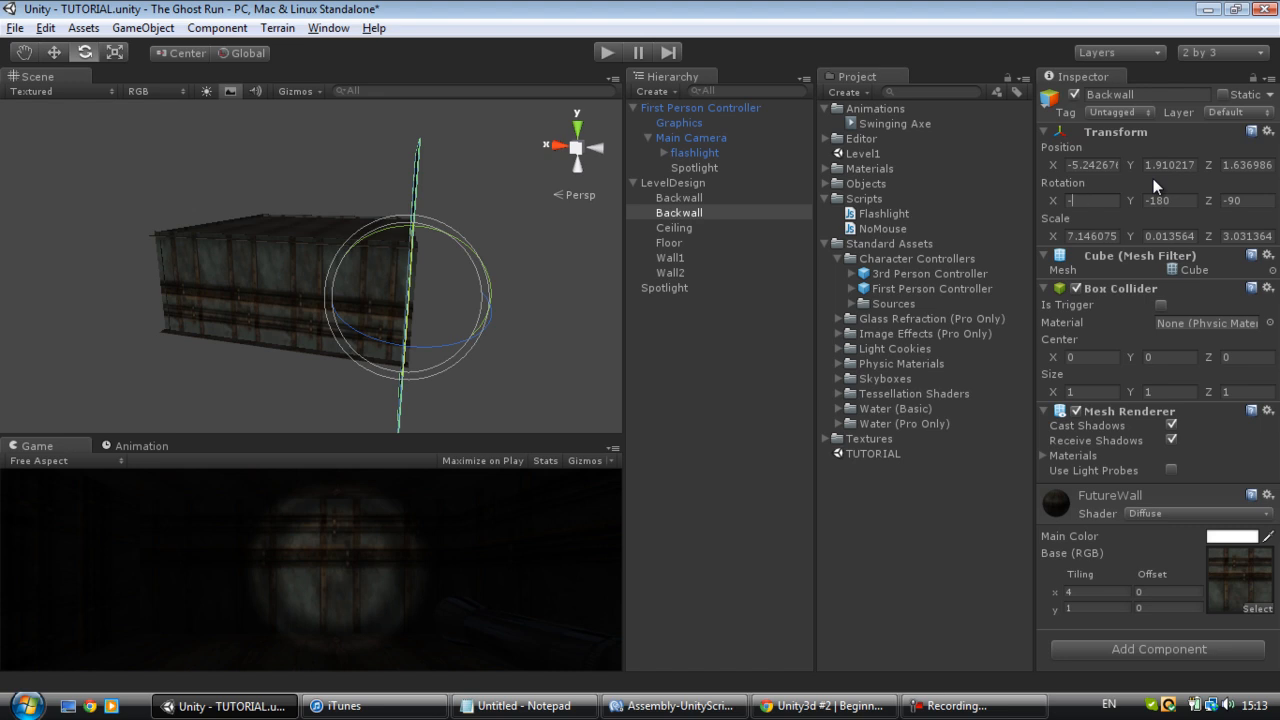
pyautogui.write('-90')
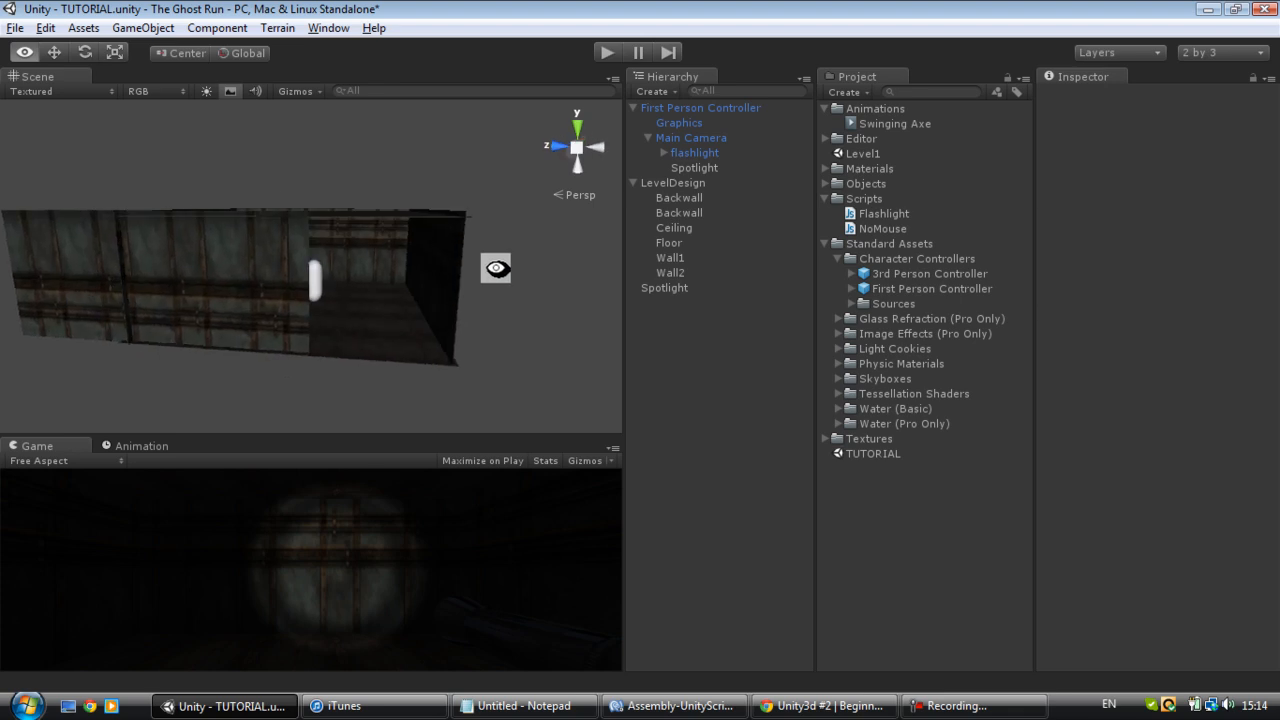
pyautogui.click(680, 228)
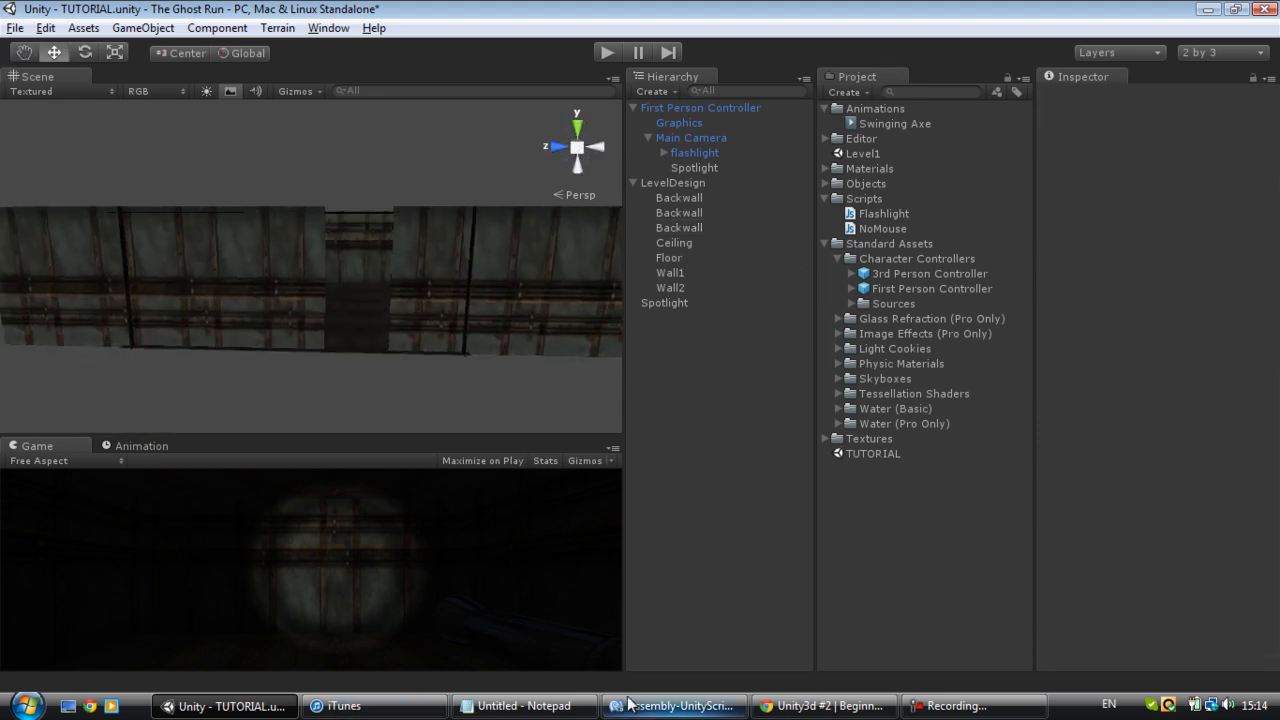
# Step: Search Google Images for door texture and preview the grey office door
pyautogui.click(824, 706)
pyautogui.write('g')
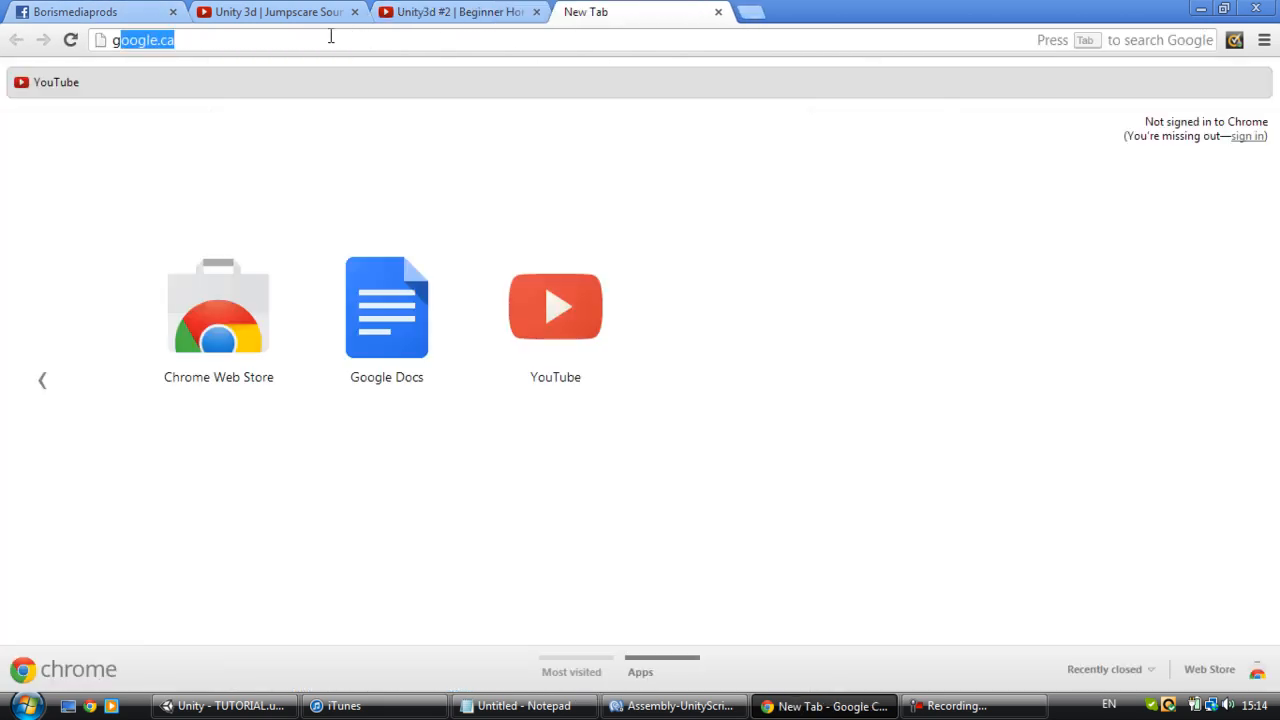
pyautogui.write('door texture')
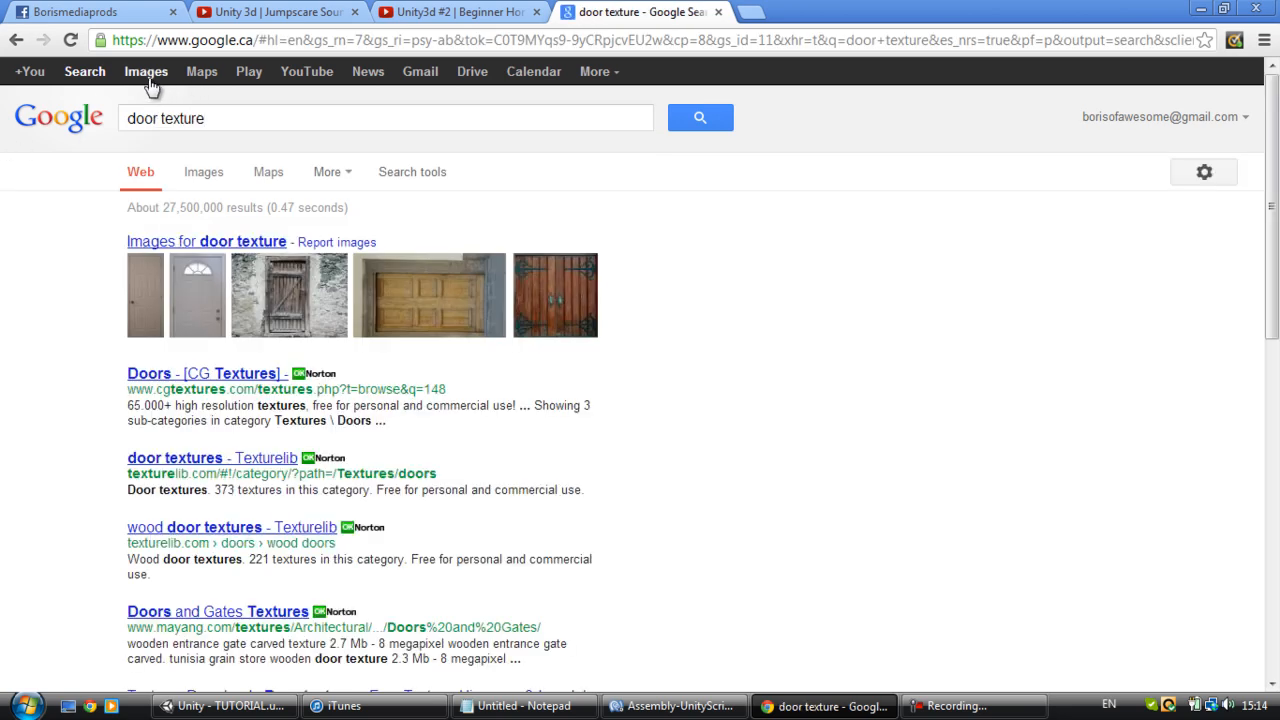
pyautogui.click(146, 72)
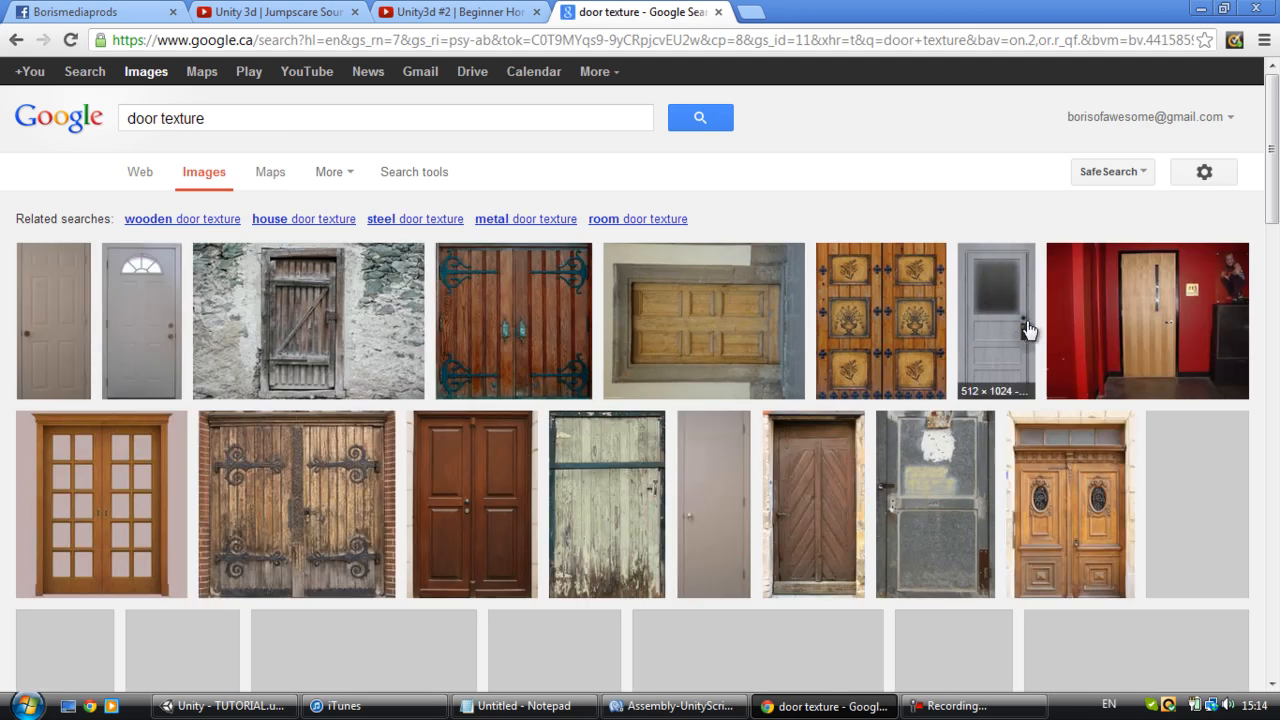
pyautogui.scroll(-3)
pyautogui.write('metal ')
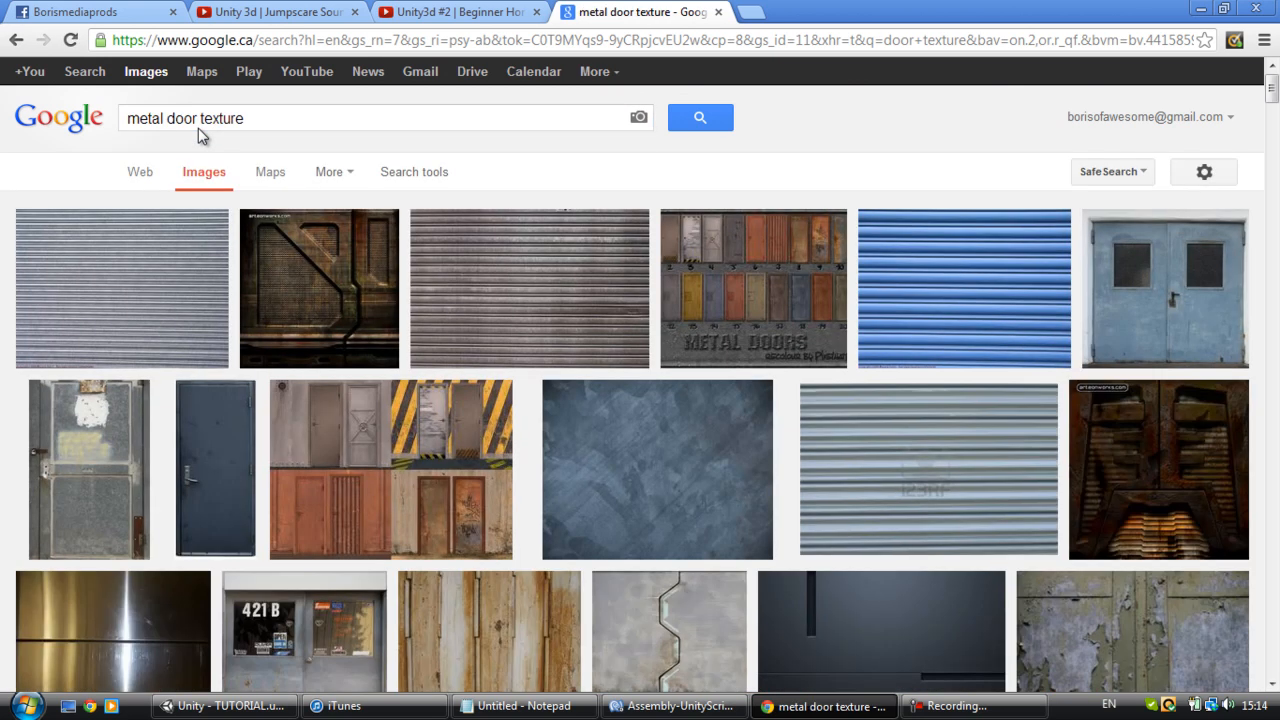
pyautogui.moveTo(366, 292)
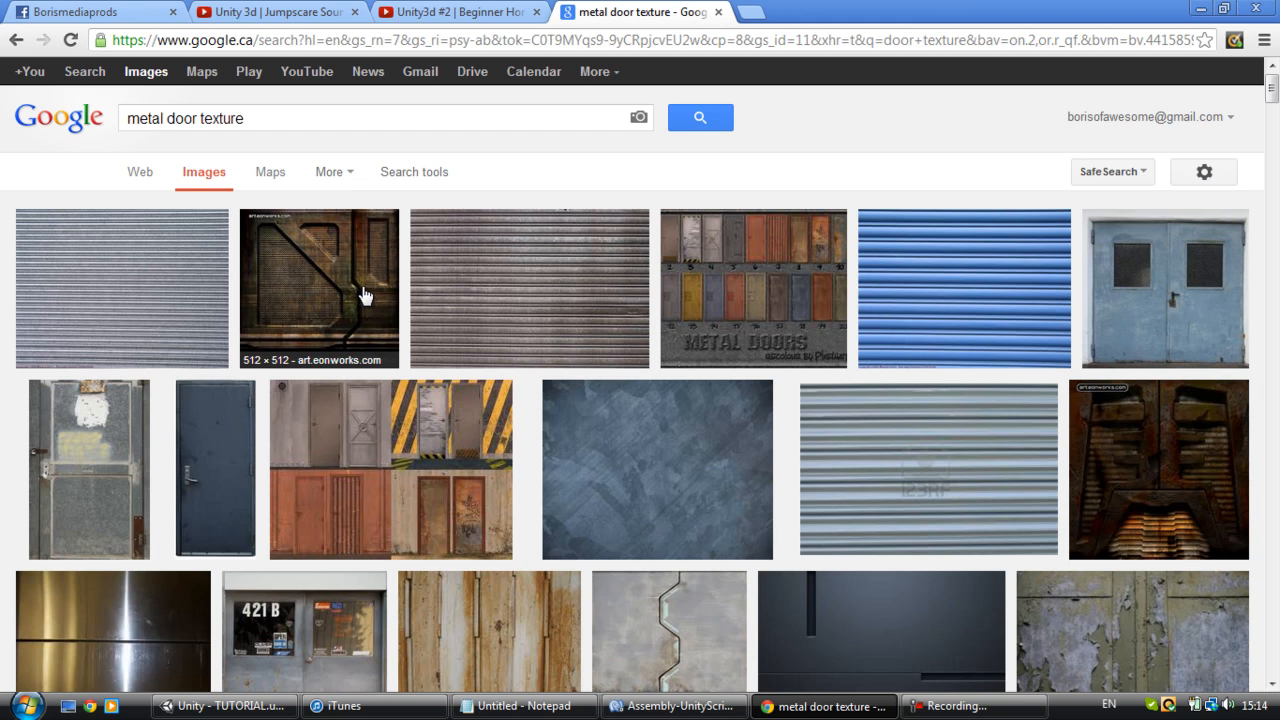
pyautogui.scroll(-3)
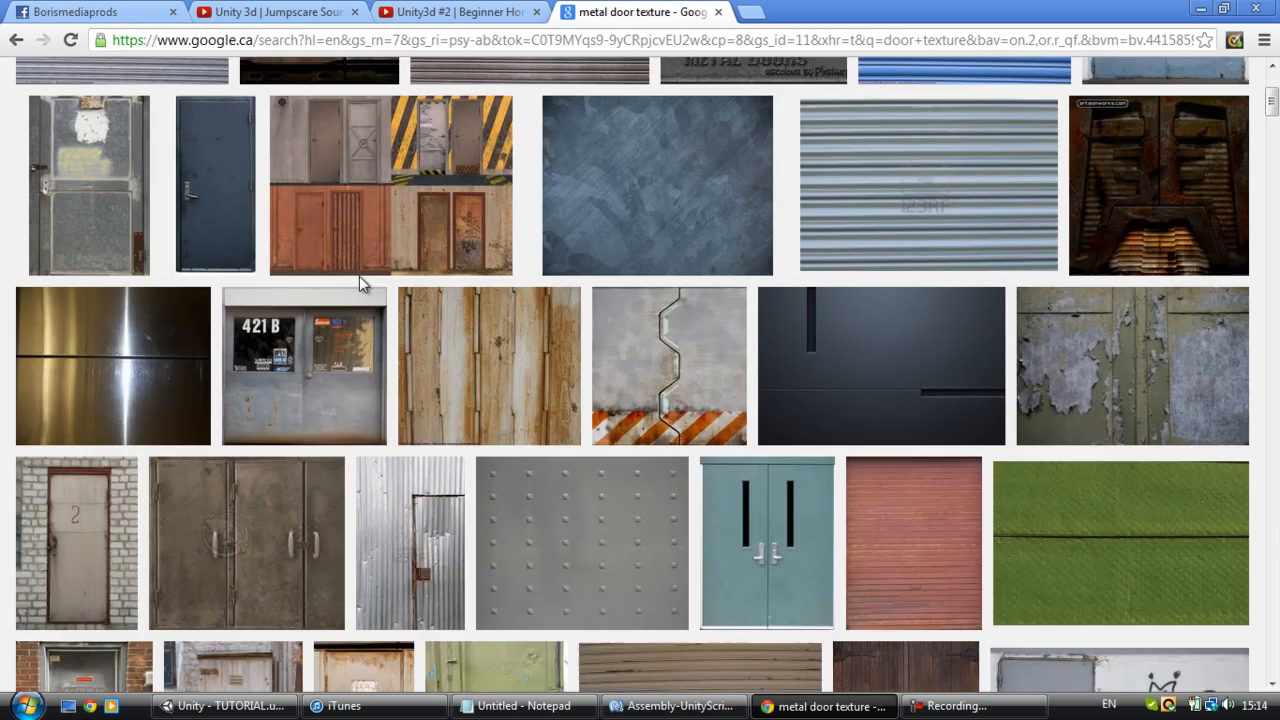
pyautogui.scroll(-3)
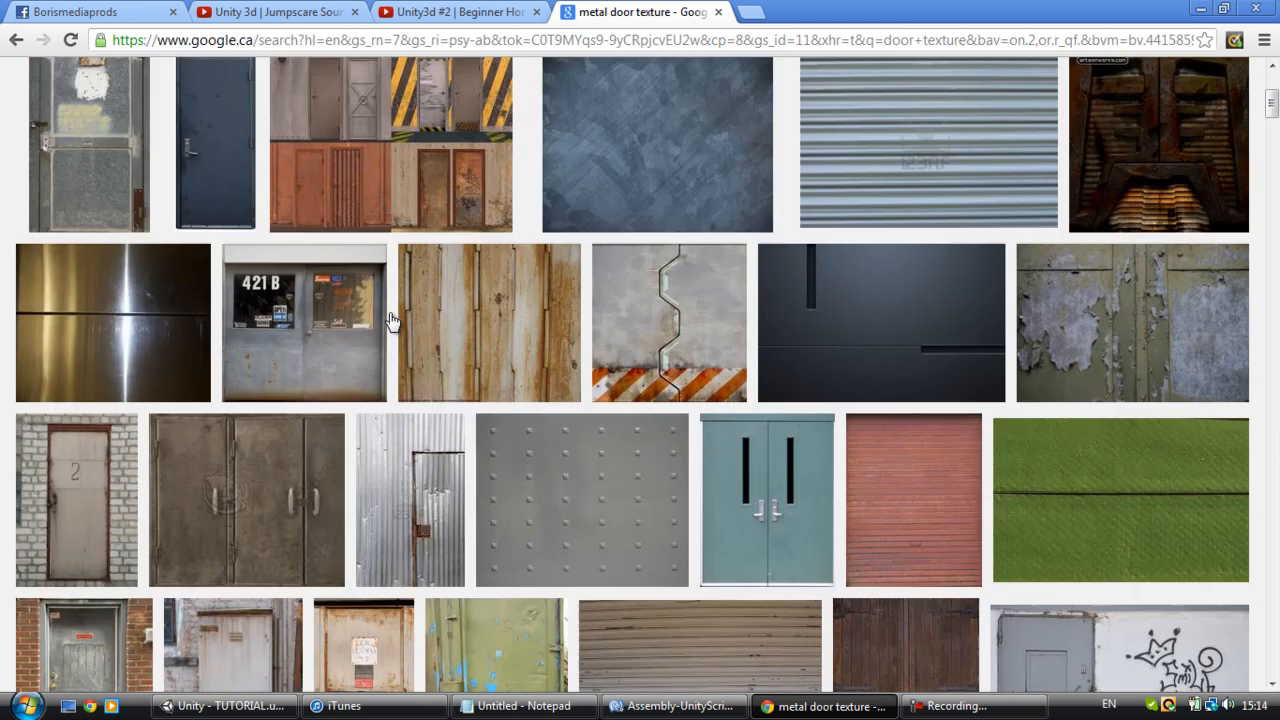
pyautogui.scroll(-3)
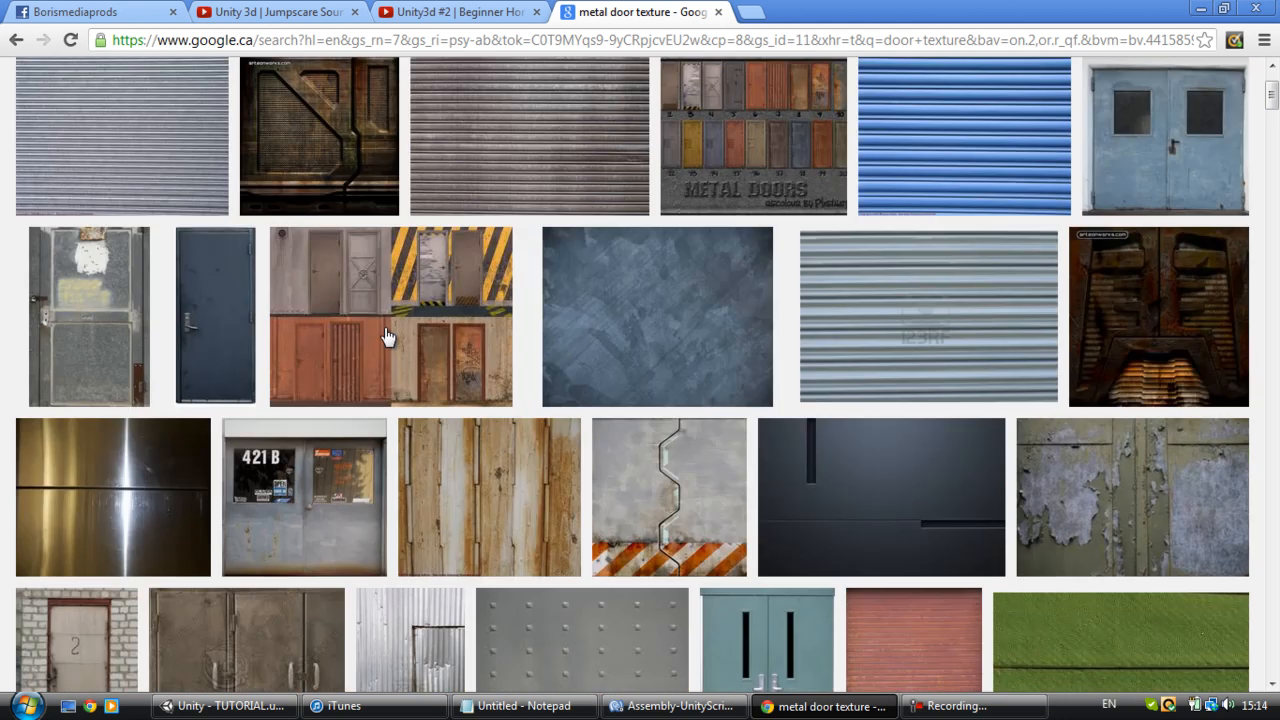
pyautogui.scroll(3)
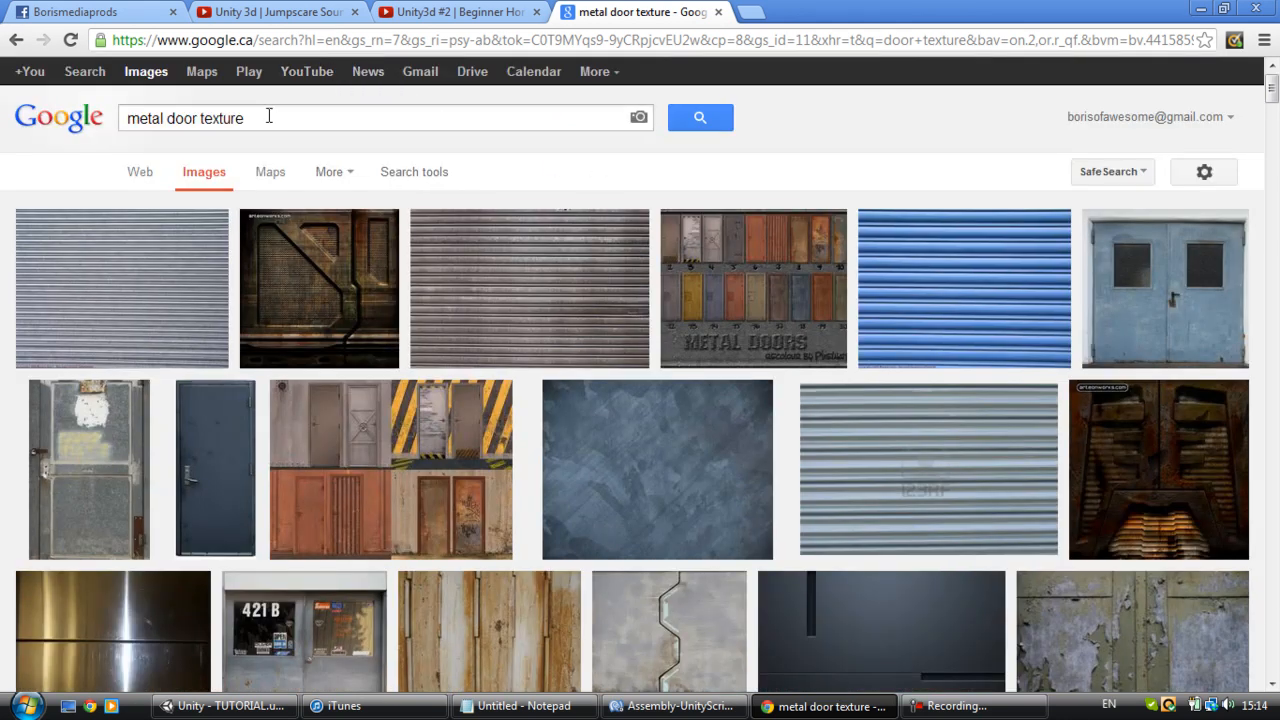
pyautogui.write('do')
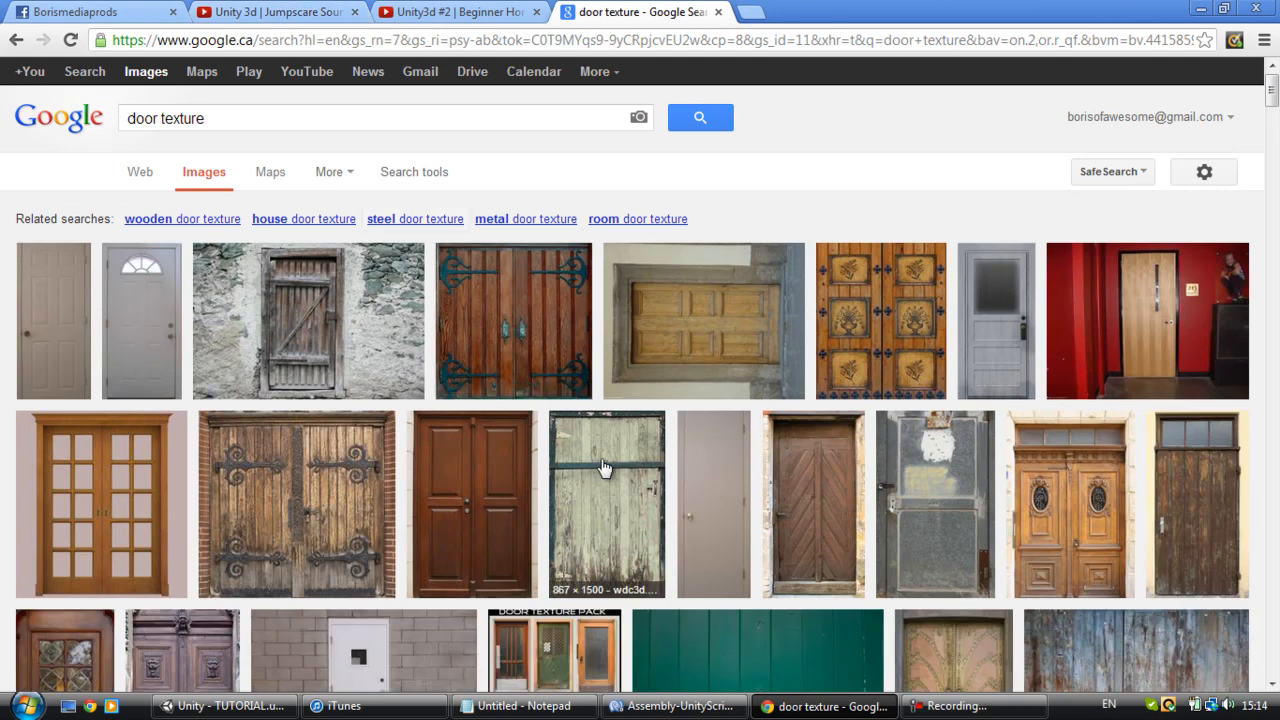
pyautogui.moveTo(664, 584)
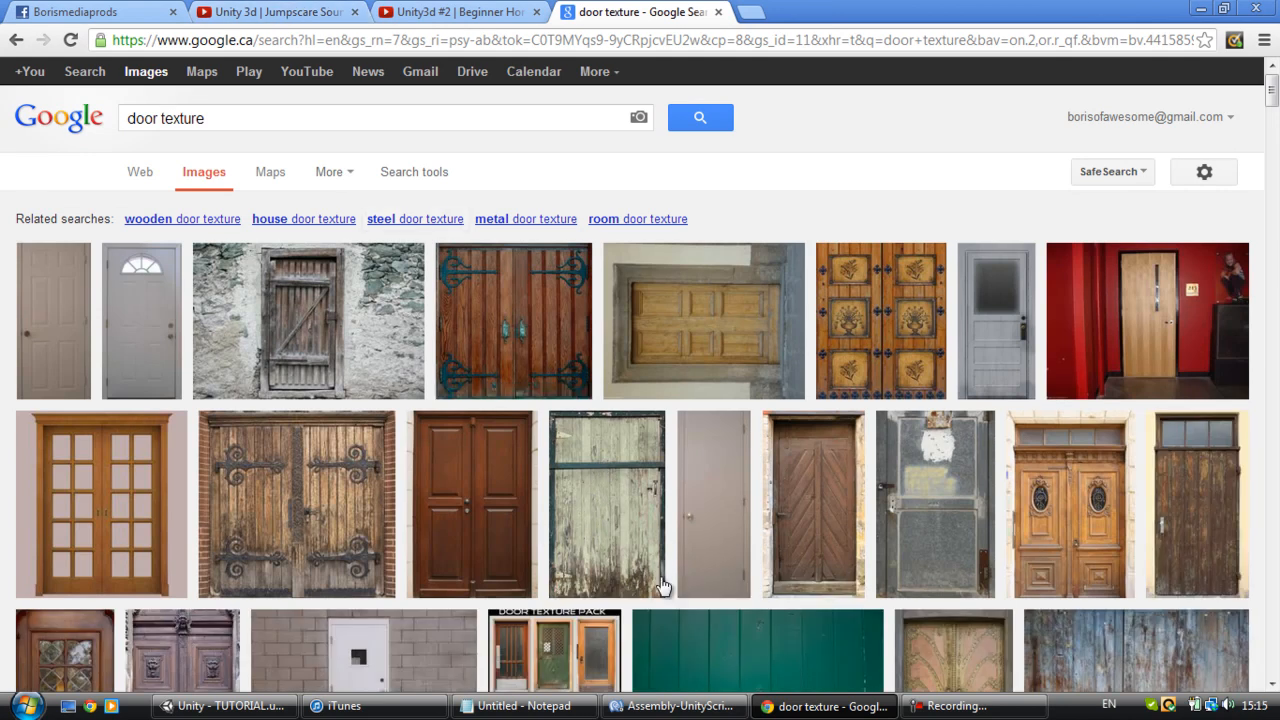
pyautogui.moveTo(1128, 400)
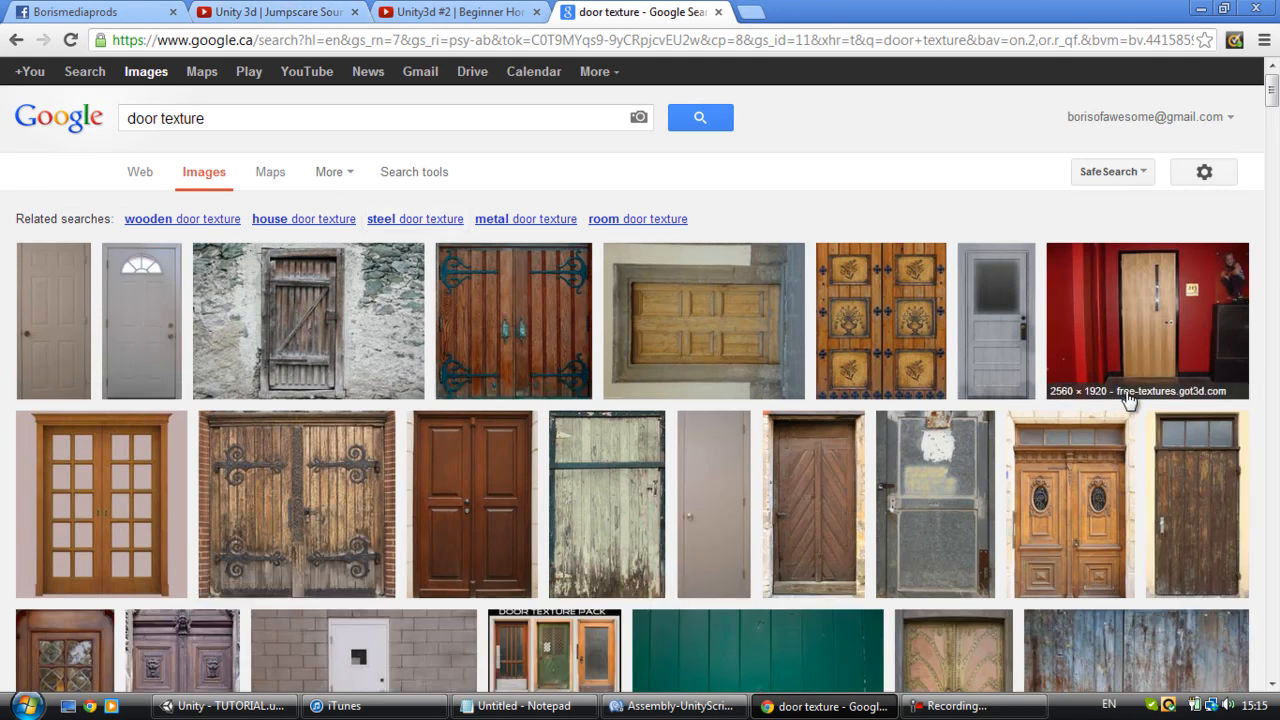
pyautogui.click(996, 320)
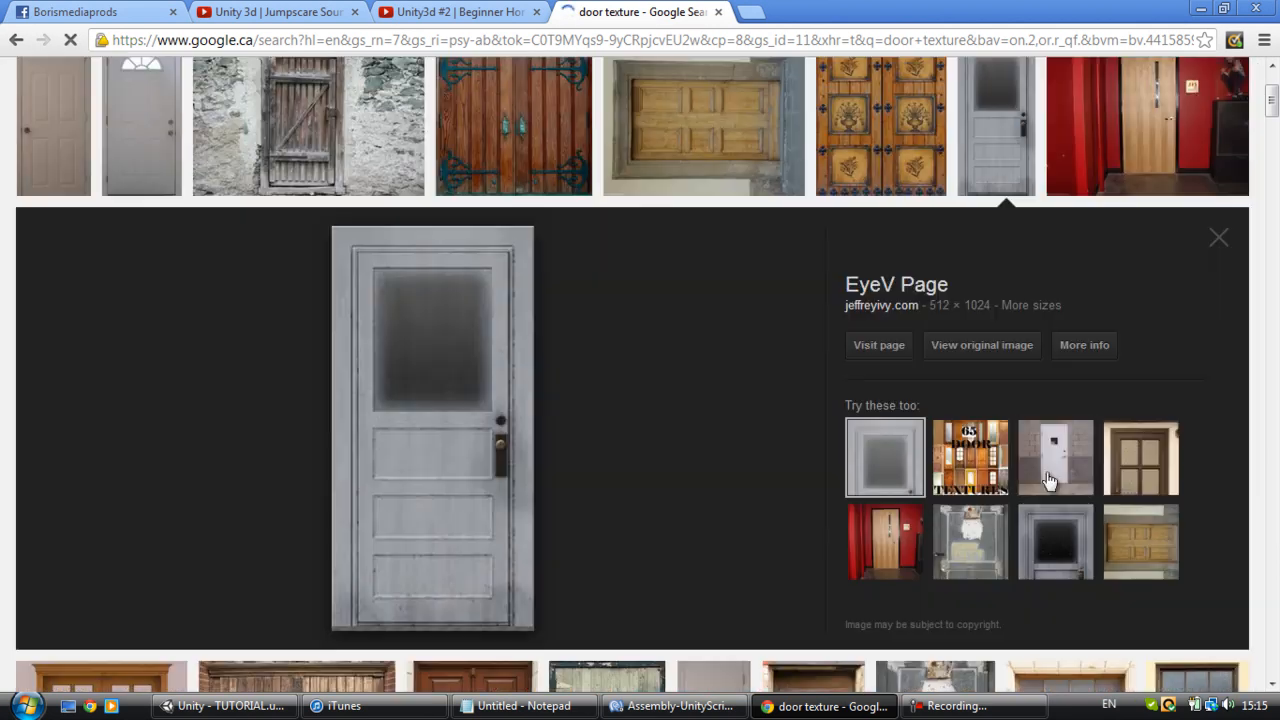
# Step: Save the grey door image into Pictures/Textures as Door Office texture
pyautogui.rightClick(432, 430)
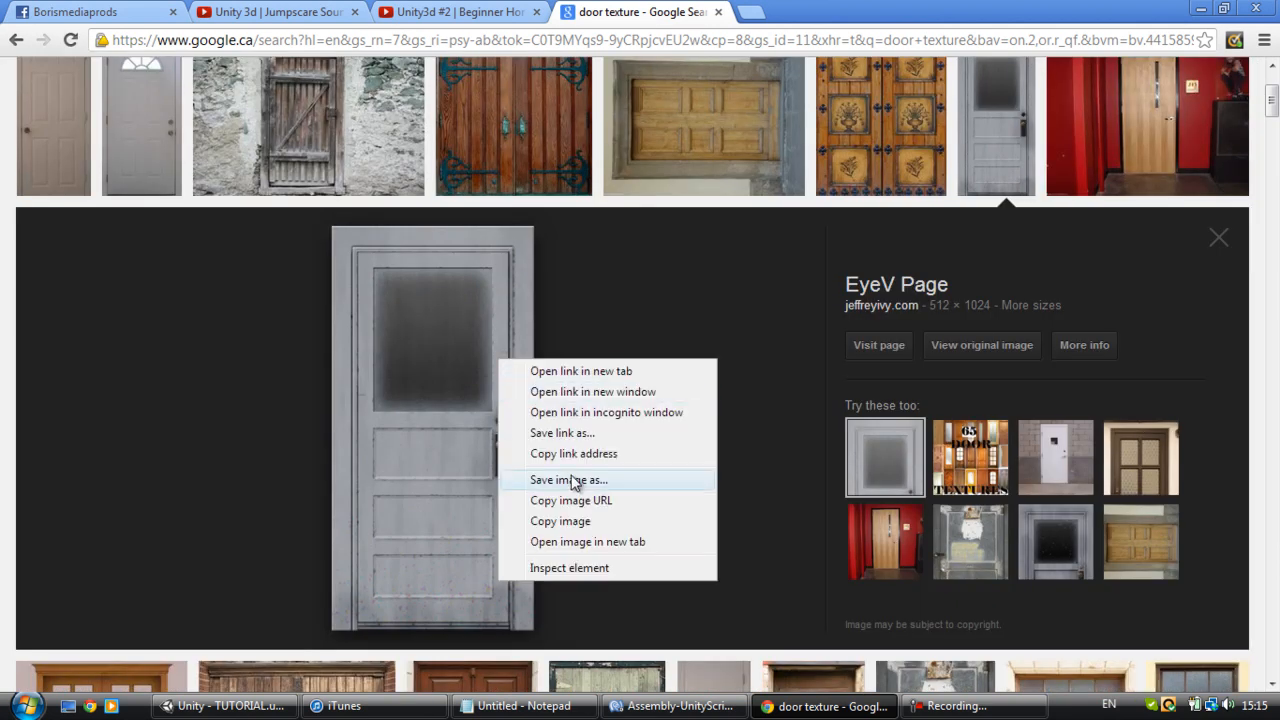
pyautogui.click(556, 472)
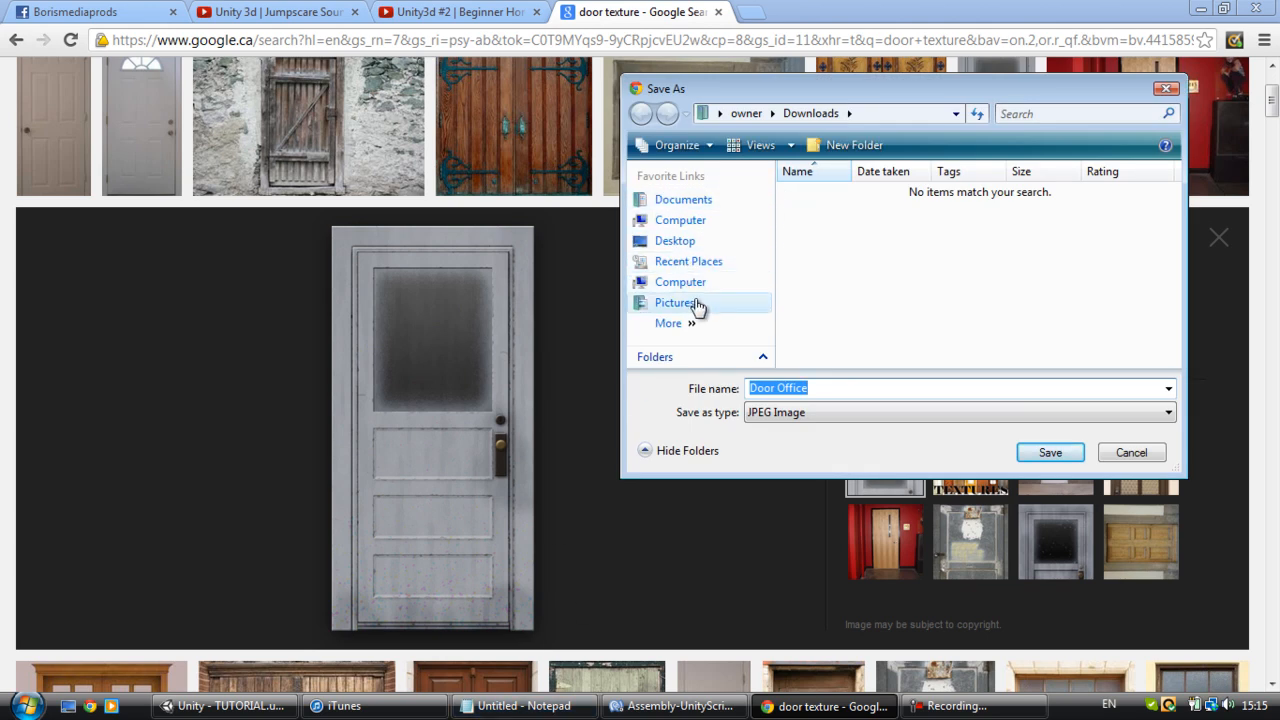
pyautogui.click(676, 302)
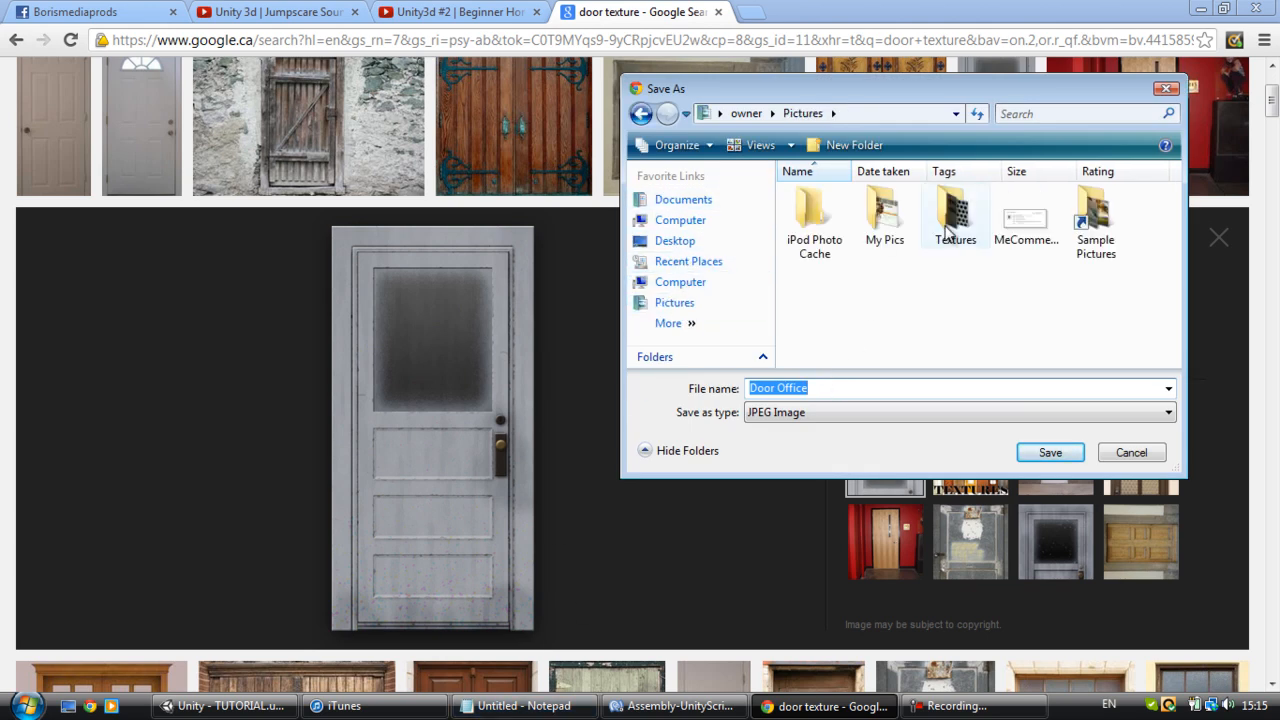
pyautogui.doubleClick(956, 210)
pyautogui.write(' textu')
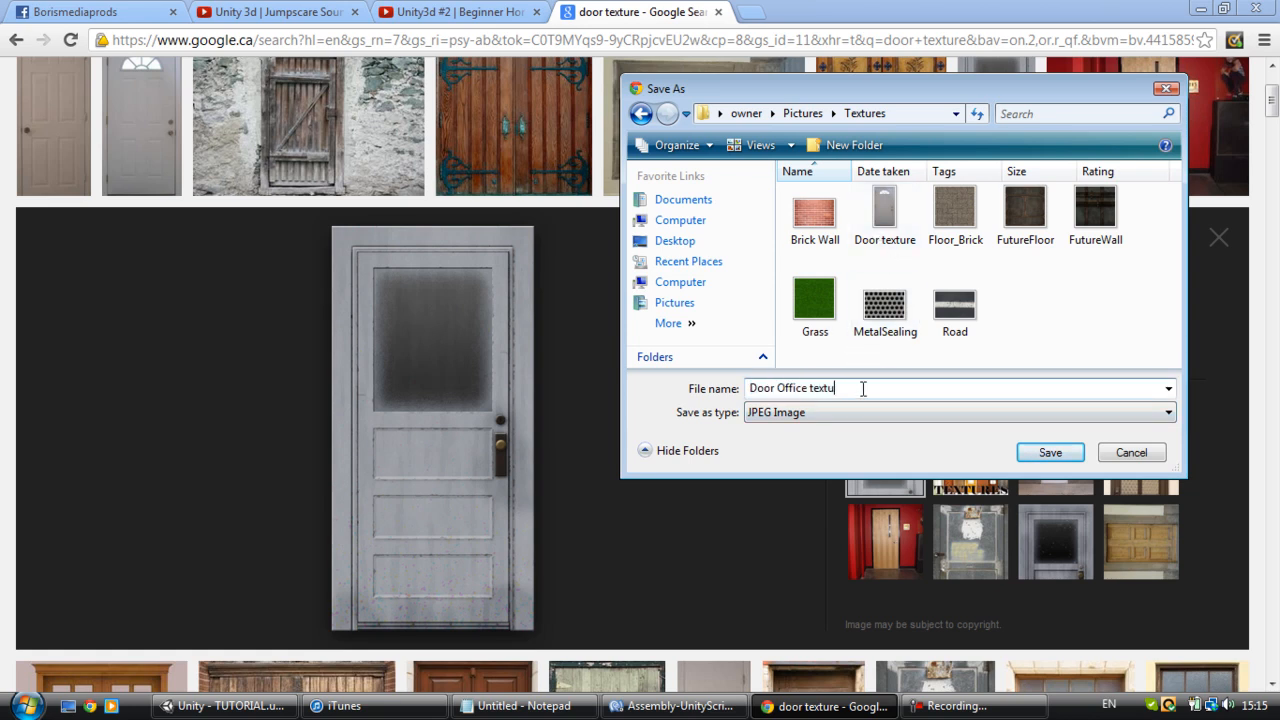
pyautogui.click(1050, 452)
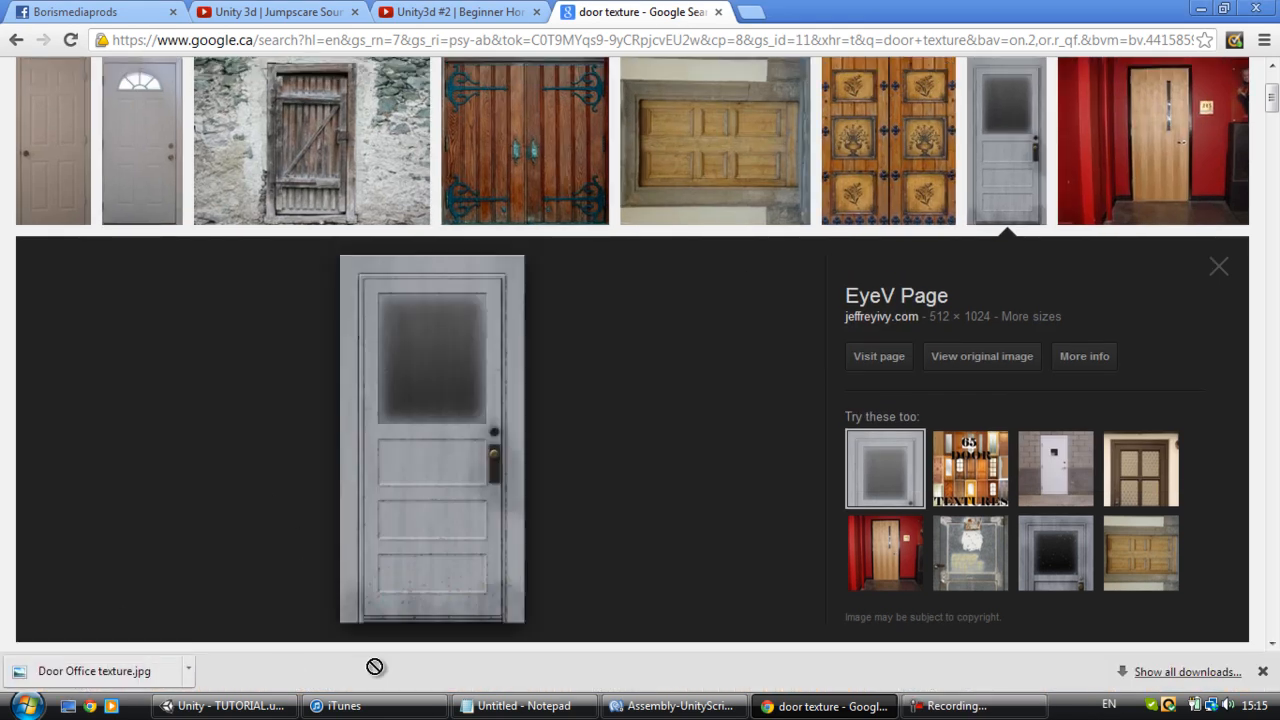
# Step: Back in Unity, create a cube and collapse the Standard Assets folder
pyautogui.click(224, 706)
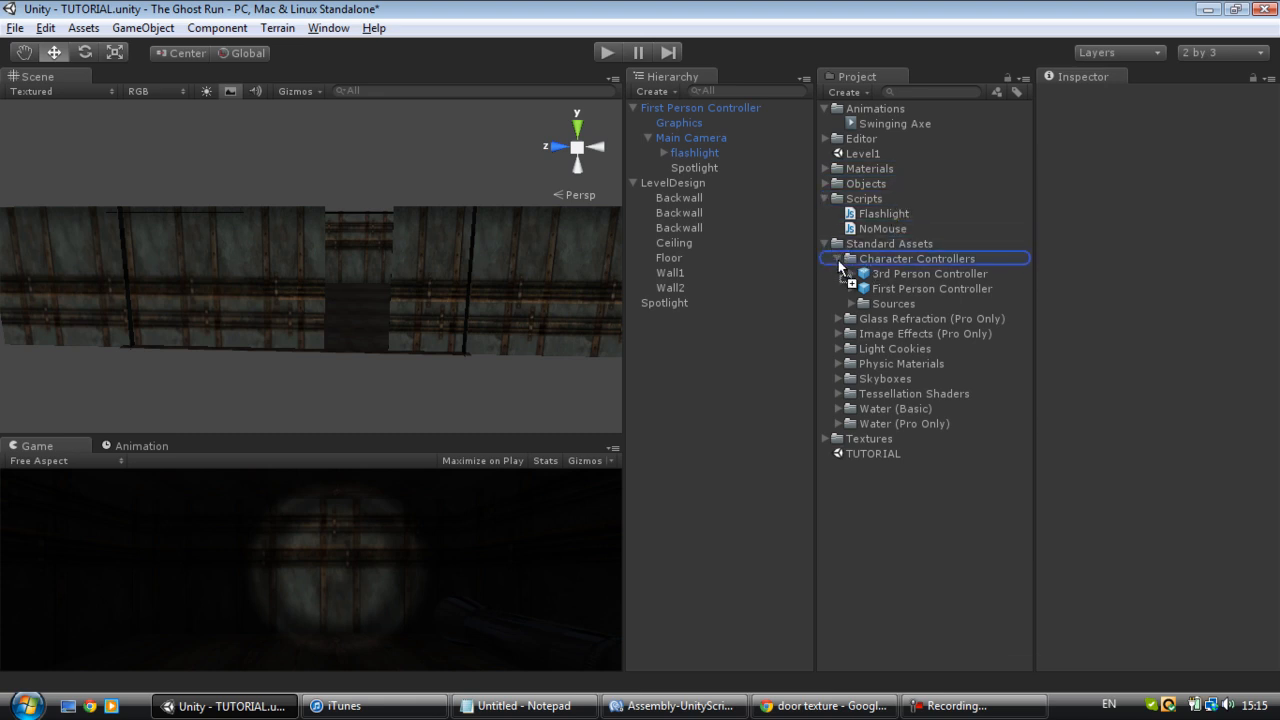
pyautogui.click(872, 438)
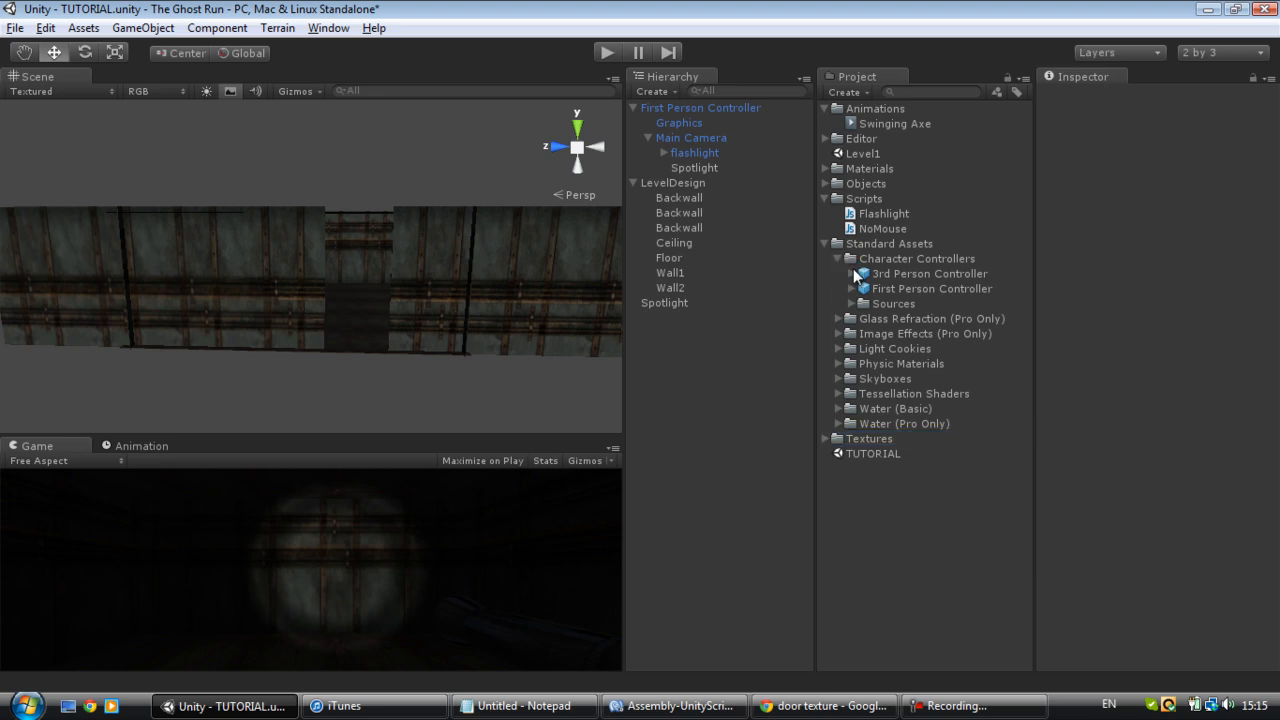
pyautogui.click(826, 244)
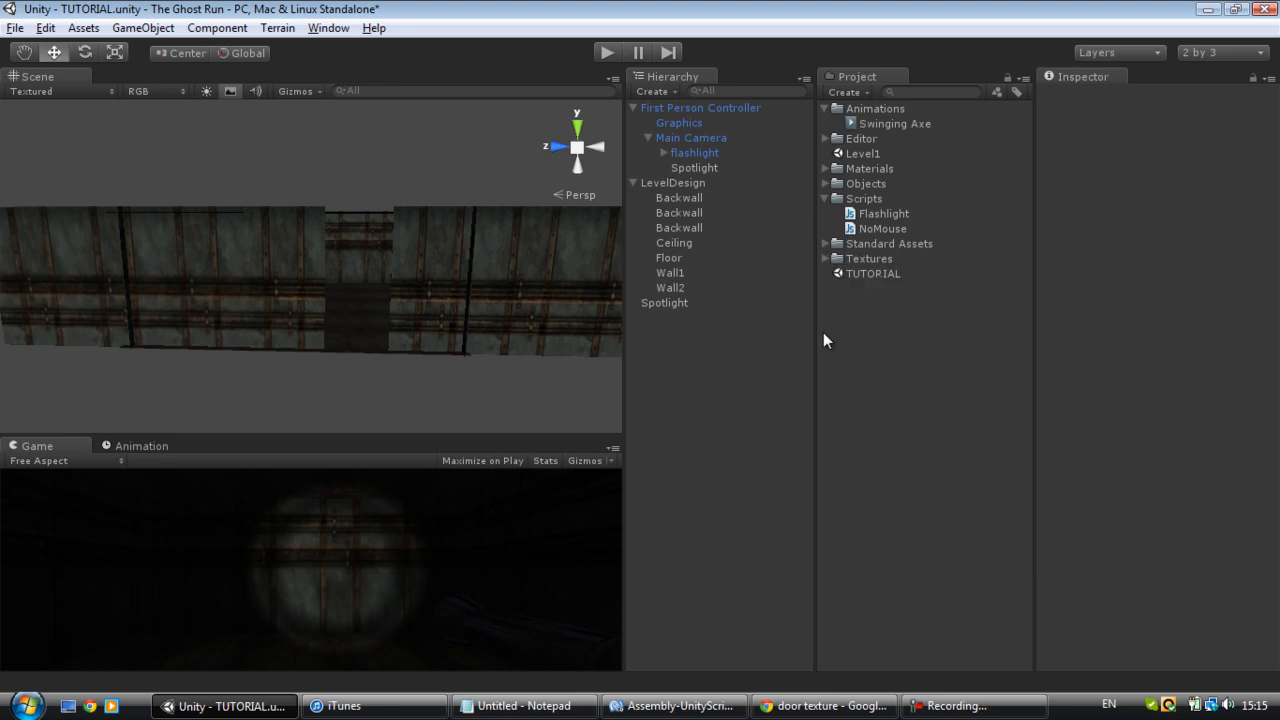
pyautogui.moveTo(142, 28)
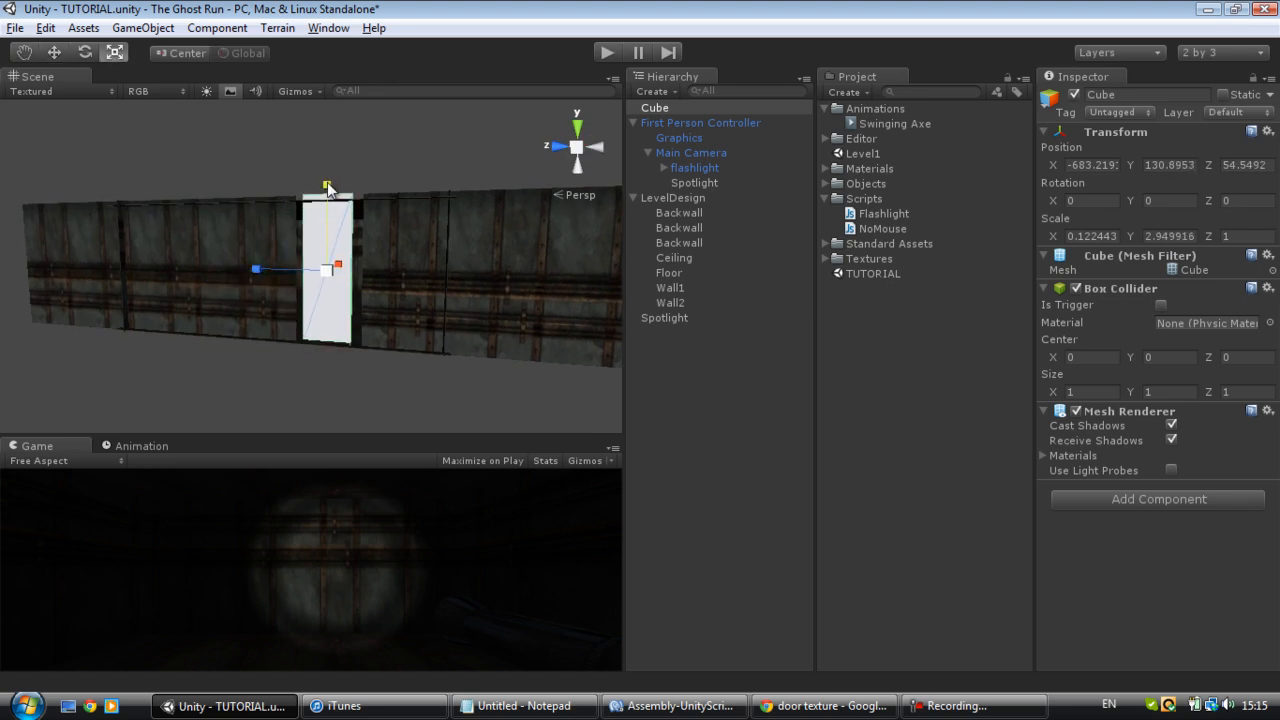
# Step: Scale the cube to door width and nudge it against the corridor wall
pyautogui.moveTo(256, 268); pyautogui.dragTo(220, 270)
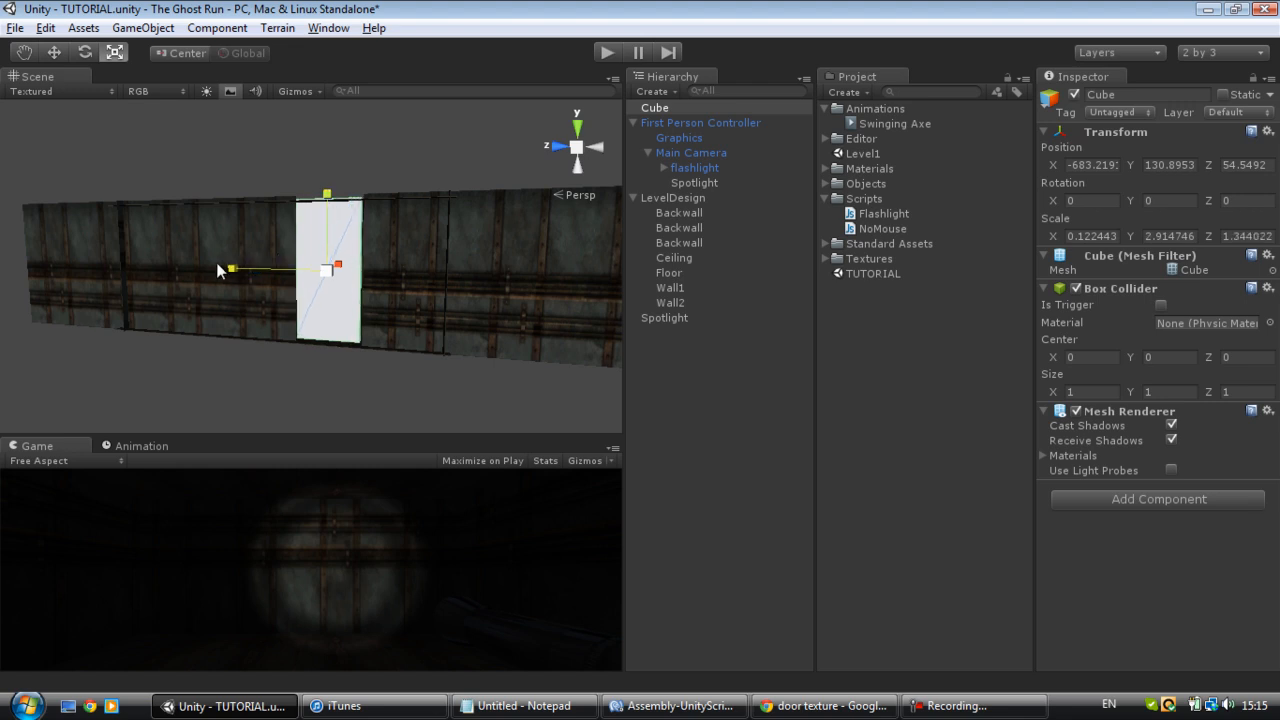
pyautogui.click(680, 242)
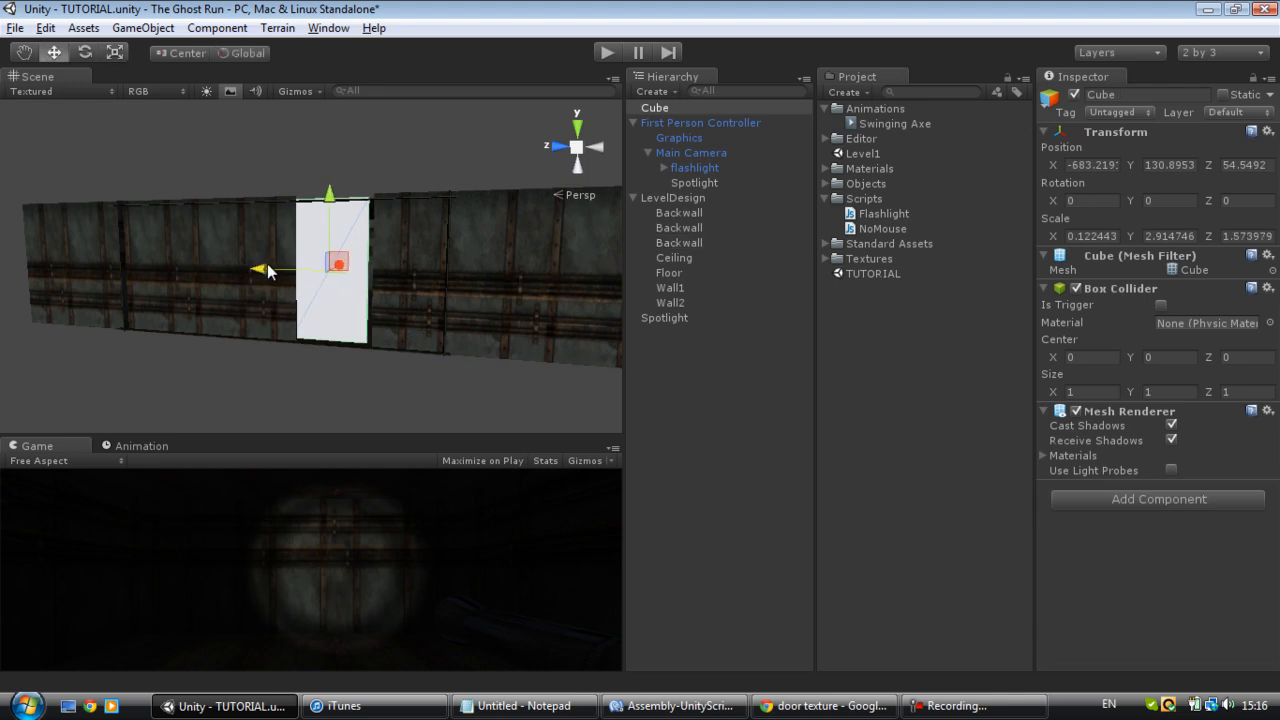
pyautogui.moveTo(328, 192); pyautogui.dragTo(336, 196)
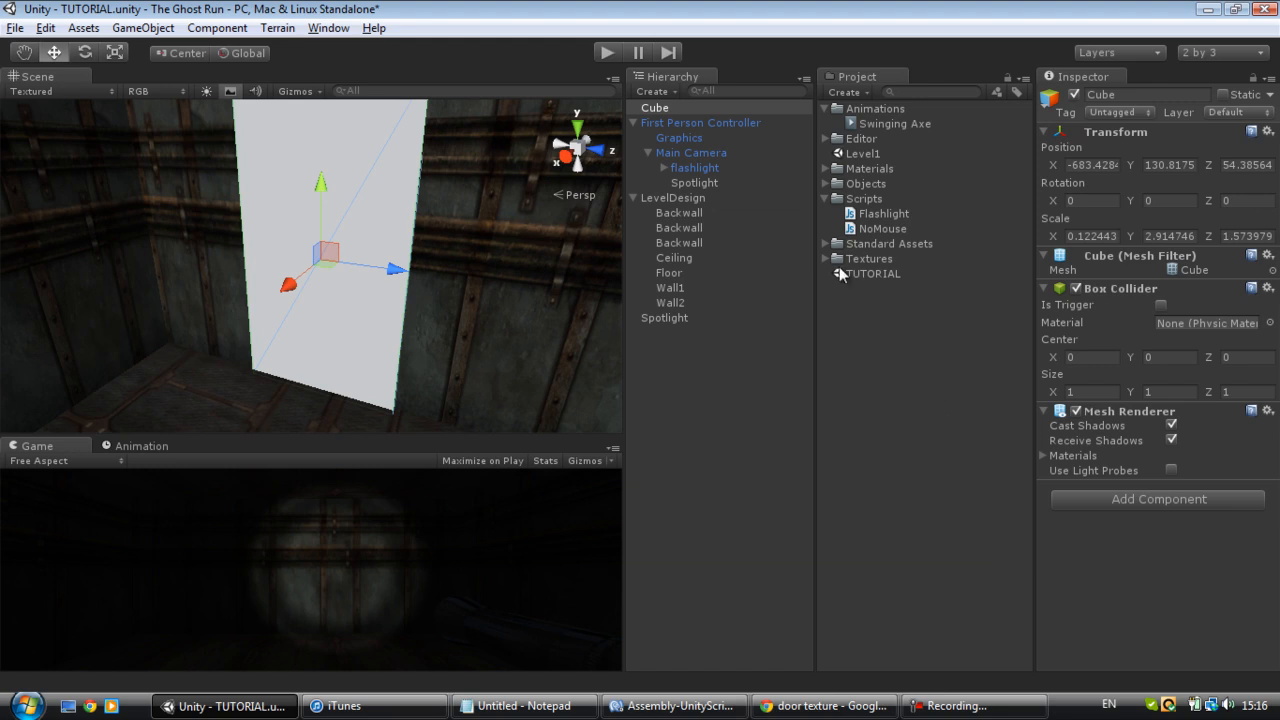
# Step: Apply the Door Office texture from Textures onto the door cube
pyautogui.click(826, 258)
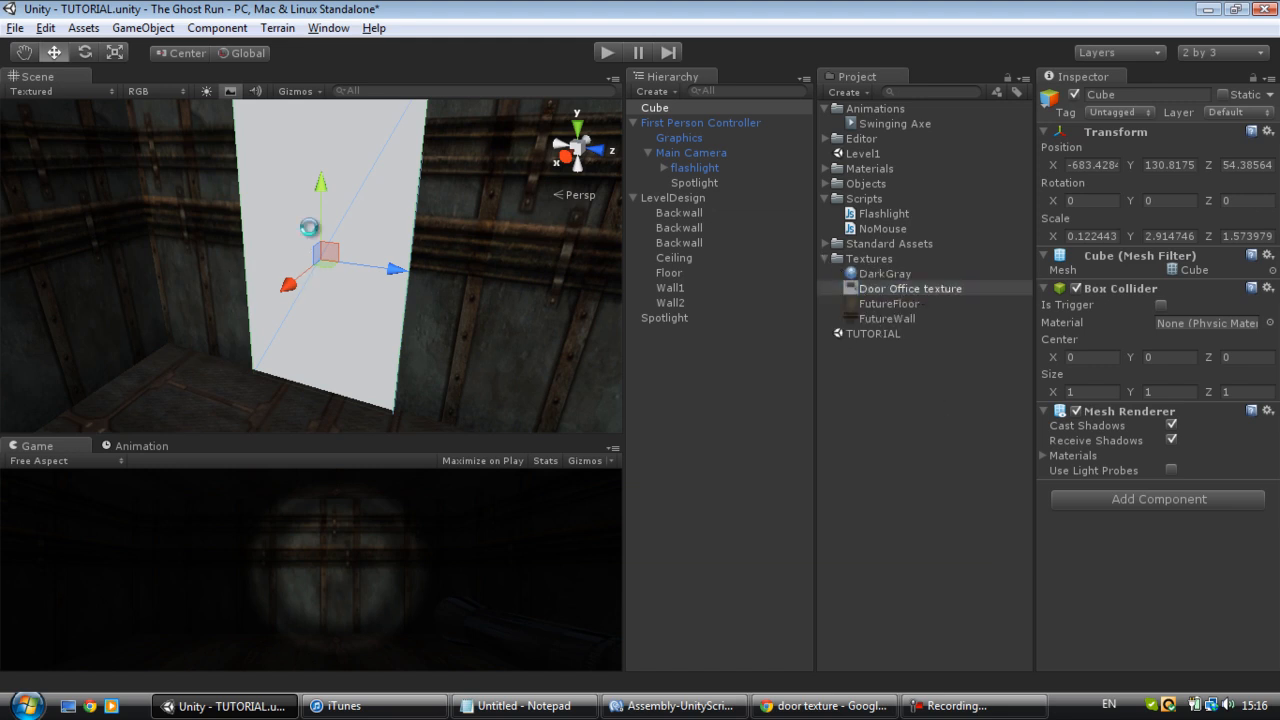
pyautogui.click(680, 228)
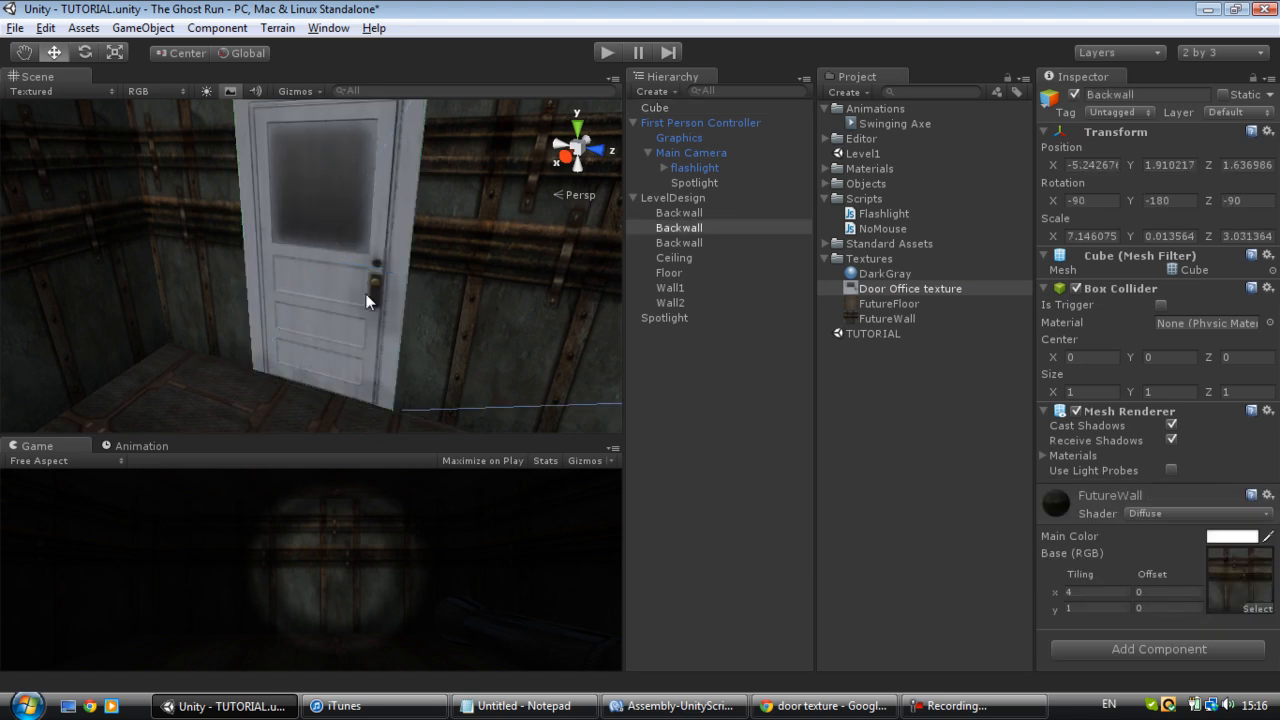
pyautogui.click(654, 108)
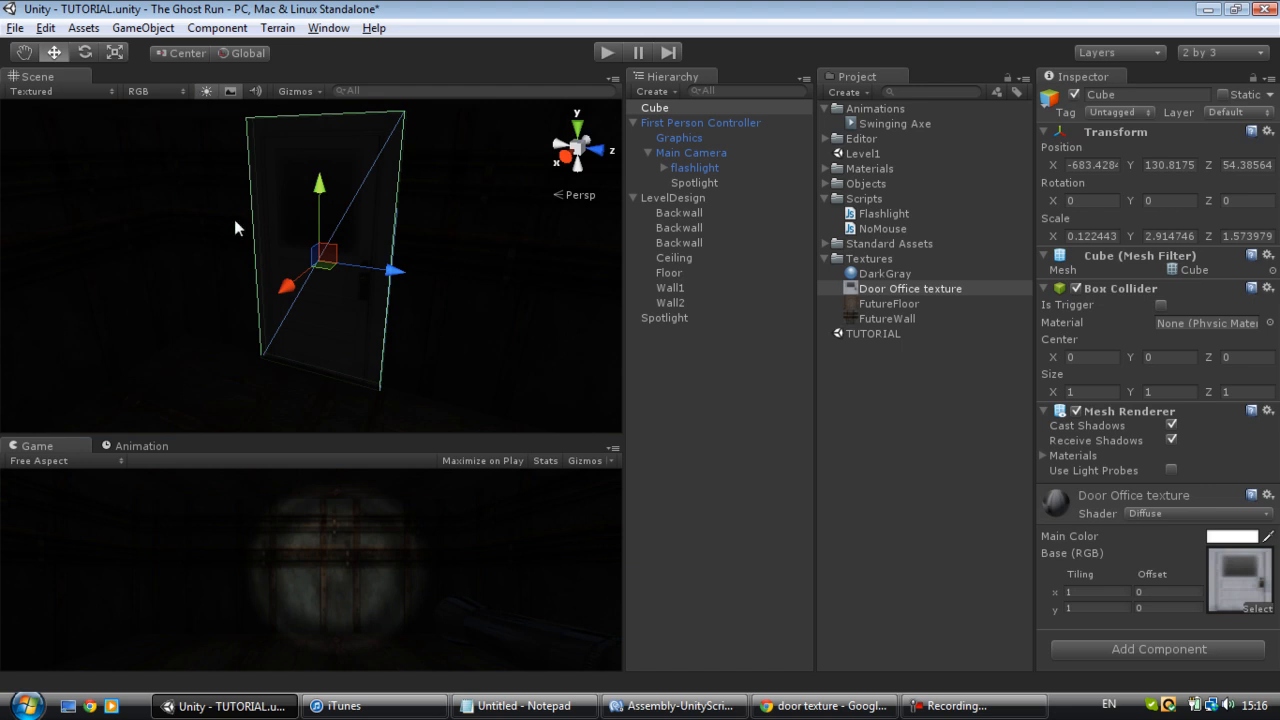
pyautogui.click(678, 242)
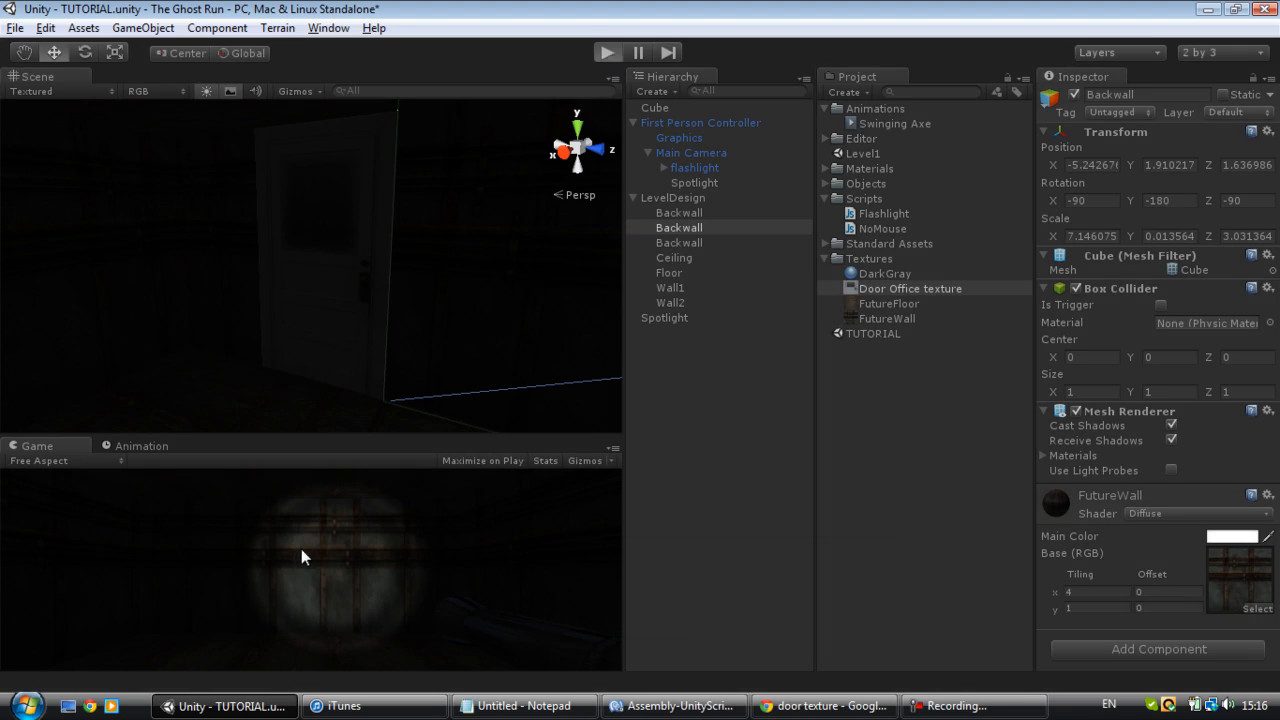
pyautogui.moveTo(370, 592)
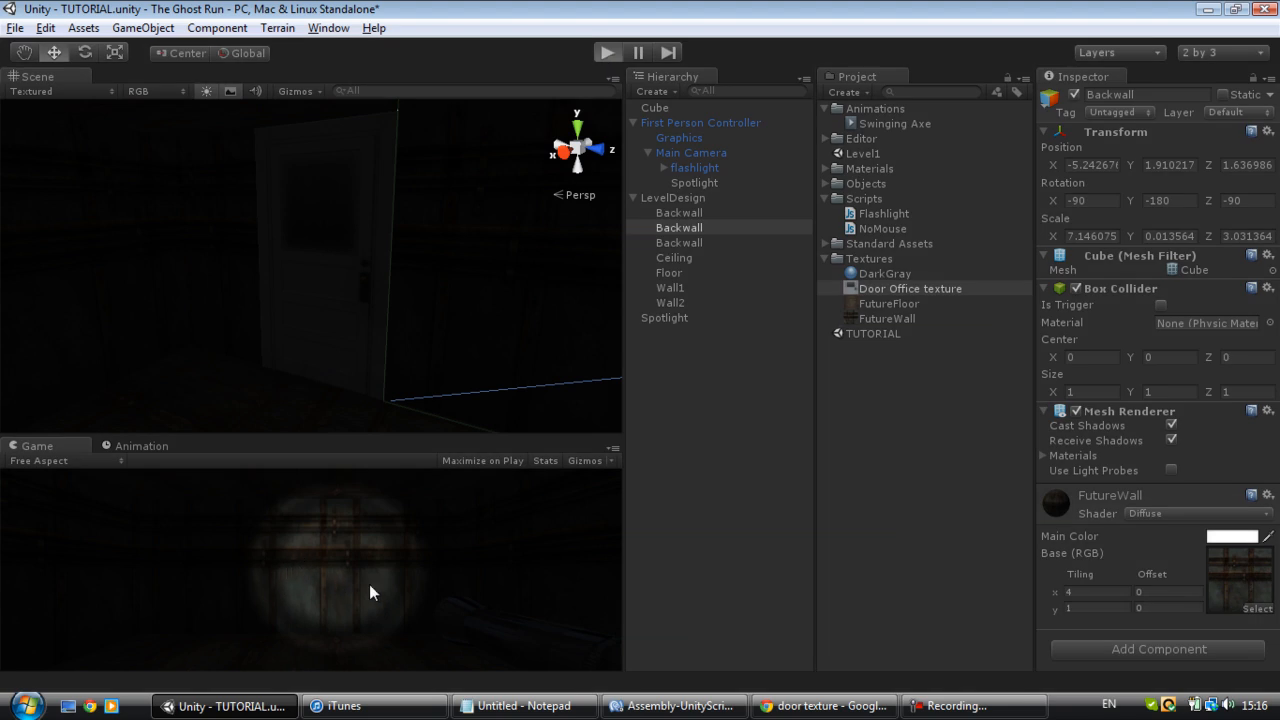
pyautogui.moveTo(364, 596)
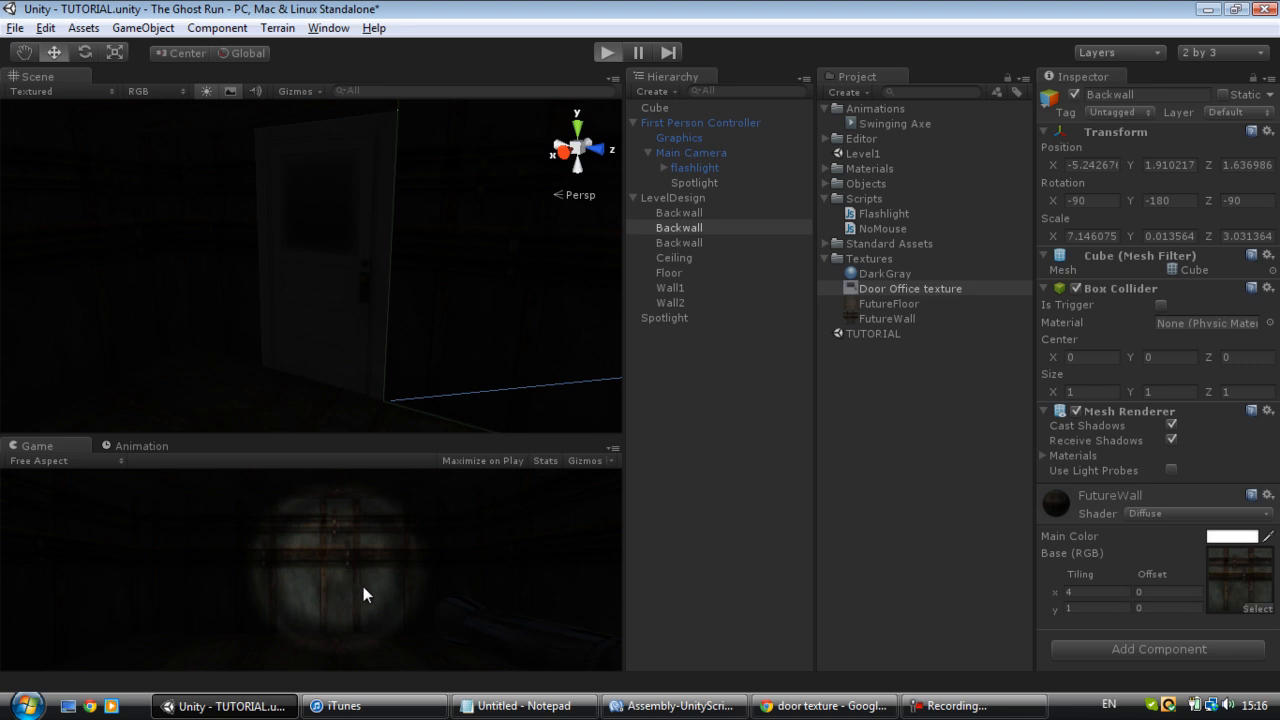
pyautogui.moveTo(448, 496)
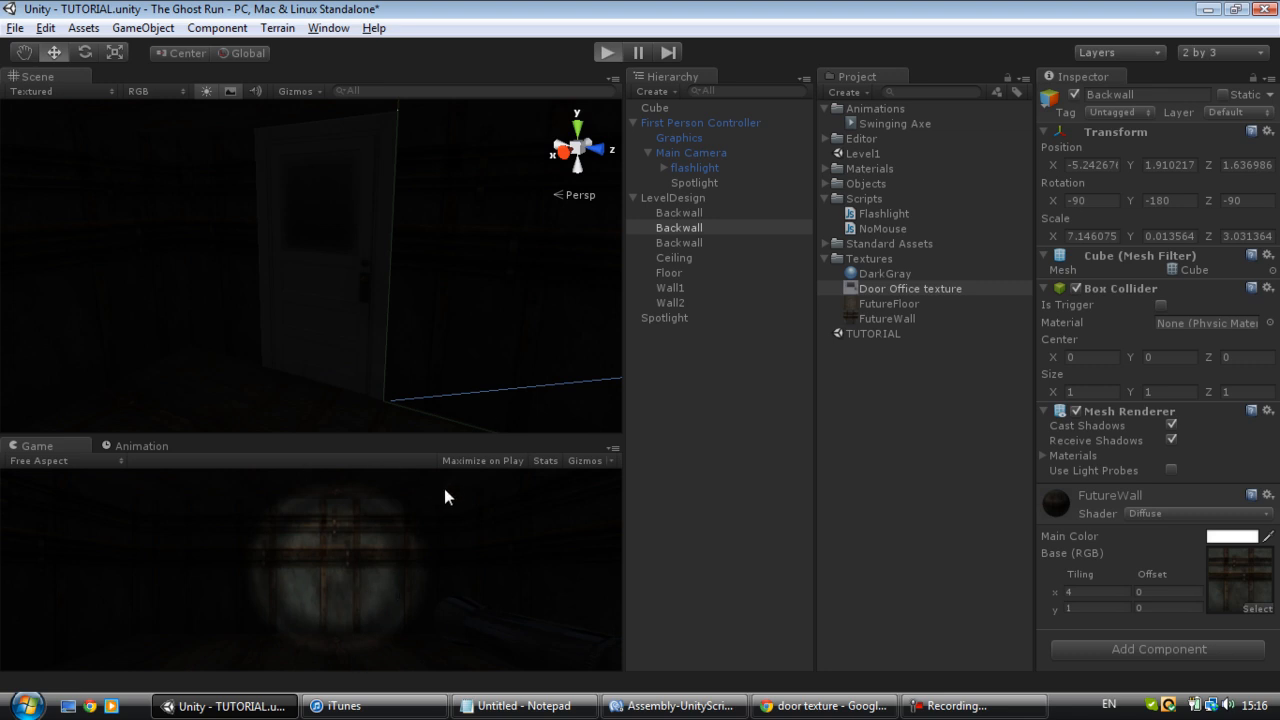
pyautogui.moveTo(392, 600)
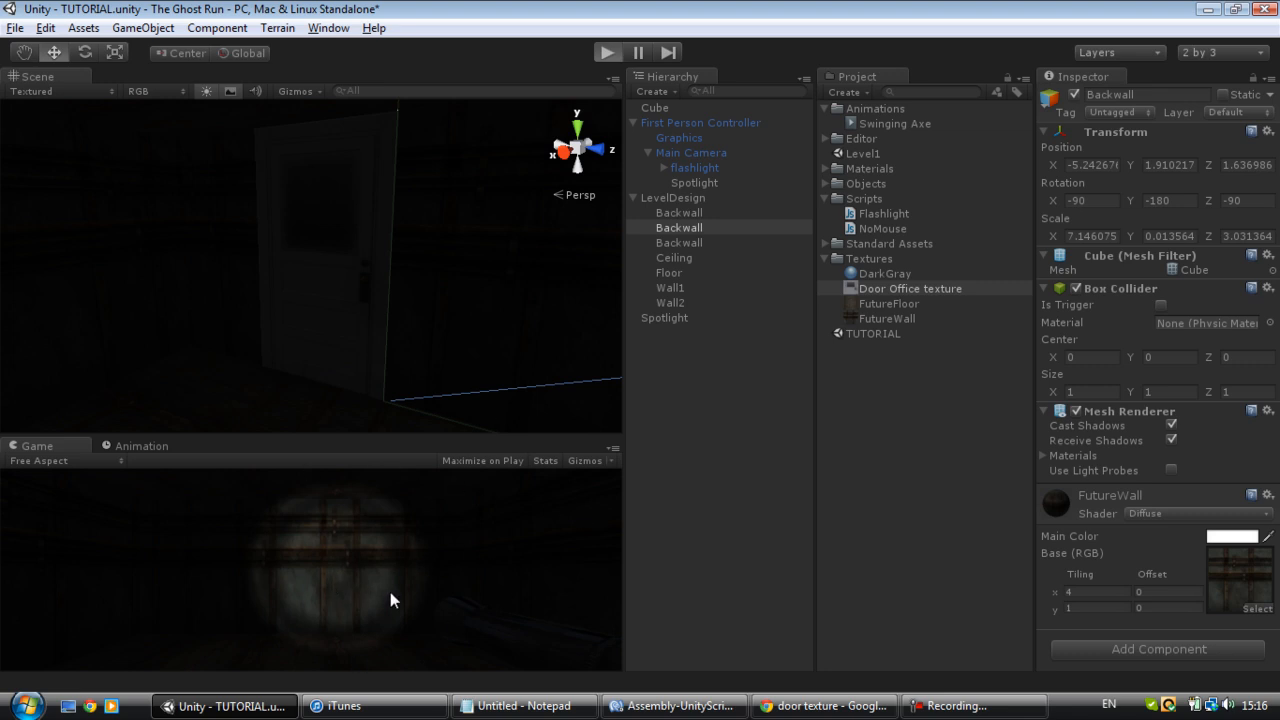
pyautogui.moveTo(656, 504)
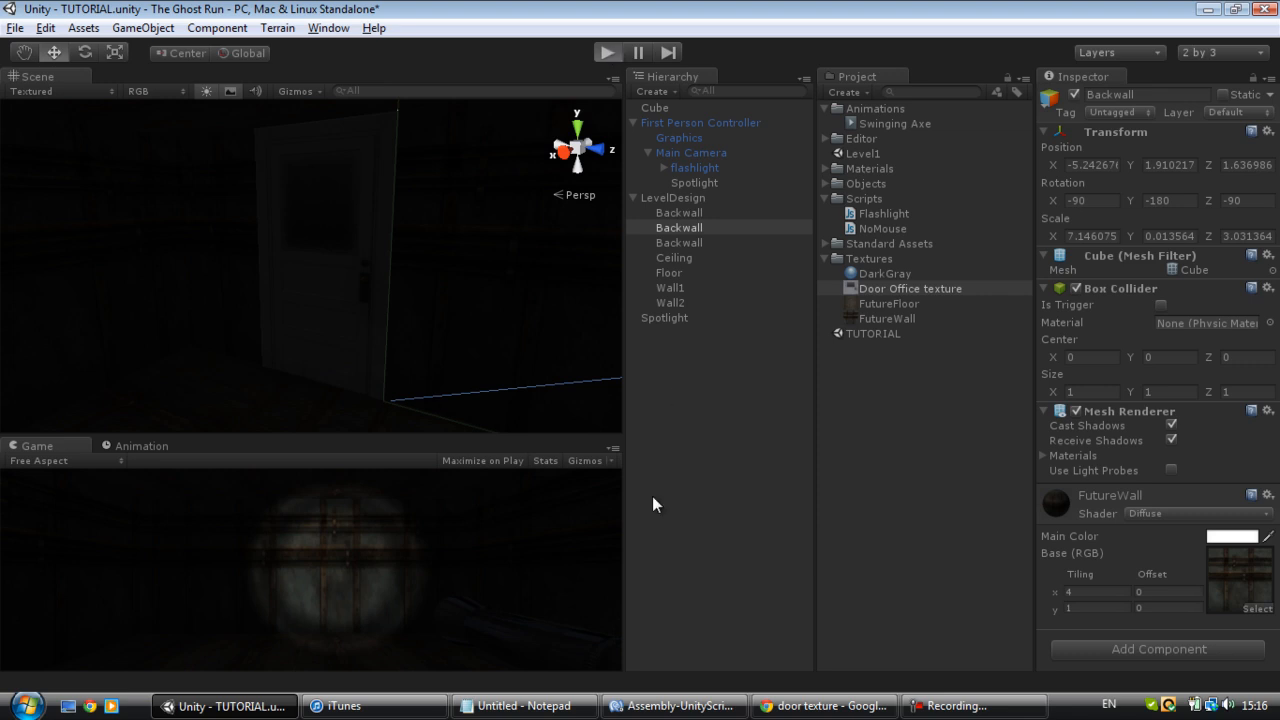
pyautogui.moveTo(892, 676)
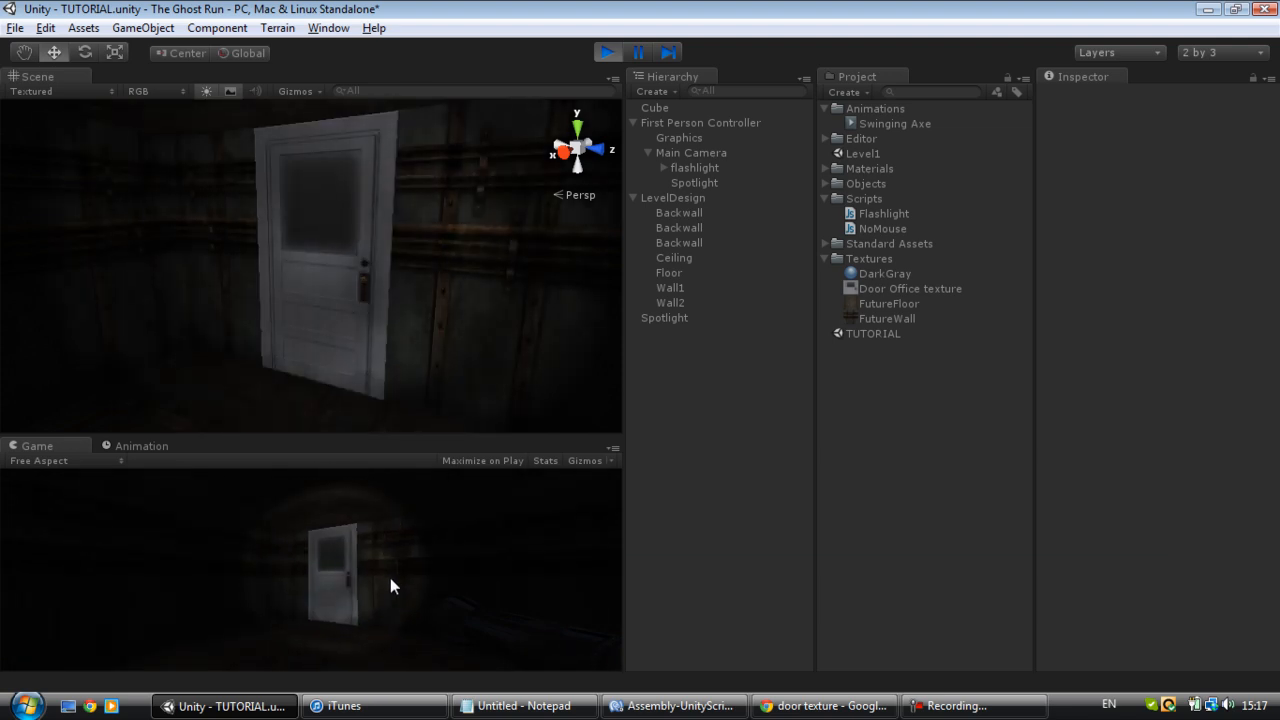
# Step: Play-test the scene to see the textured door, then stop
pyautogui.click(608, 52)
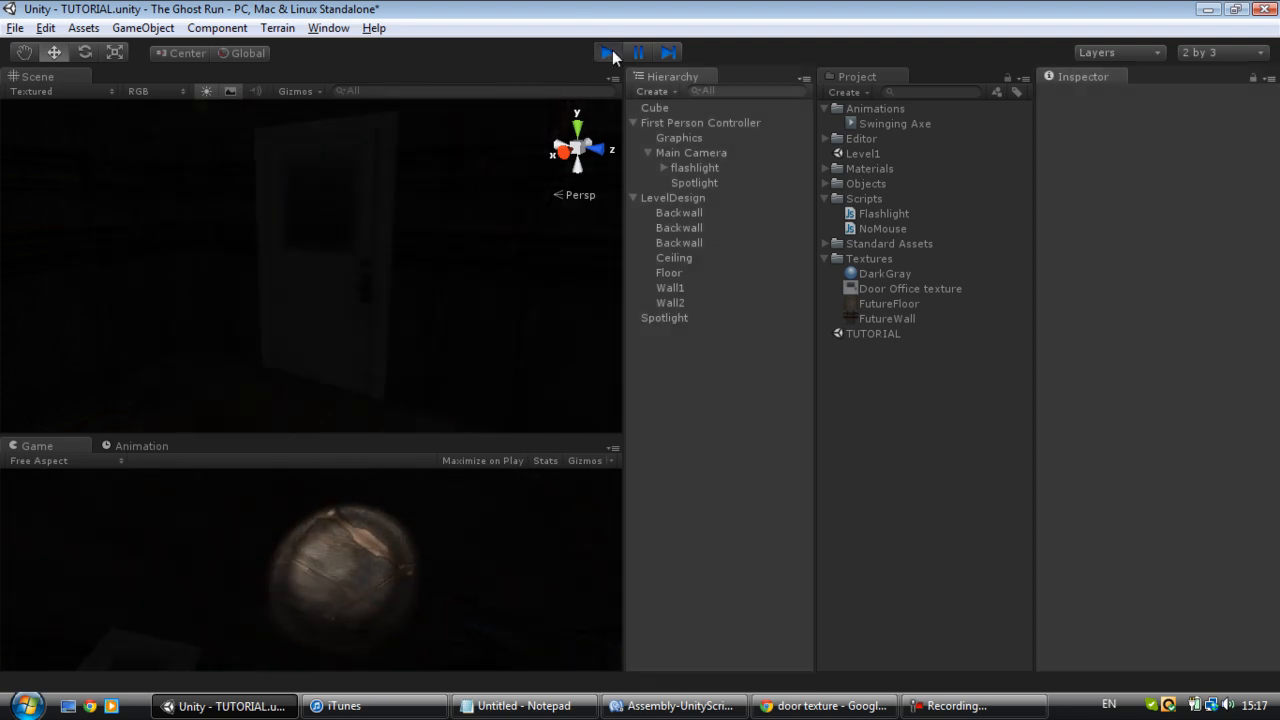
pyautogui.click(606, 52)
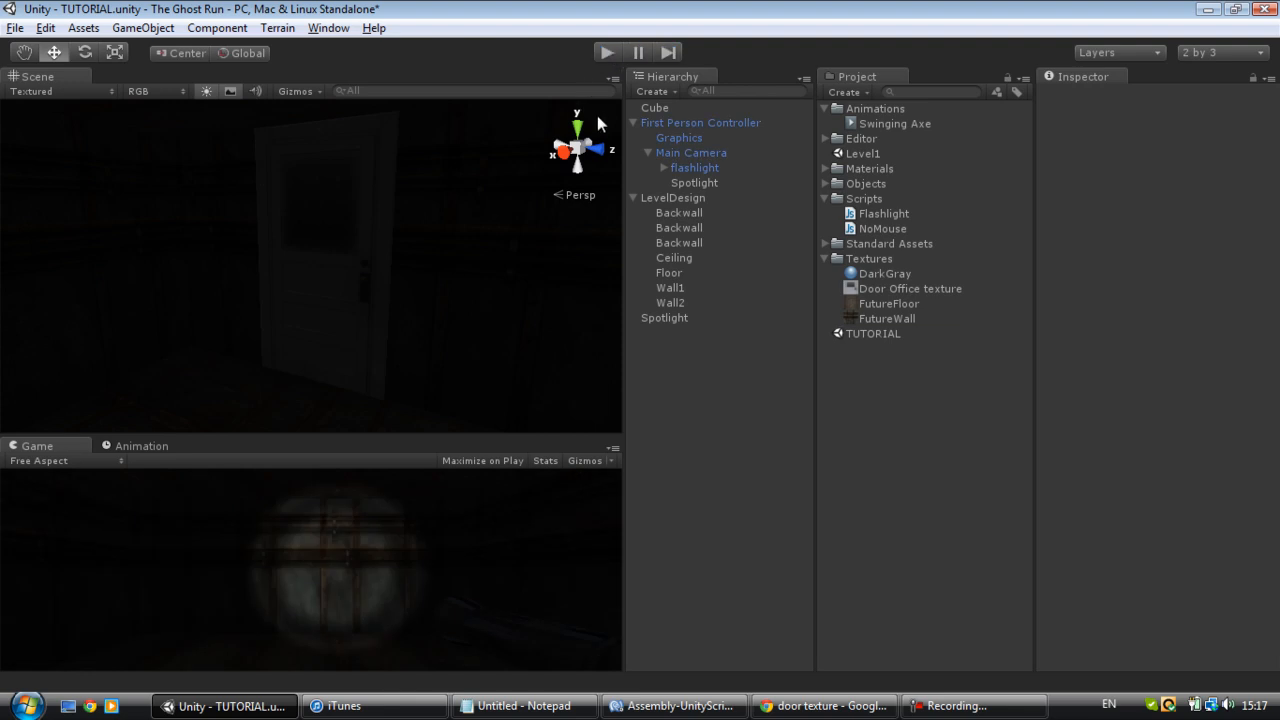
pyautogui.moveTo(500, 412)
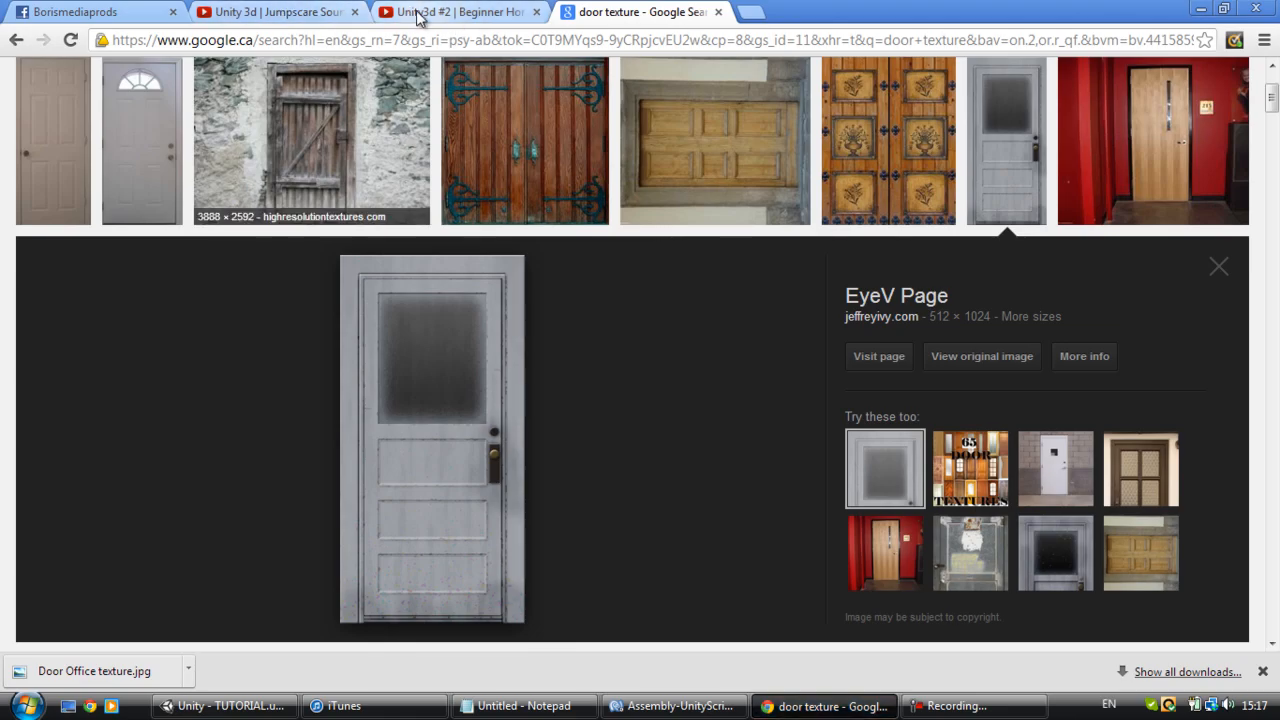
# Step: Open the Unity 4 Openable Door tutorial video from the channel's videos
pyautogui.click(460, 12)
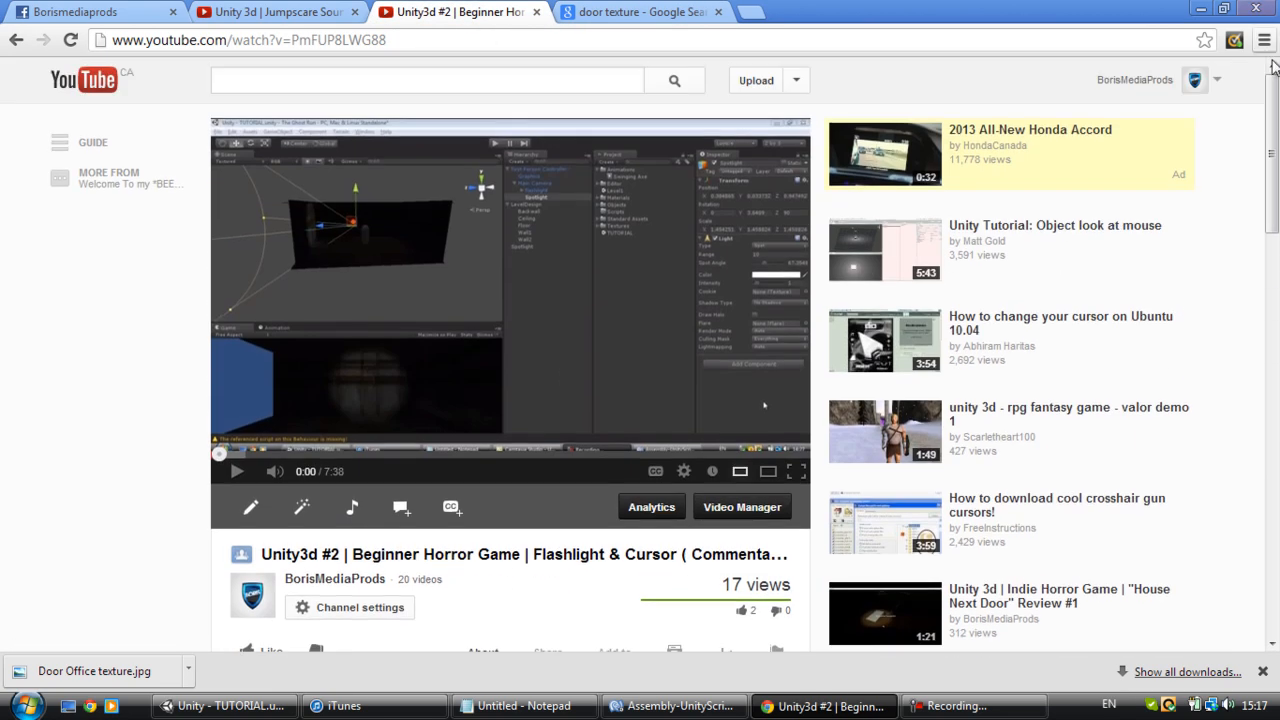
pyautogui.click(1194, 80)
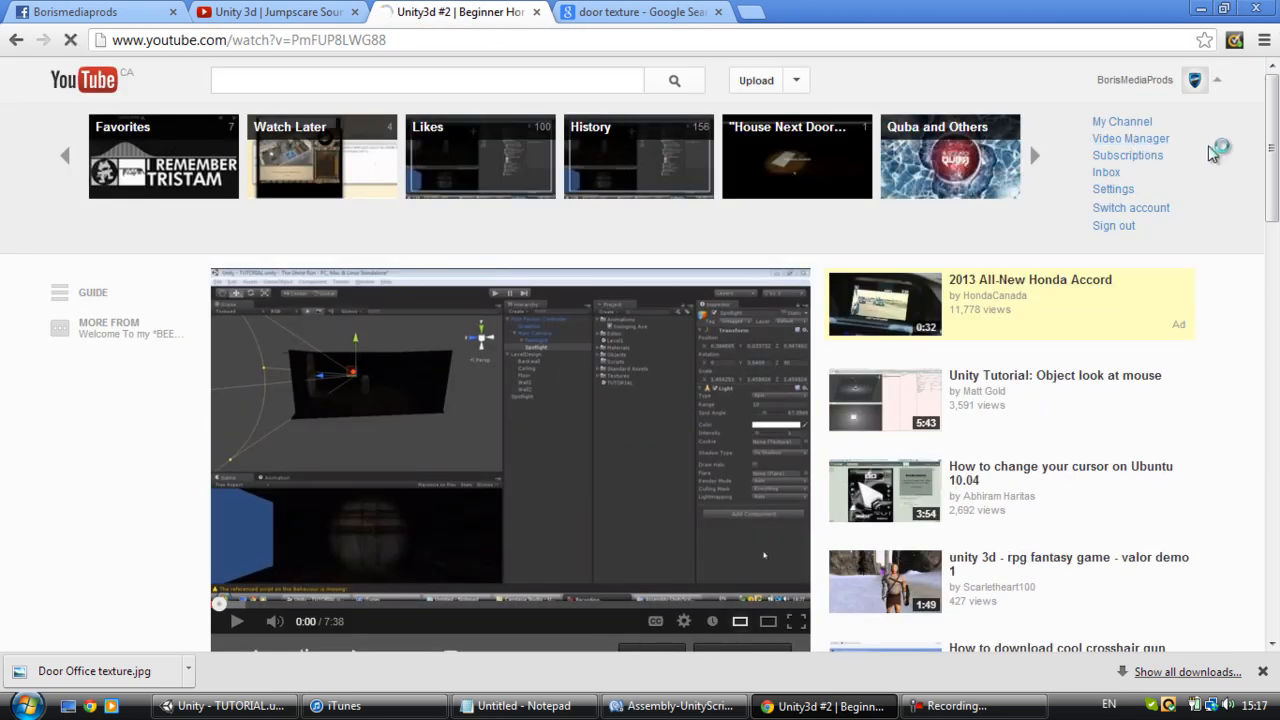
pyautogui.click(1130, 138)
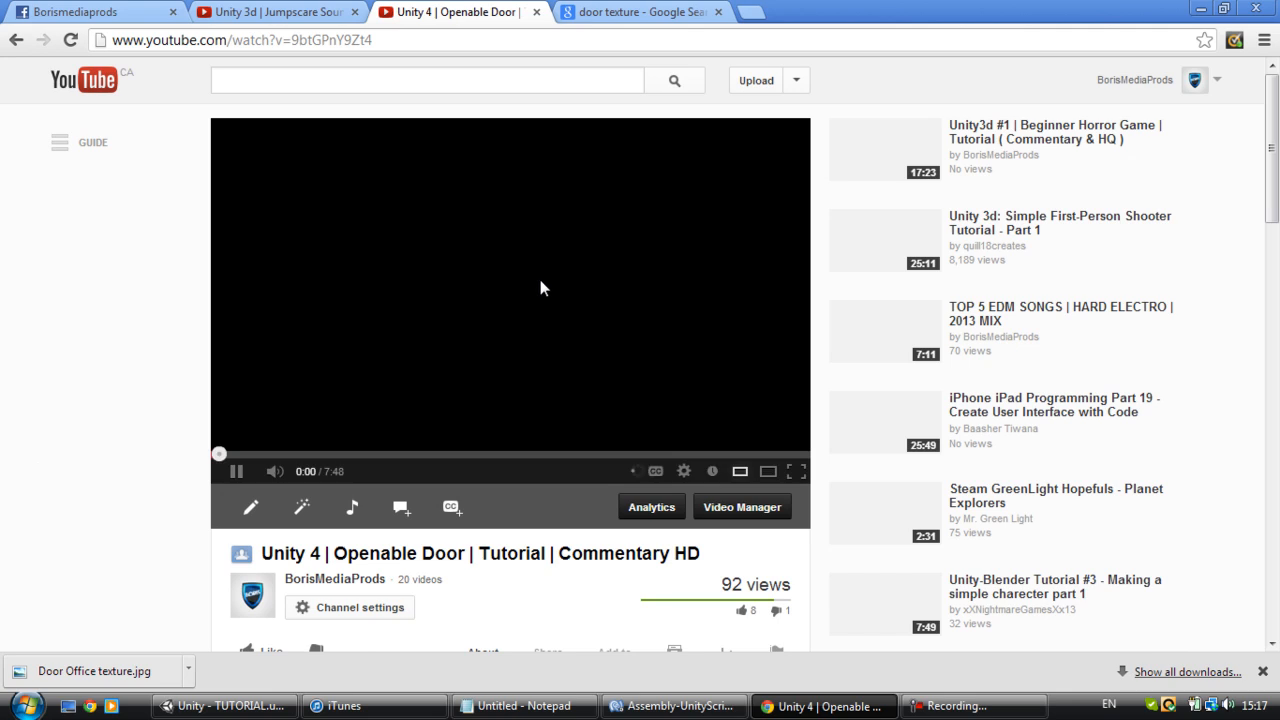
# Step: Follow the description's MediaFire link to view the Door Script document
pyautogui.scroll(-3)
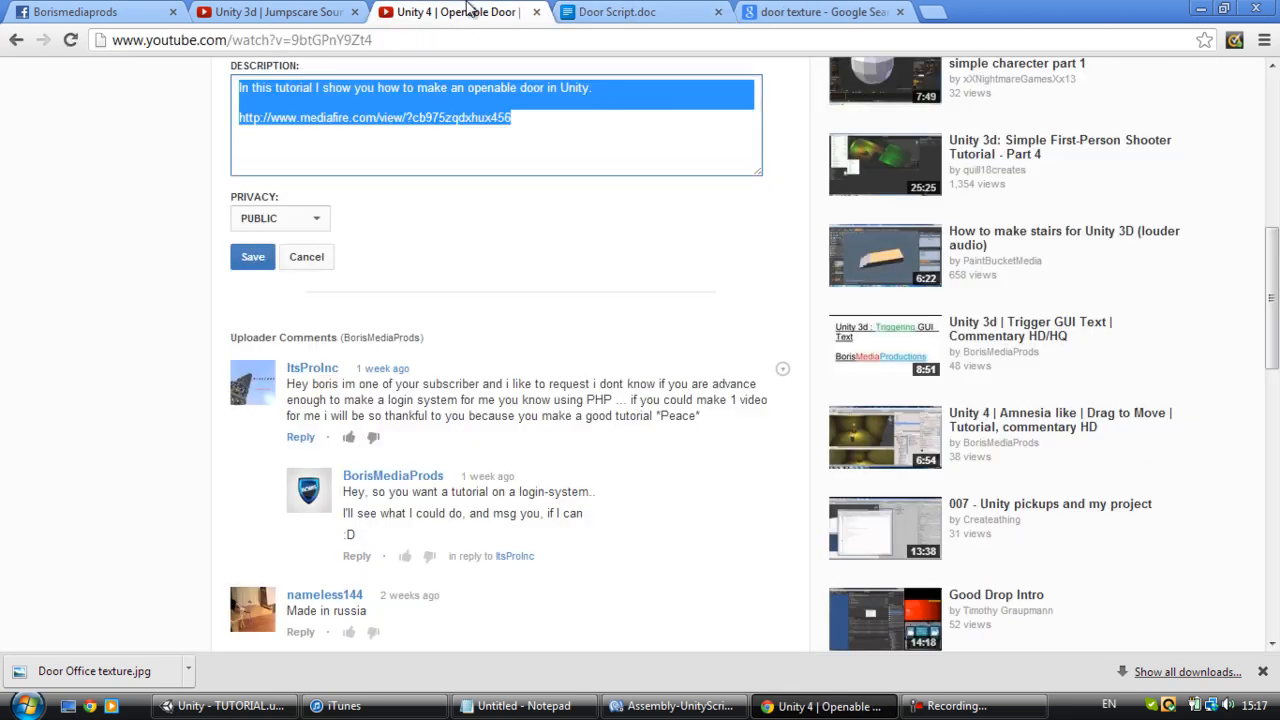
pyautogui.click(616, 12)
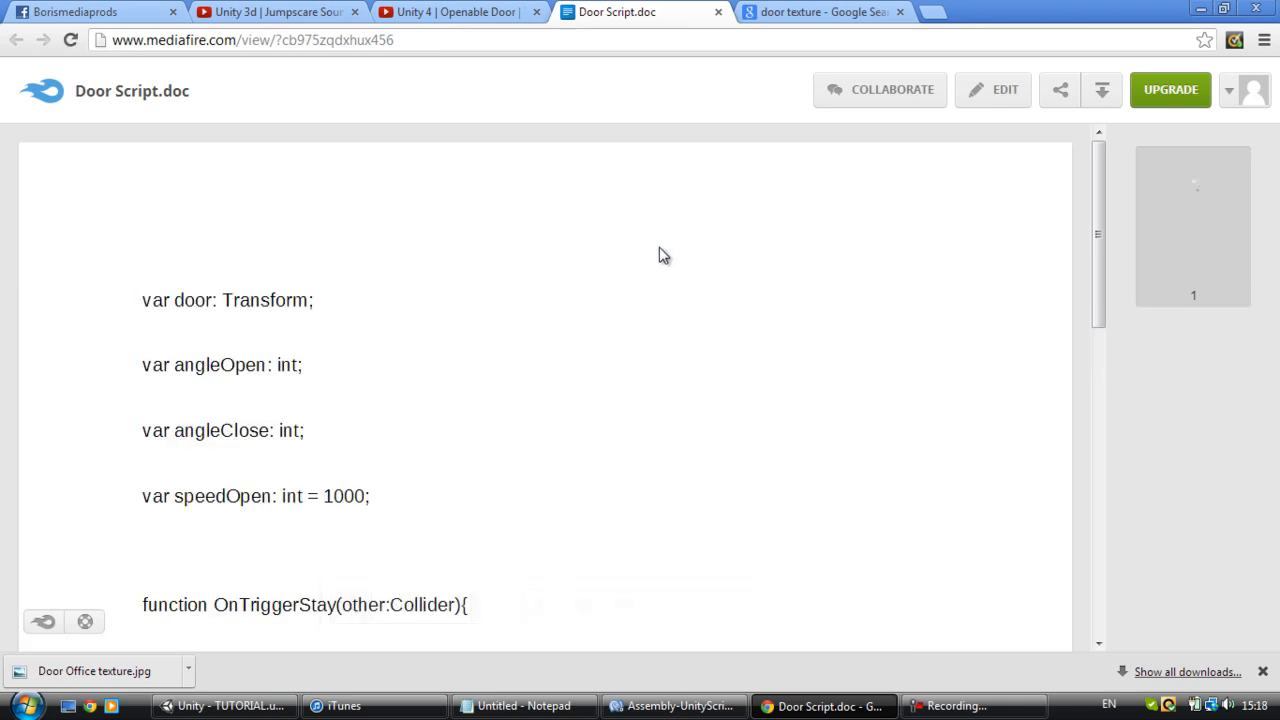
pyautogui.scroll(-3)
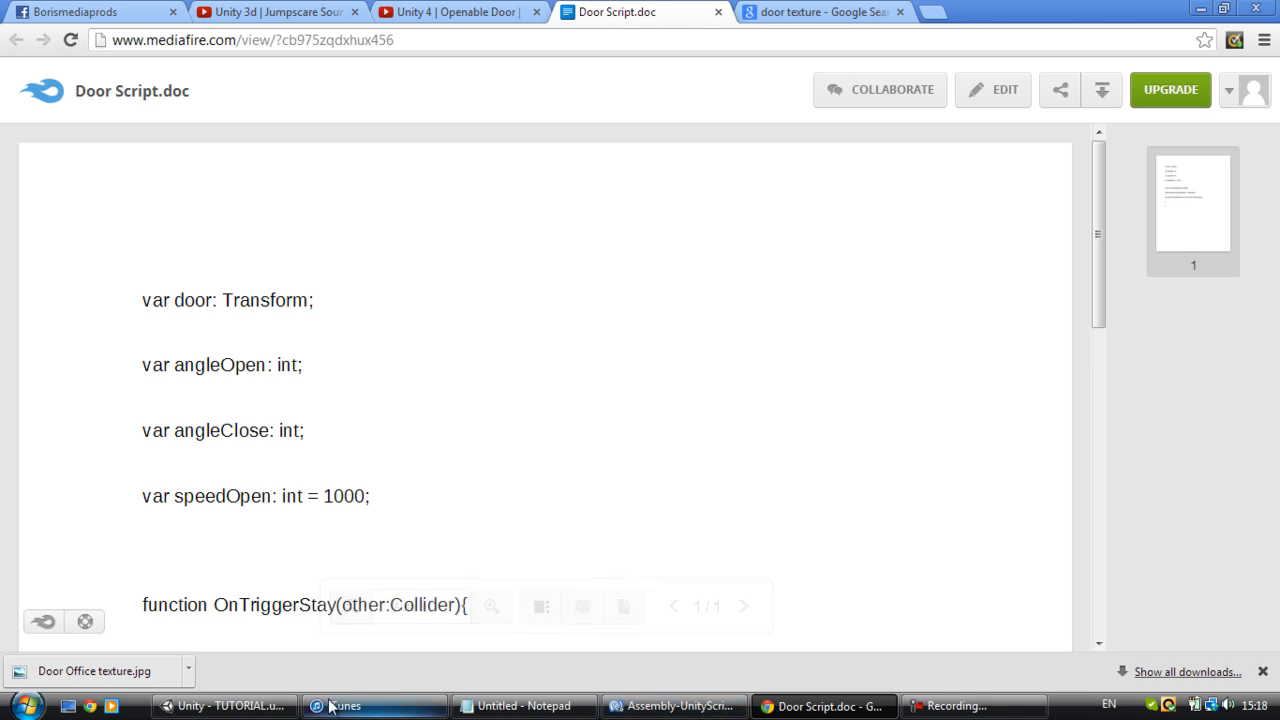
# Step: Create a new Javascript in the Scripts folder and name it DoorScript, fixing the typo
pyautogui.click(224, 704)
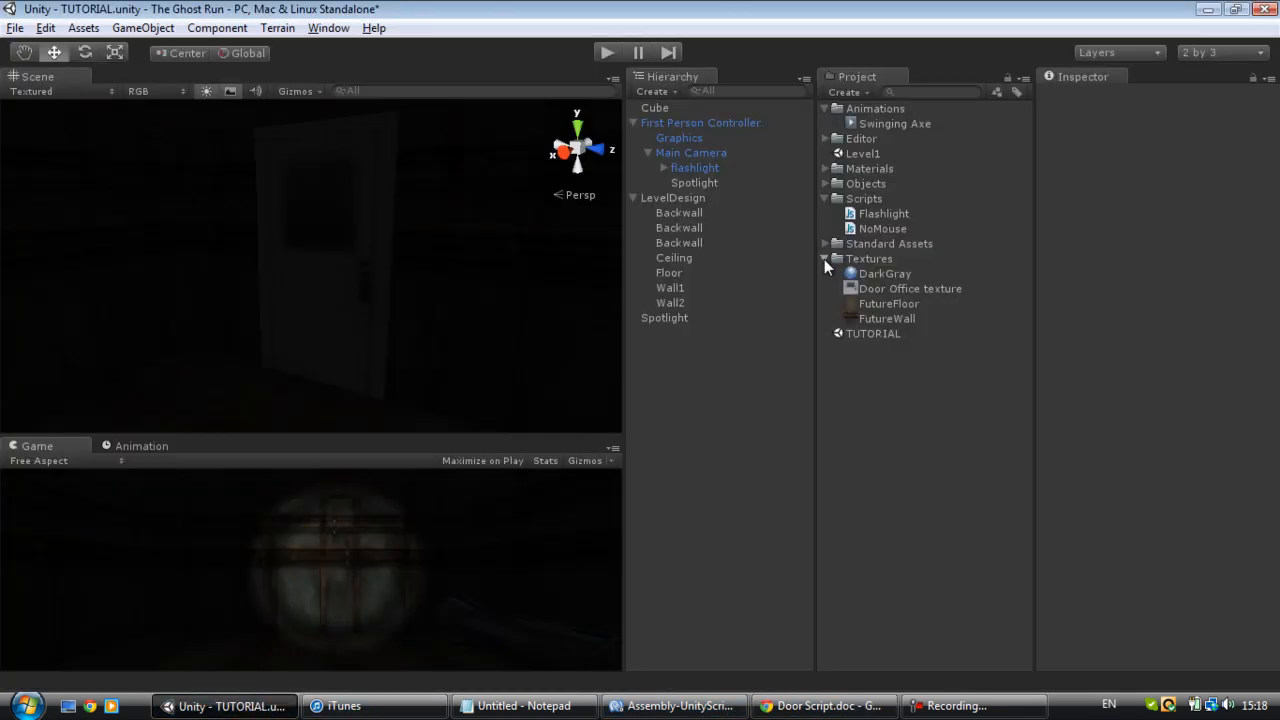
pyautogui.rightClick(864, 198)
pyautogui.write('Doo')
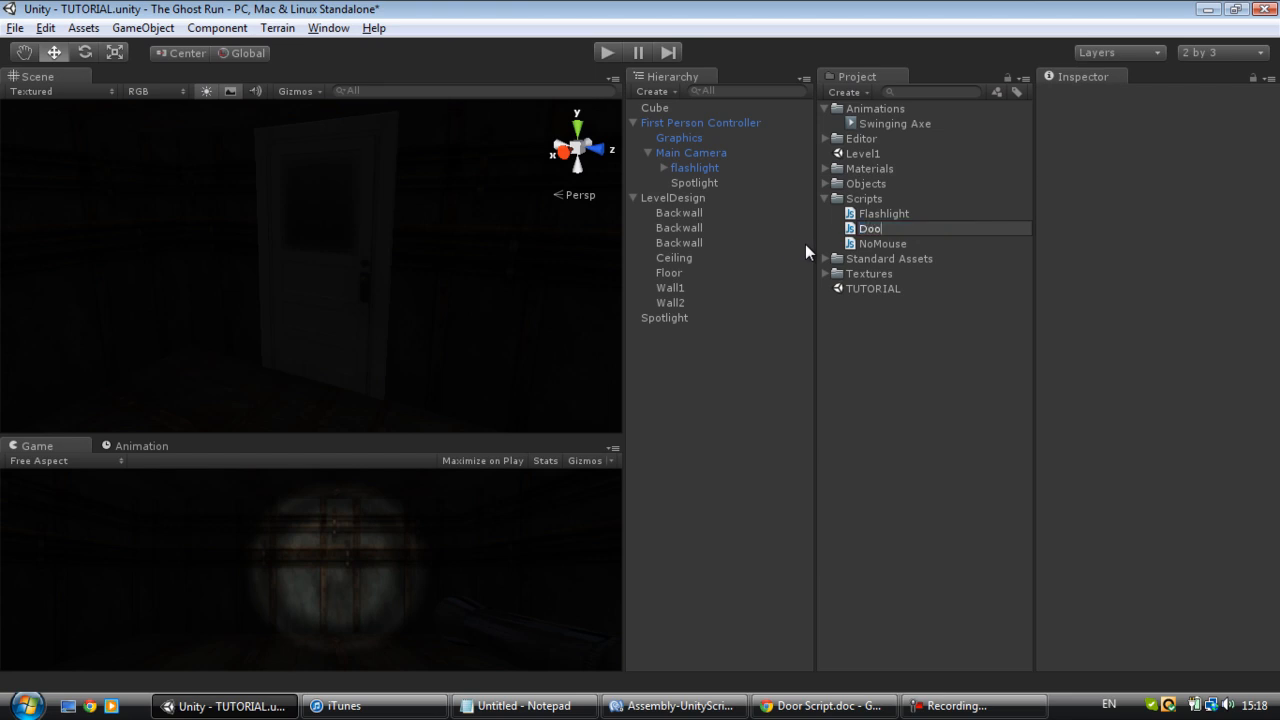
pyautogui.write('rScripy')
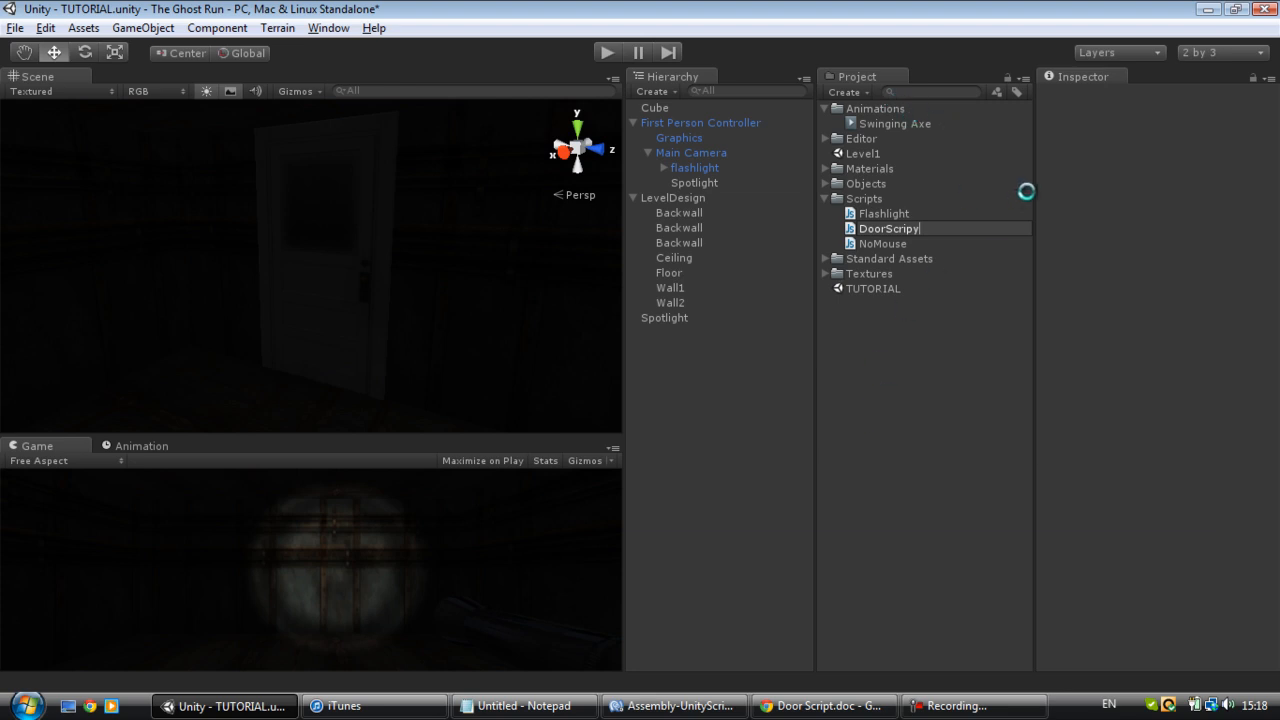
pyautogui.click(888, 212)
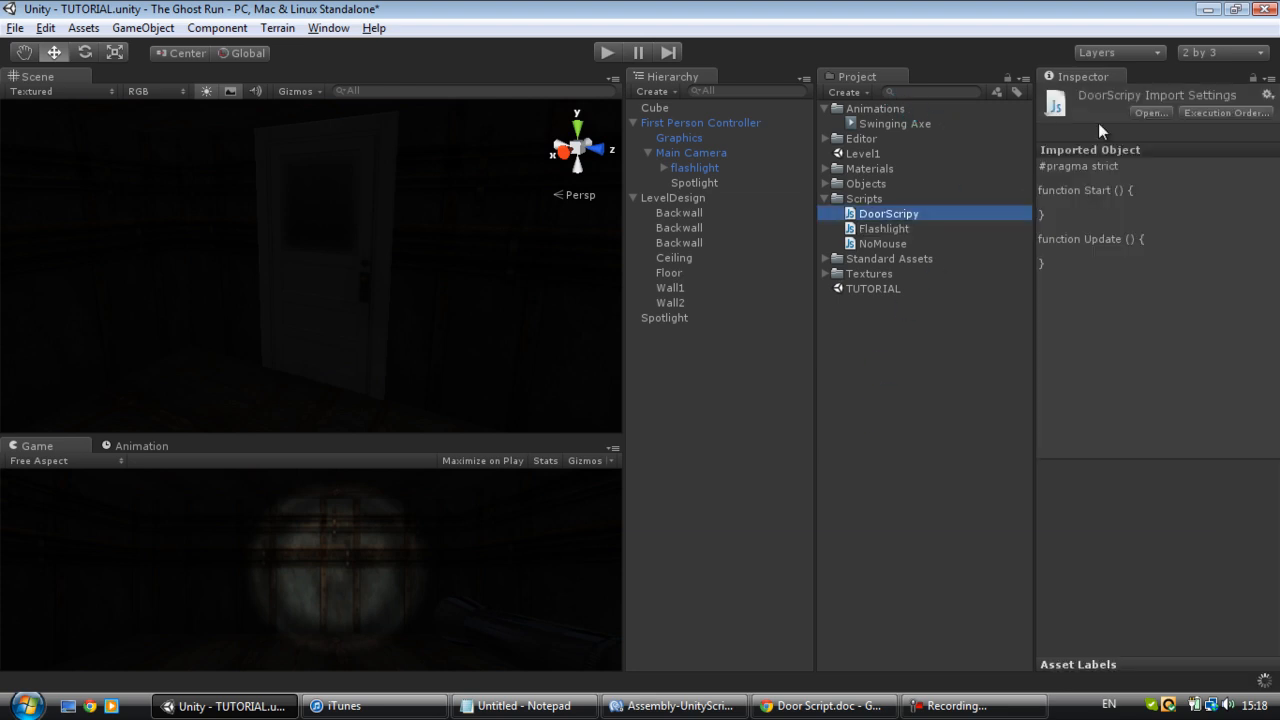
pyautogui.doubleClick(888, 212)
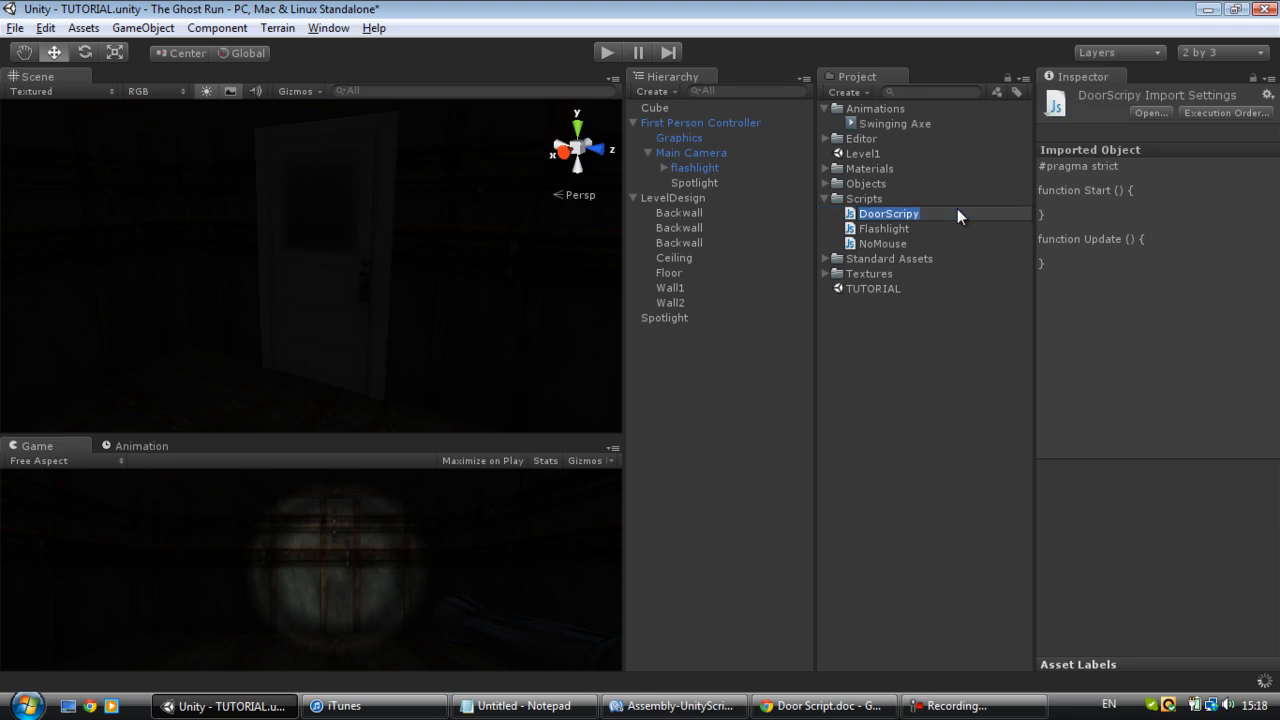
pyautogui.doubleClick(888, 212)
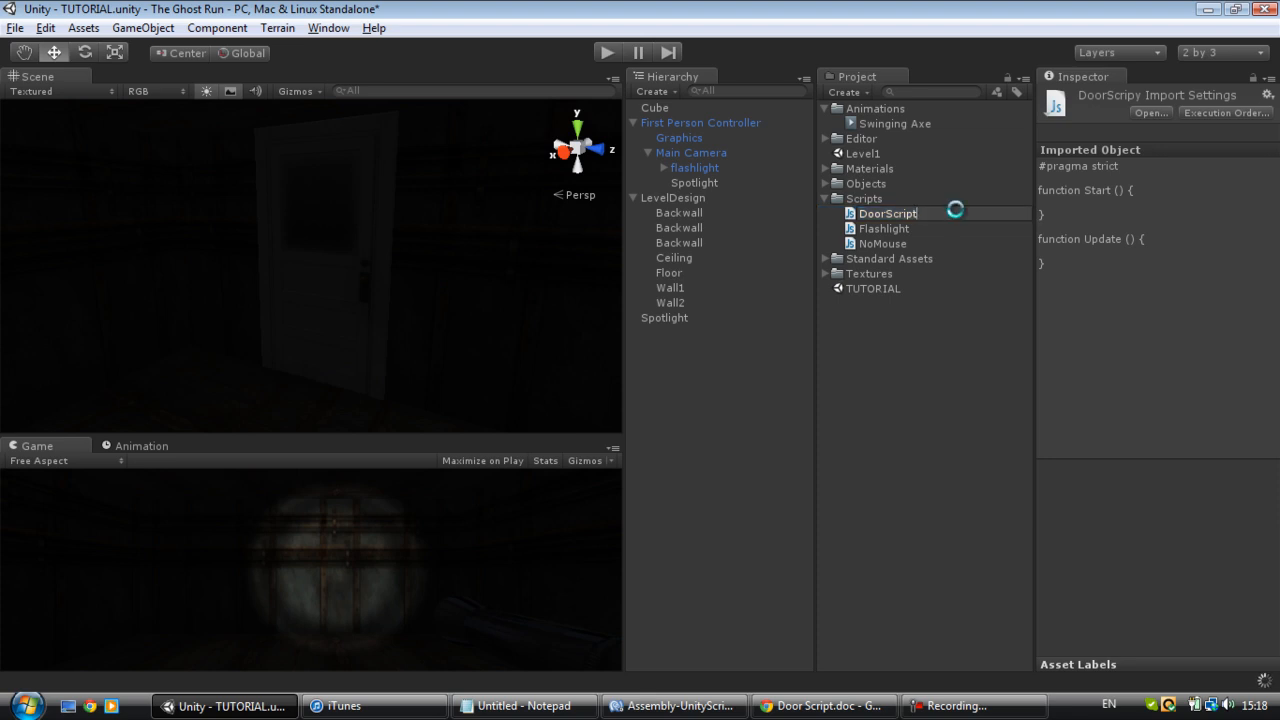
pyautogui.click(888, 212)
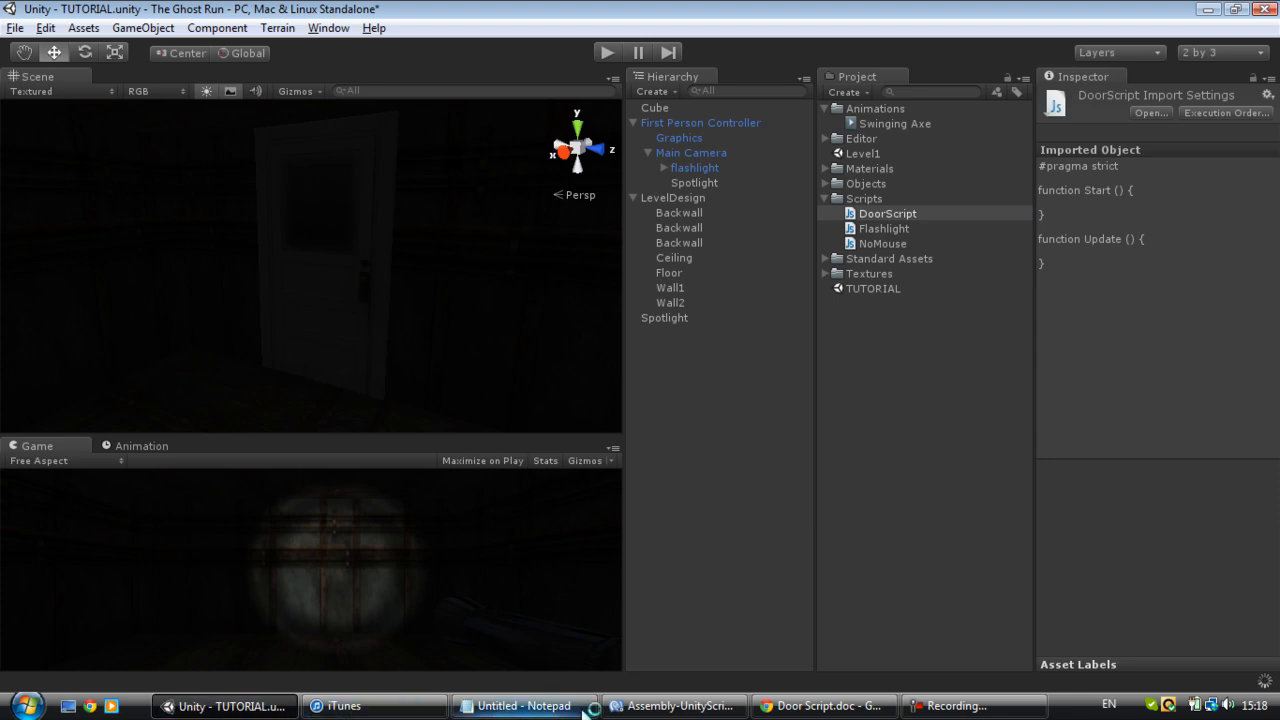
# Step: Open DoorScript in the MonoDevelop code editor
pyautogui.click(820, 706)
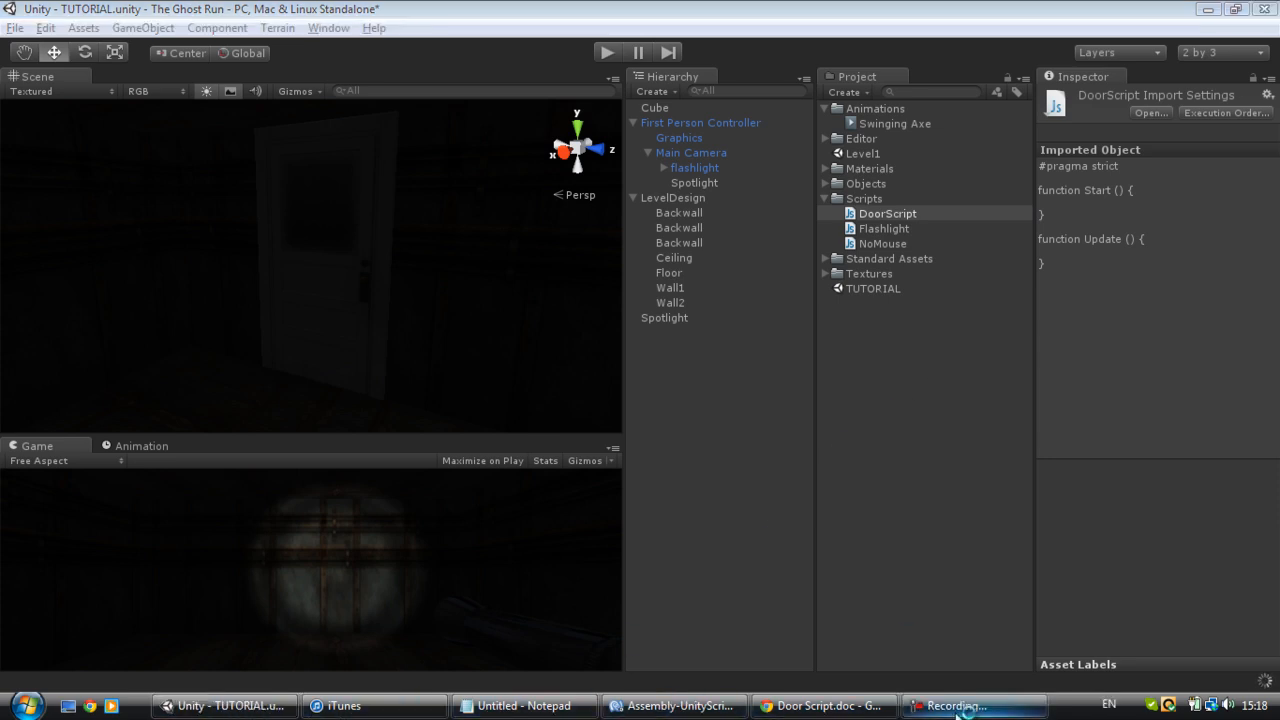
pyautogui.click(674, 706)
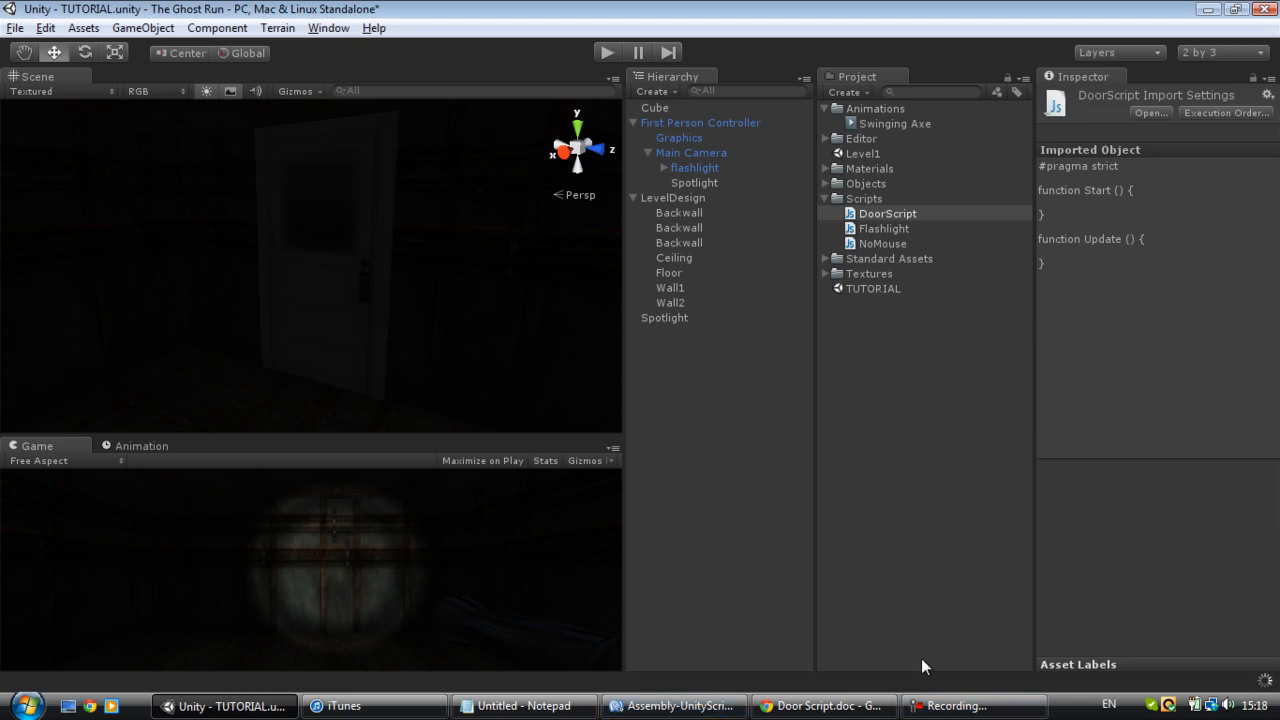
pyautogui.click(672, 706)
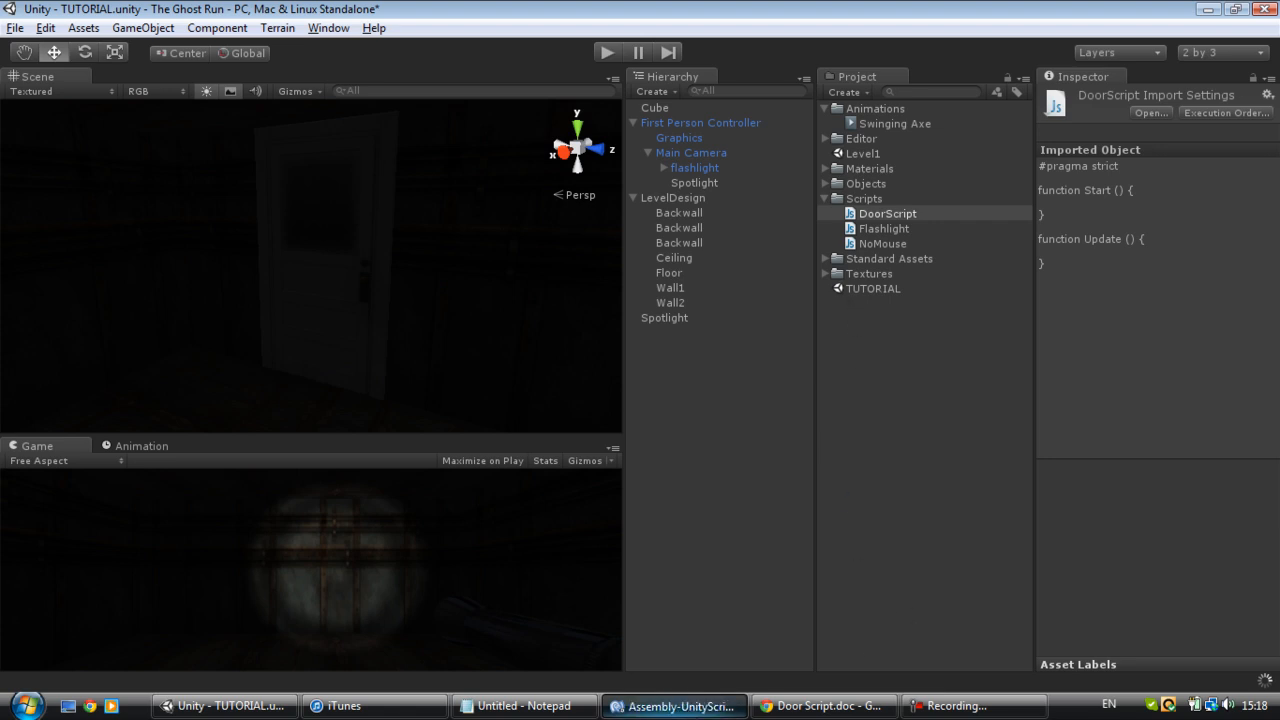
pyautogui.click(888, 212)
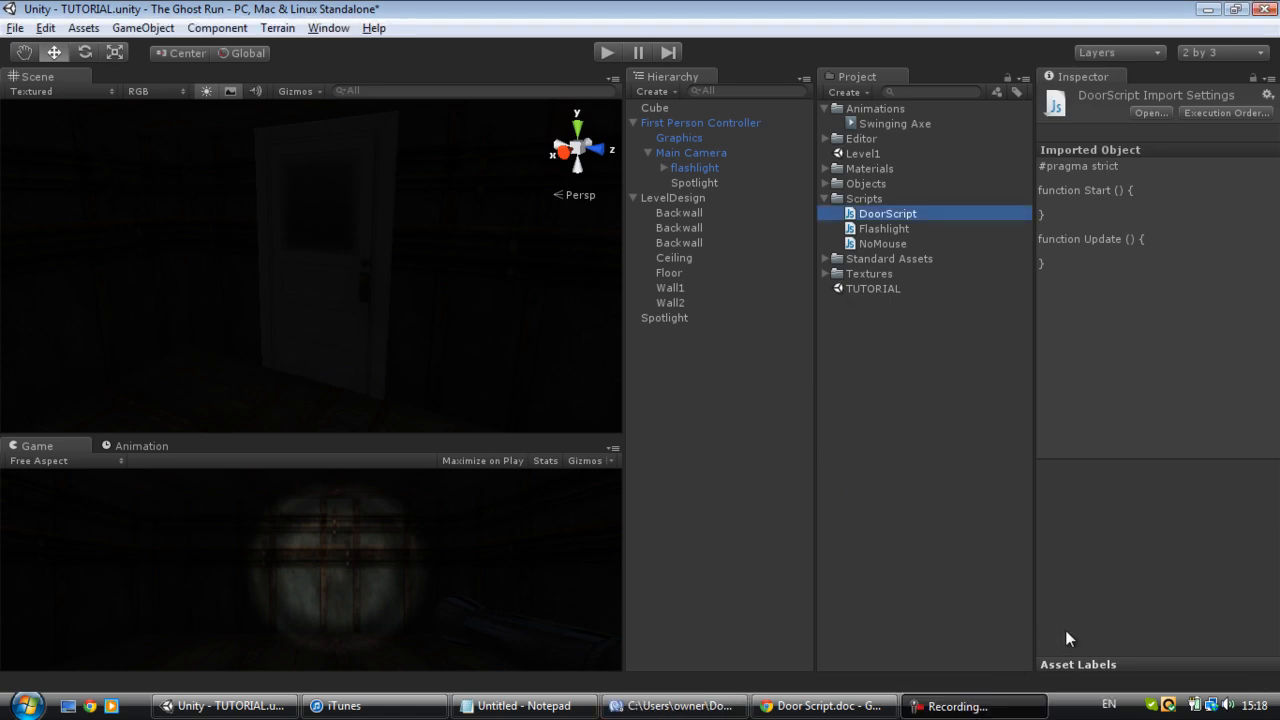
pyautogui.doubleClick(886, 212)
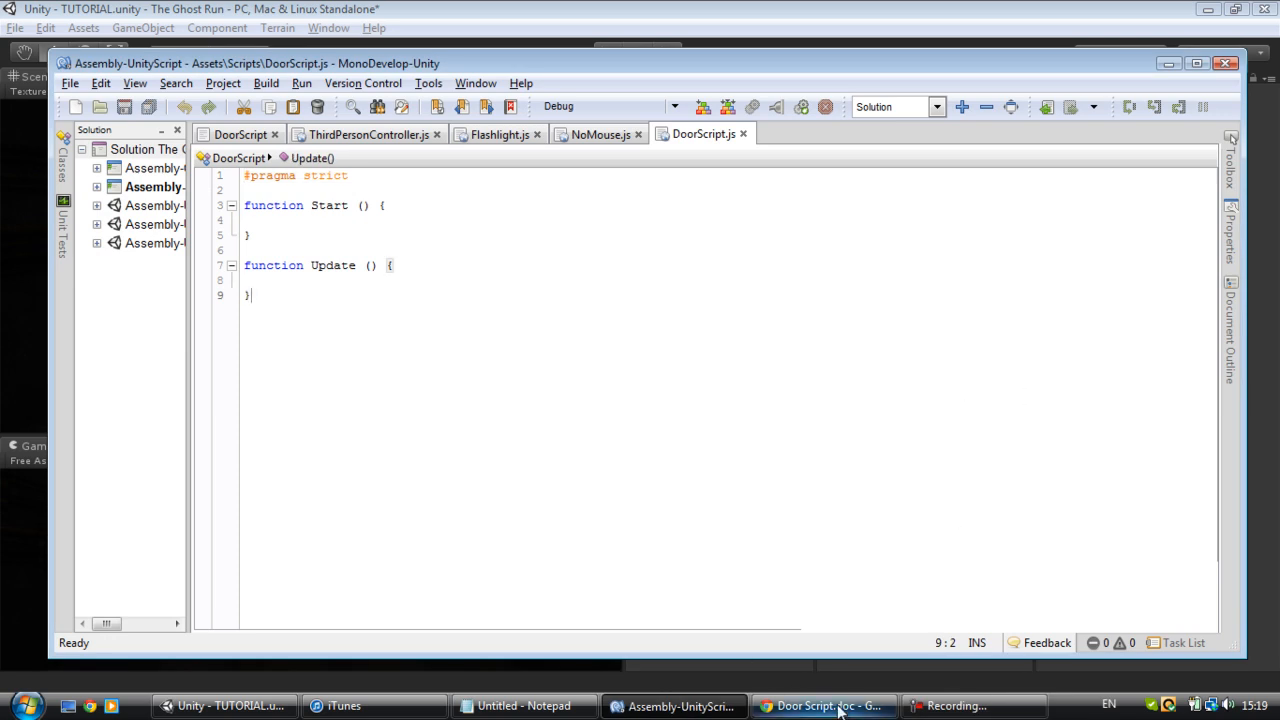
# Step: Copy the door-opening code from the document into DoorScript.js and save
pyautogui.click(824, 704)
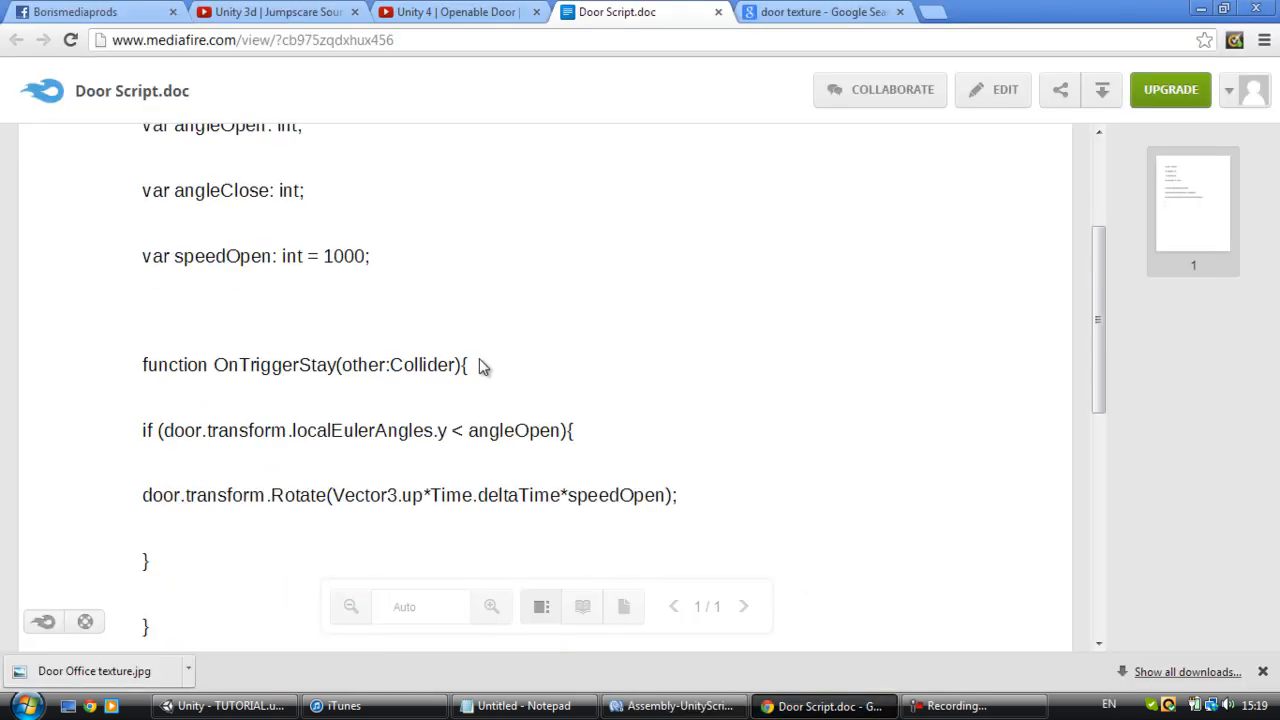
pyautogui.scroll(-3)
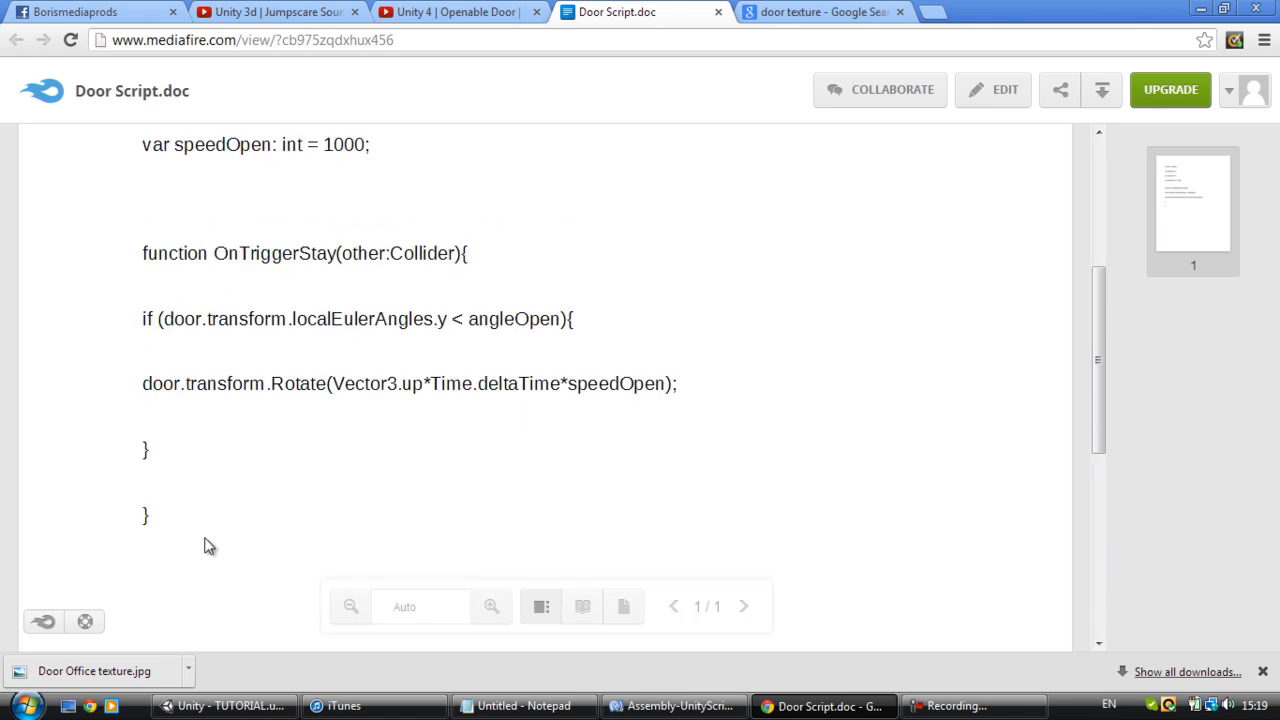
pyautogui.moveTo(108, 456)
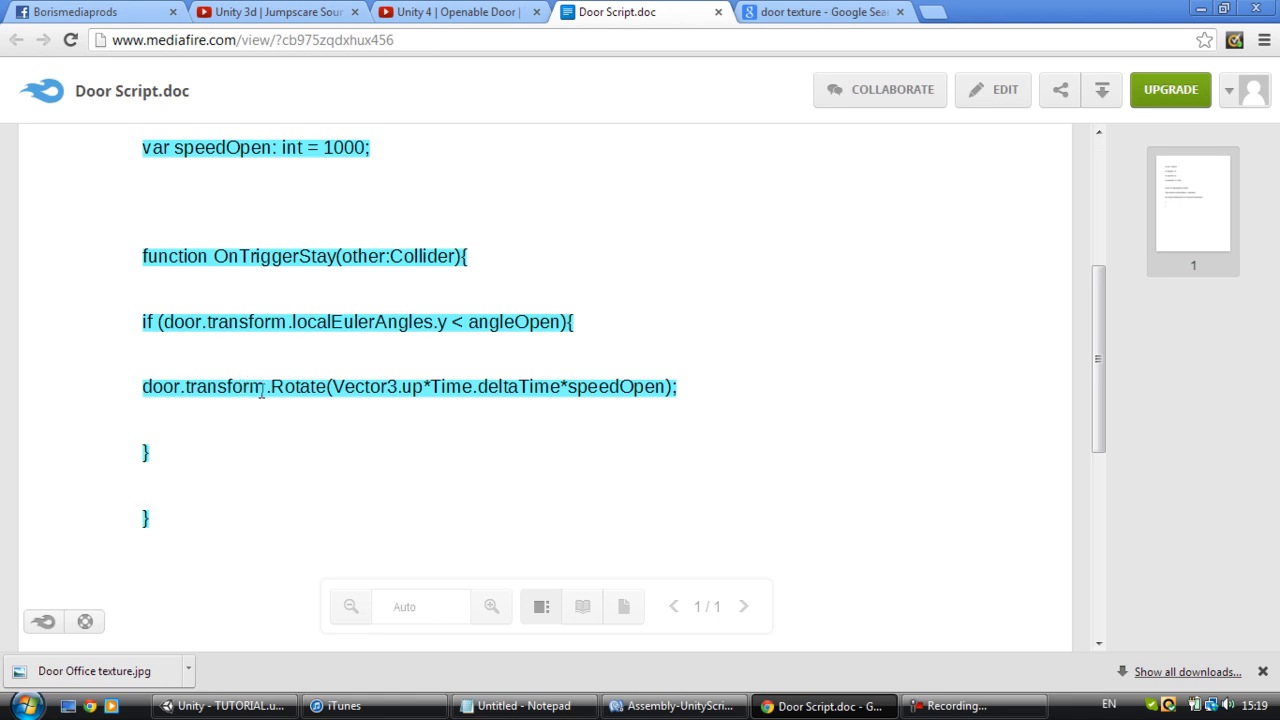
pyautogui.click(672, 706)
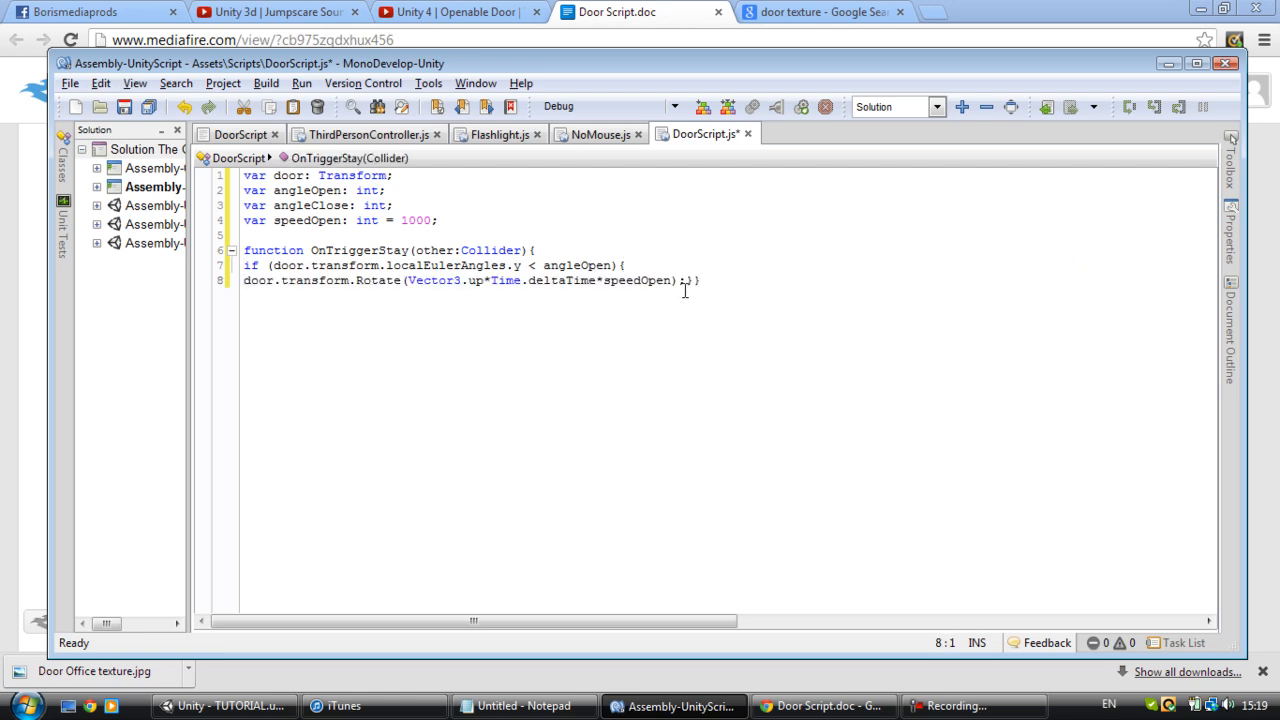
pyautogui.press('enter')
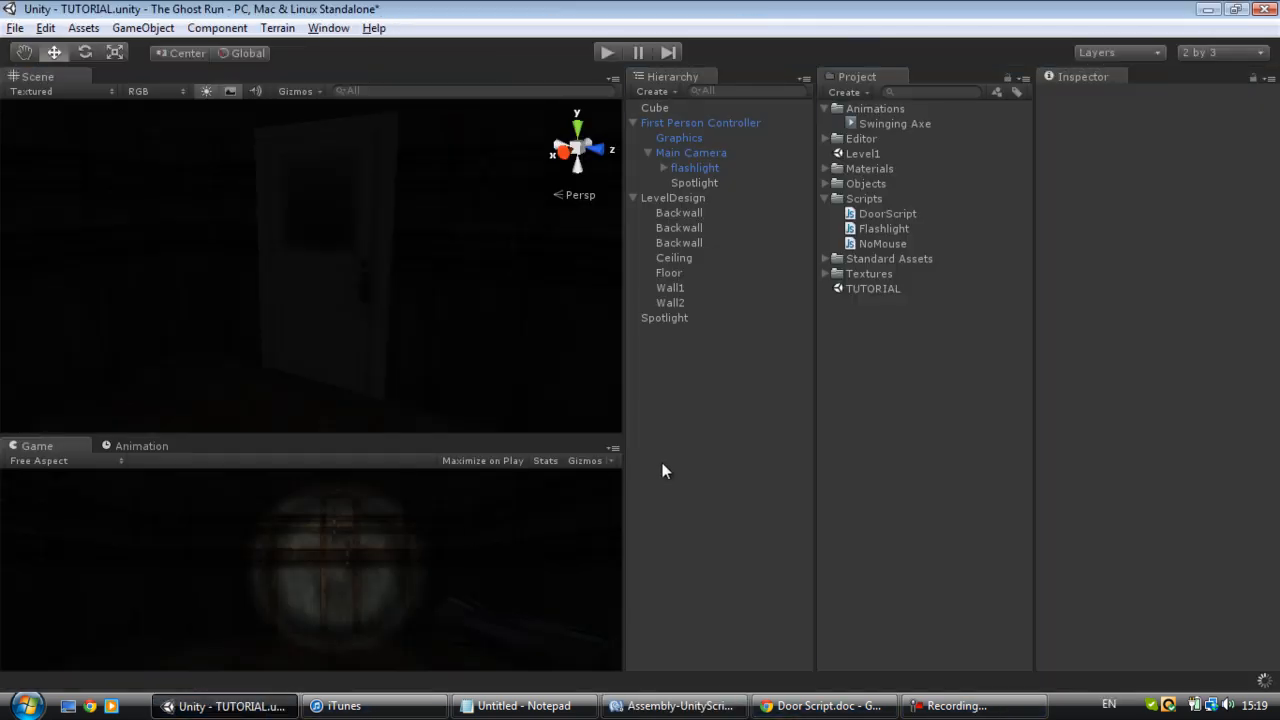
pyautogui.moveTo(684, 464)
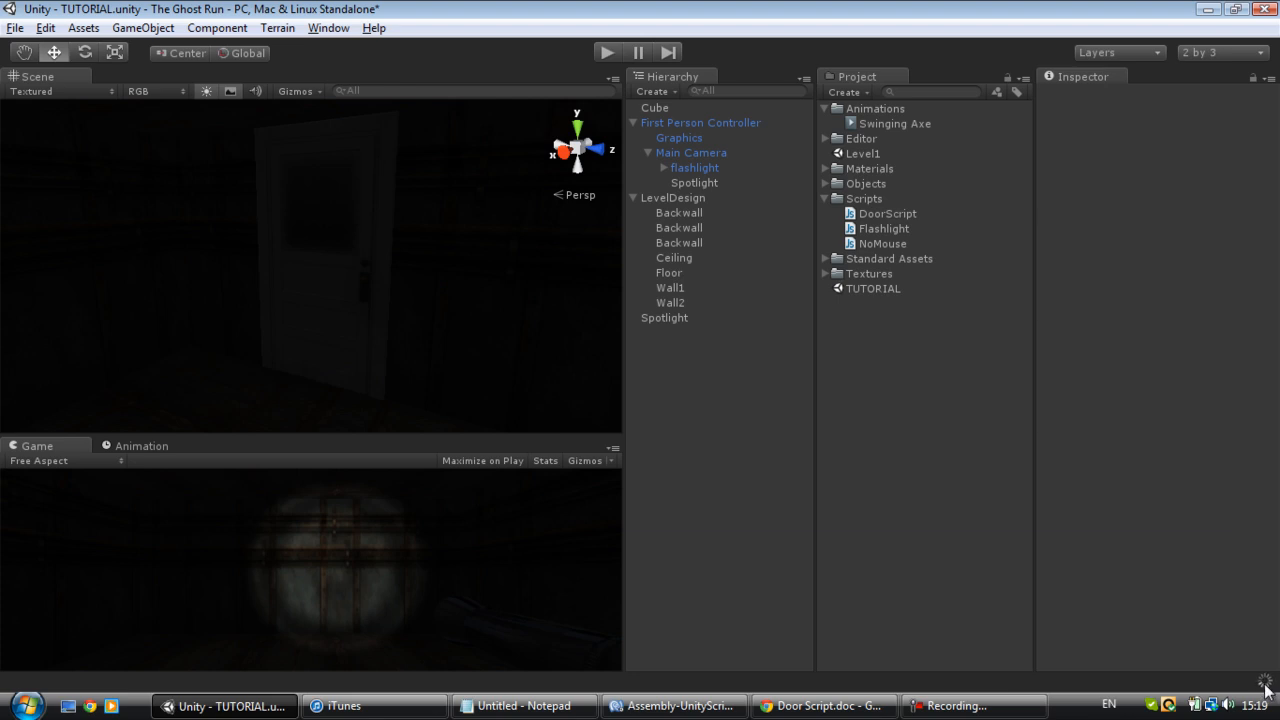
pyautogui.moveTo(1128, 332)
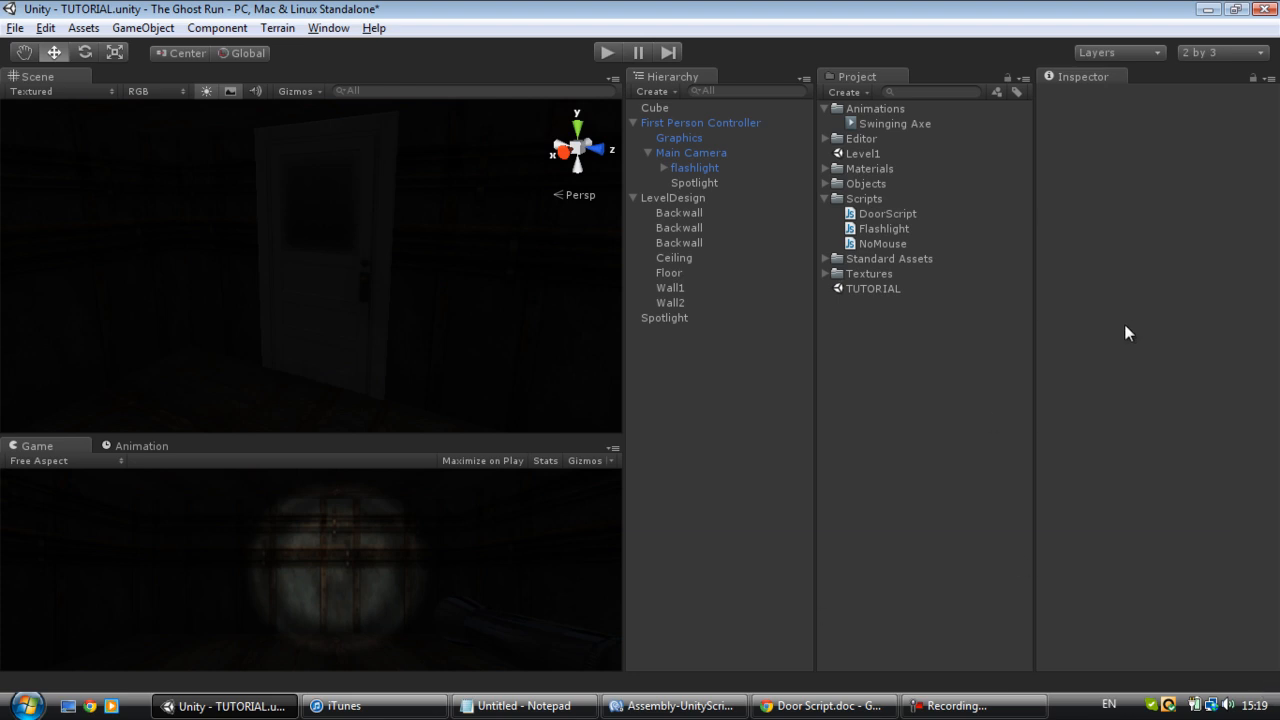
pyautogui.moveTo(1072, 258)
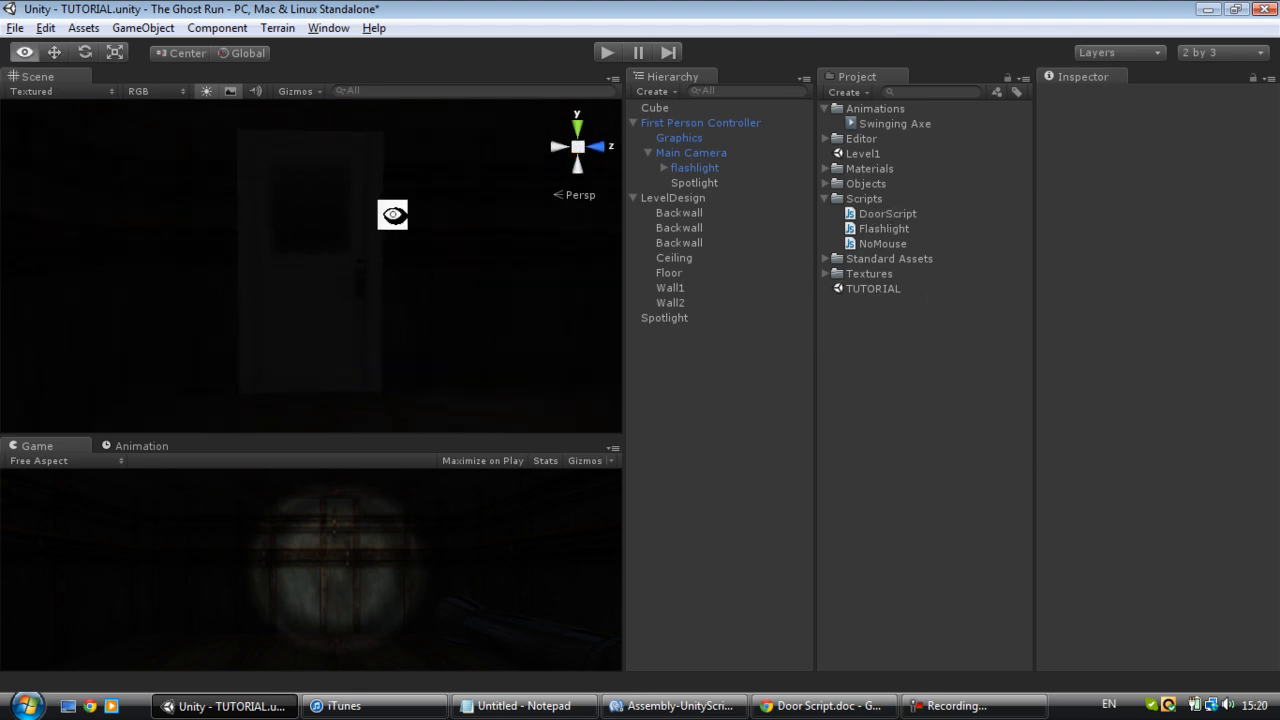
# Step: Create an empty object named Door and nest the door cube under it
pyautogui.click(142, 28)
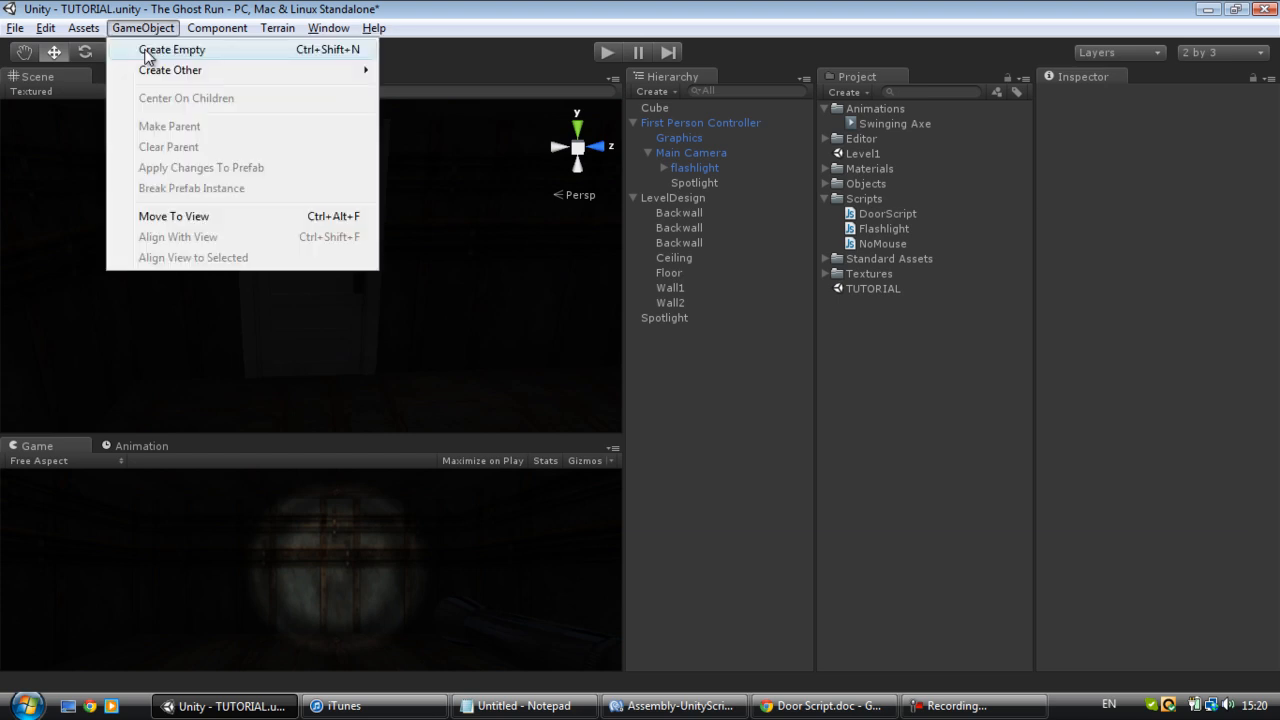
pyautogui.click(172, 48)
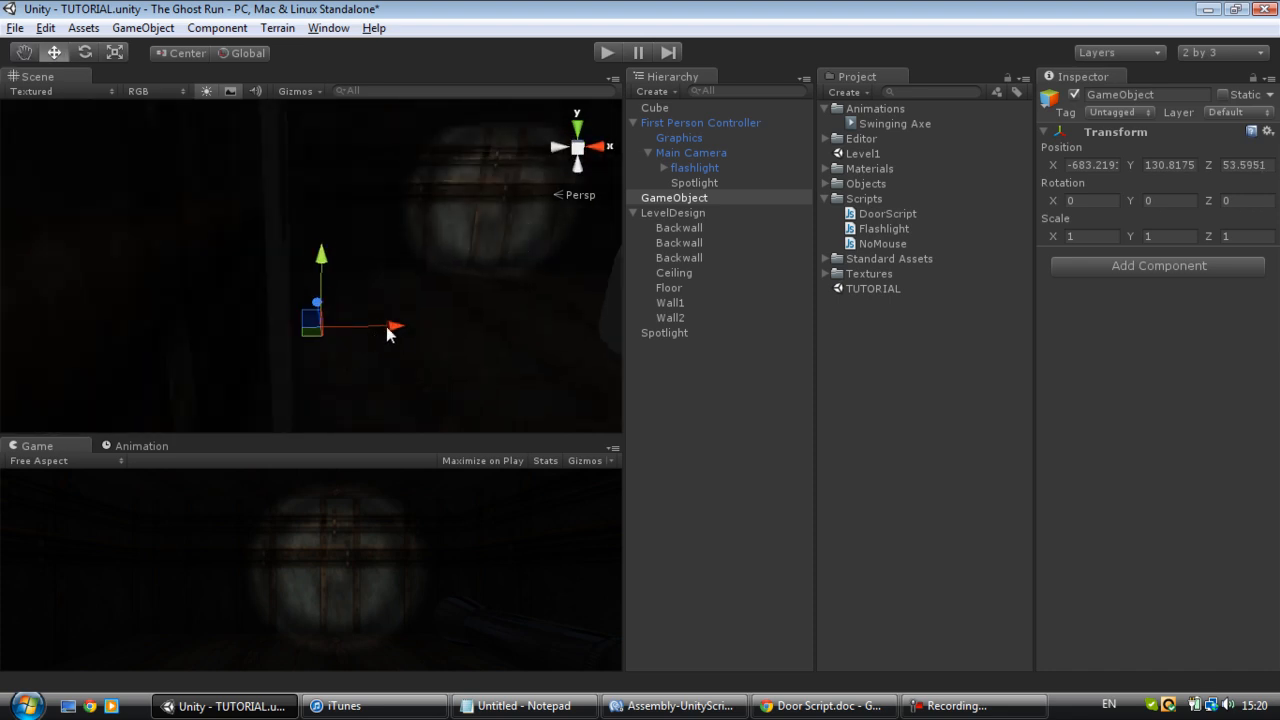
pyautogui.moveTo(392, 328); pyautogui.dragTo(344, 328)
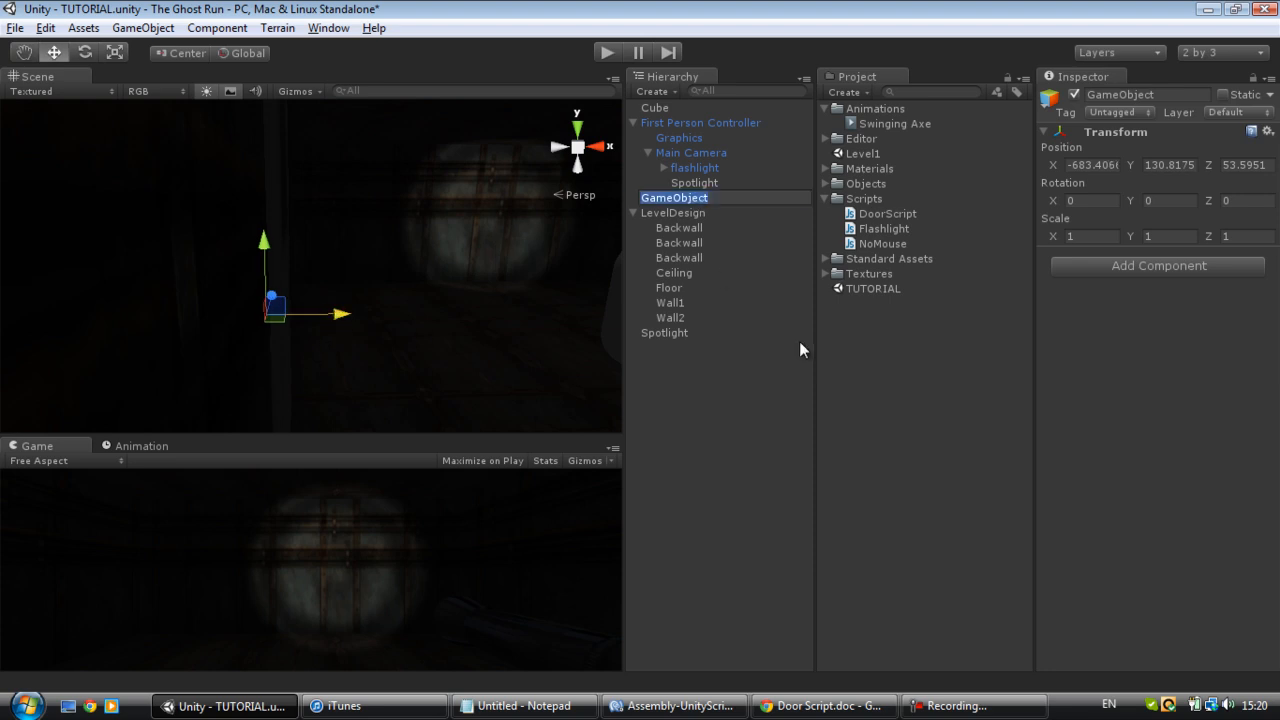
pyautogui.write('Door')
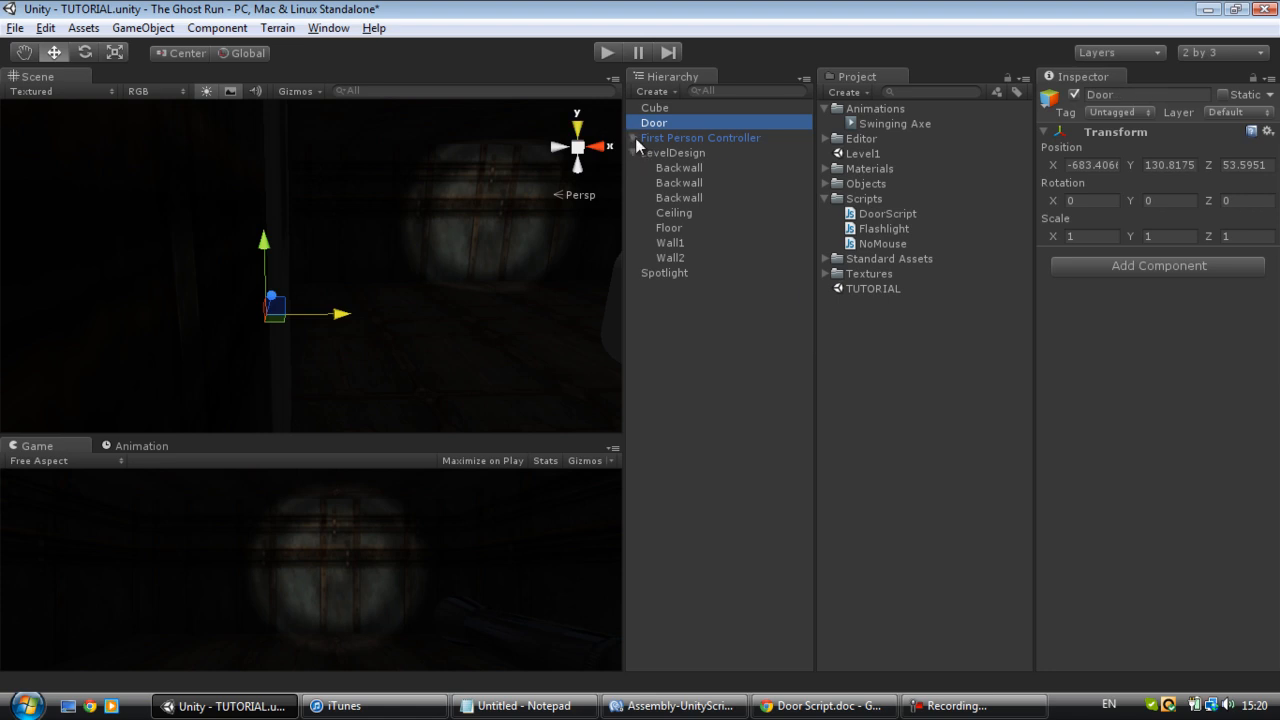
pyautogui.click(654, 108)
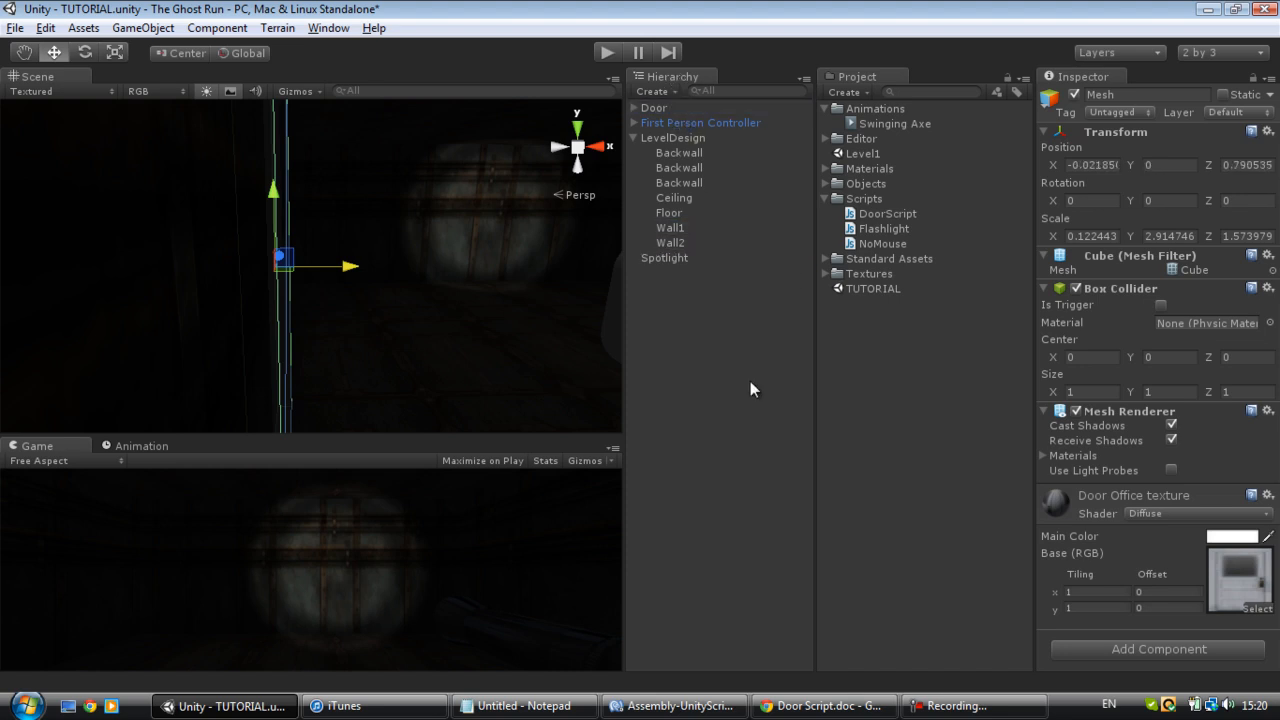
# Step: Create Door Trigger with trigger collider and DoorScript, open angle 90, speed 80
pyautogui.click(142, 28)
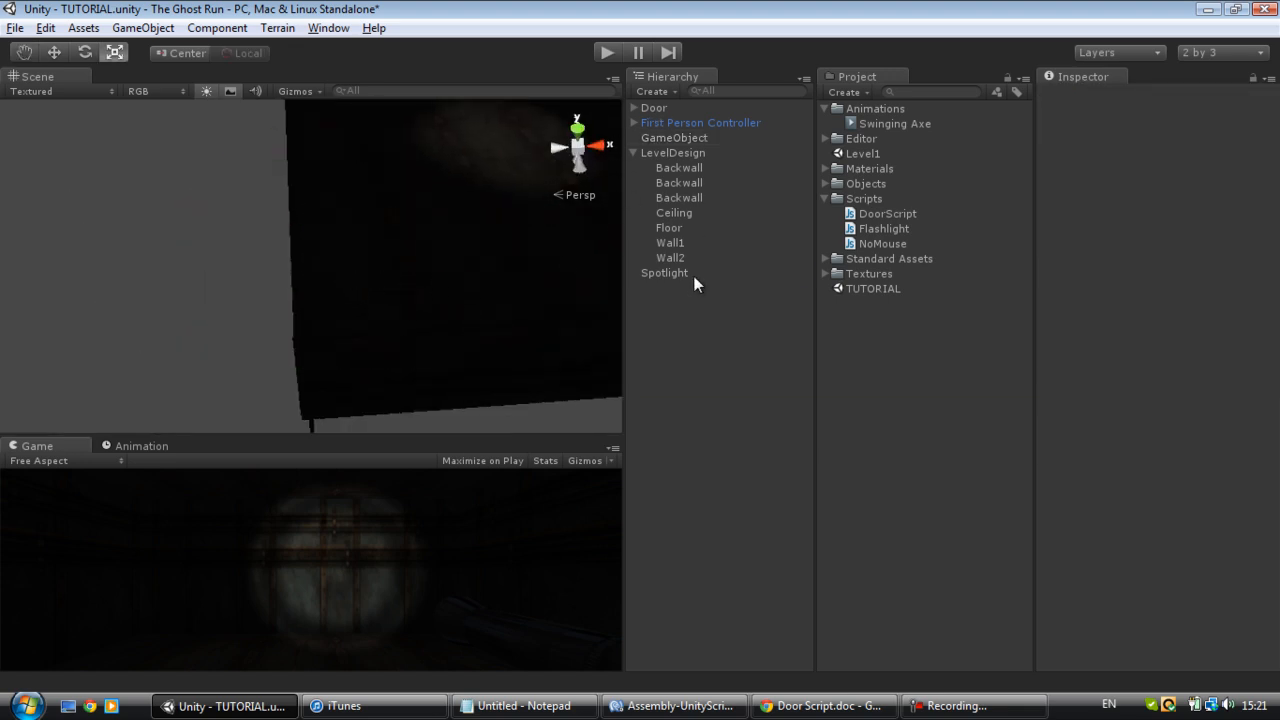
pyautogui.click(674, 136)
pyautogui.write('Door Trigger')
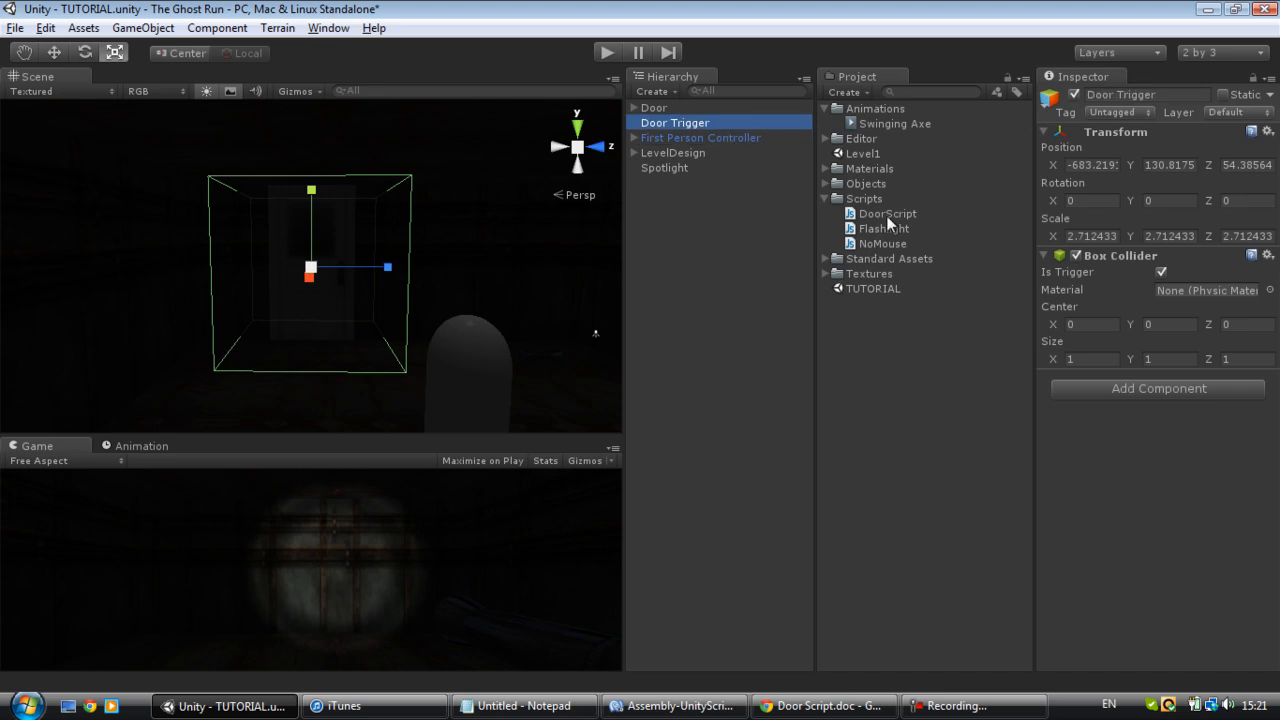
pyautogui.click(886, 212)
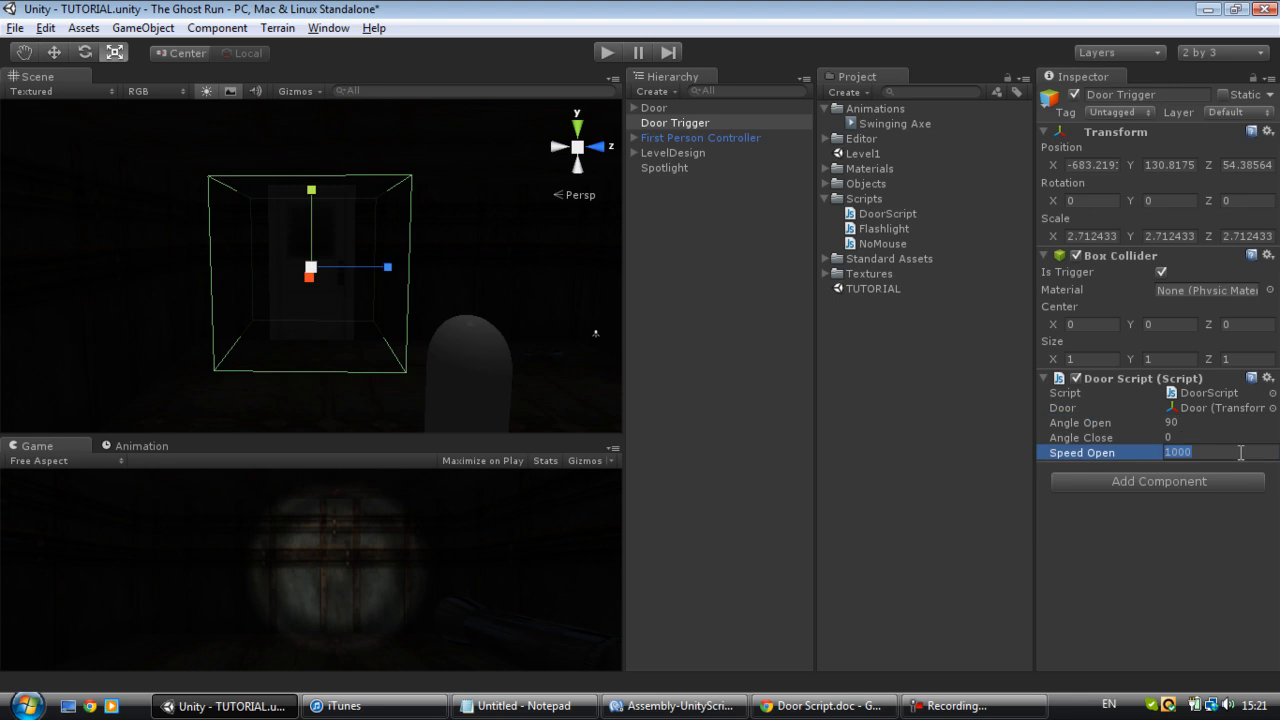
pyautogui.write('80')
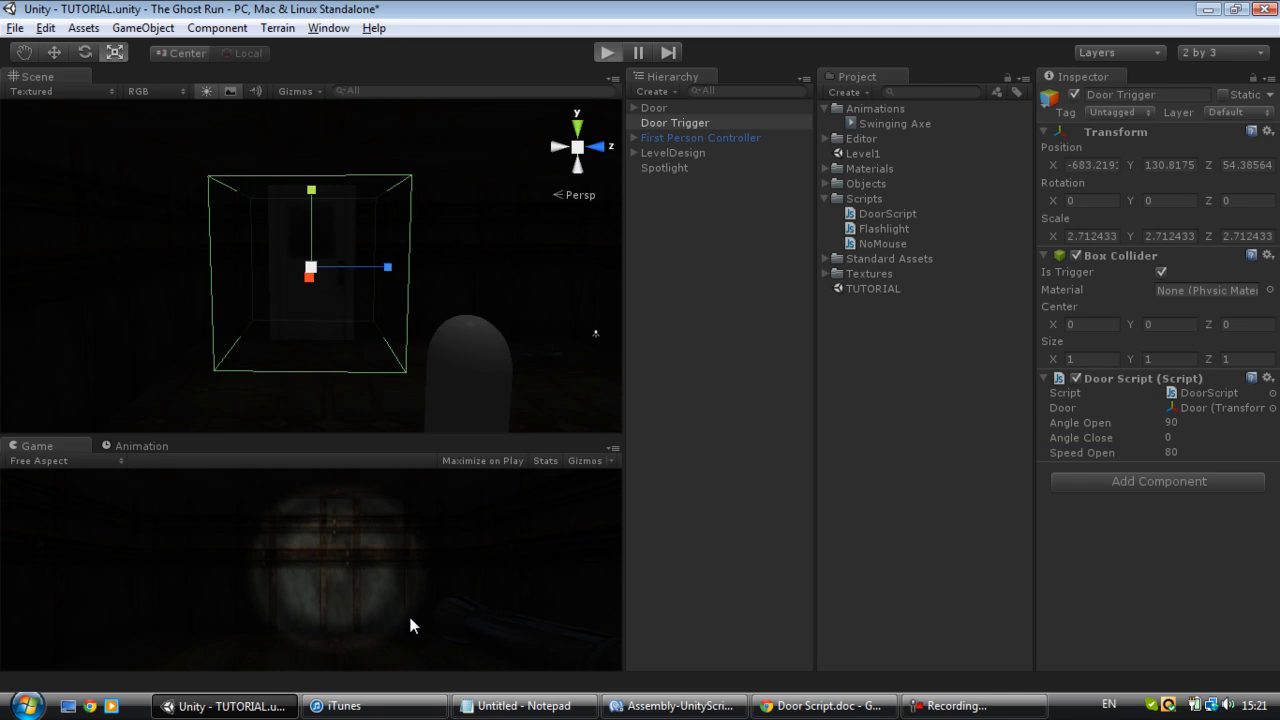
pyautogui.click(608, 52)
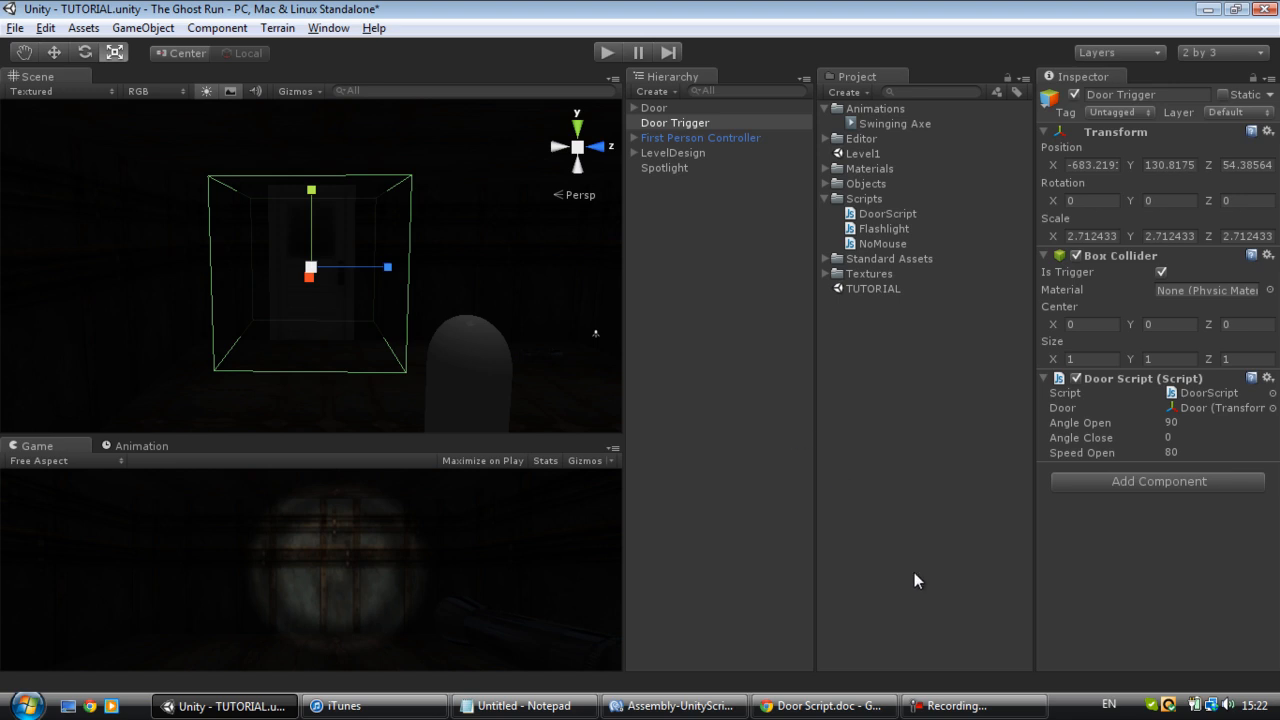
pyautogui.moveTo(380, 236)
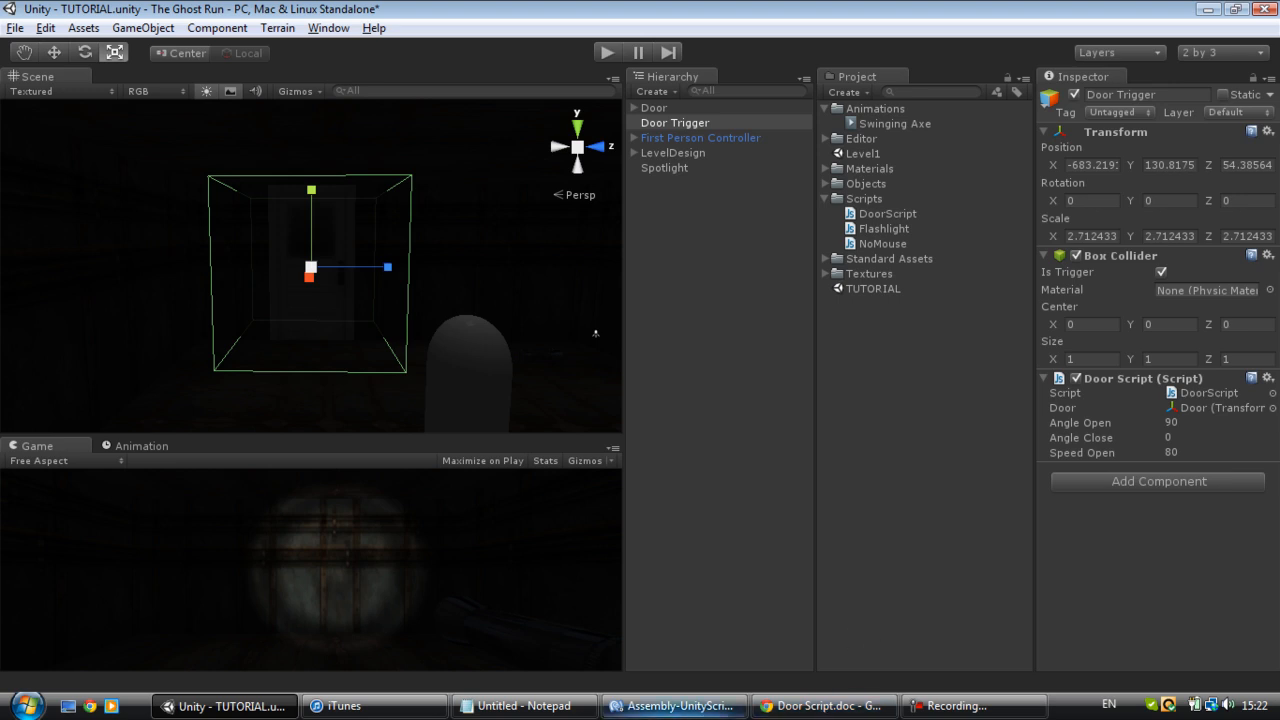
pyautogui.moveTo(810, 682)
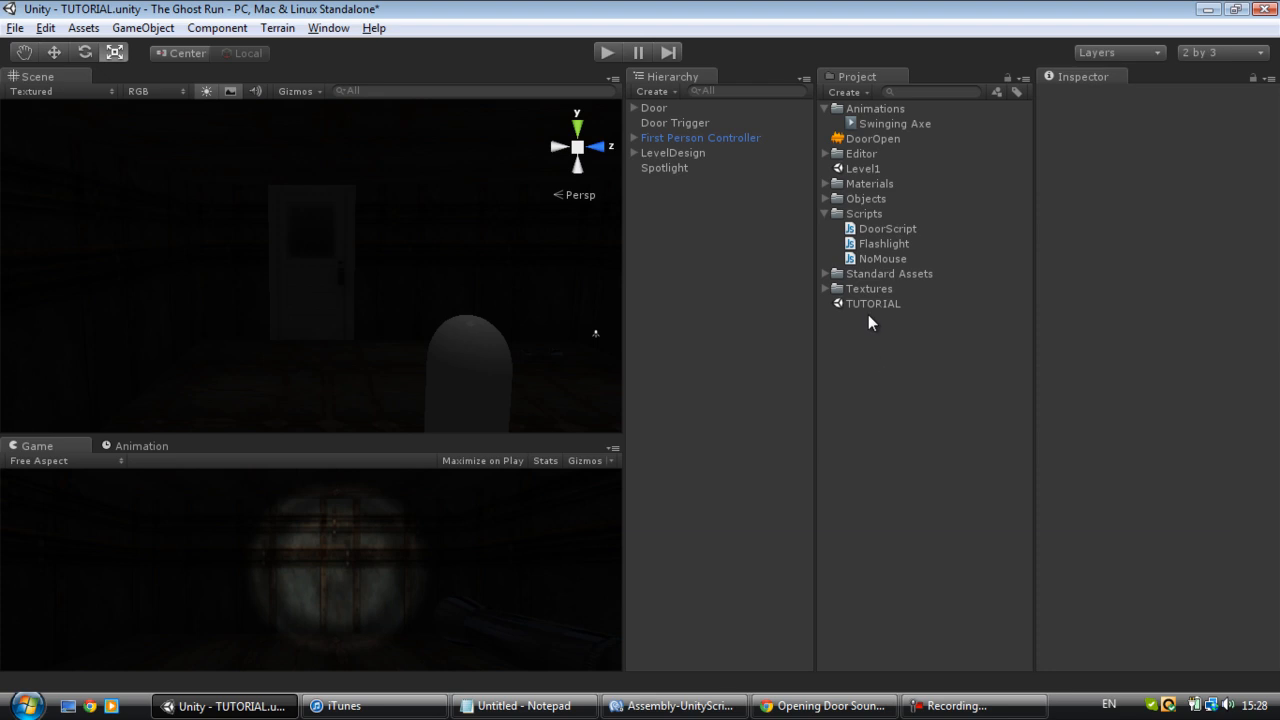
# Step: Open the newly imported DoorOpen audio clip from the Project panel
pyautogui.click(872, 138)
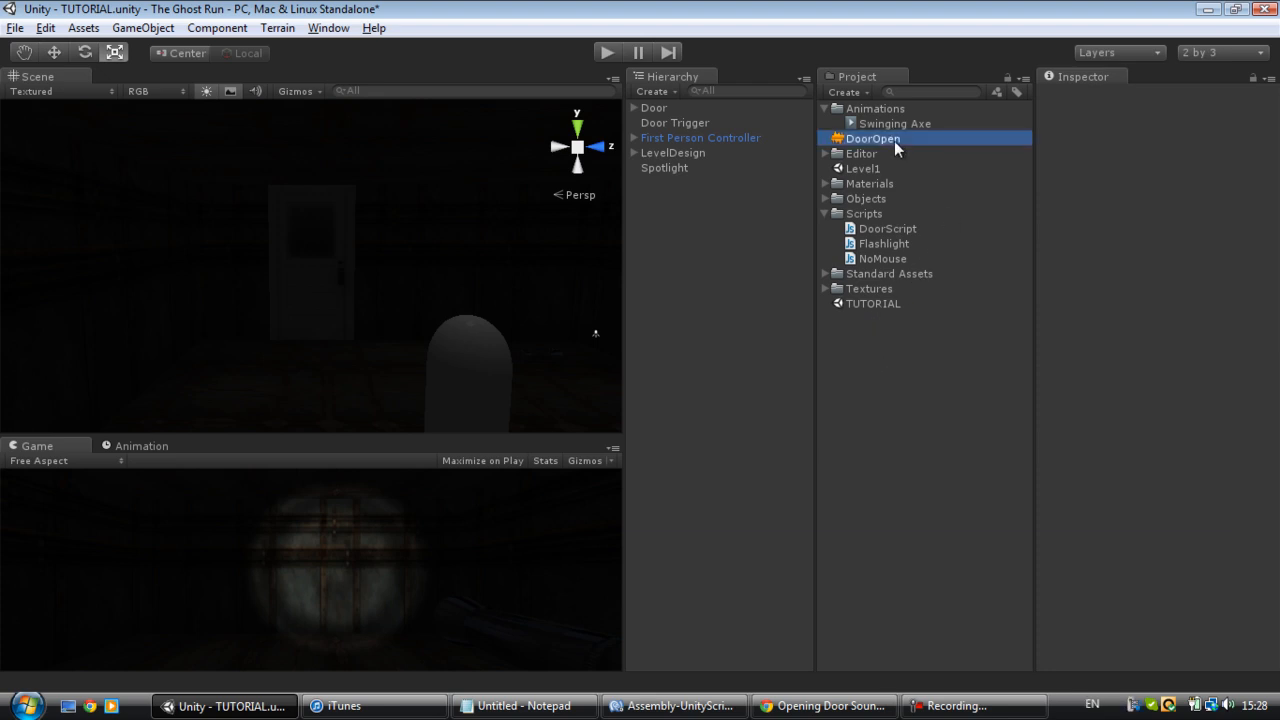
pyautogui.click(872, 138)
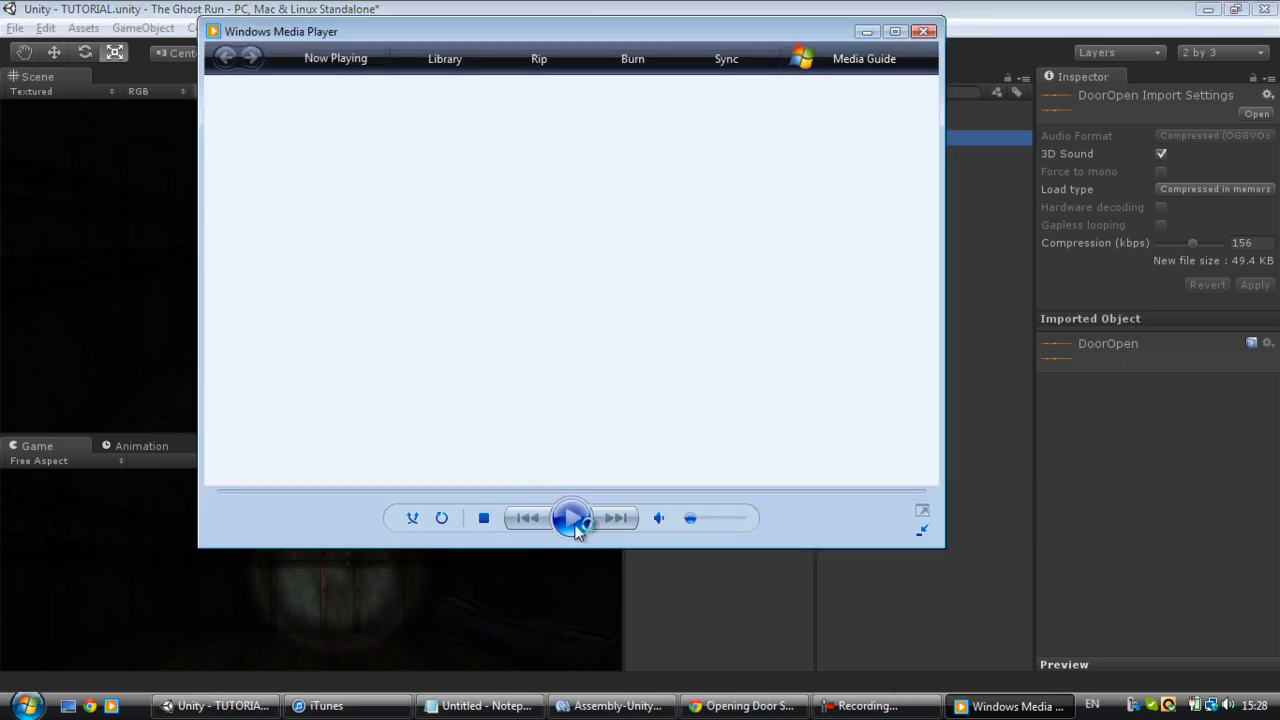
# Step: Play the DoorOpen clip, adjust the volume slider and play it again
pyautogui.click(572, 518)
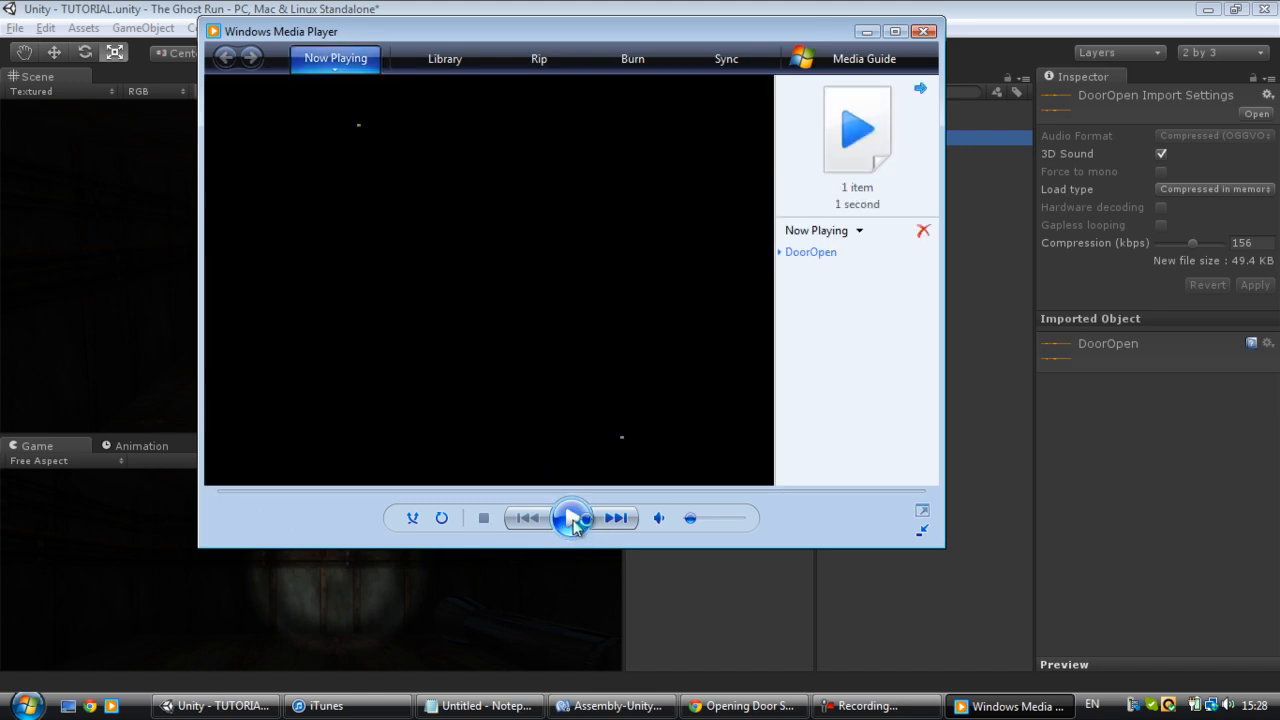
pyautogui.click(572, 518)
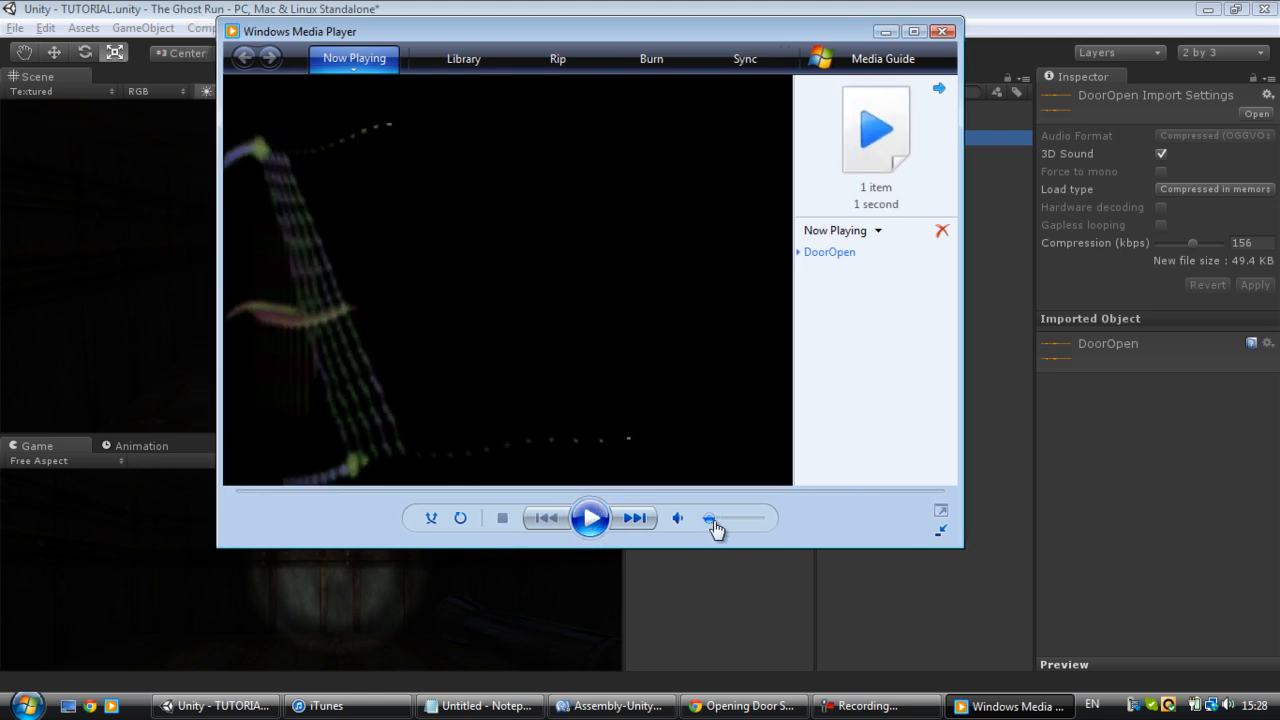
pyautogui.click(588, 516)
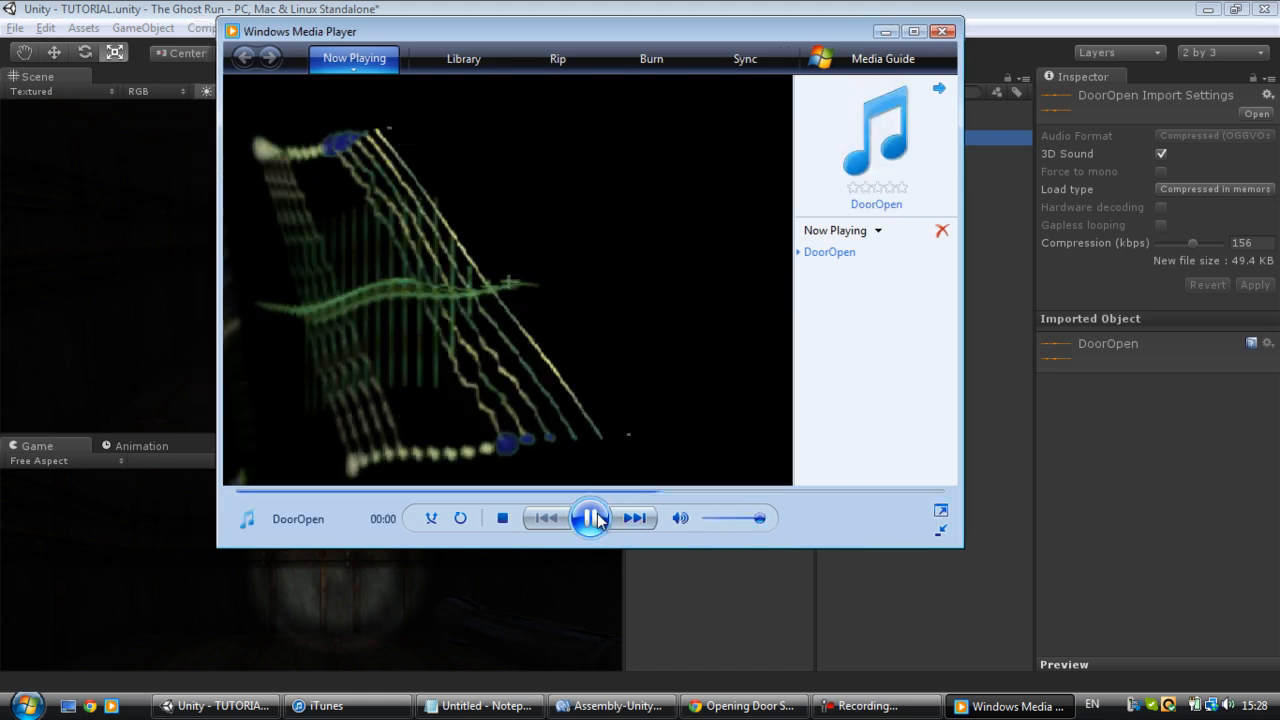
pyautogui.click(216, 704)
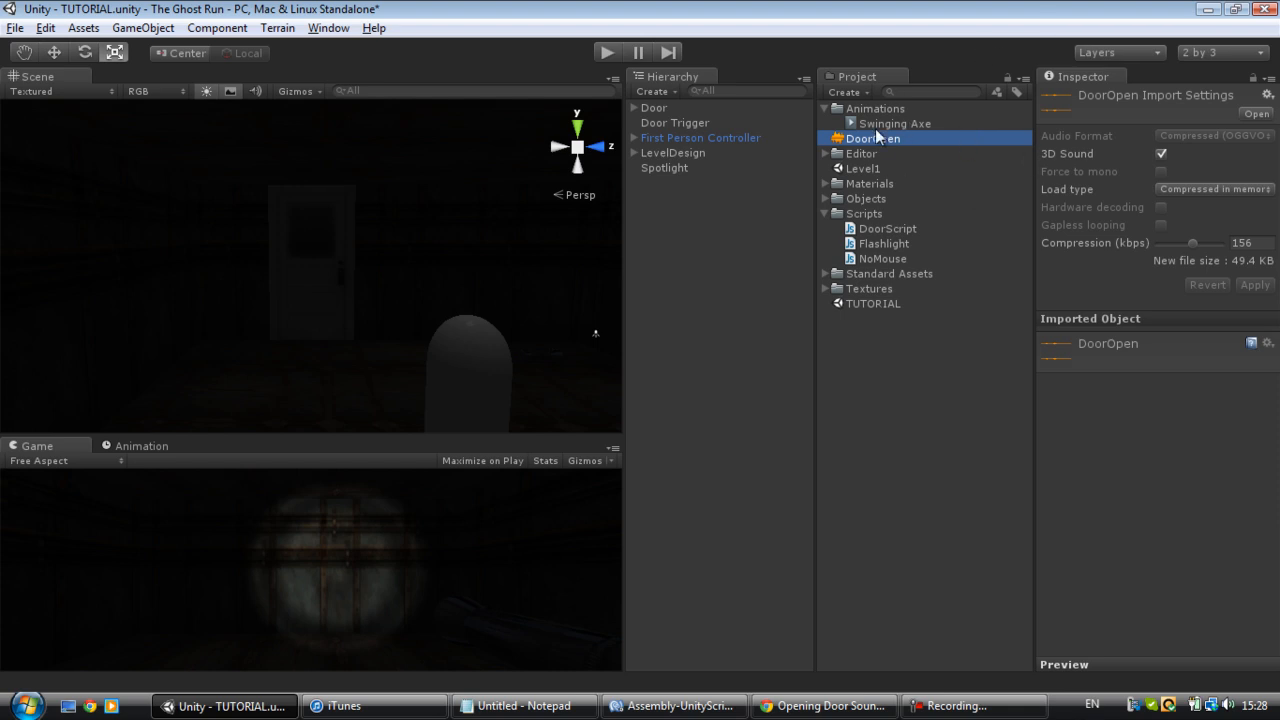
pyautogui.moveTo(1058, 356)
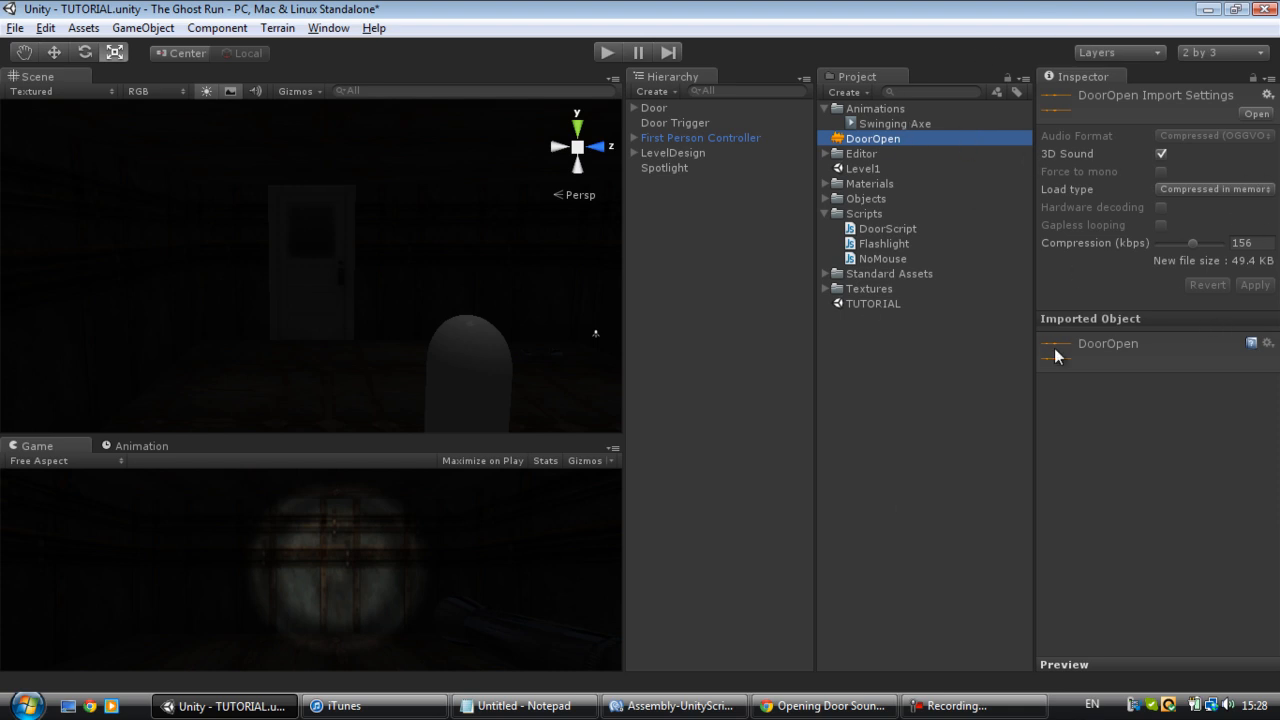
# Step: Untick 3D Sound on the DoorOpen clip, apply the import setting, and reselect Door Trigger
pyautogui.click(1160, 154)
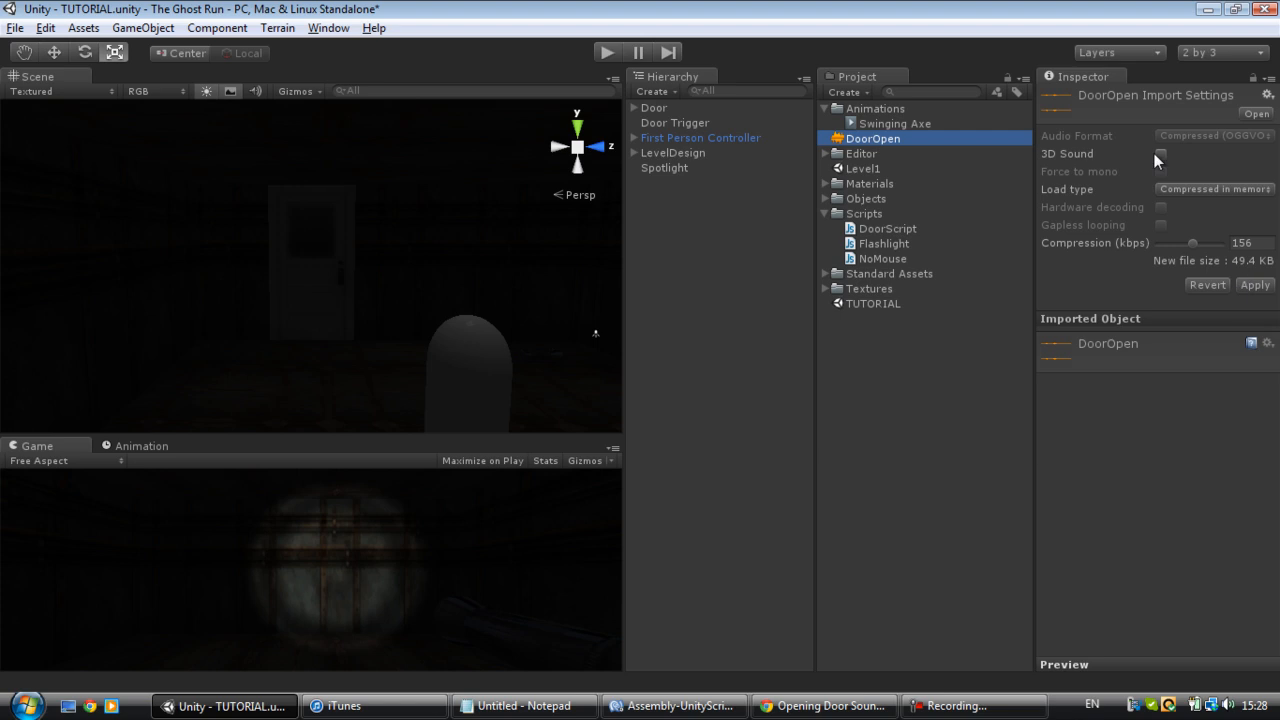
pyautogui.click(1160, 152)
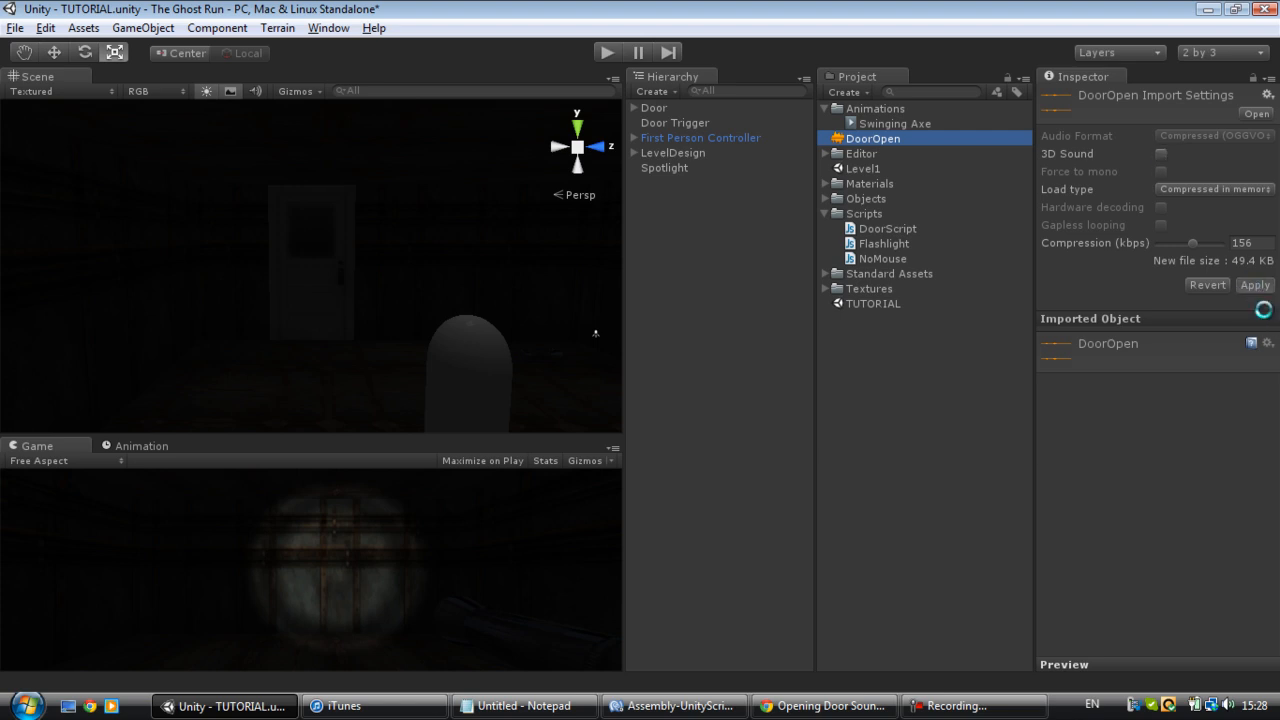
pyautogui.click(1254, 284)
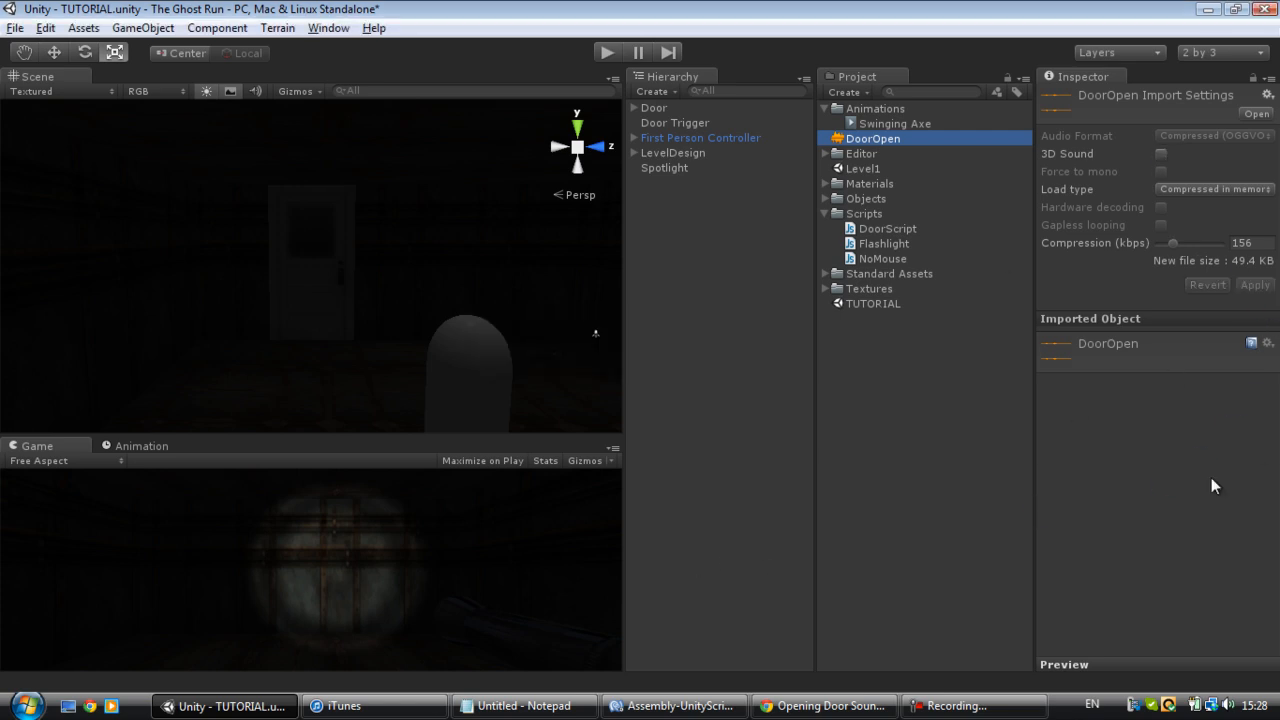
pyautogui.moveTo(918, 122)
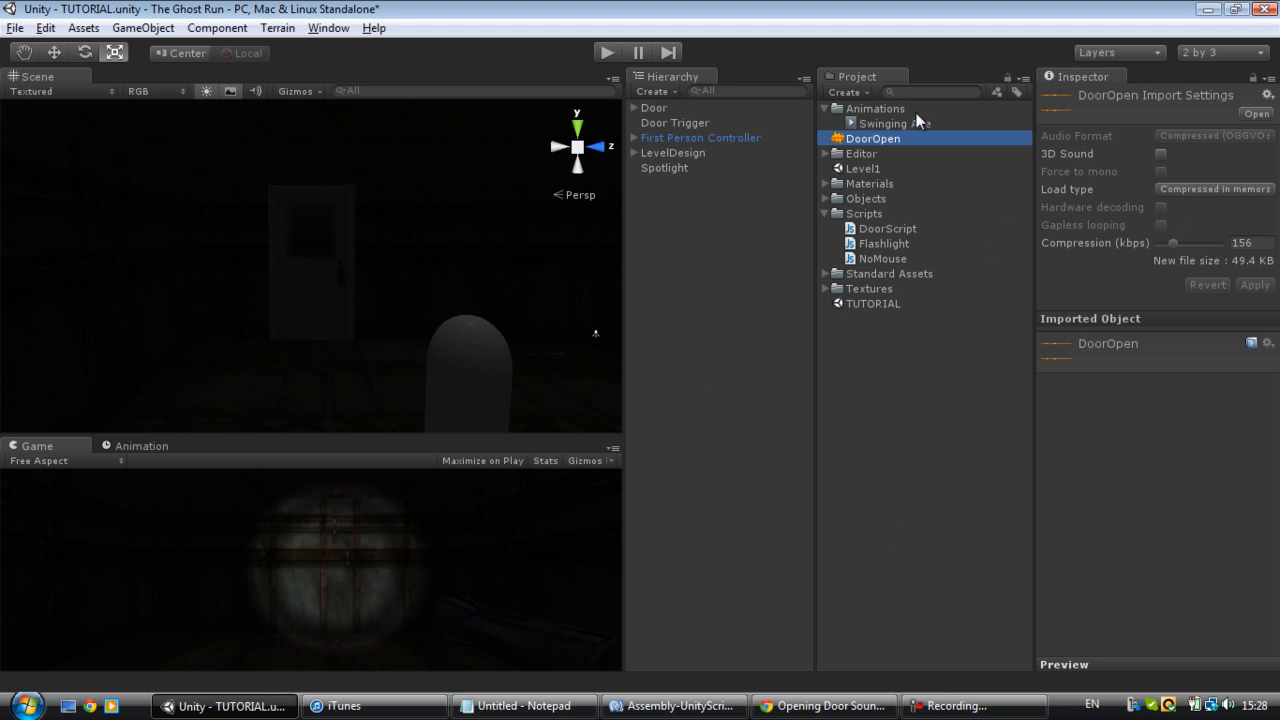
pyautogui.click(940, 330)
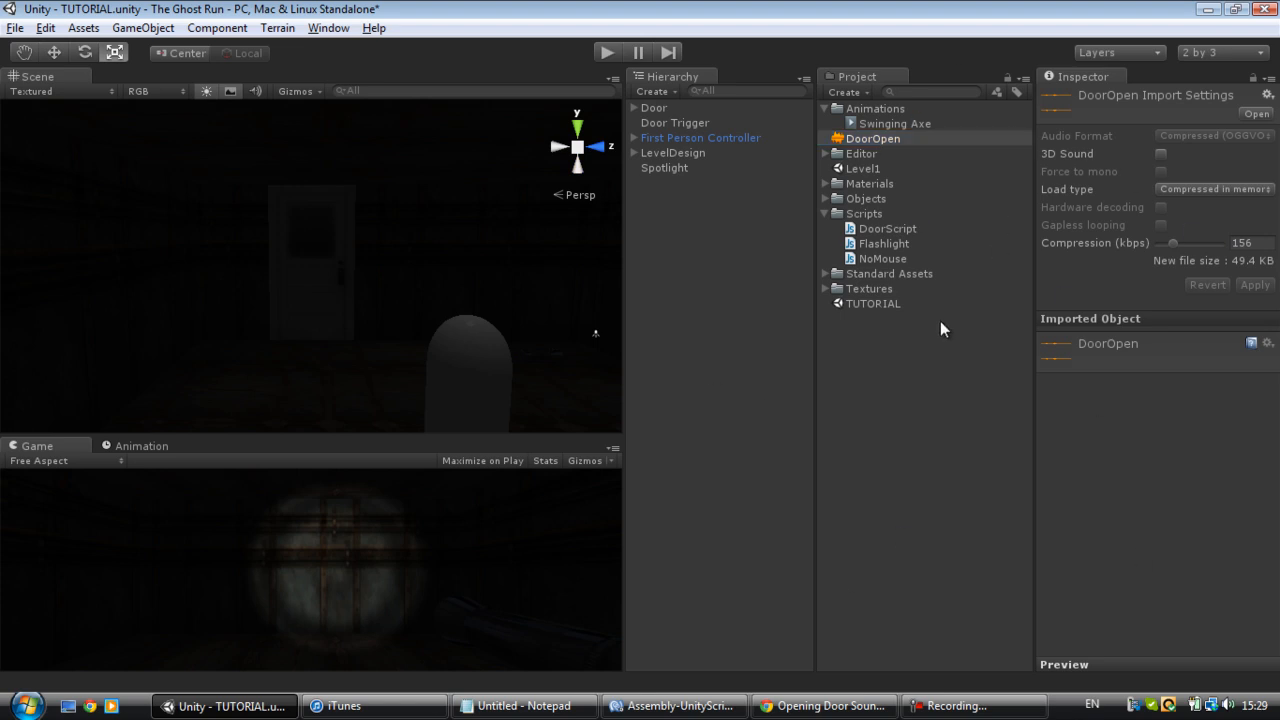
pyautogui.click(676, 122)
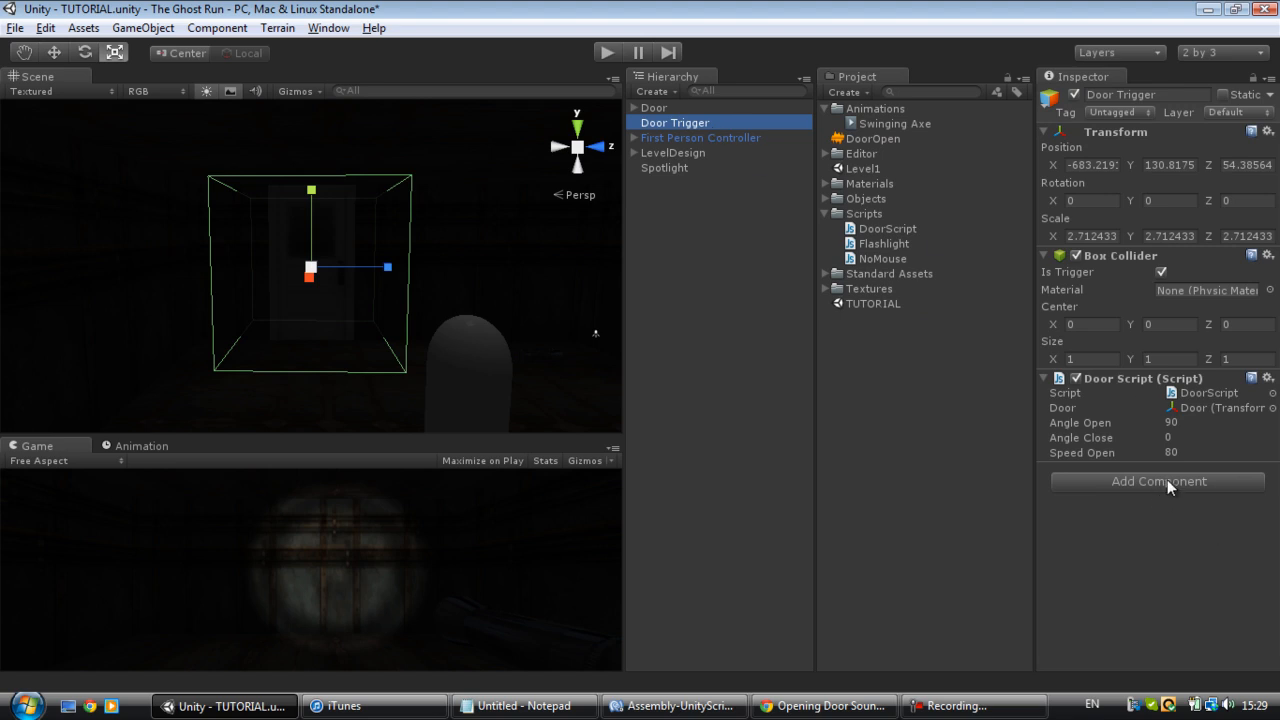
# Step: Add an Audio Source component to Door Trigger with DoorOpen as its Audio Clip
pyautogui.click(1156, 480)
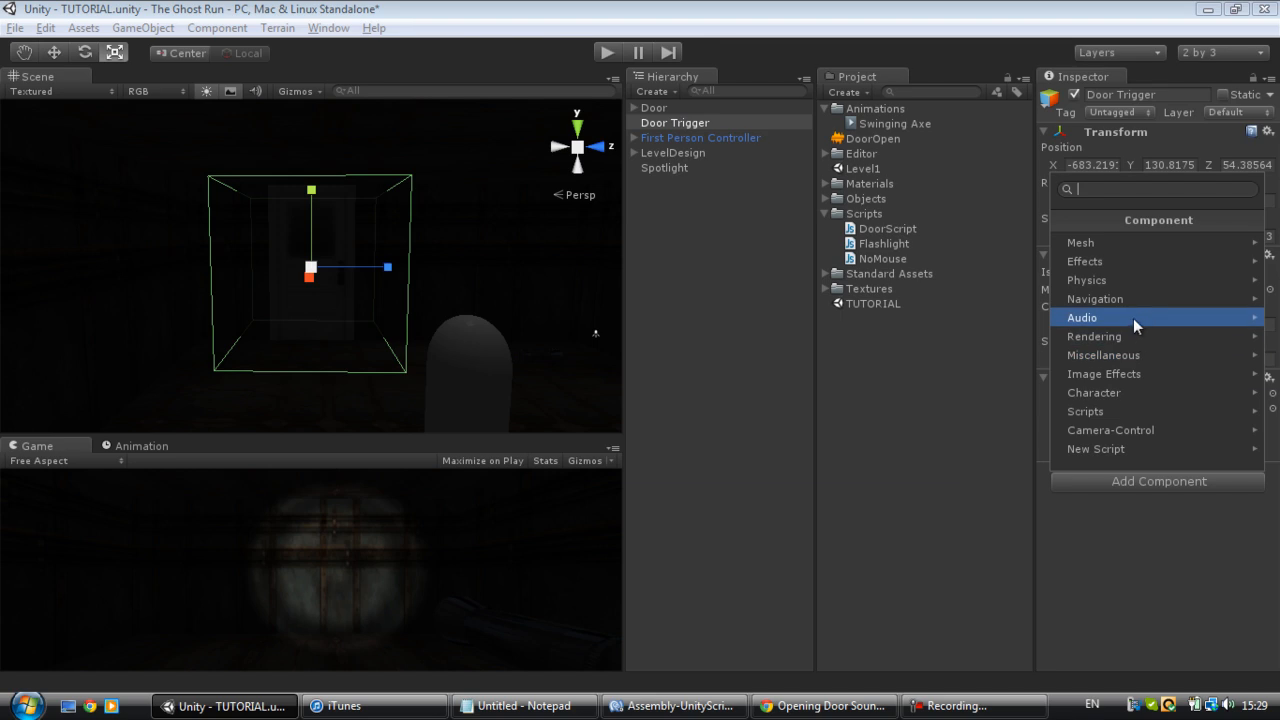
pyautogui.click(1082, 316)
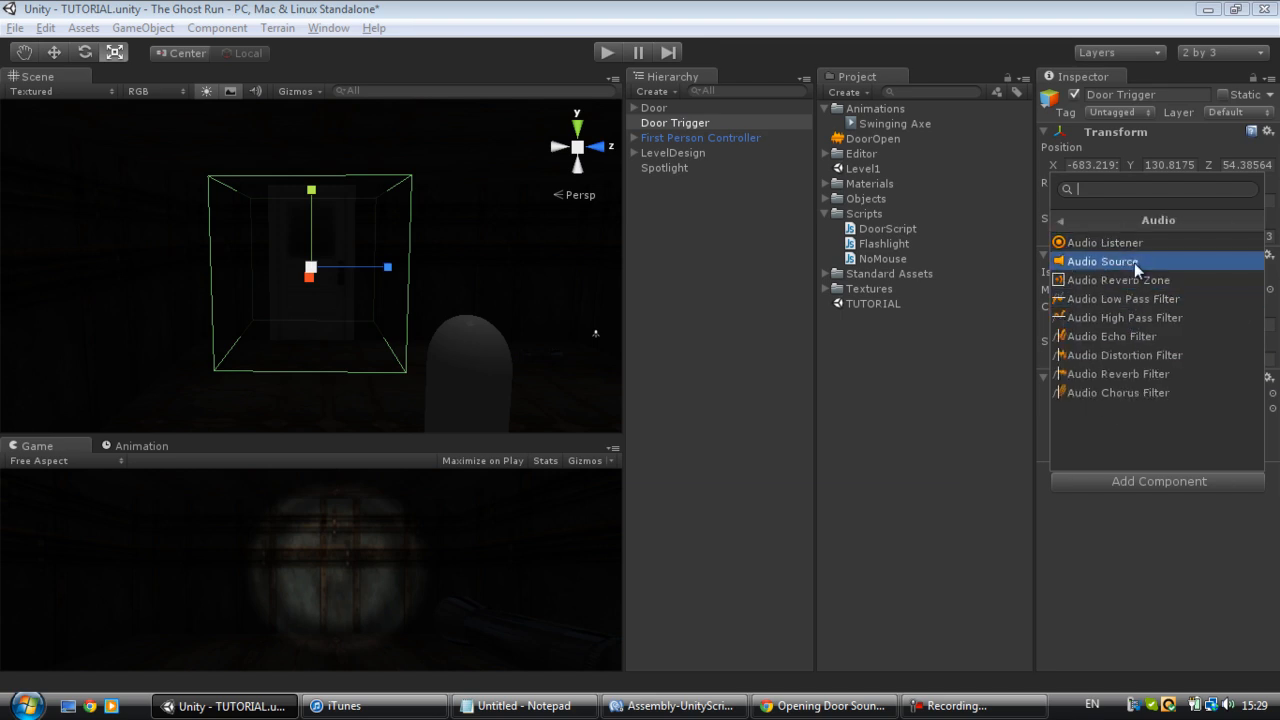
pyautogui.click(1104, 260)
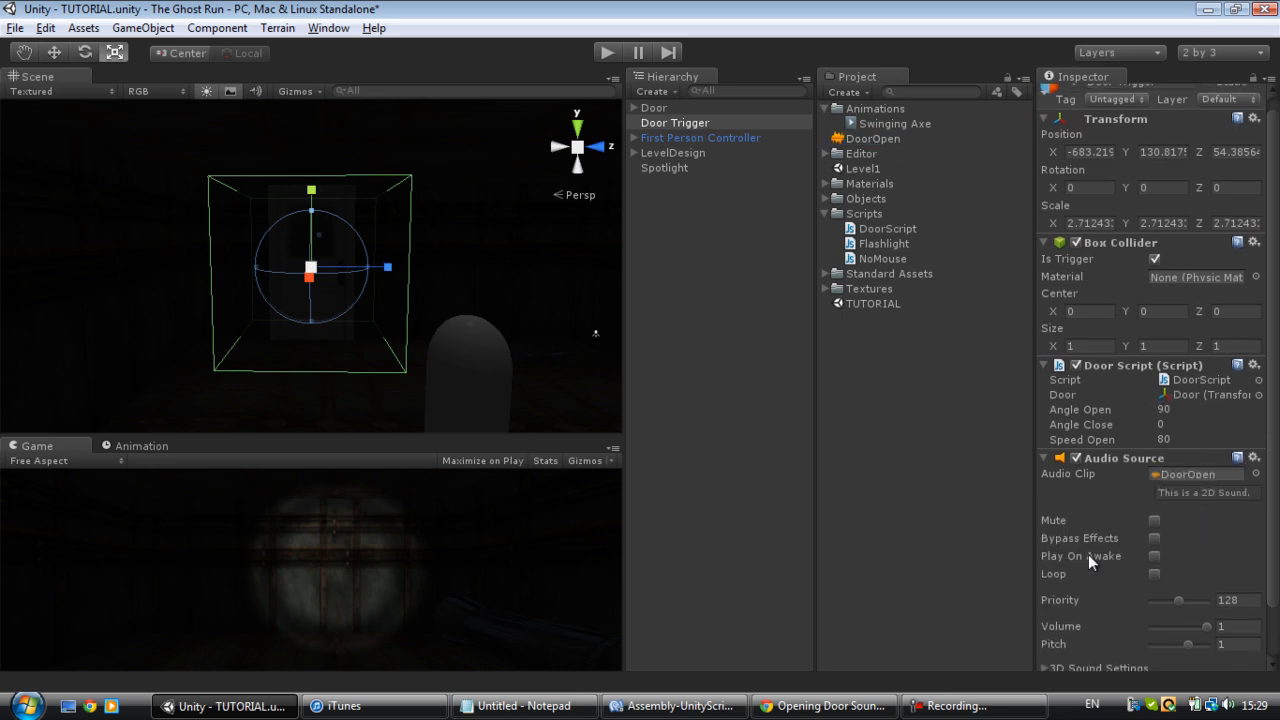
pyautogui.scroll(-3)
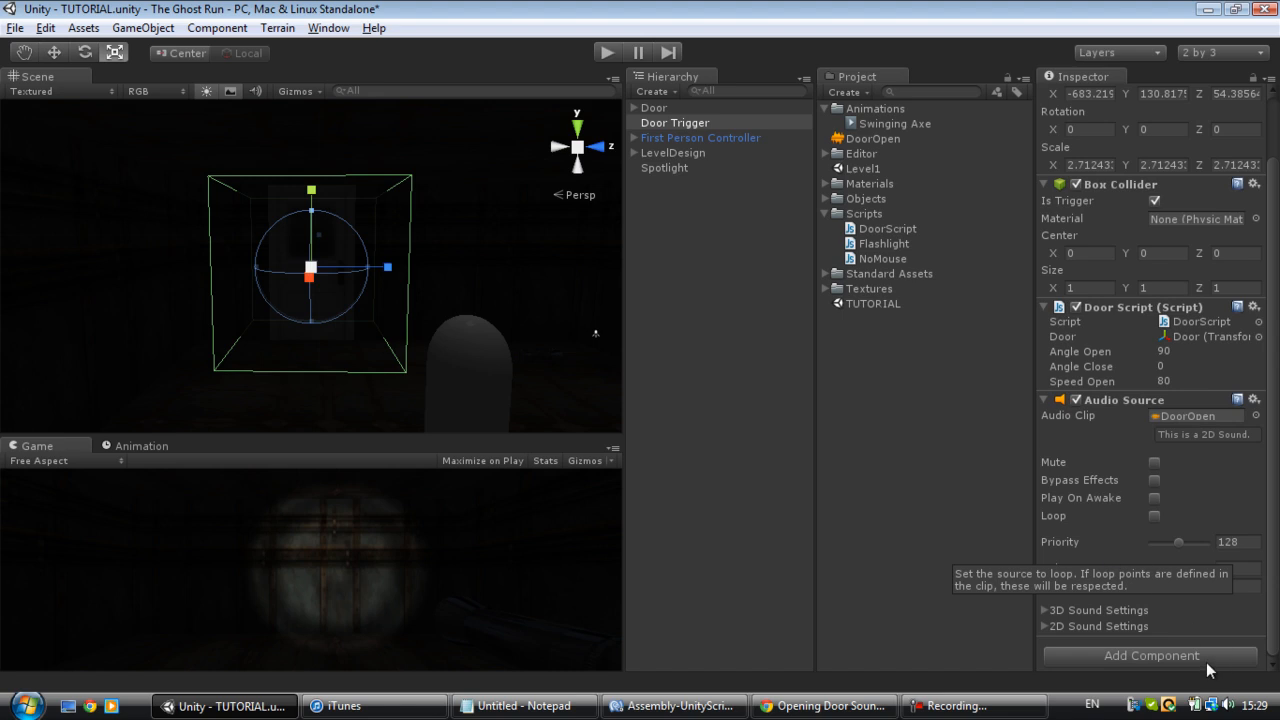
pyautogui.moveTo(950, 194)
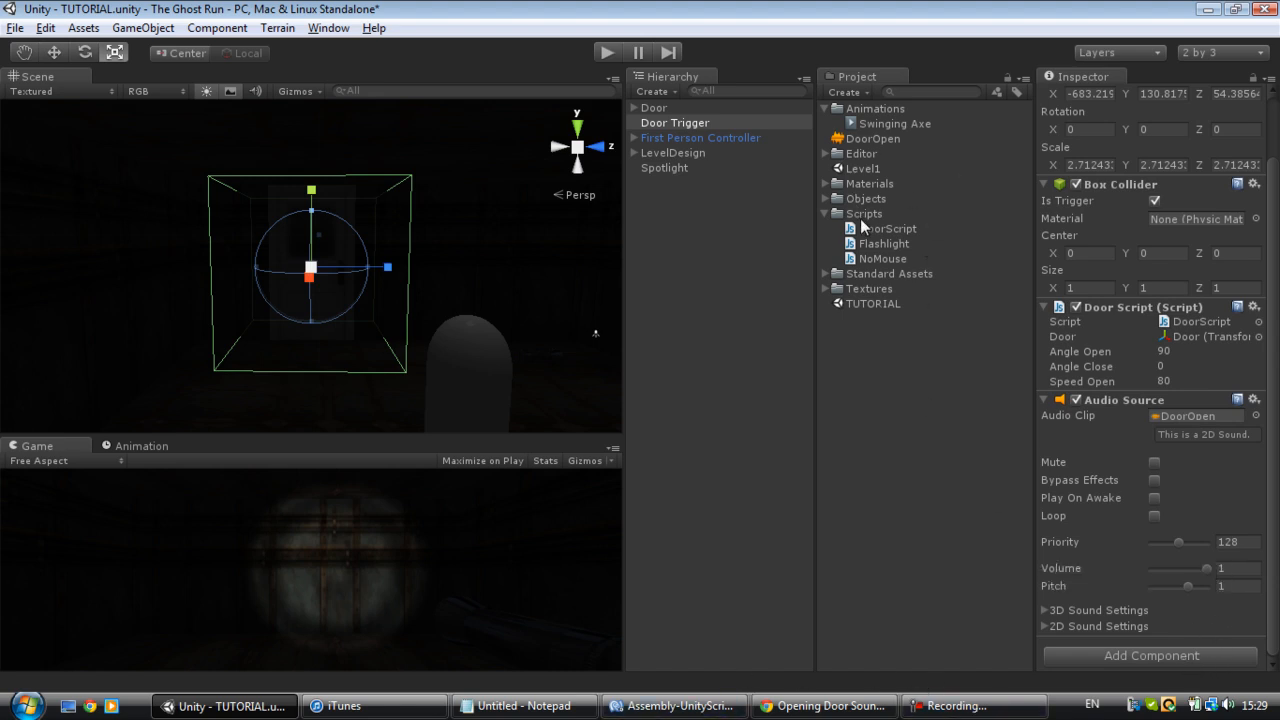
pyautogui.rightClick(864, 212)
pyautogui.write('SoundScript')
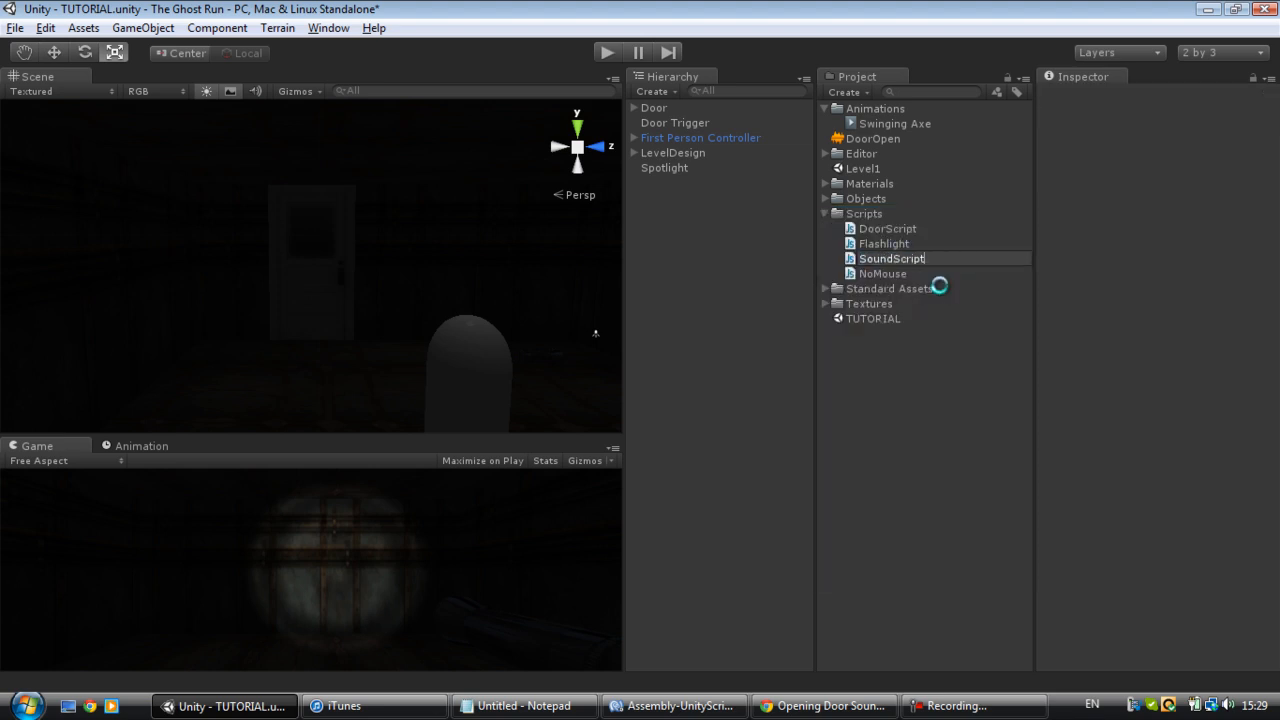
# Step: Name the new script SoundScript and open it in MonoDevelop
pyautogui.click(892, 272)
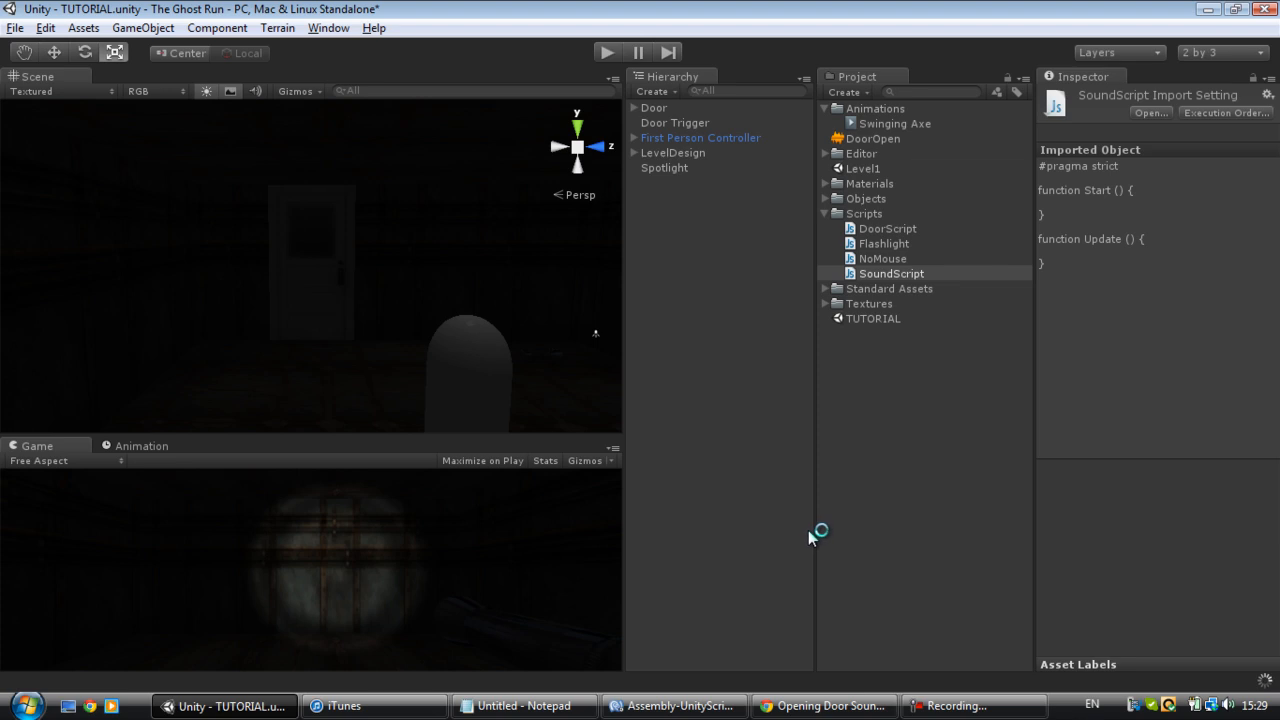
pyautogui.moveTo(848, 558)
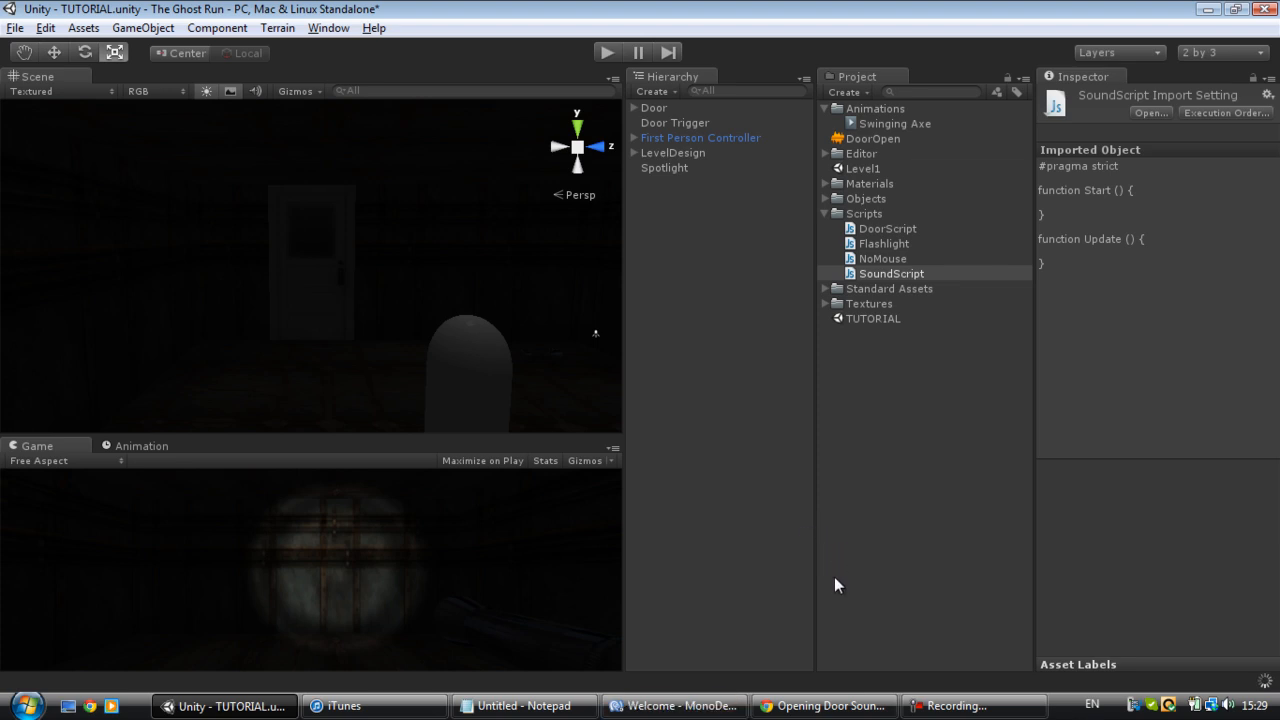
pyautogui.click(676, 704)
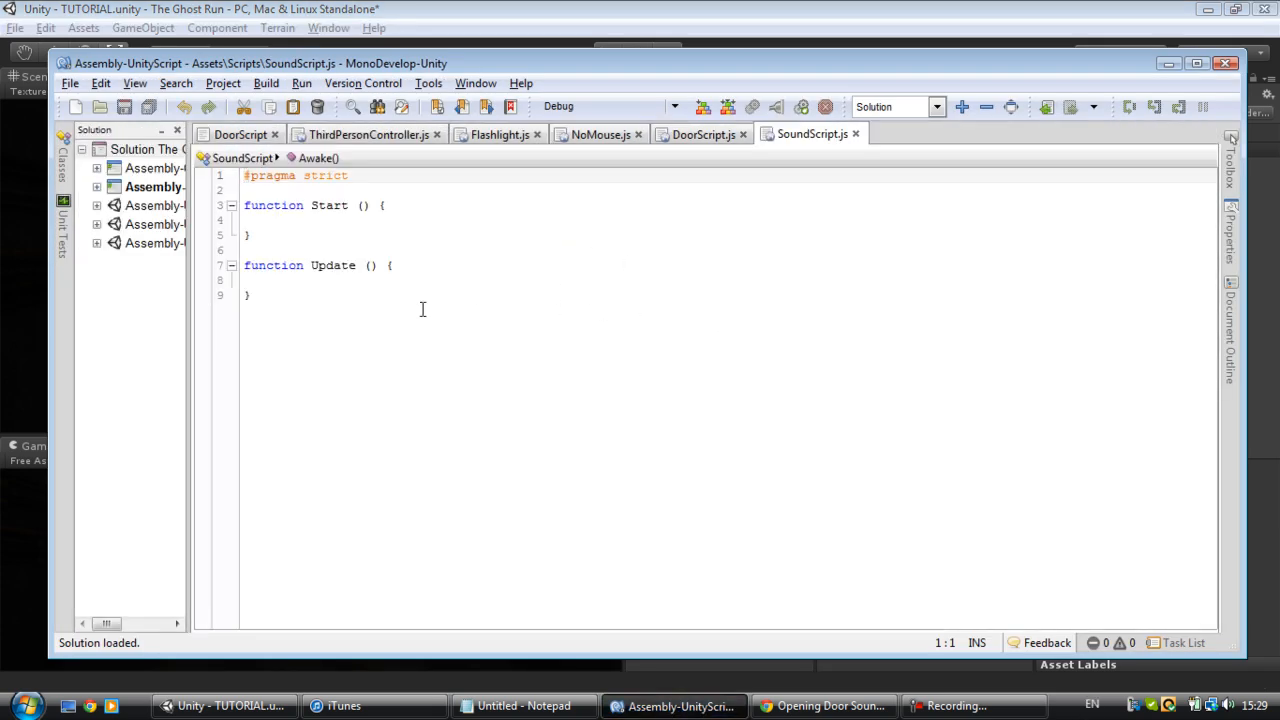
# Step: Replace the default code with an empty OnTriggerEnter(other : Collider) function
pyautogui.press('ctrl+a')
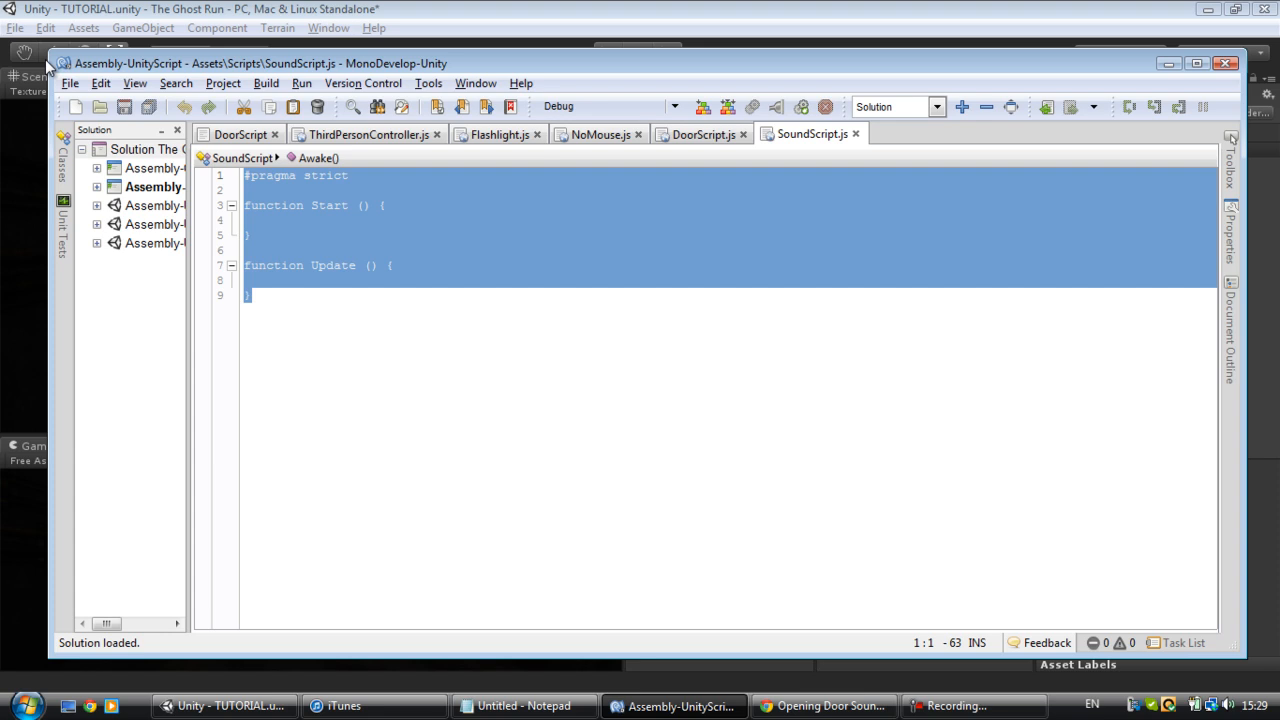
pyautogui.write('function On')
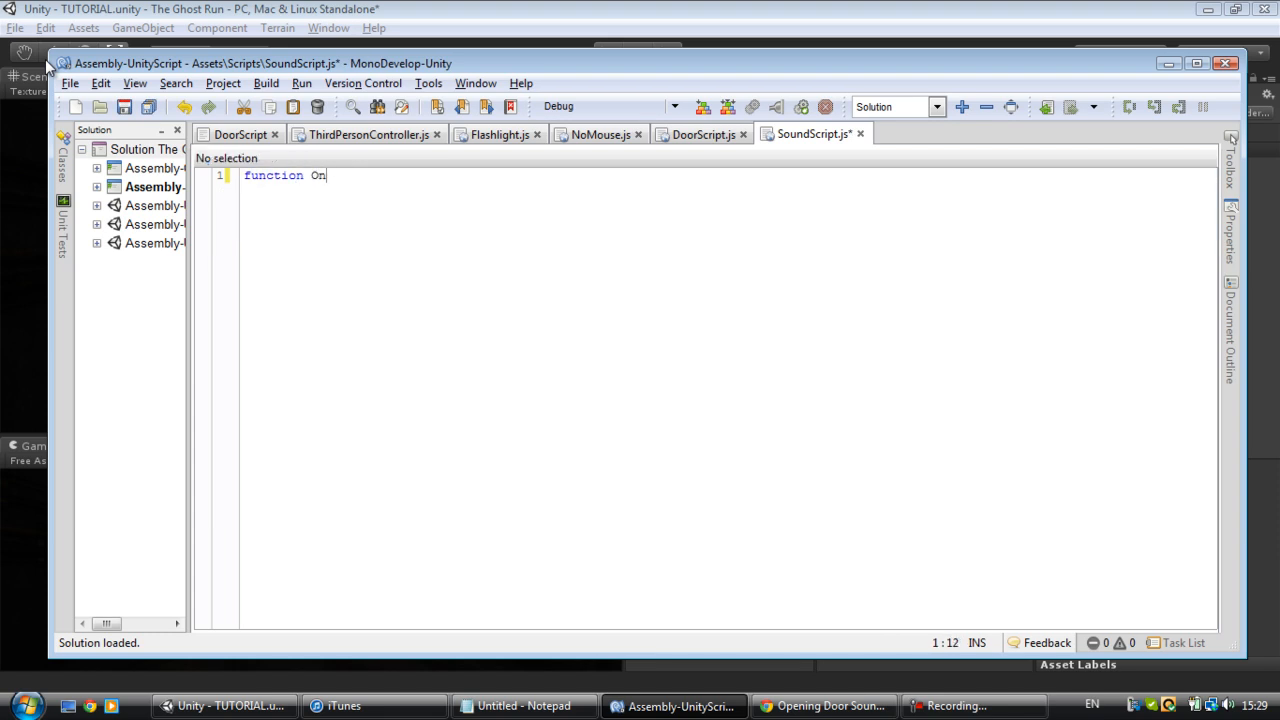
pyautogui.write('TriggerE')
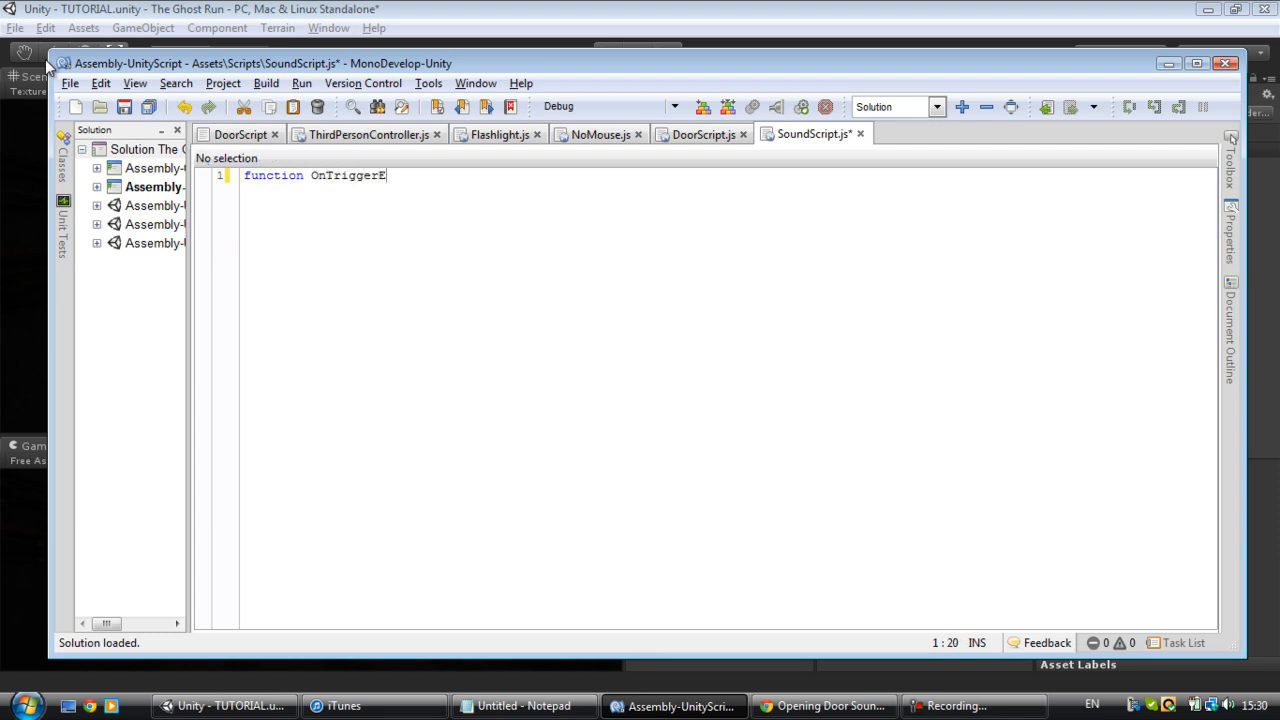
pyautogui.write('nter')
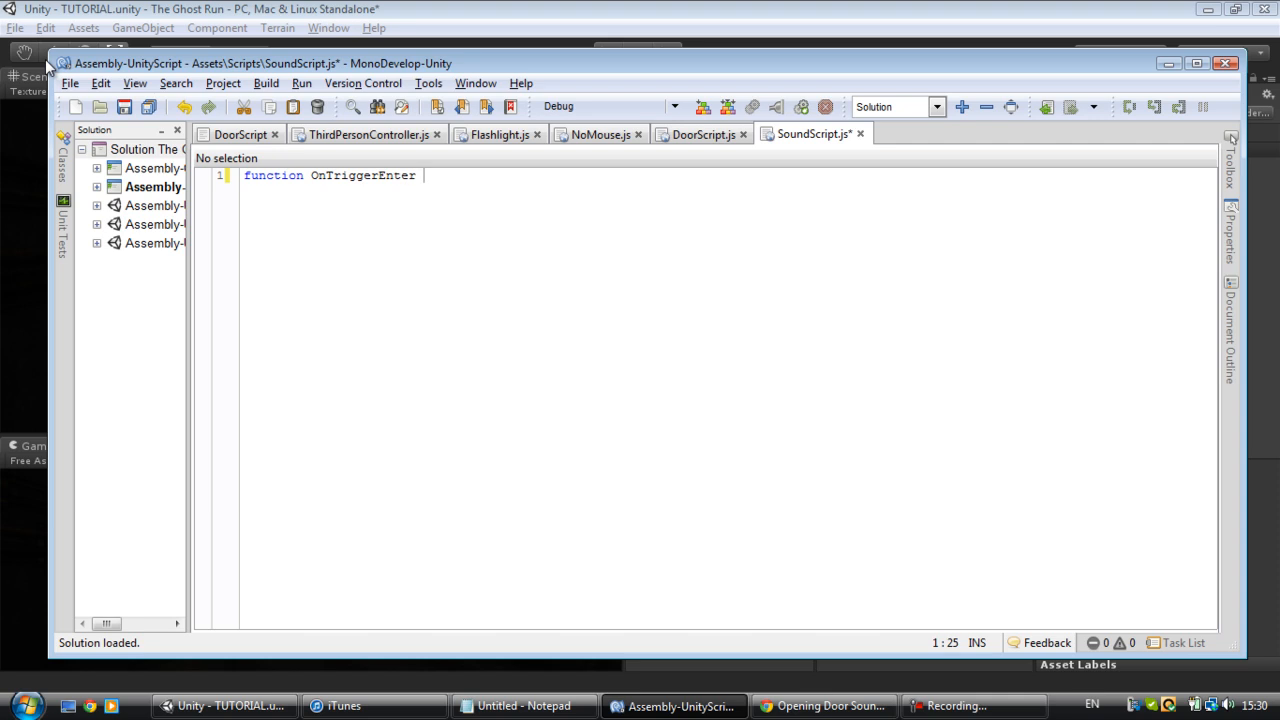
pyautogui.write('()')
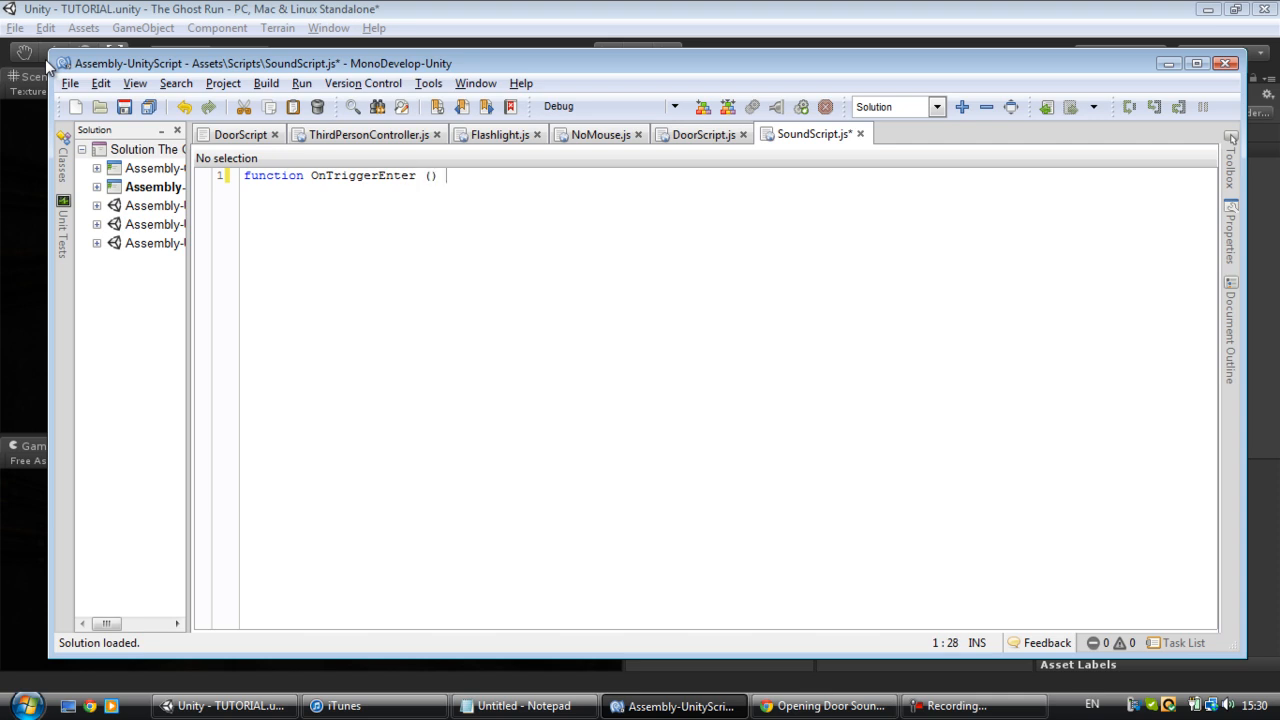
pyautogui.write('{')
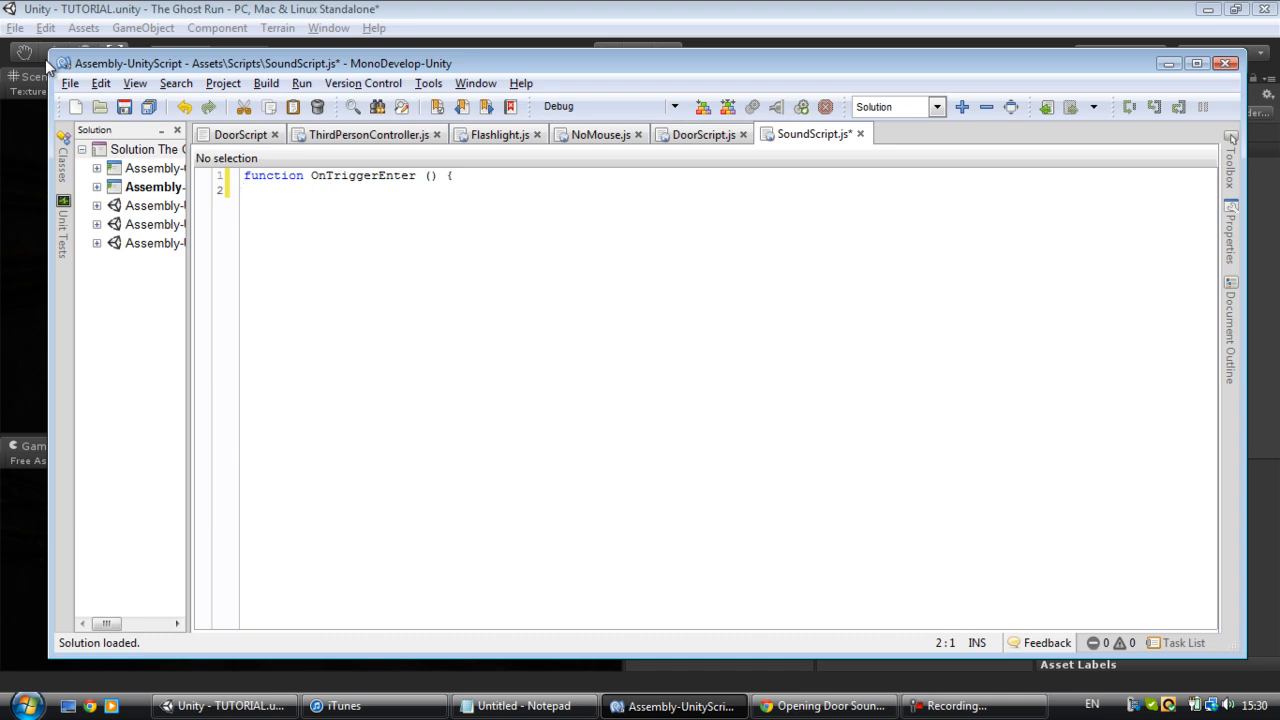
pyautogui.write('}}')
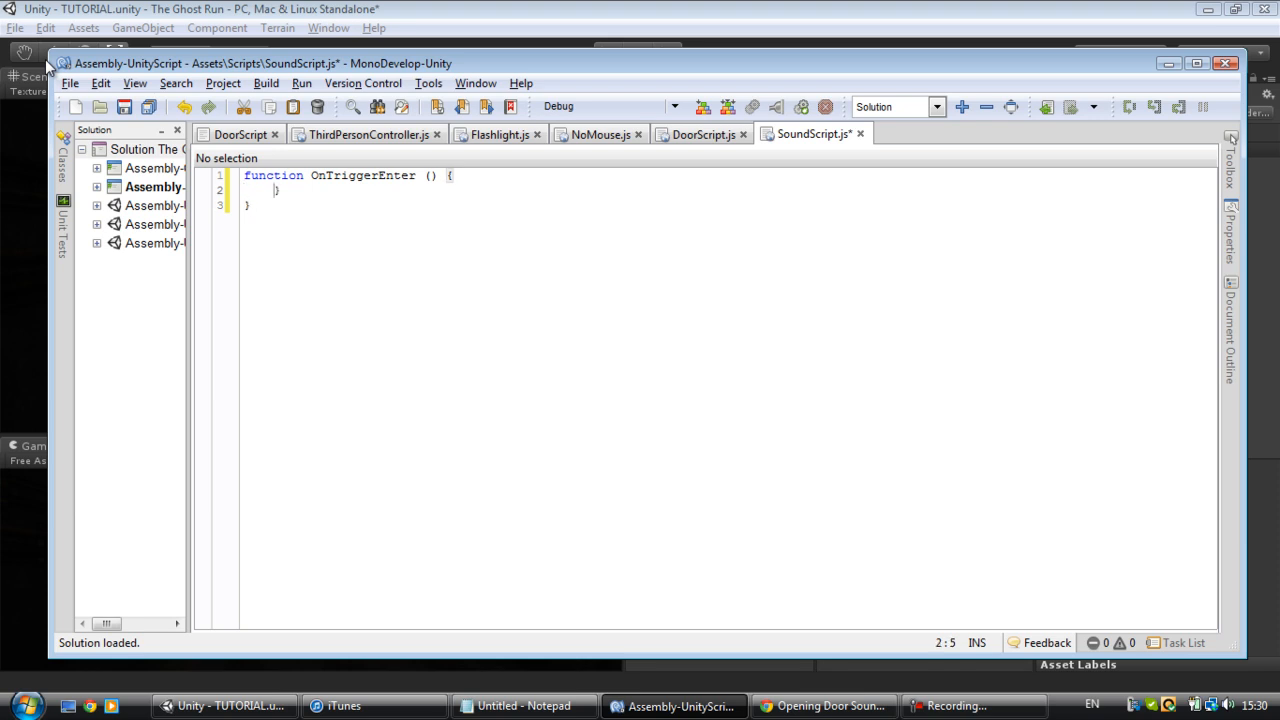
pyautogui.press('Enter')
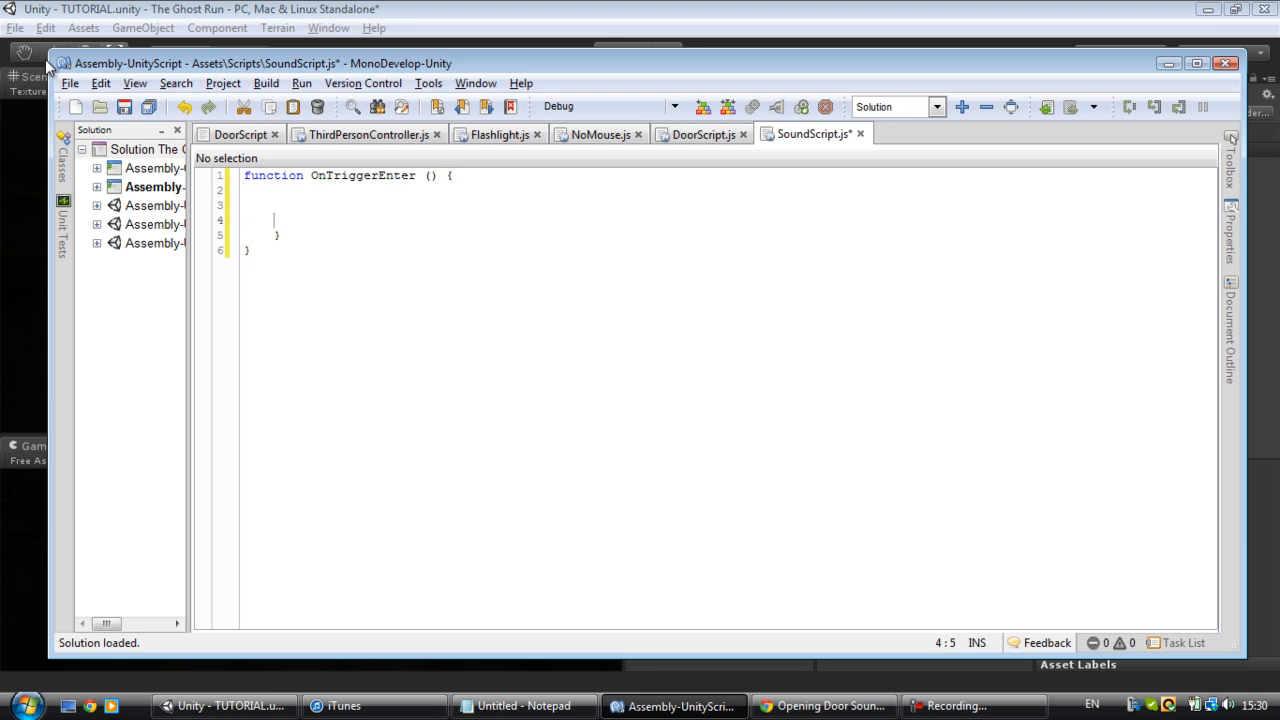
pyautogui.press('Up')
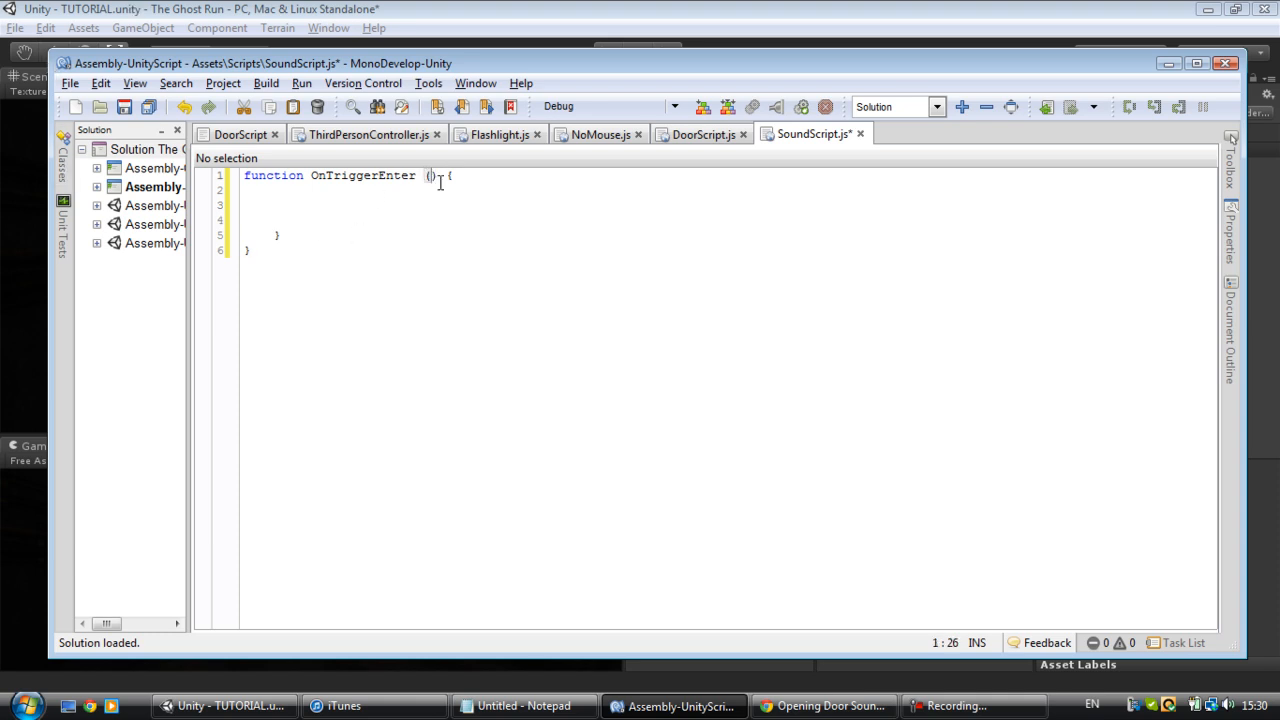
pyautogui.write('other : Coll')
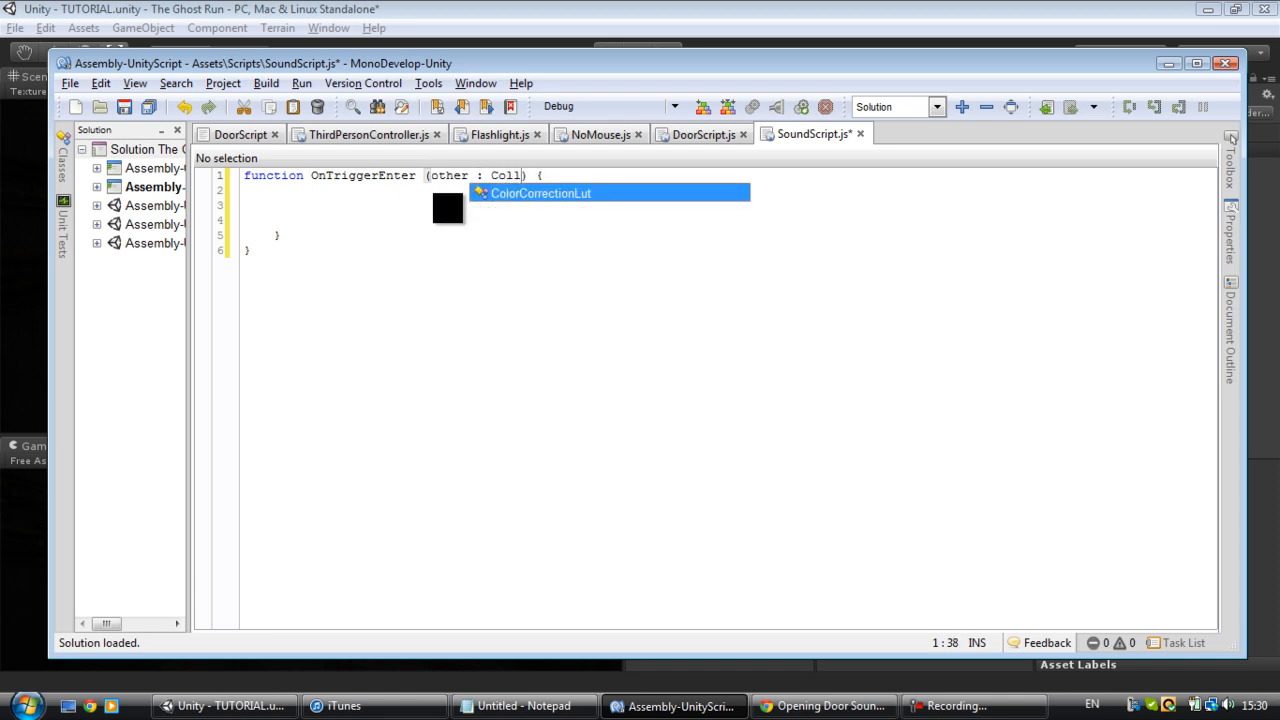
pyautogui.write('ider')
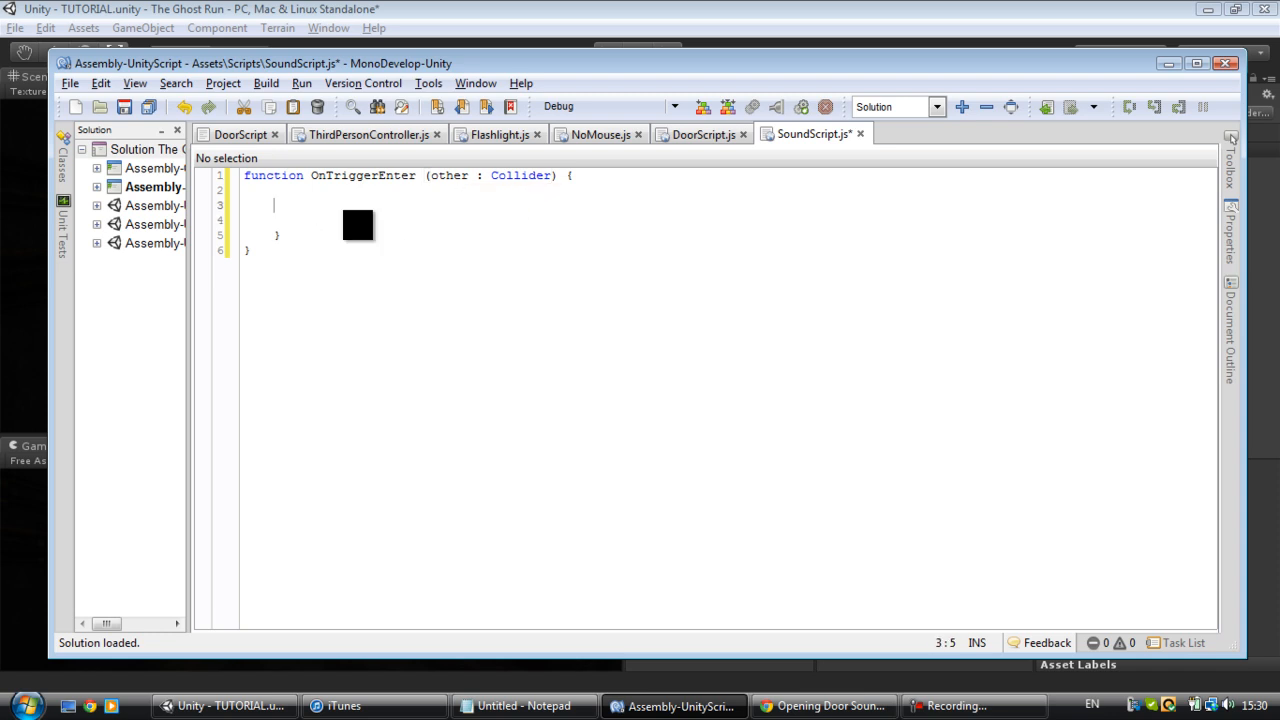
# Step: Inside it write if(!audio.isPlaying){ audio.Play() } and return to Unity to compile
pyautogui.write('if')
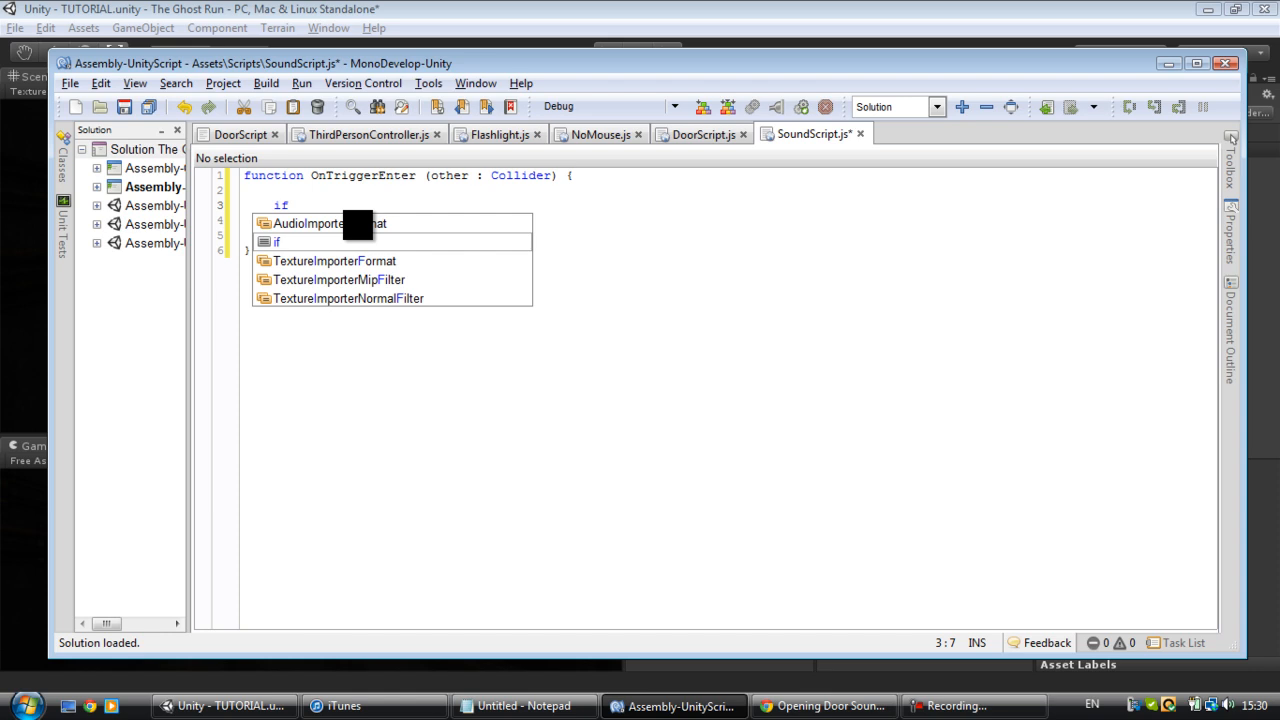
pyautogui.write('(')
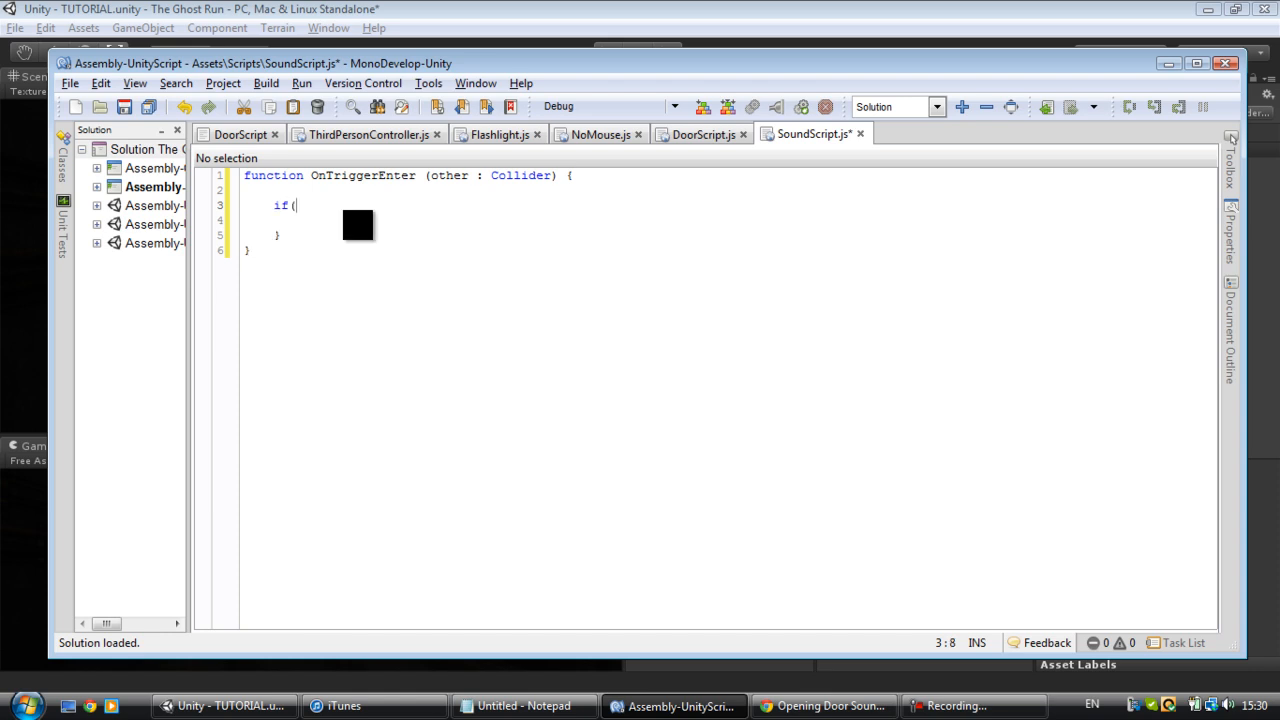
pyautogui.write('!')
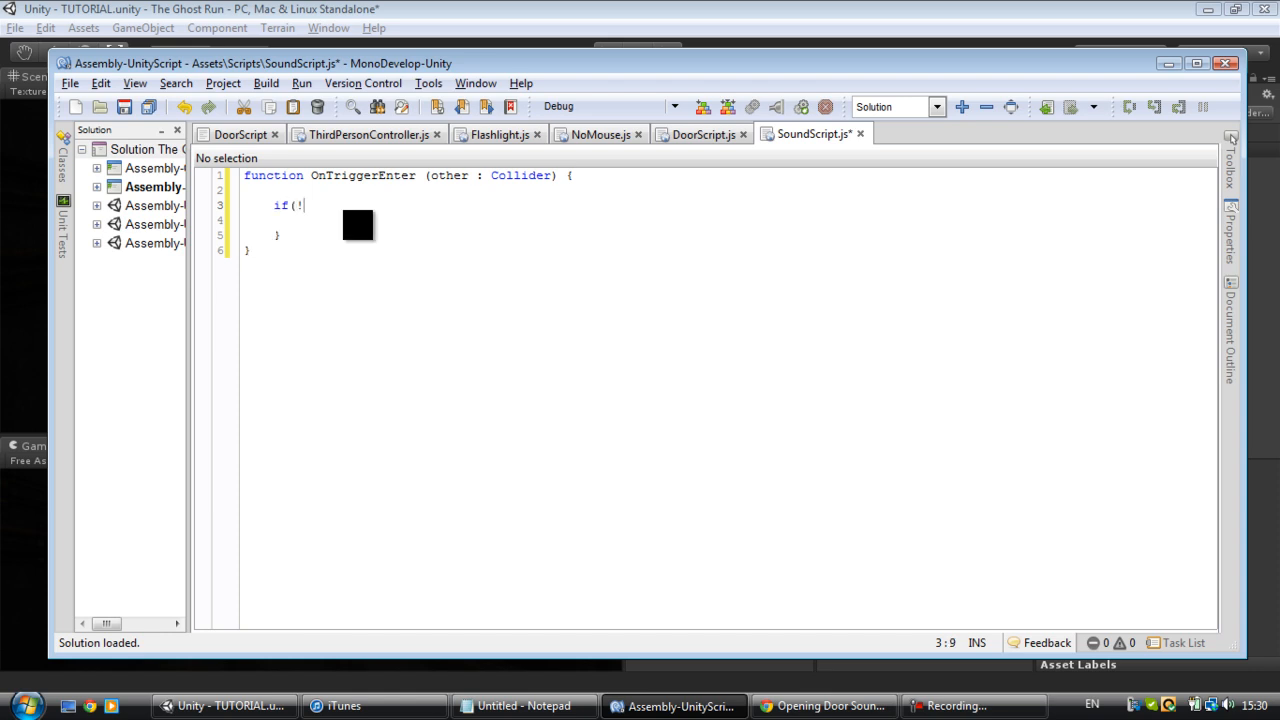
pyautogui.write('audio')
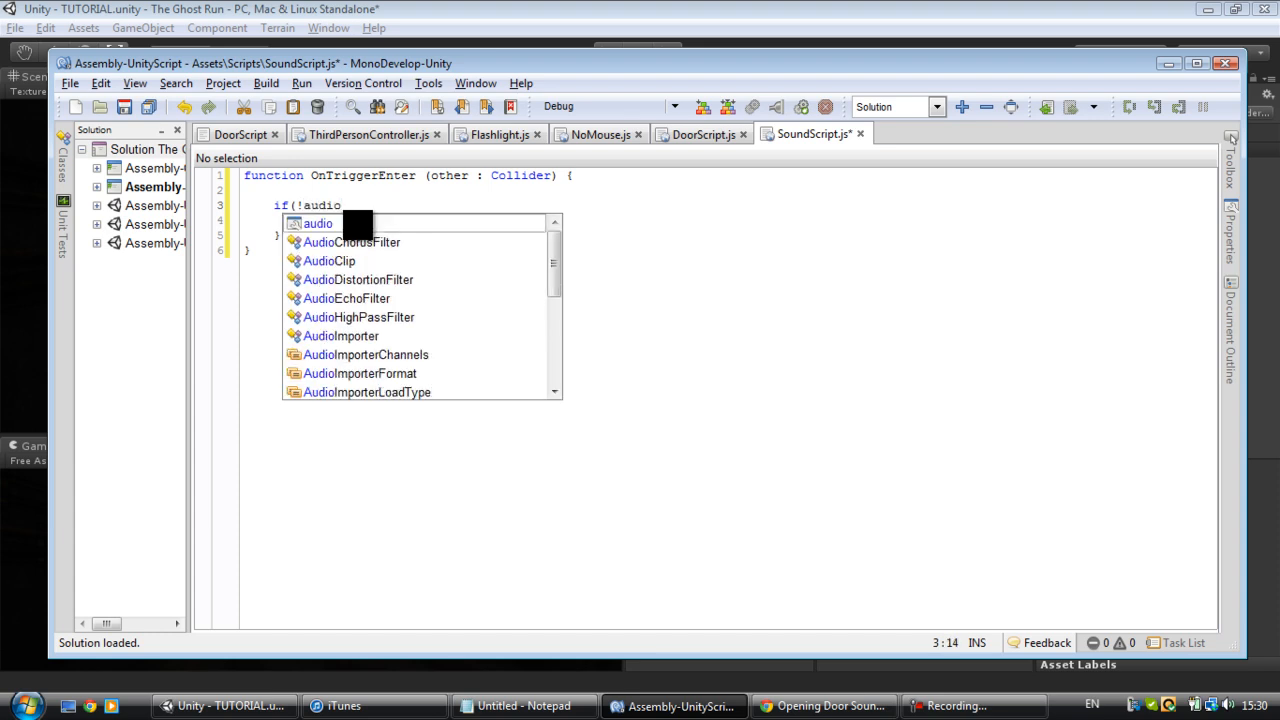
pyautogui.write('_isP')
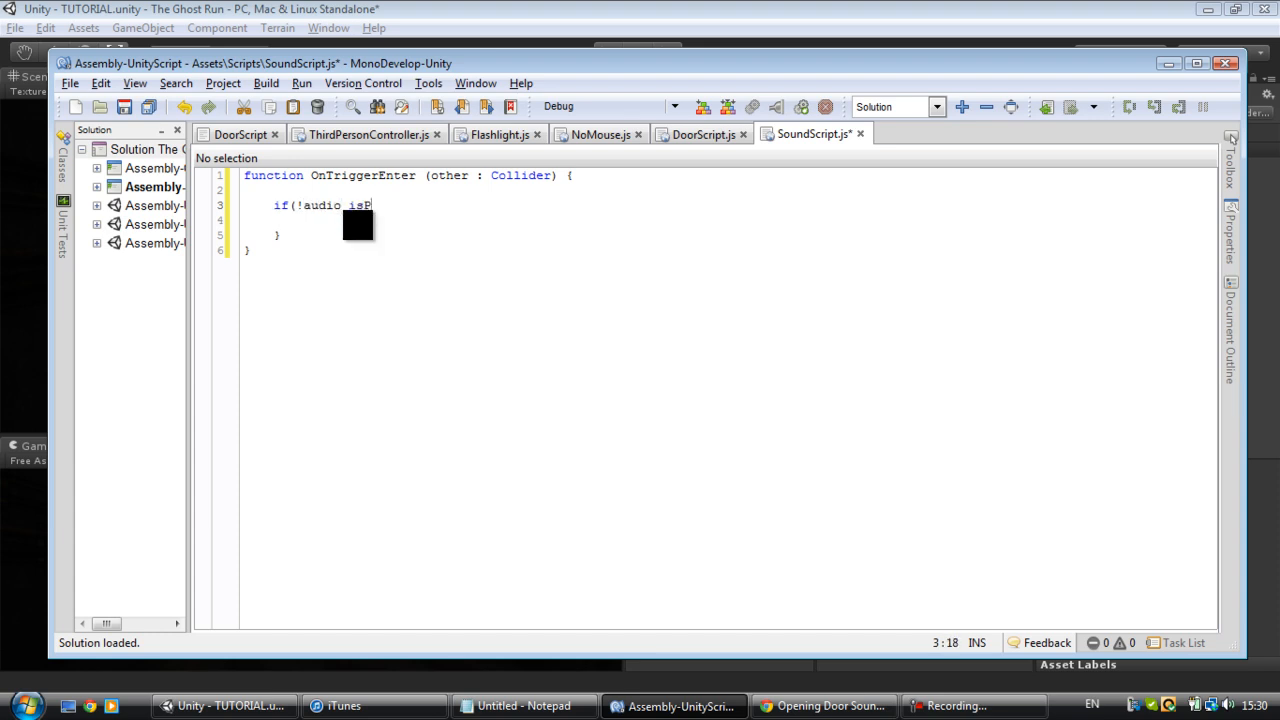
pyautogui.write('laying')
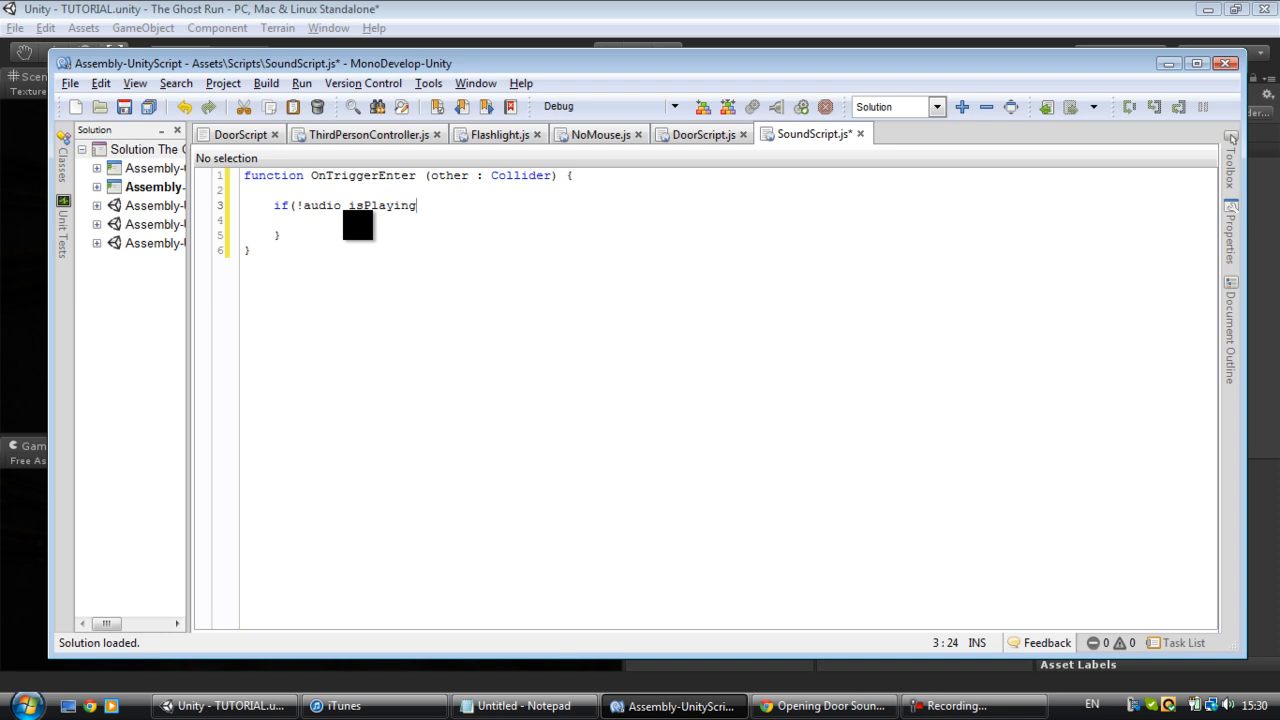
pyautogui.write('){')
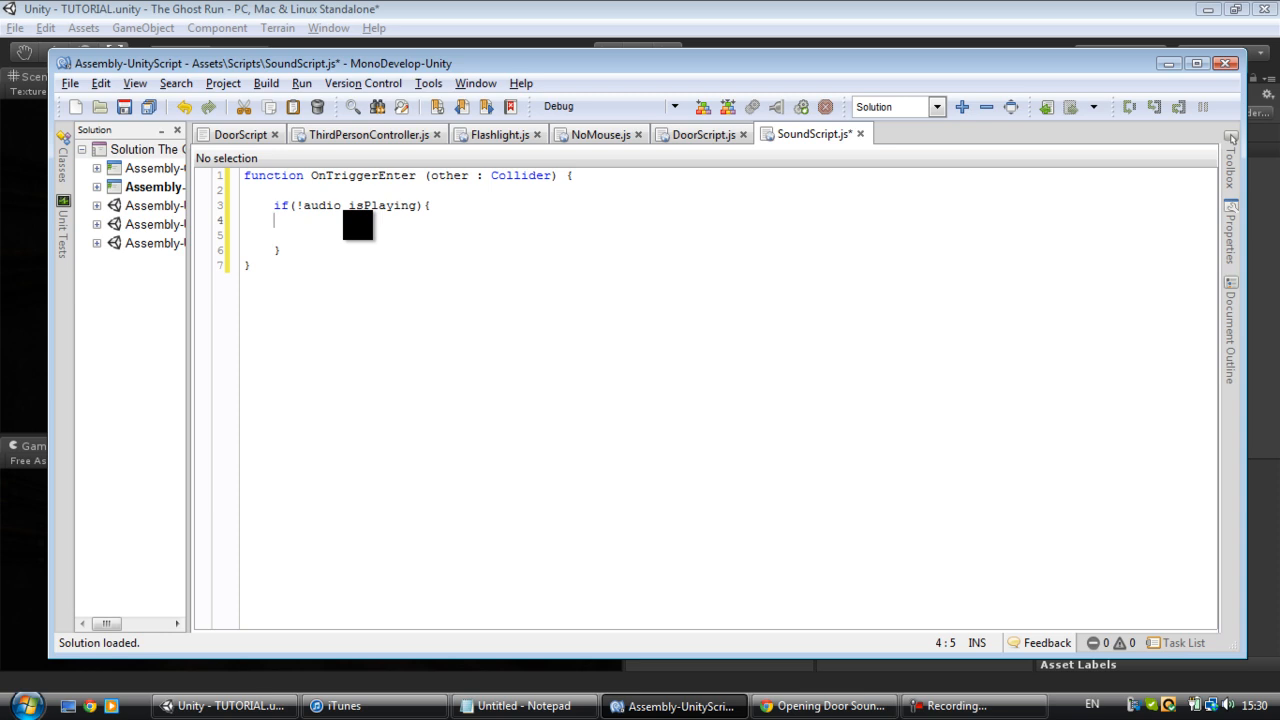
pyautogui.write('audio.')
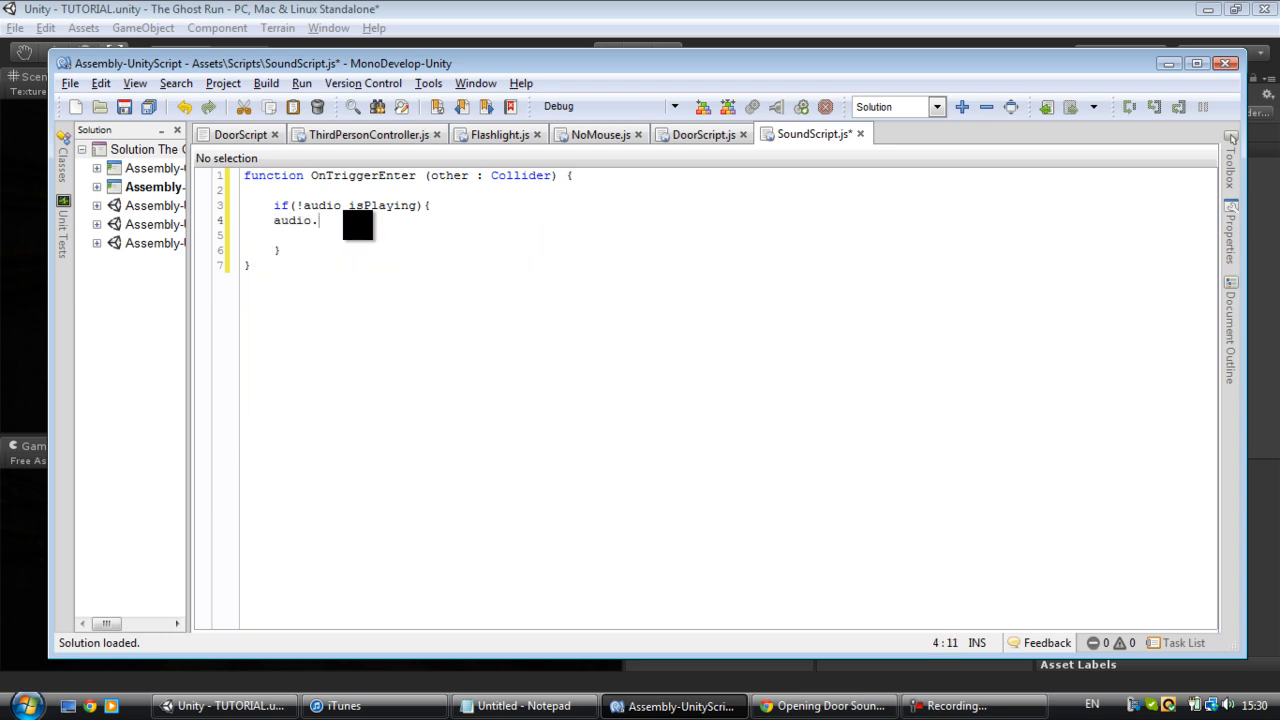
pyautogui.write('Play(')
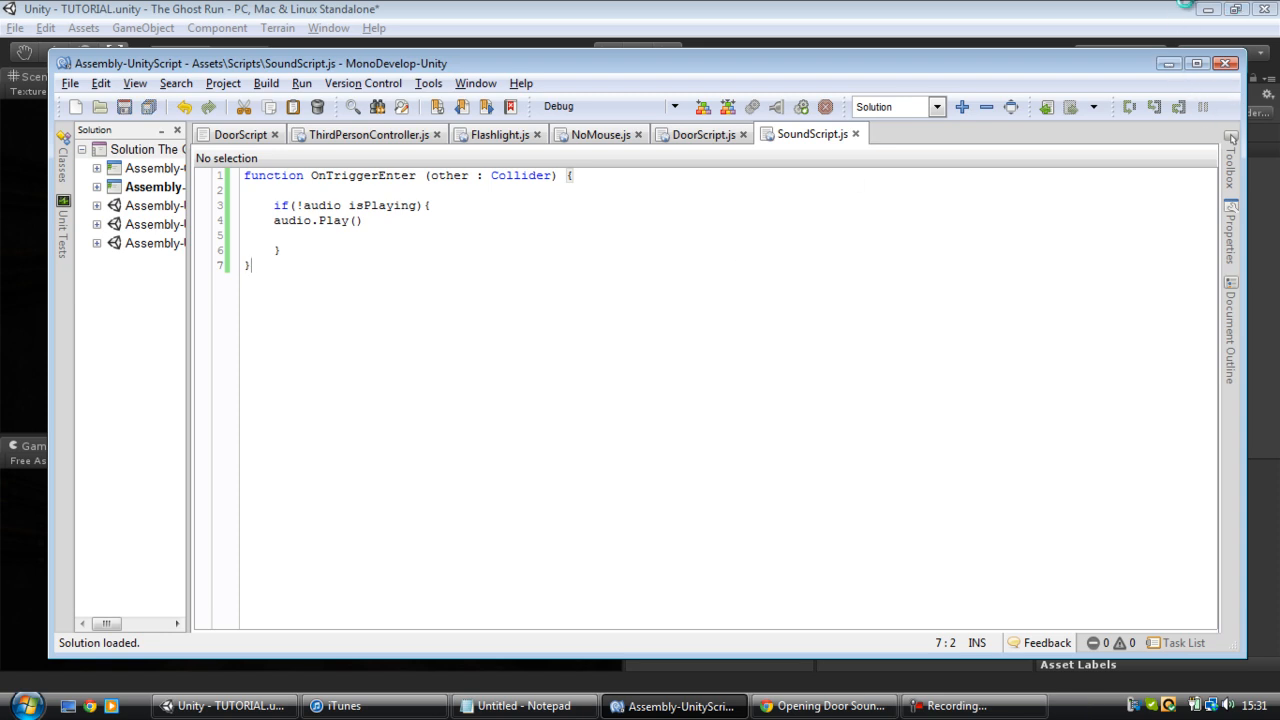
pyautogui.click(224, 704)
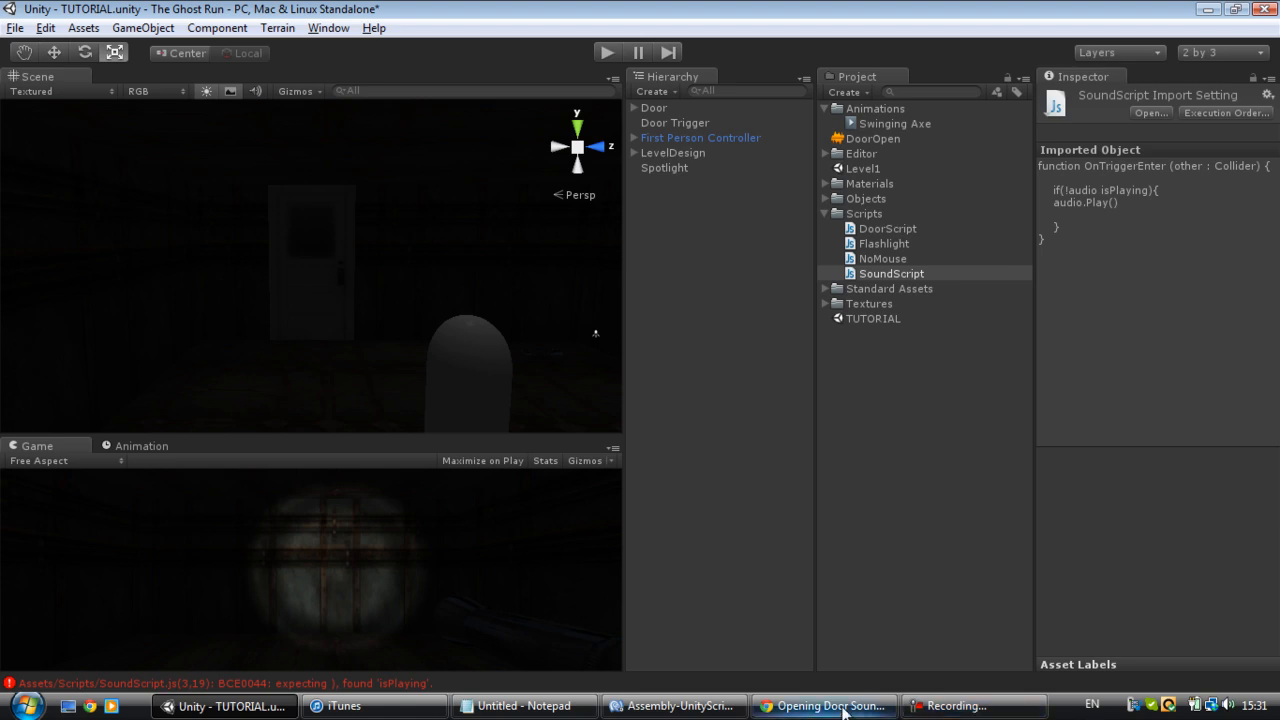
# Step: Add the missing semicolon after audio.Play(), save, and check the Console errors
pyautogui.click(674, 704)
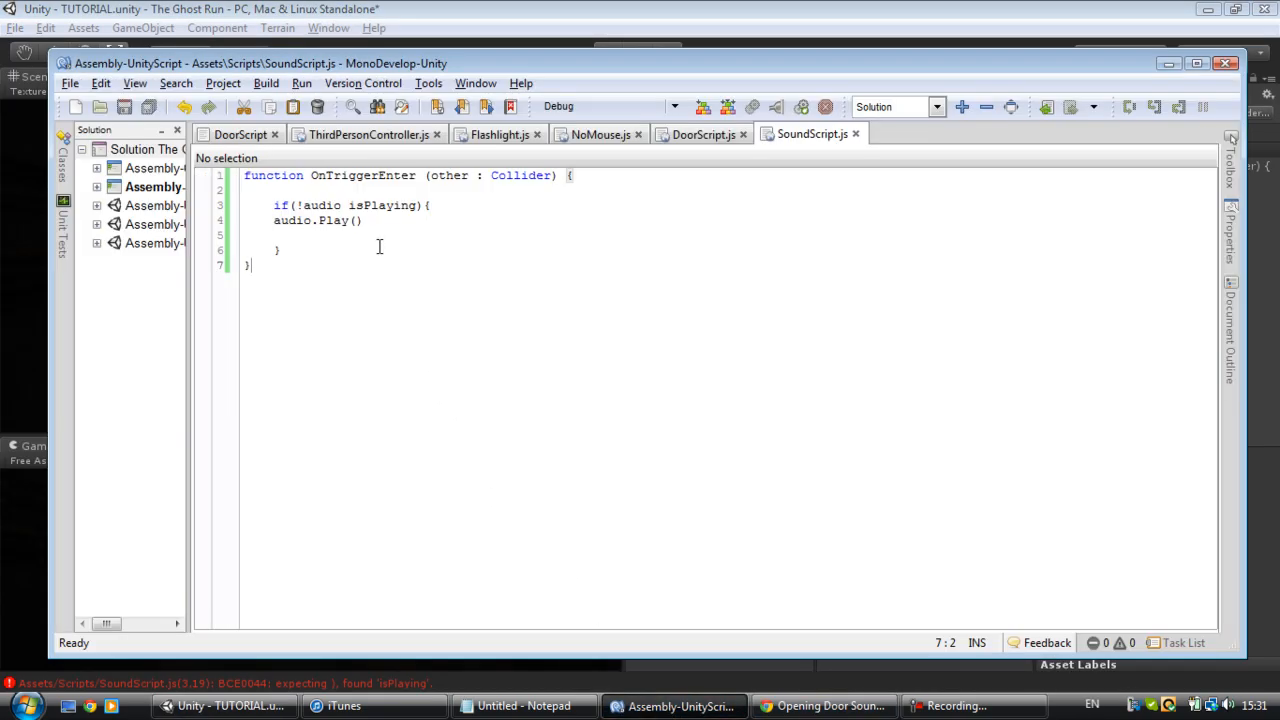
pyautogui.click(364, 220)
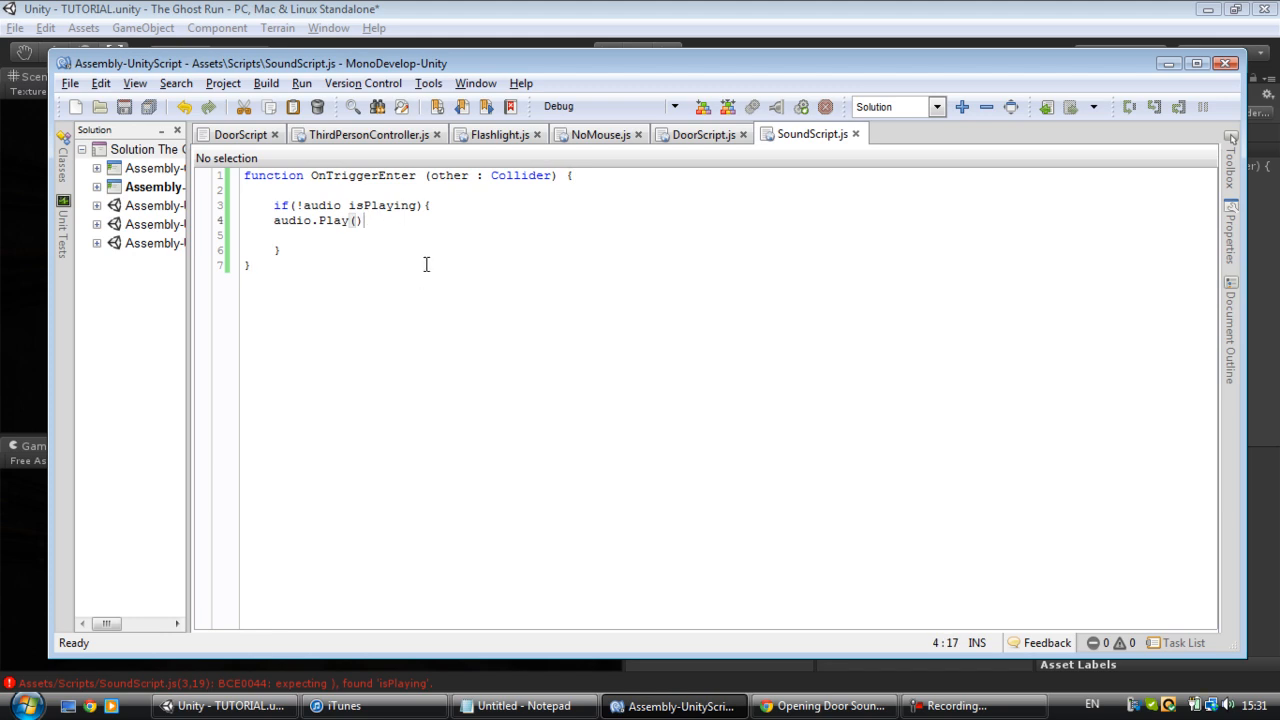
pyautogui.write(';')
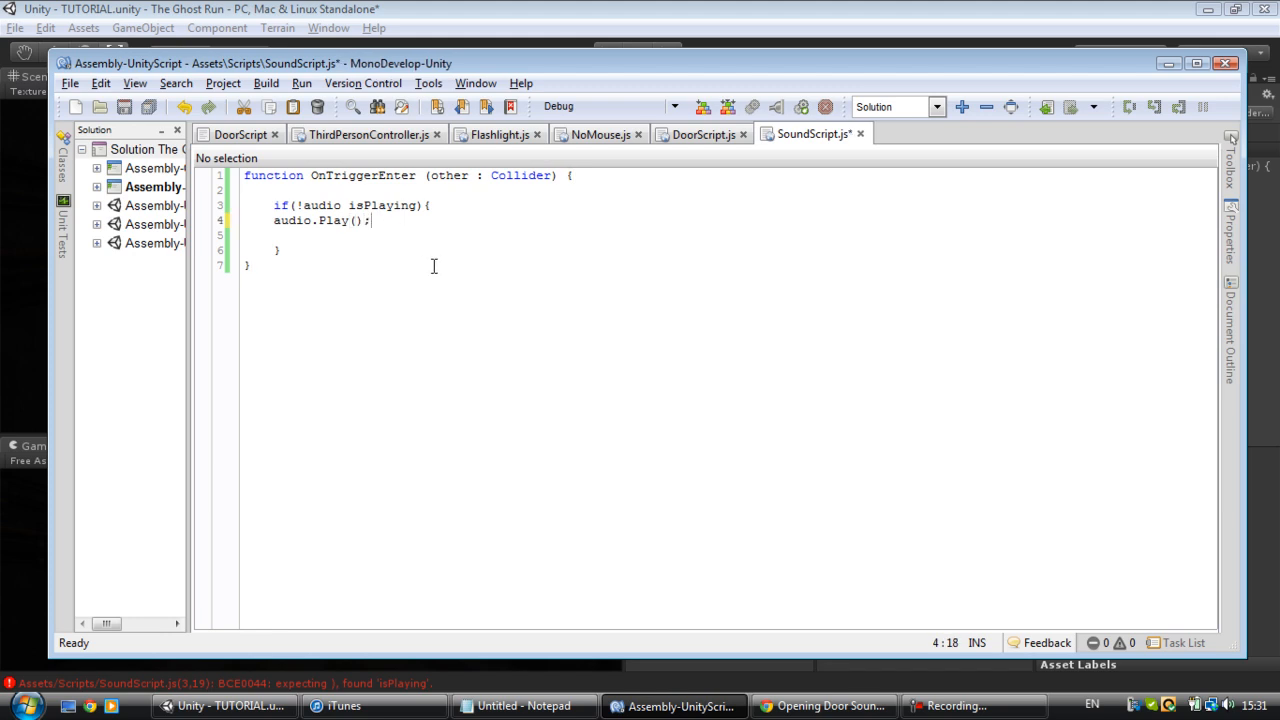
pyautogui.press('ctrl+s')
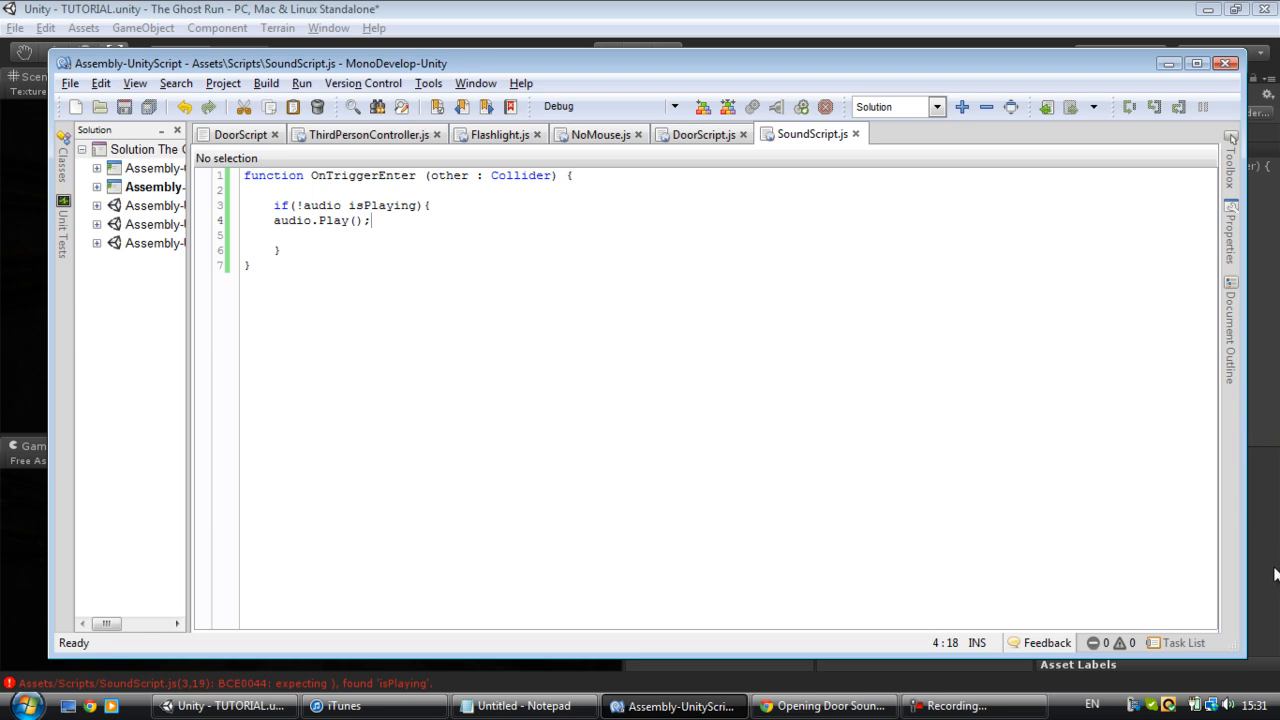
pyautogui.click(224, 704)
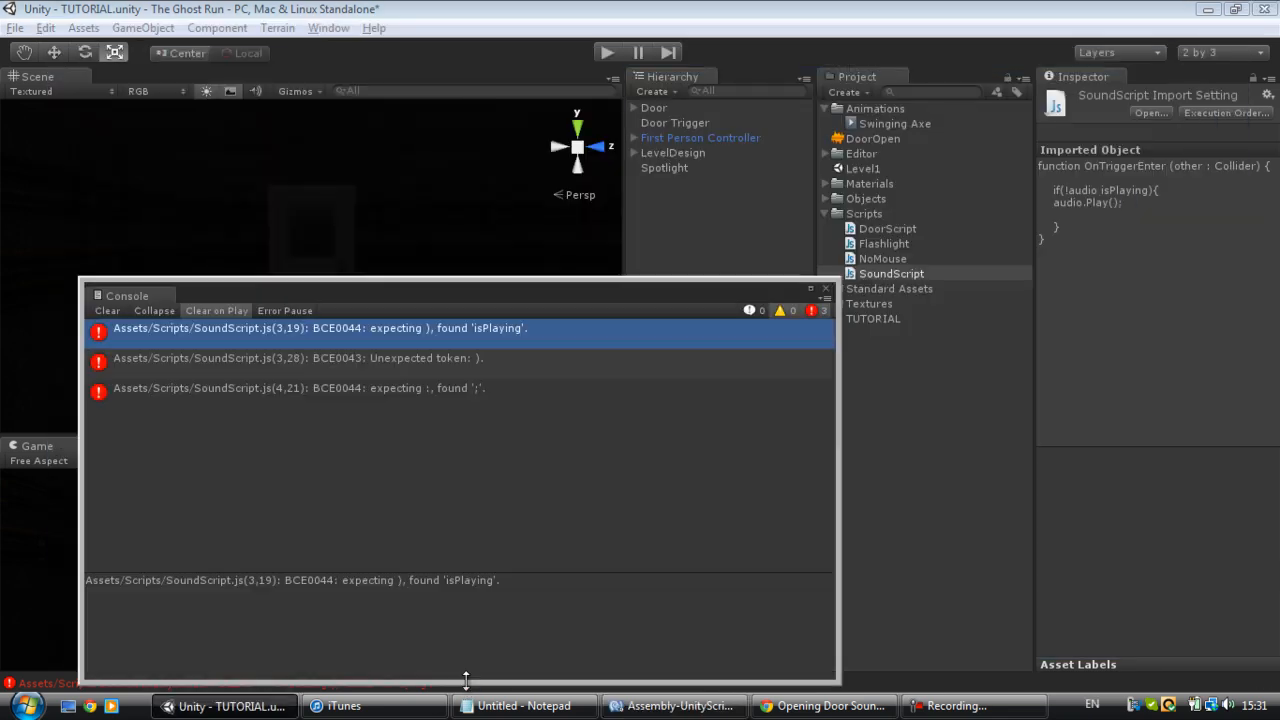
pyautogui.click(890, 272)
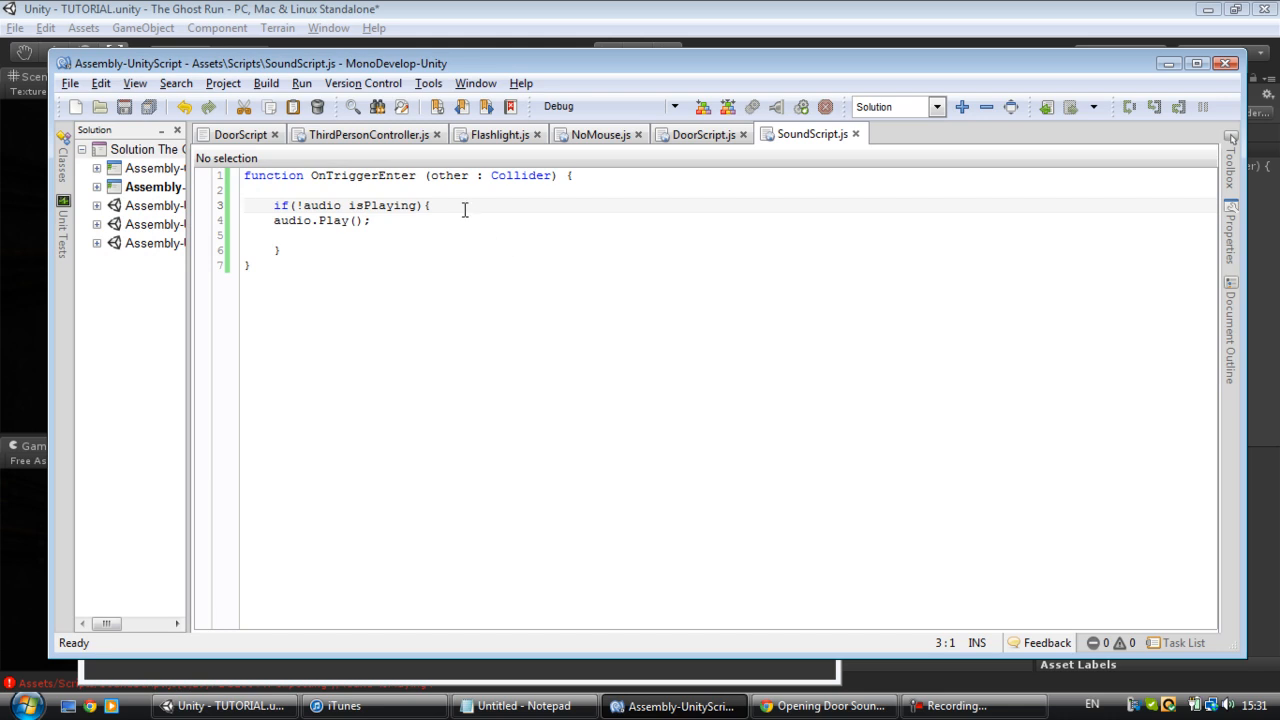
pyautogui.moveTo(510, 206)
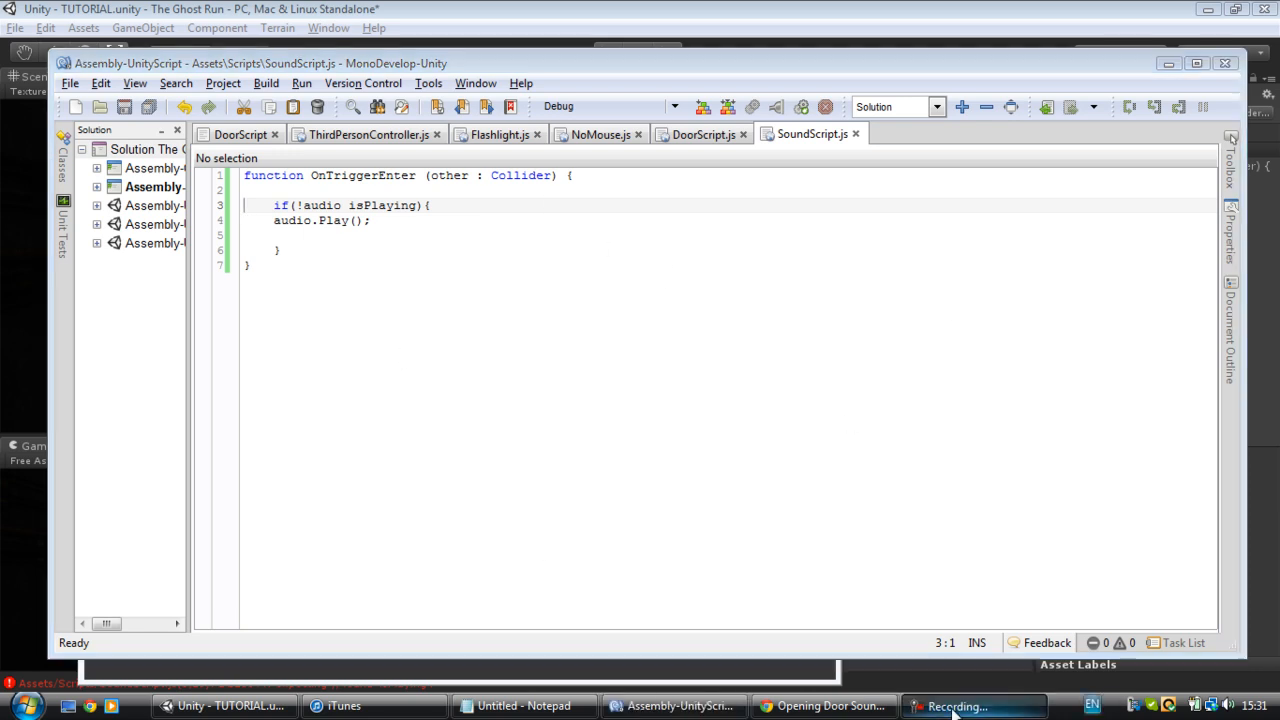
# Step: Replace OnTriggerEnter with the tutorial's corrected code and return to Unity to recompile
pyautogui.click(230, 706)
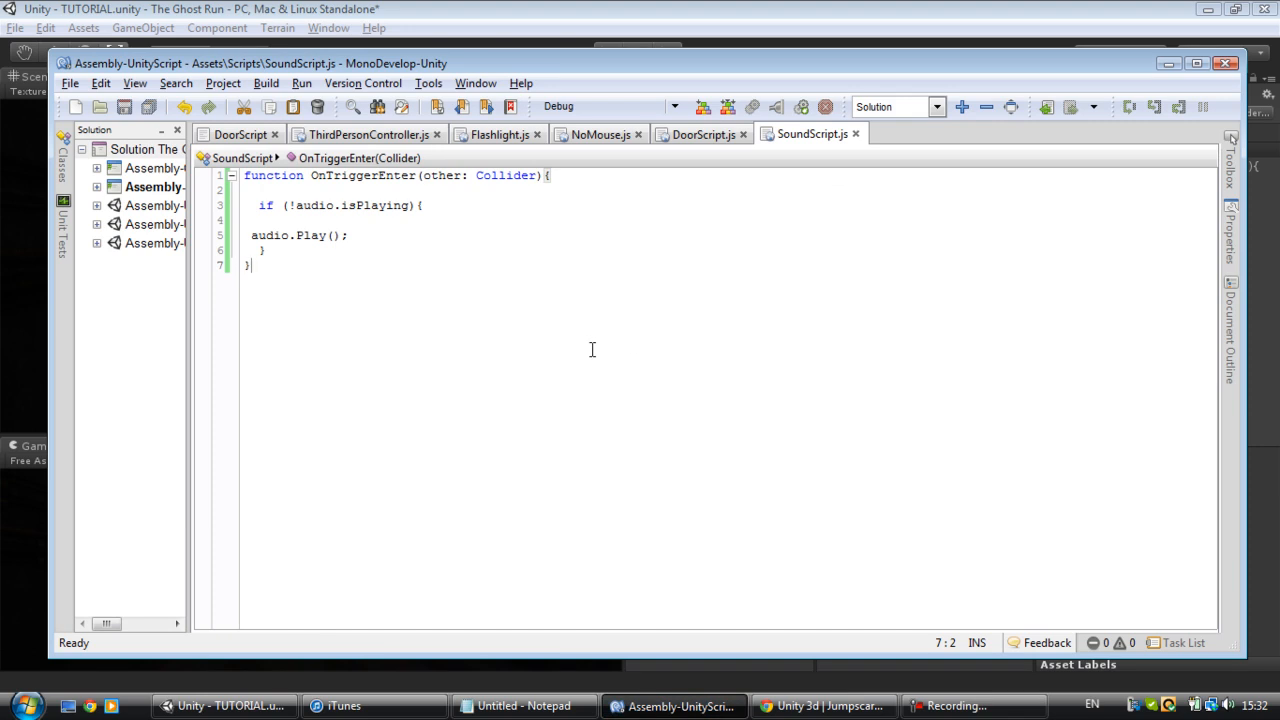
pyautogui.moveTo(590, 374)
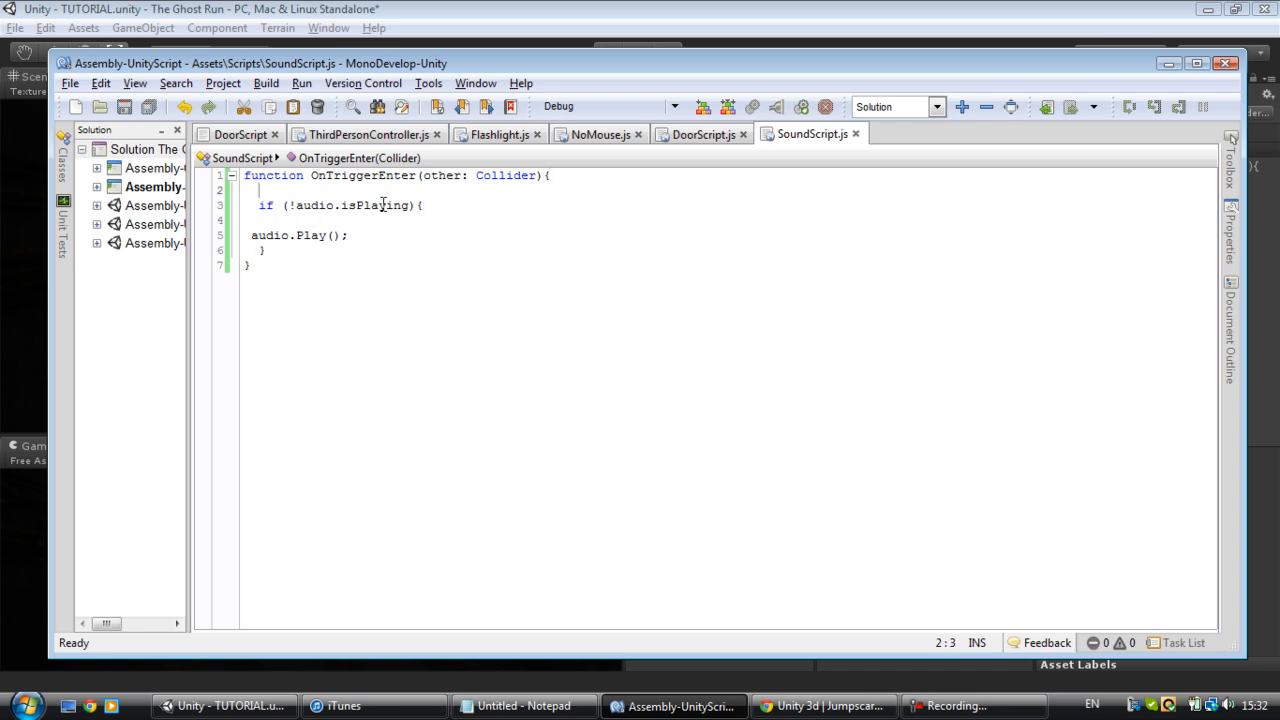
pyautogui.moveTo(348, 236); pyautogui.dragTo(264, 250)
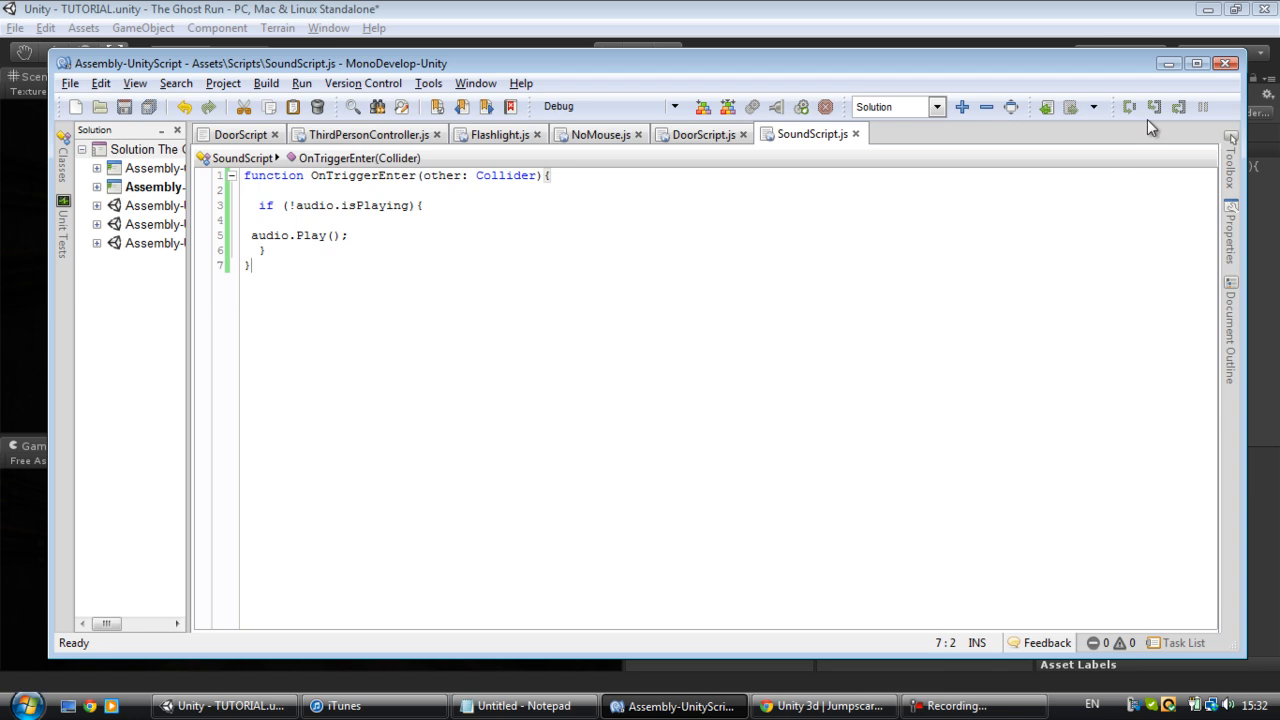
pyautogui.click(824, 706)
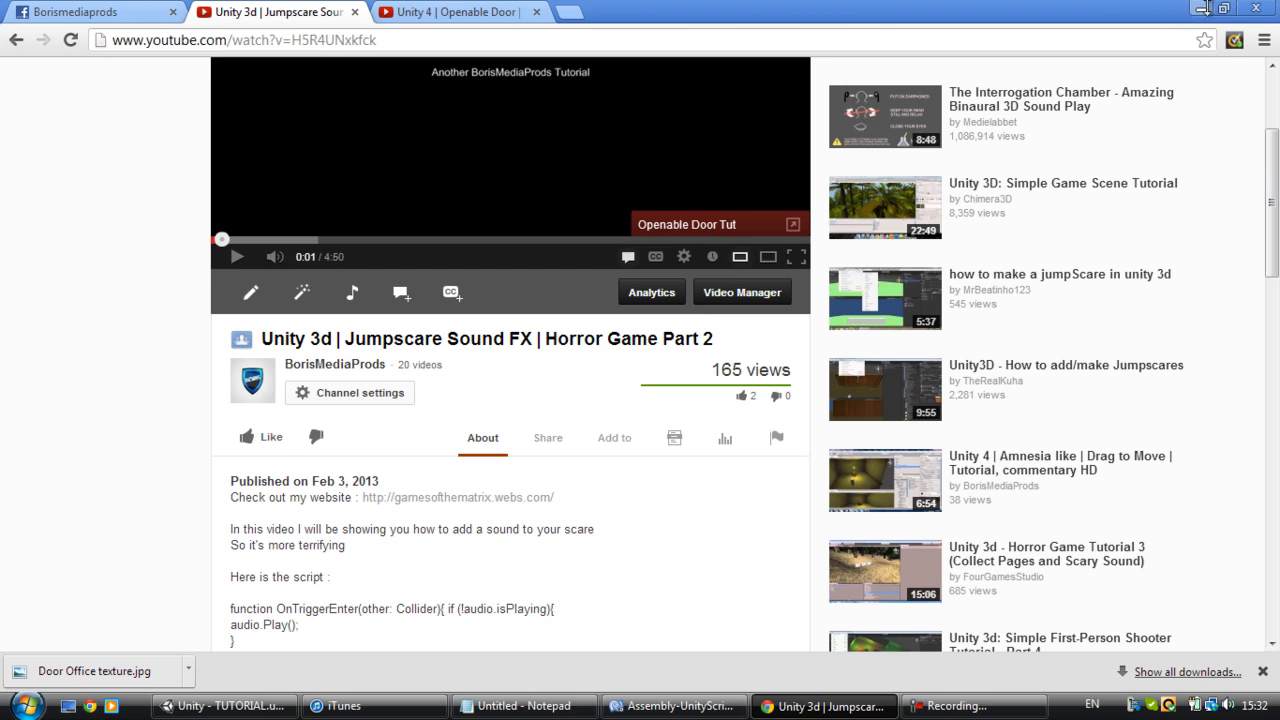
pyautogui.click(674, 704)
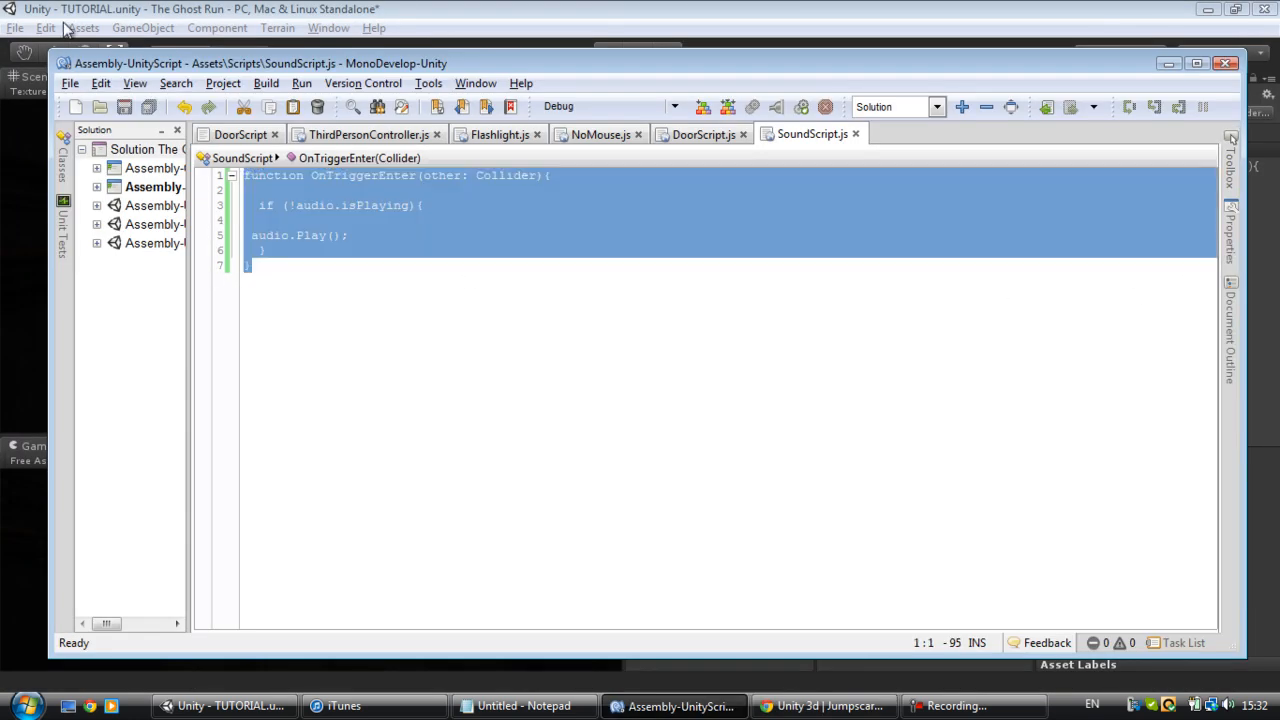
pyautogui.click(252, 264)
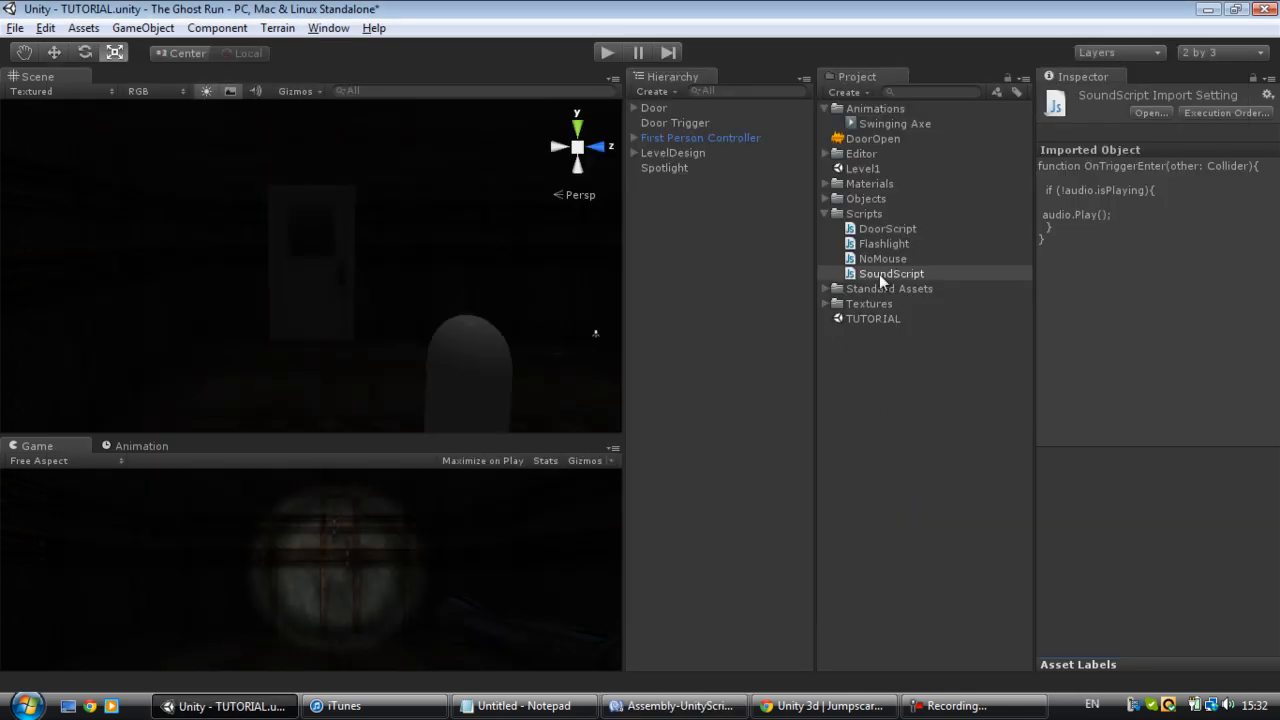
# Step: Check Door Trigger's Inspector shows Audio Source and Sound Script, then return to MonoDevelop
pyautogui.click(676, 122)
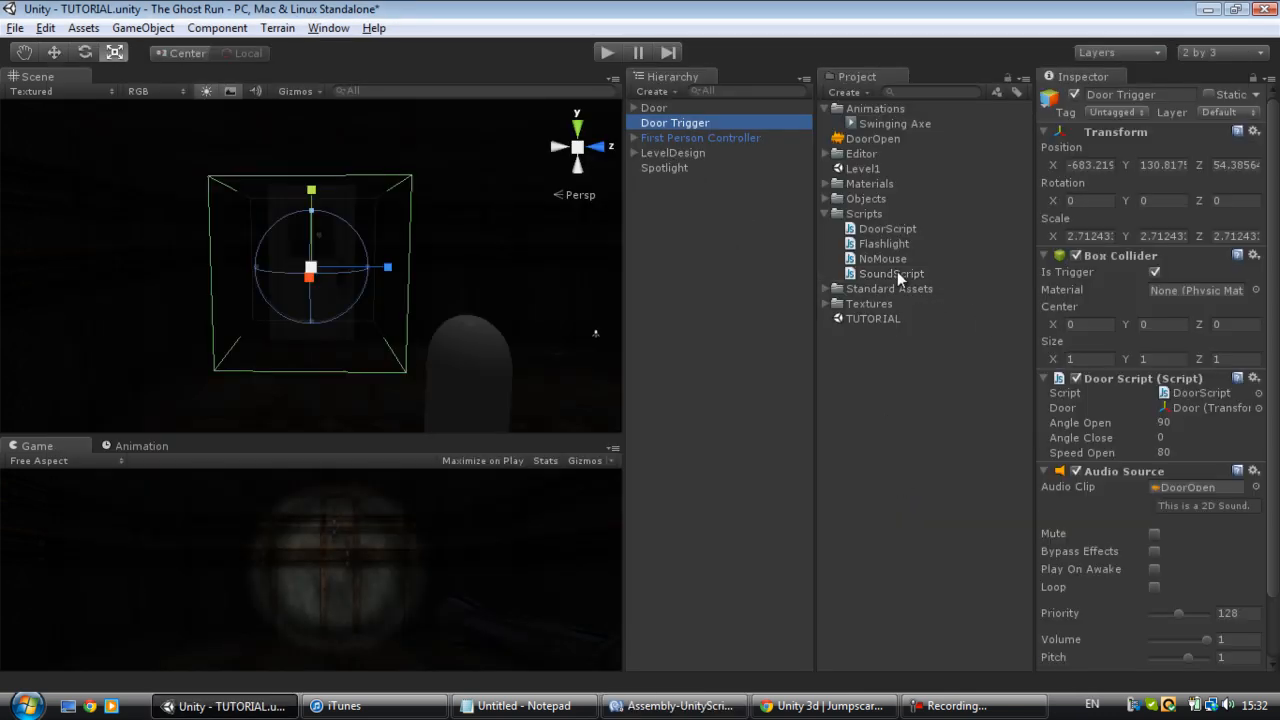
pyautogui.scroll(-3)
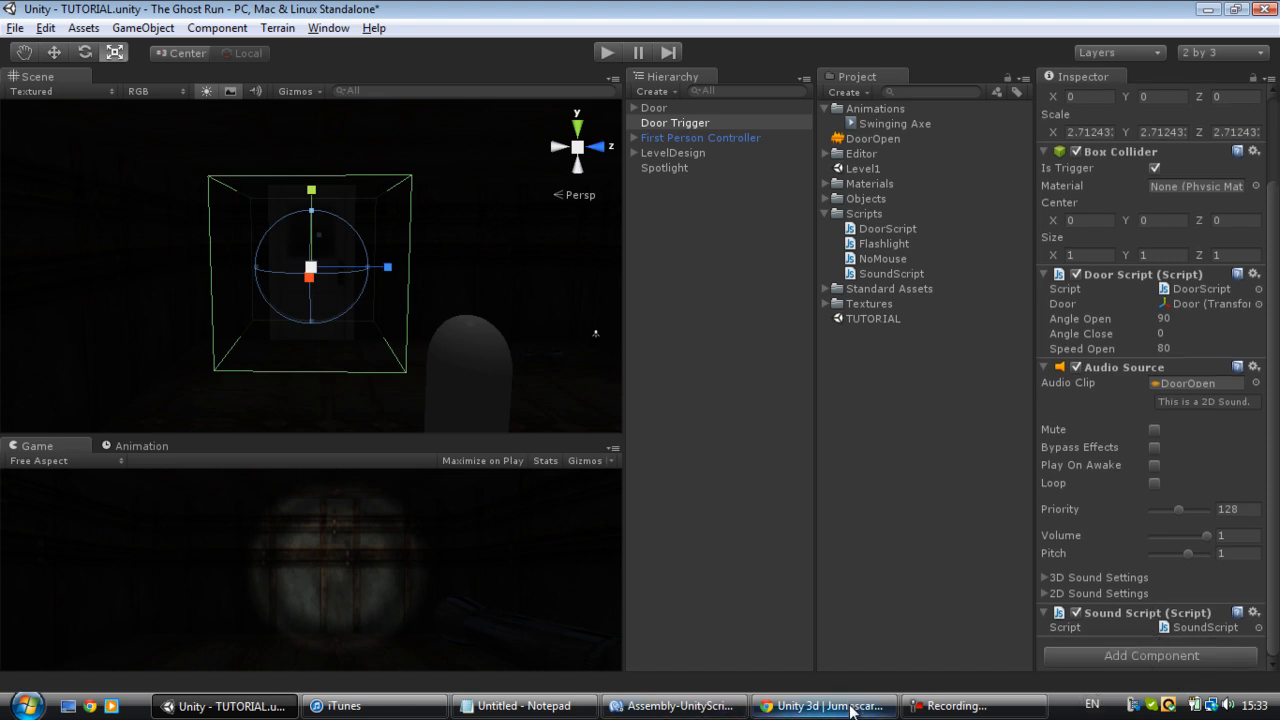
pyautogui.click(674, 704)
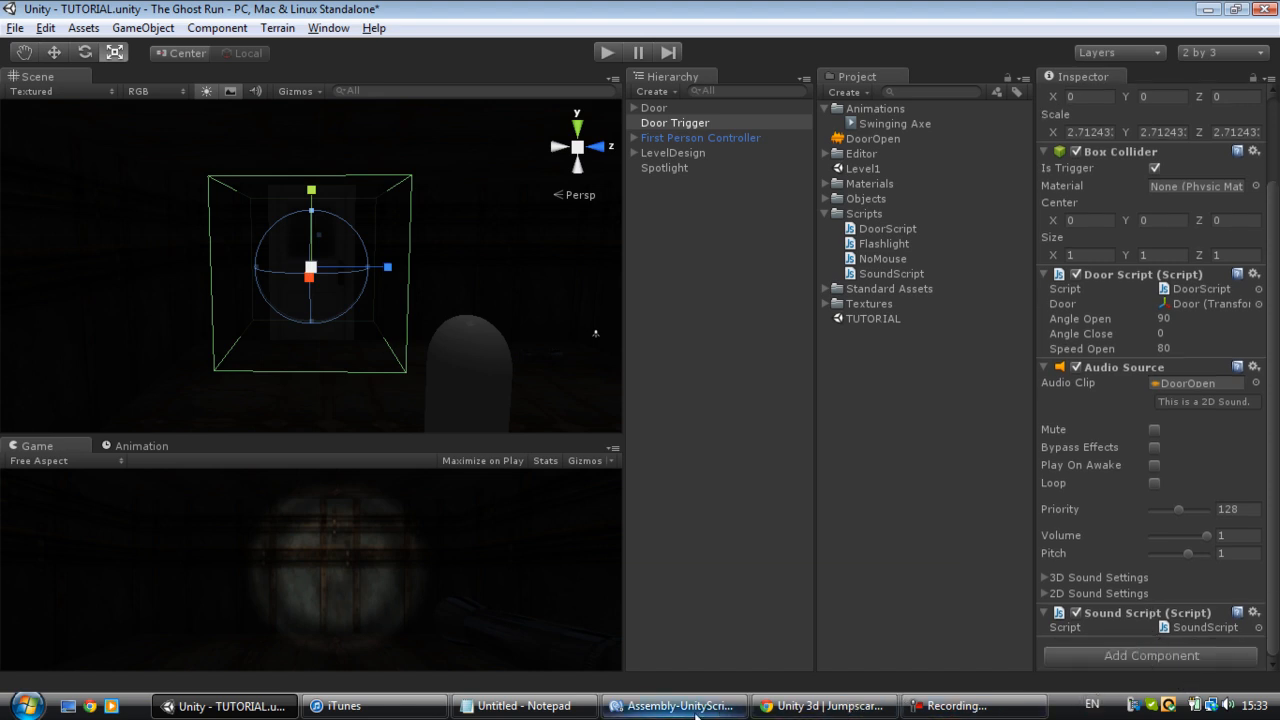
pyautogui.click(674, 704)
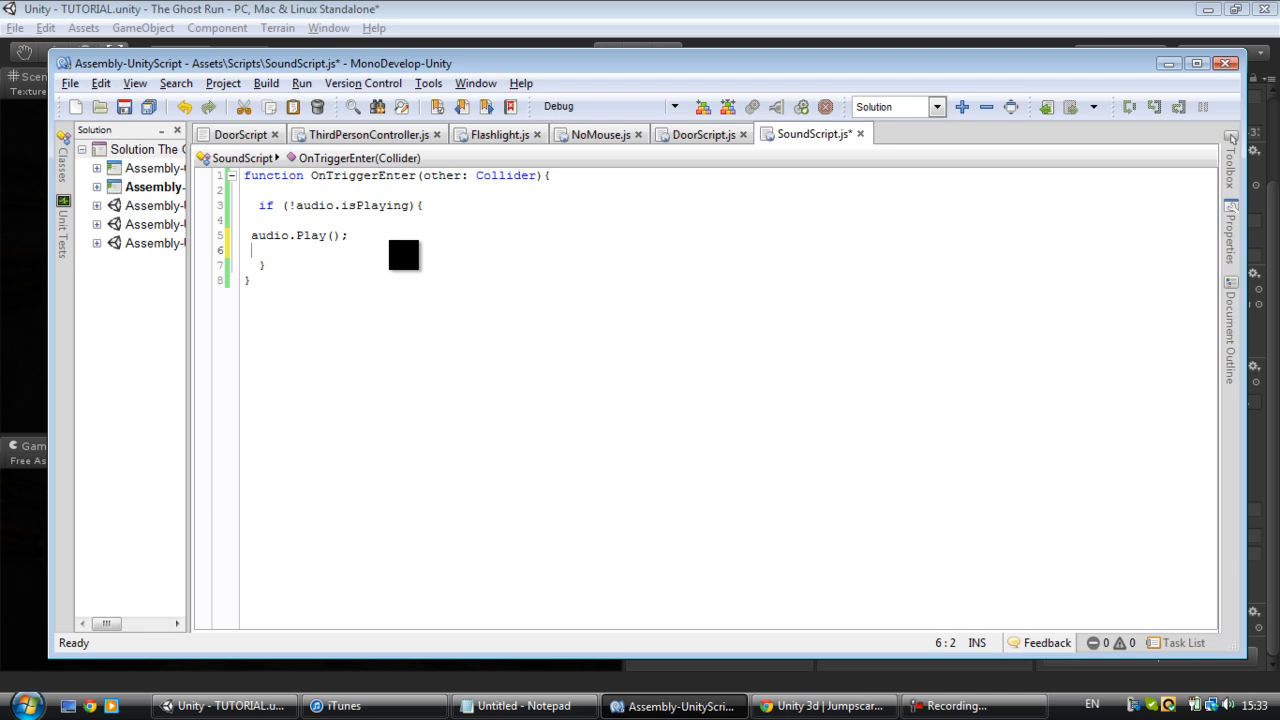
# Step: Add Destroy.audio(); after audio.Play(), save, and switch back to Unity
pyautogui.write('Dest')
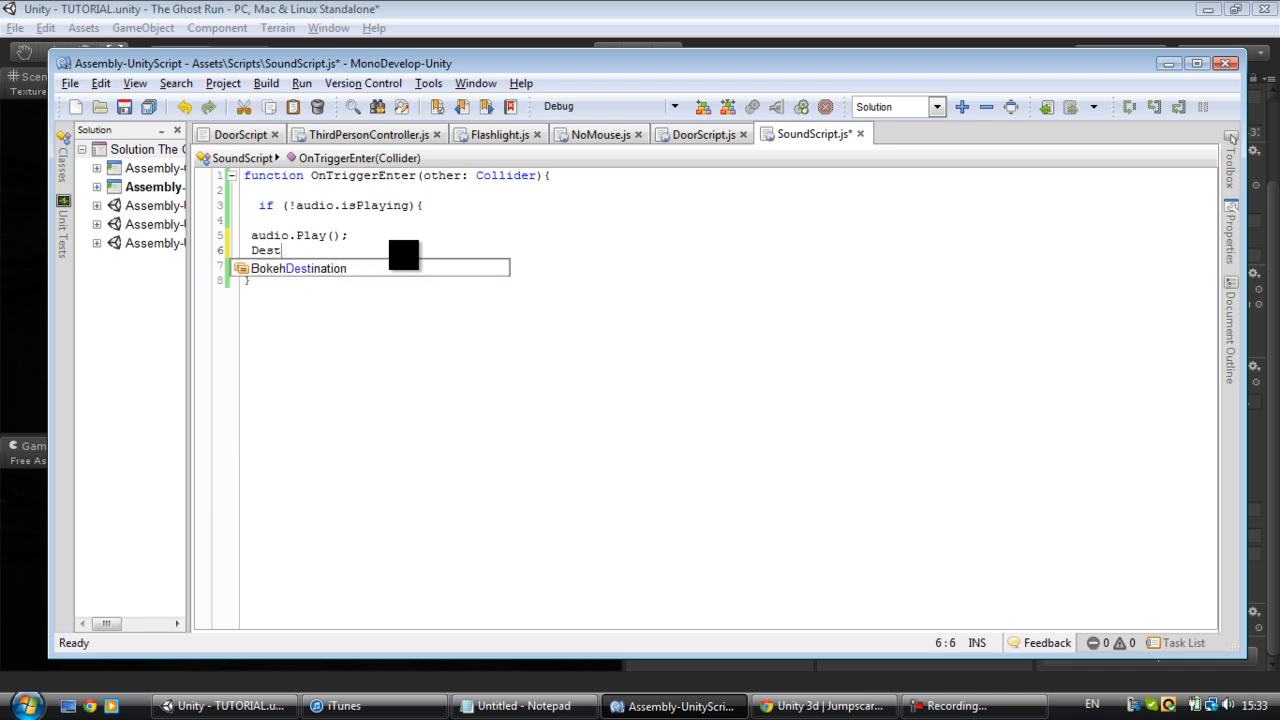
pyautogui.write('roy')
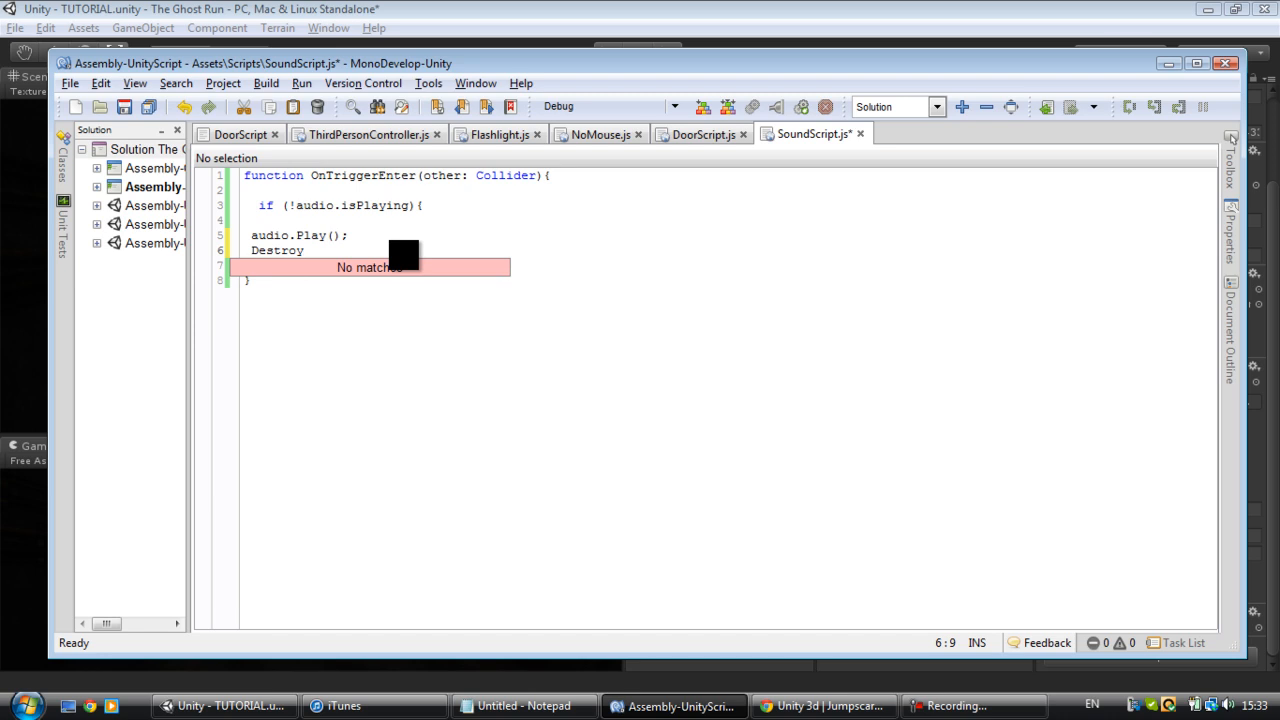
pyautogui.write('.audio')
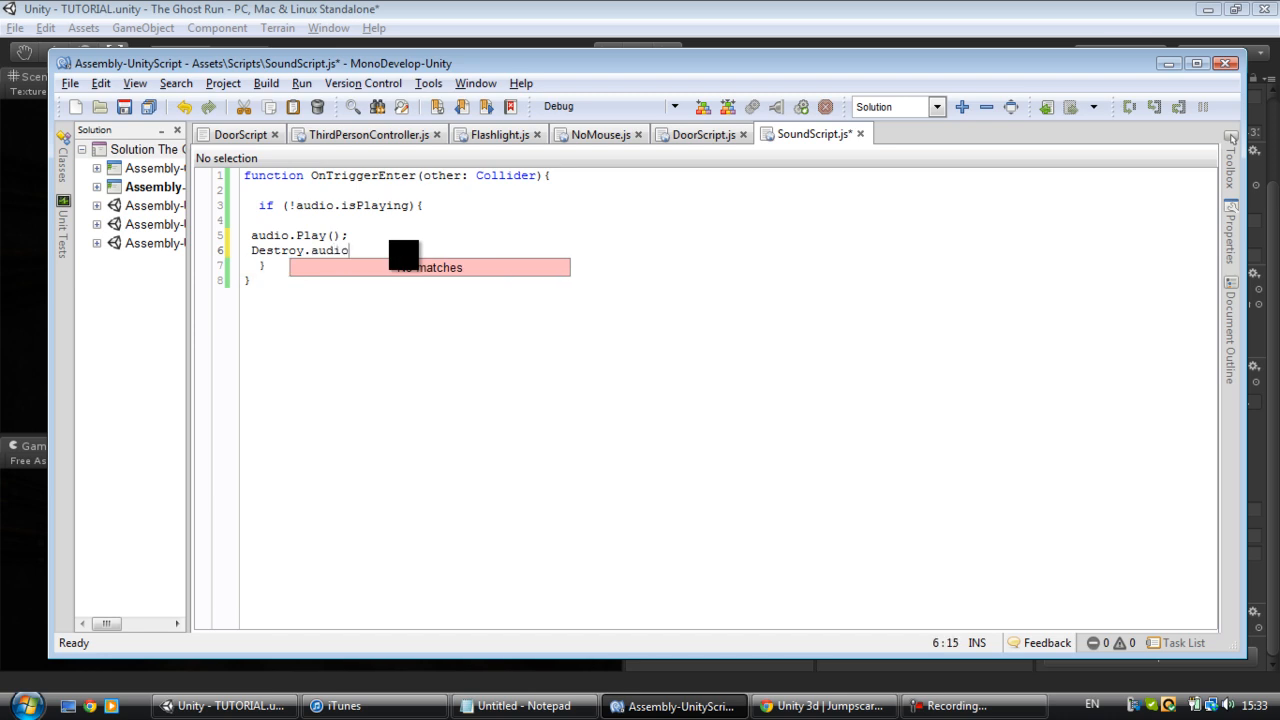
pyautogui.write('();')
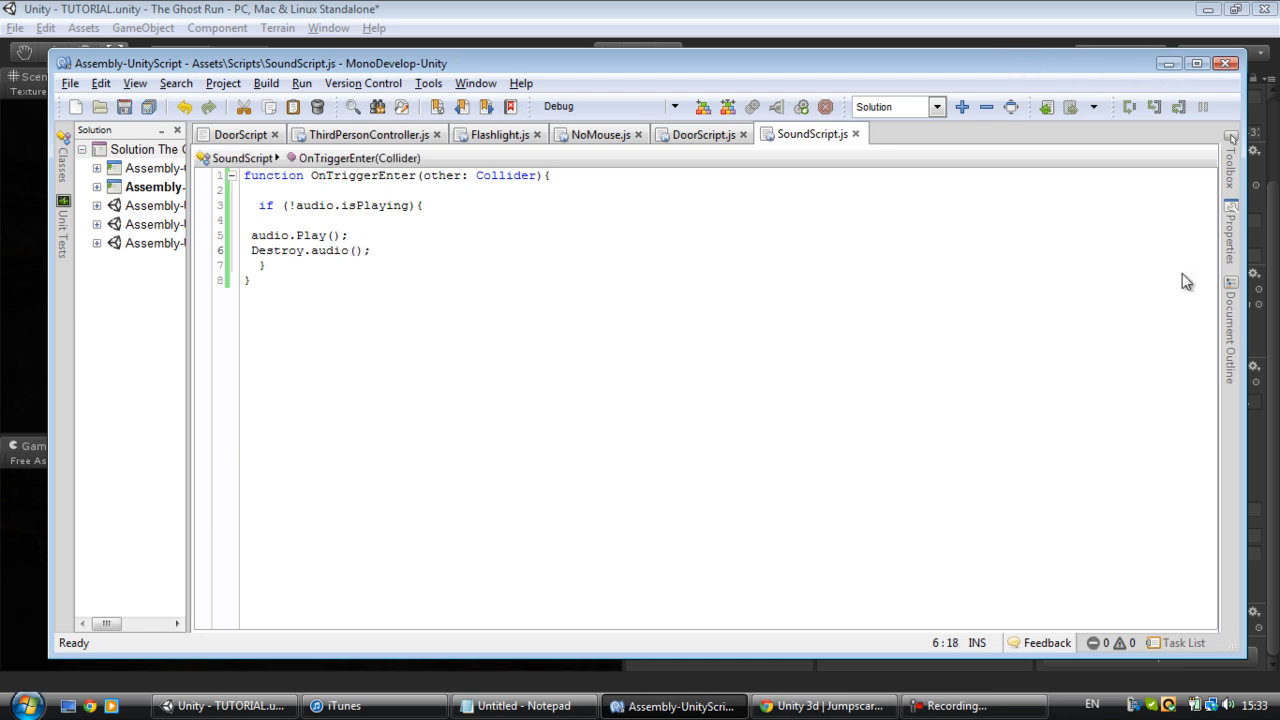
pyautogui.click(224, 704)
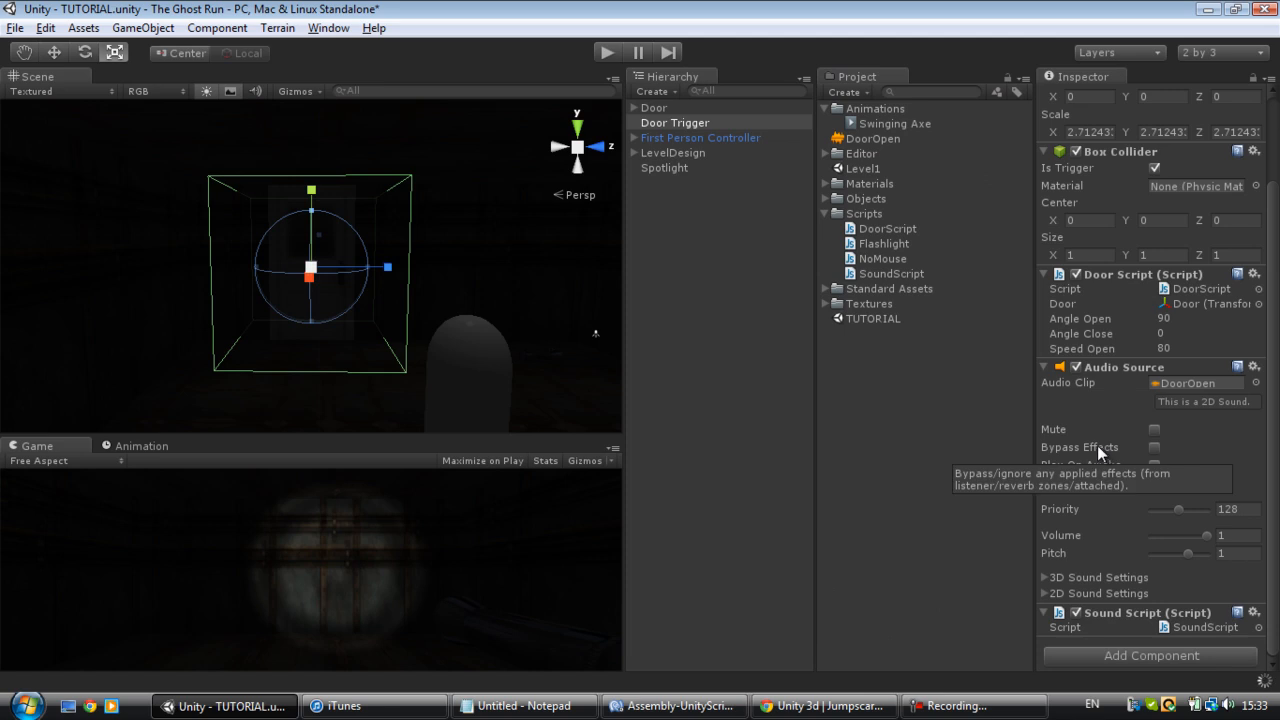
pyautogui.moveTo(1070, 420)
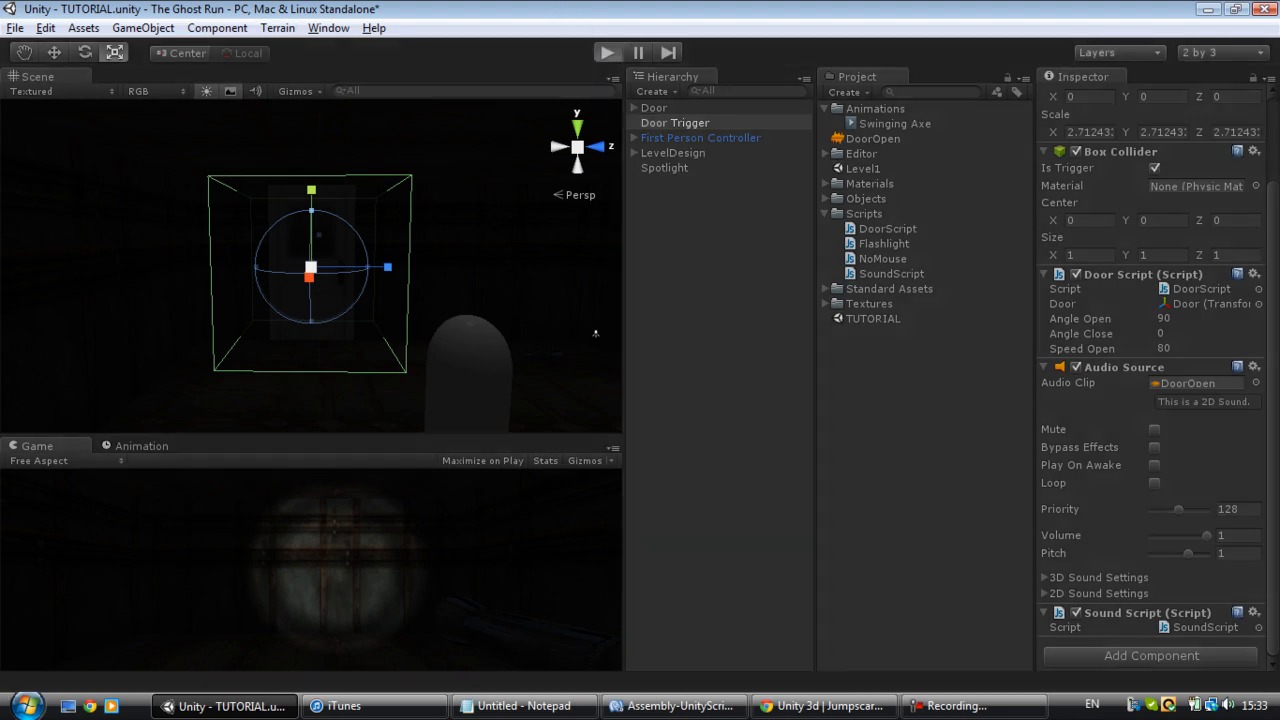
# Step: Frame the First Person Controller and its flashlight in the Scene view
pyautogui.click(608, 52)
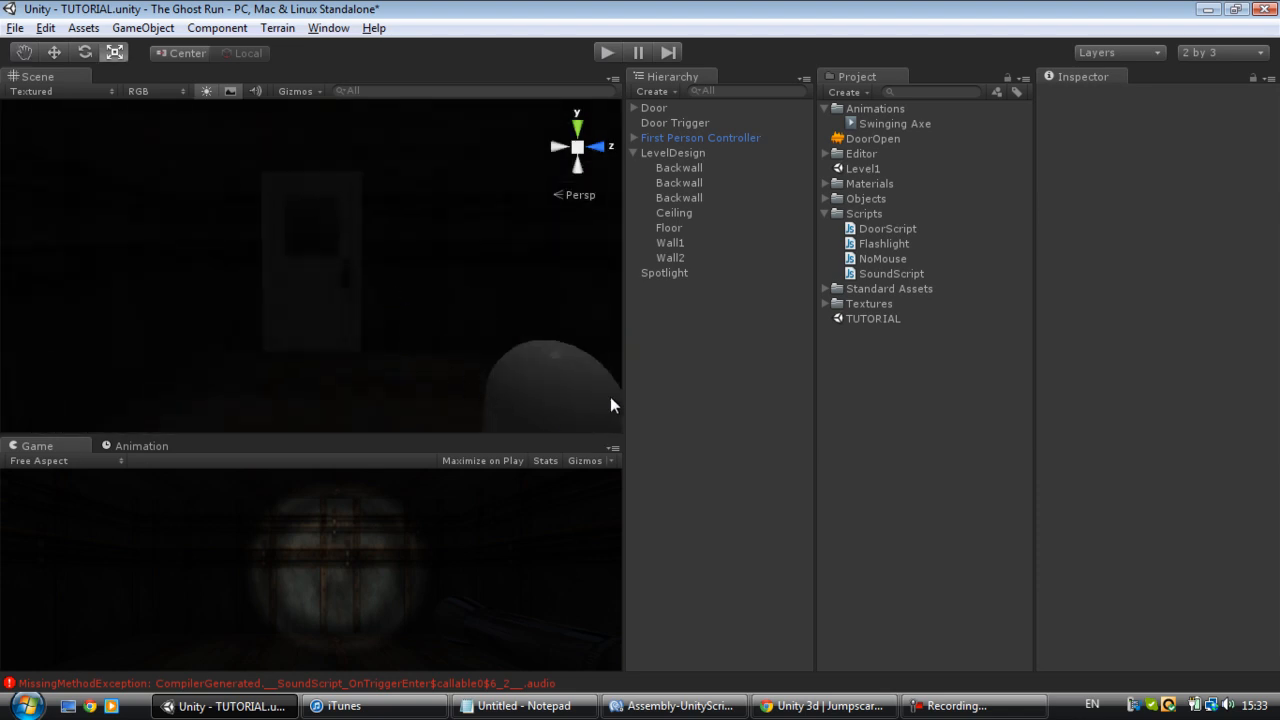
pyautogui.moveTo(948, 692)
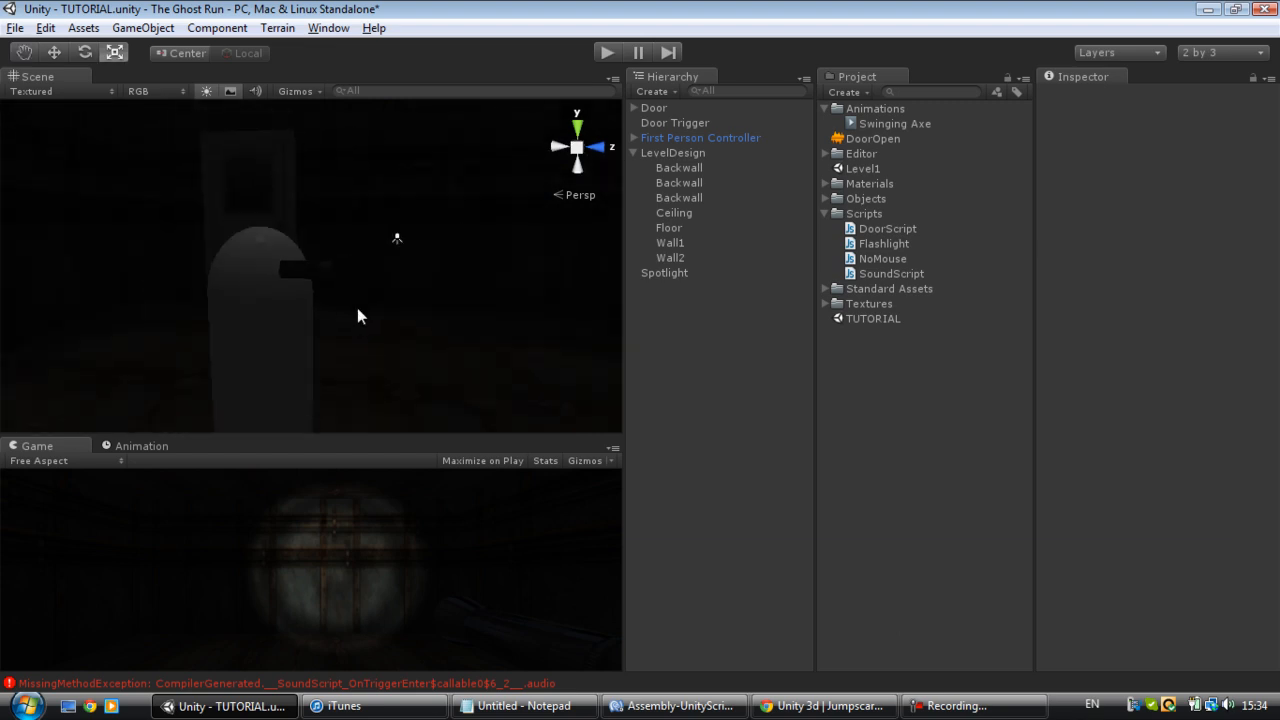
# Step: Select the flashlight with the Swinging Axe clip in the Animation window, declining a new Animator Controller
pyautogui.click(694, 182)
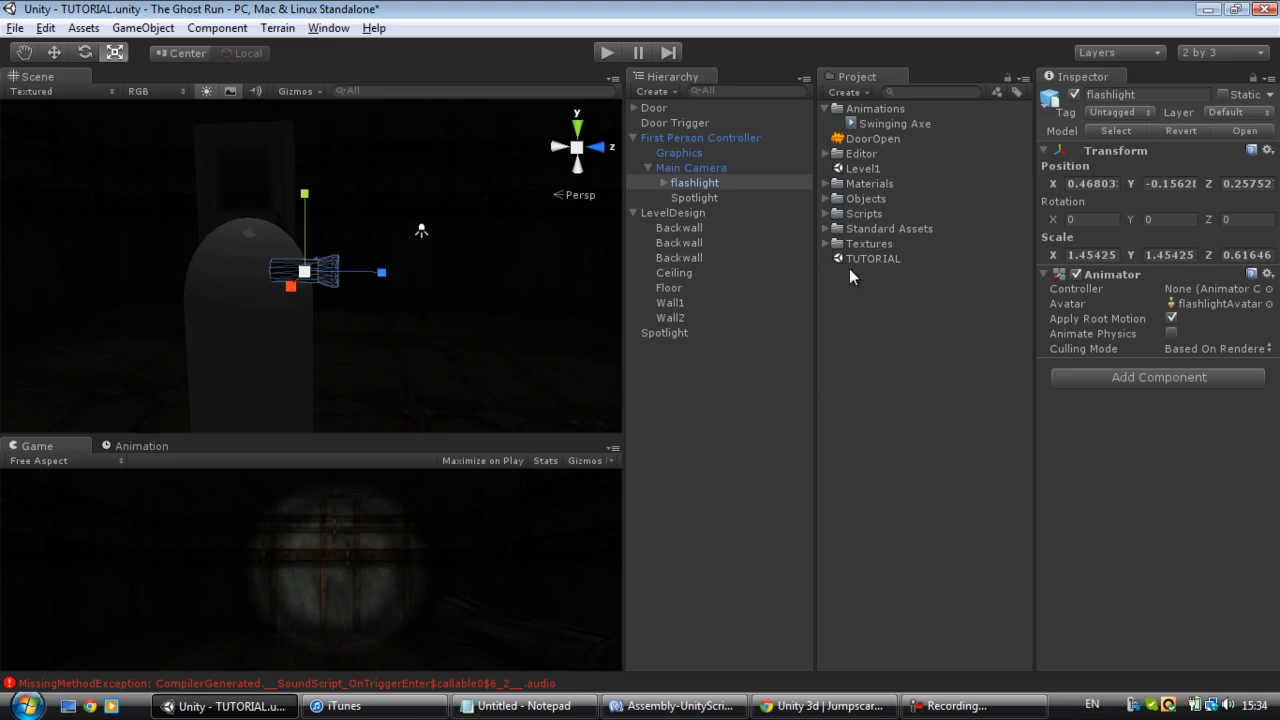
pyautogui.click(892, 124)
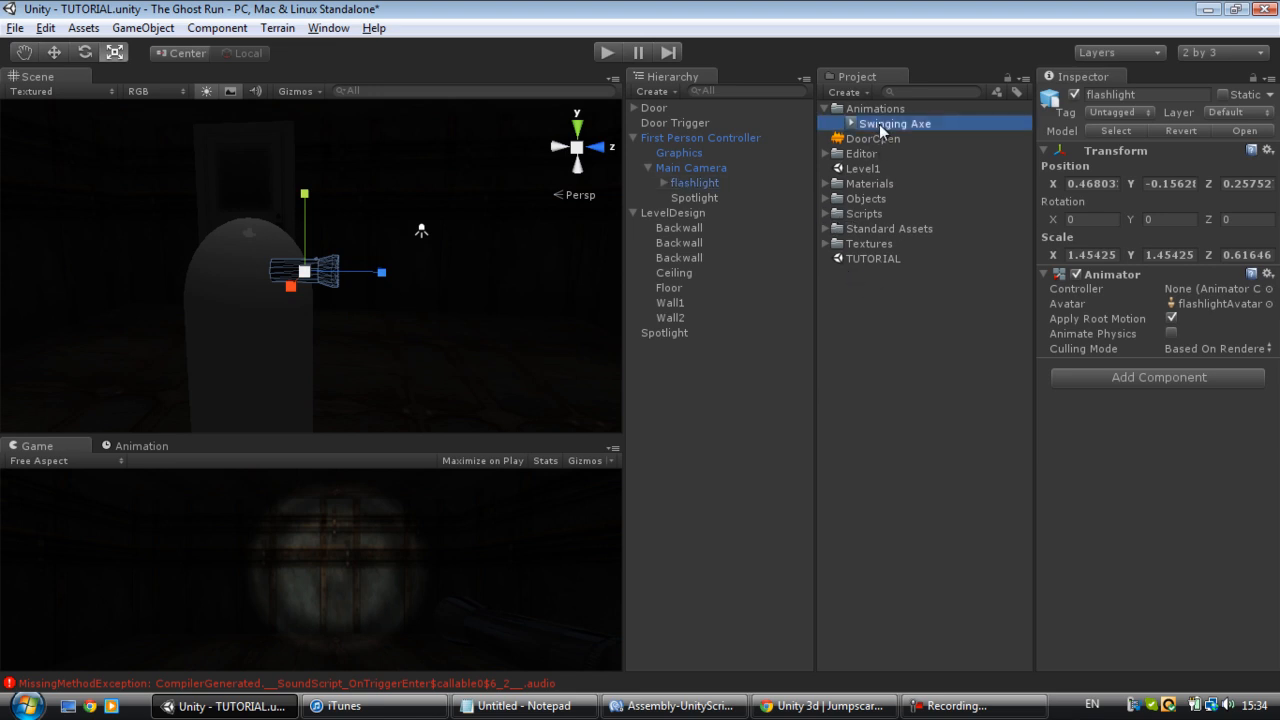
pyautogui.click(894, 124)
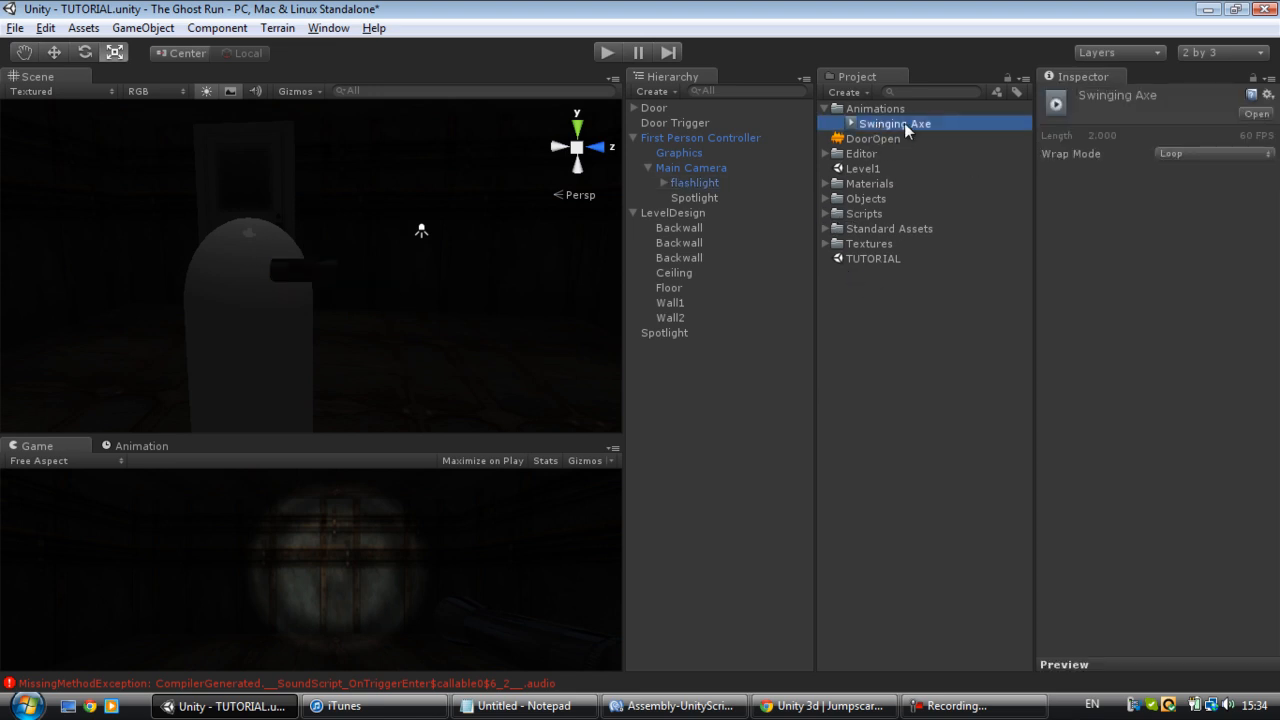
pyautogui.click(140, 444)
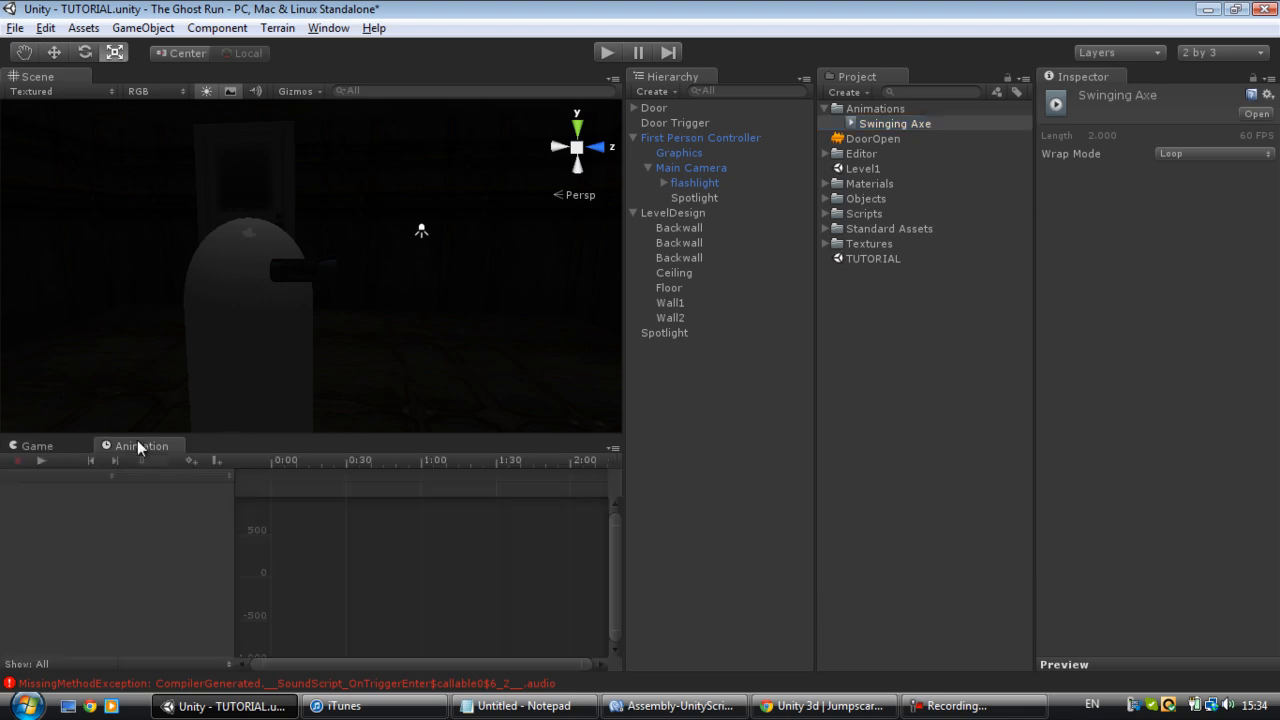
pyautogui.moveTo(916, 152)
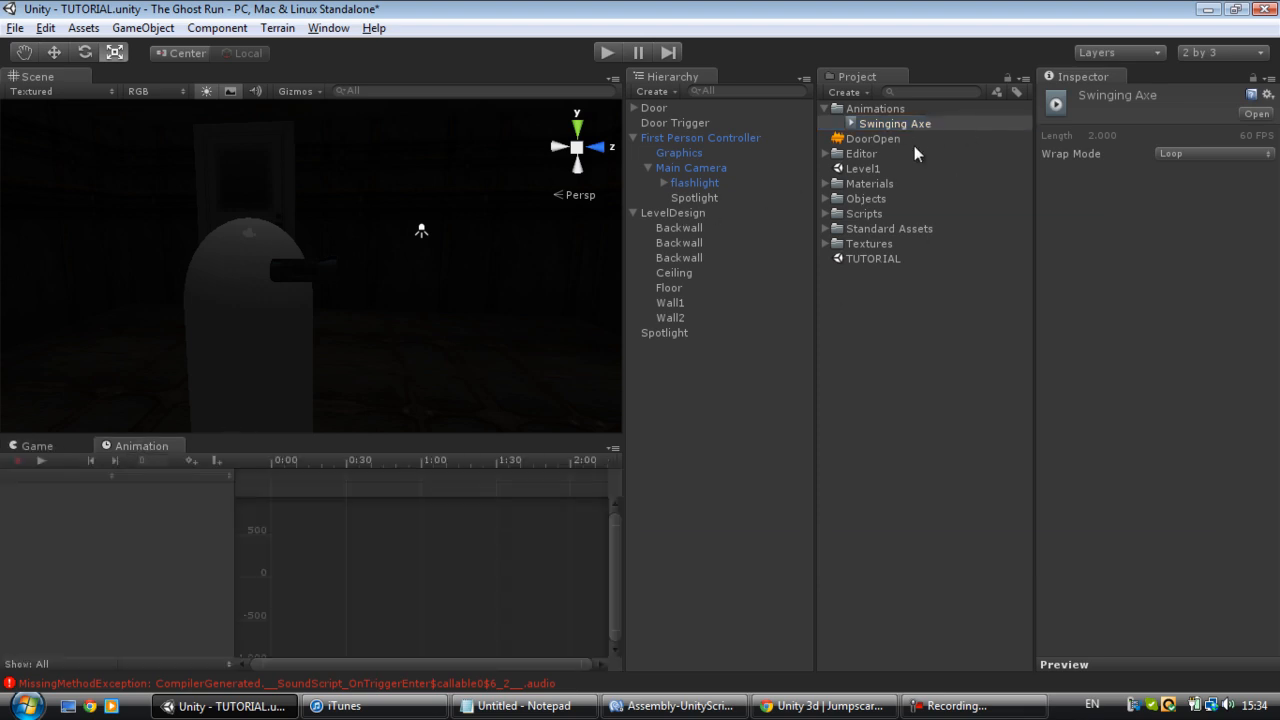
pyautogui.click(696, 182)
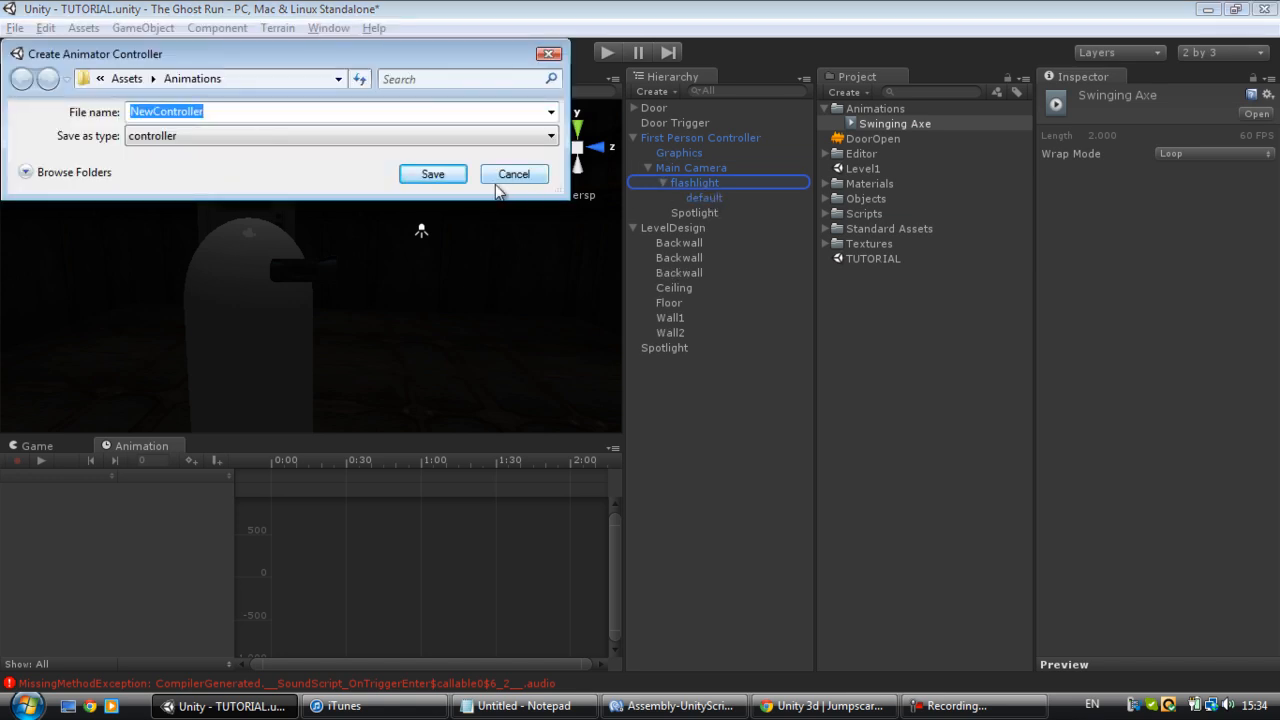
pyautogui.click(514, 174)
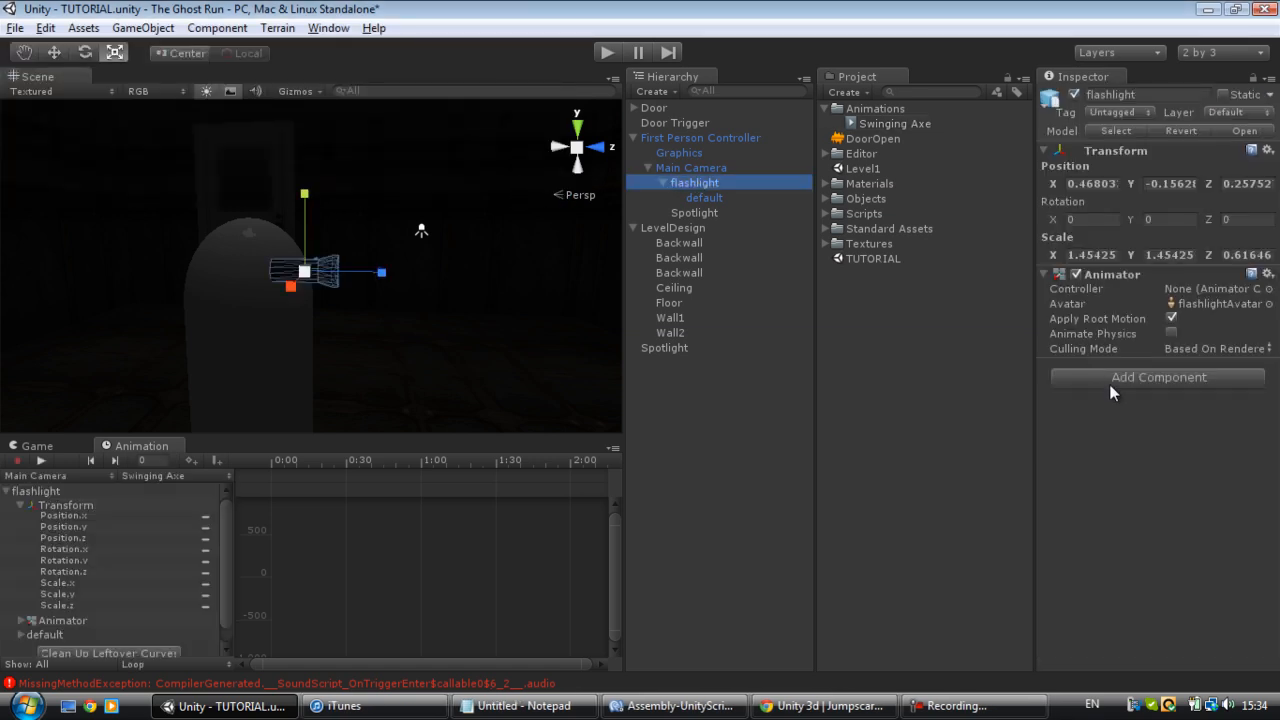
pyautogui.moveTo(1210, 356)
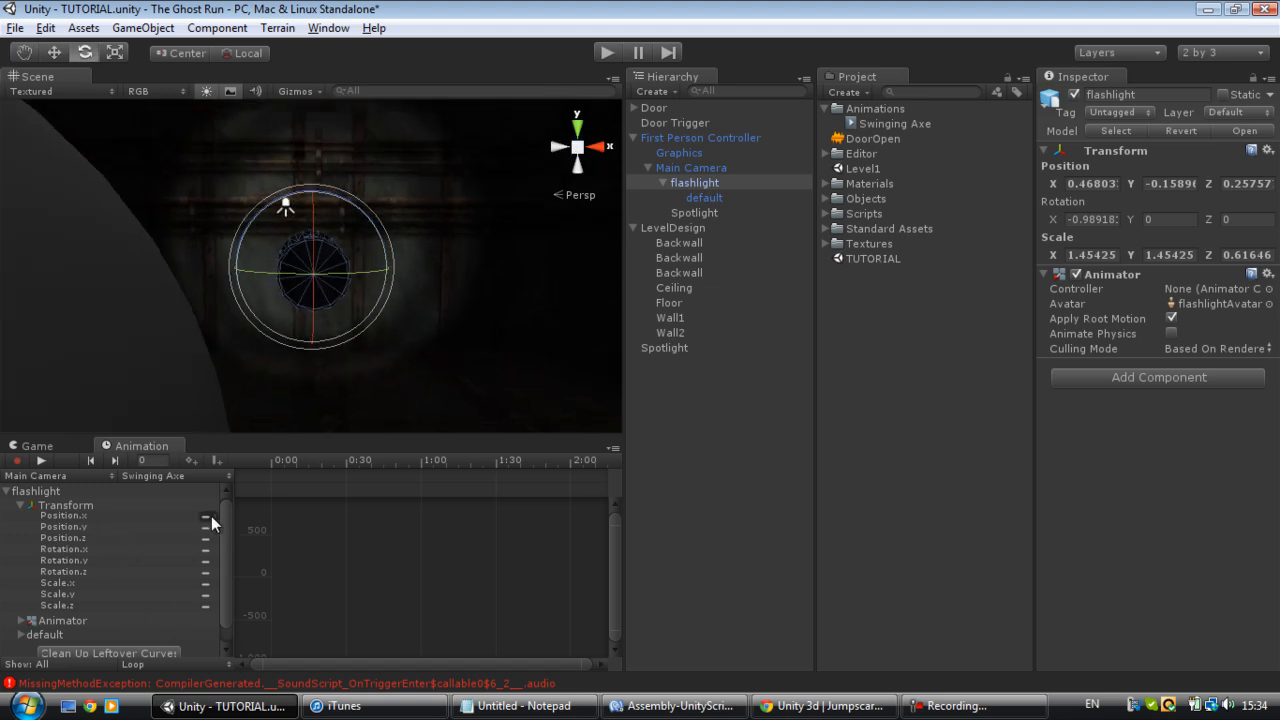
# Step: Add a starting Rotation.x key for the flashlight at 0:00
pyautogui.rightClick(210, 520)
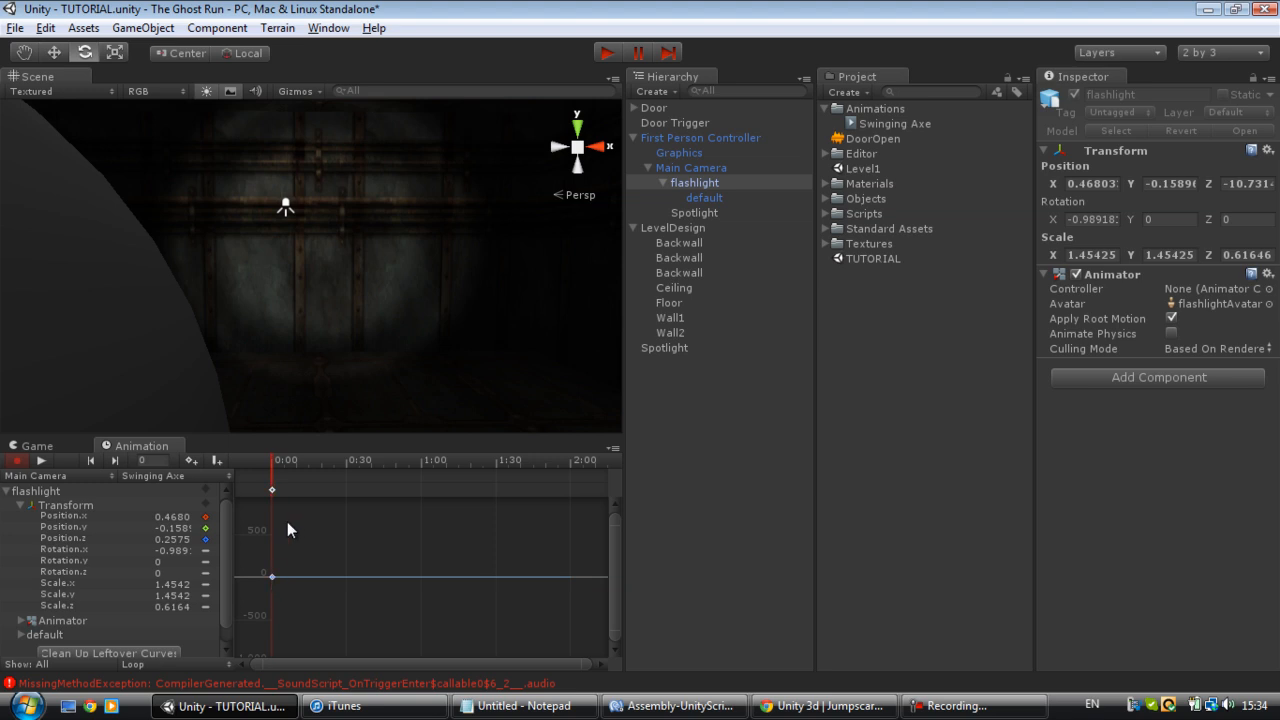
pyautogui.click(606, 52)
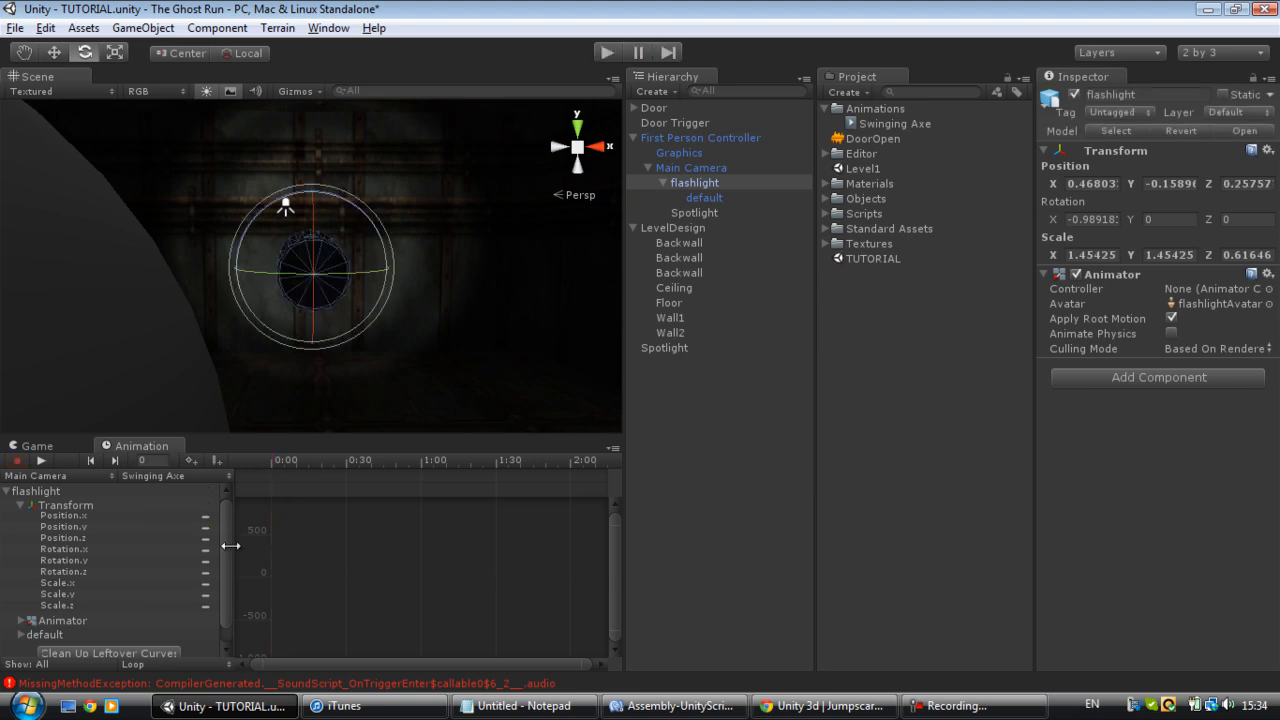
pyautogui.moveTo(210, 560)
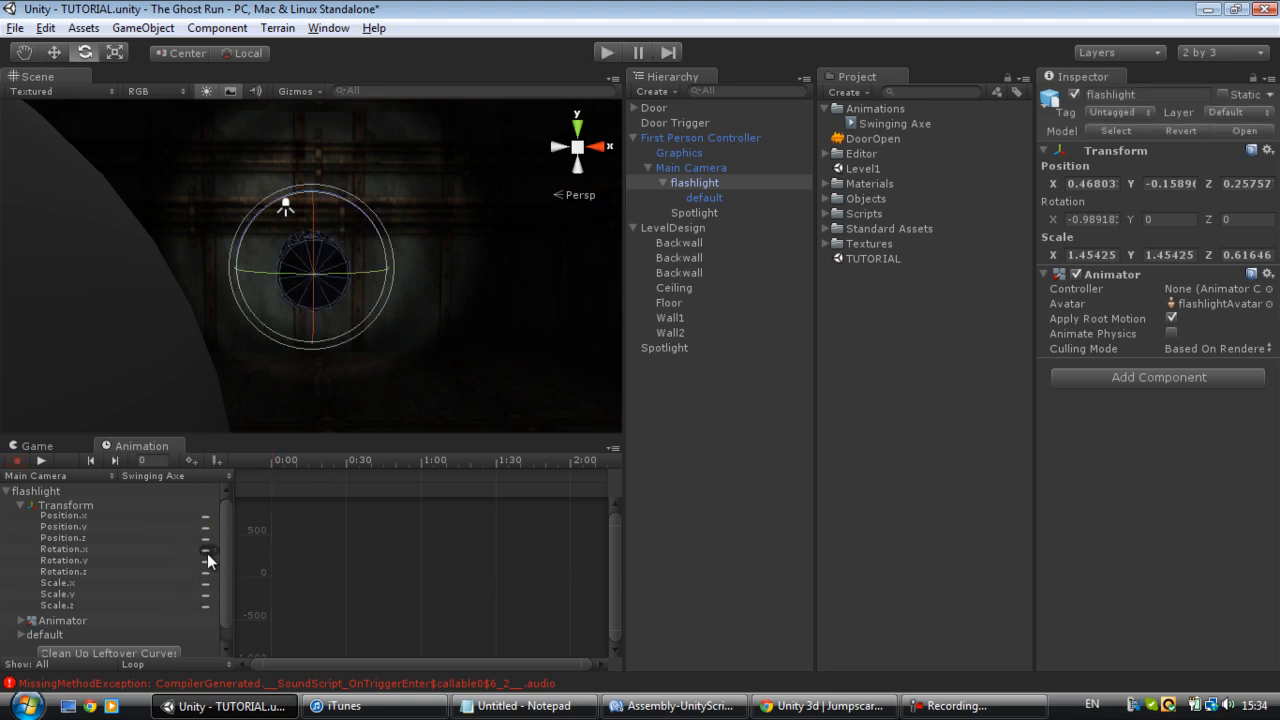
pyautogui.click(64, 548)
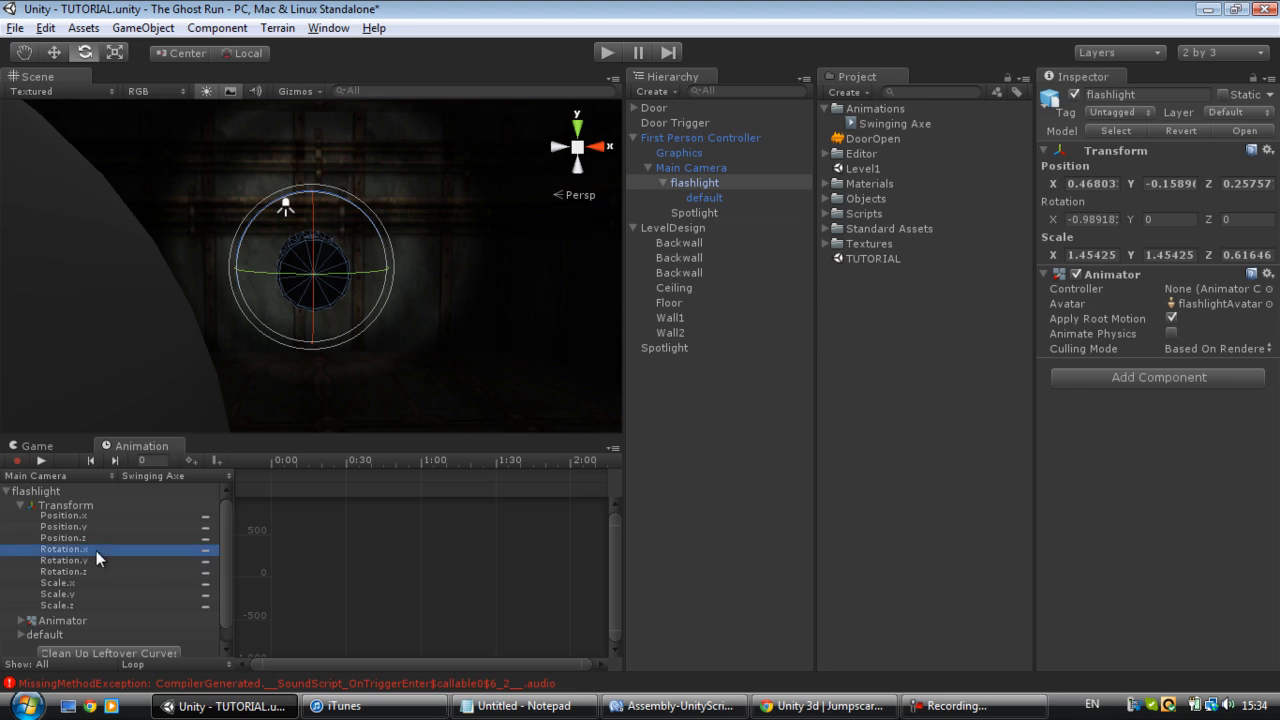
pyautogui.click(1080, 218)
pyautogui.write('0')
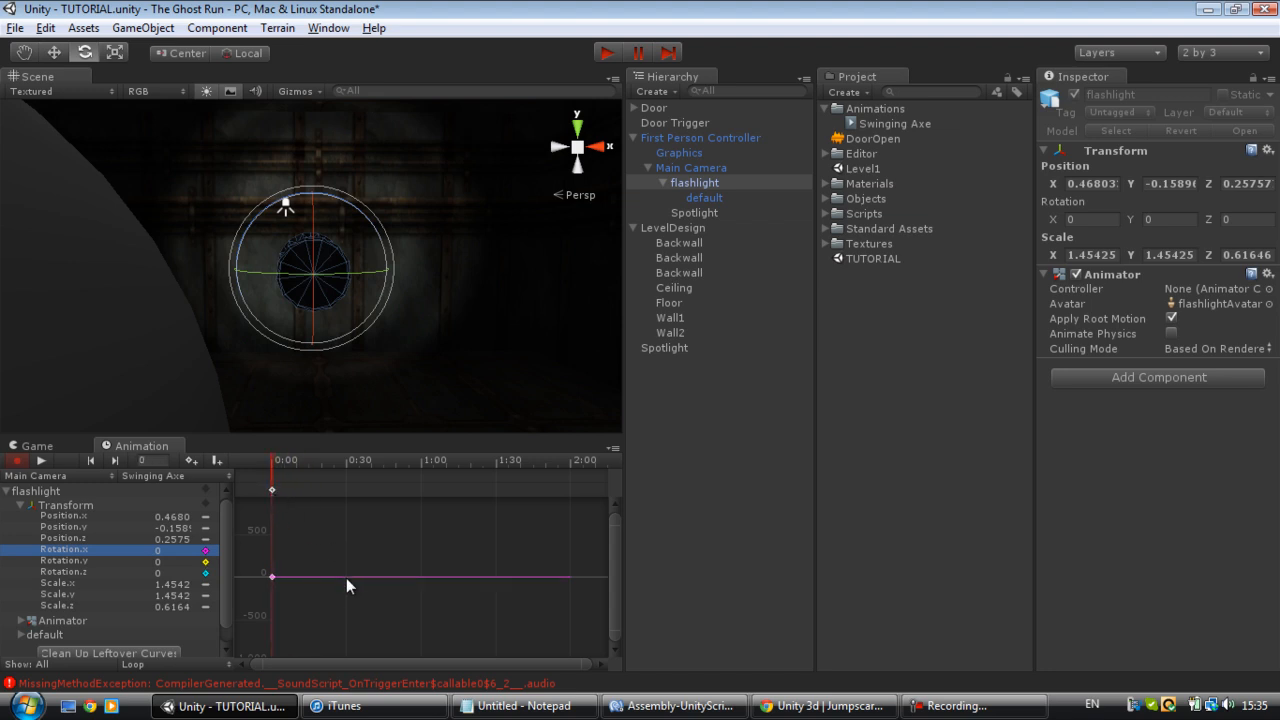
# Step: Add a key at 0:30 with the flashlight's Rotation X tilted to 9
pyautogui.click(344, 460)
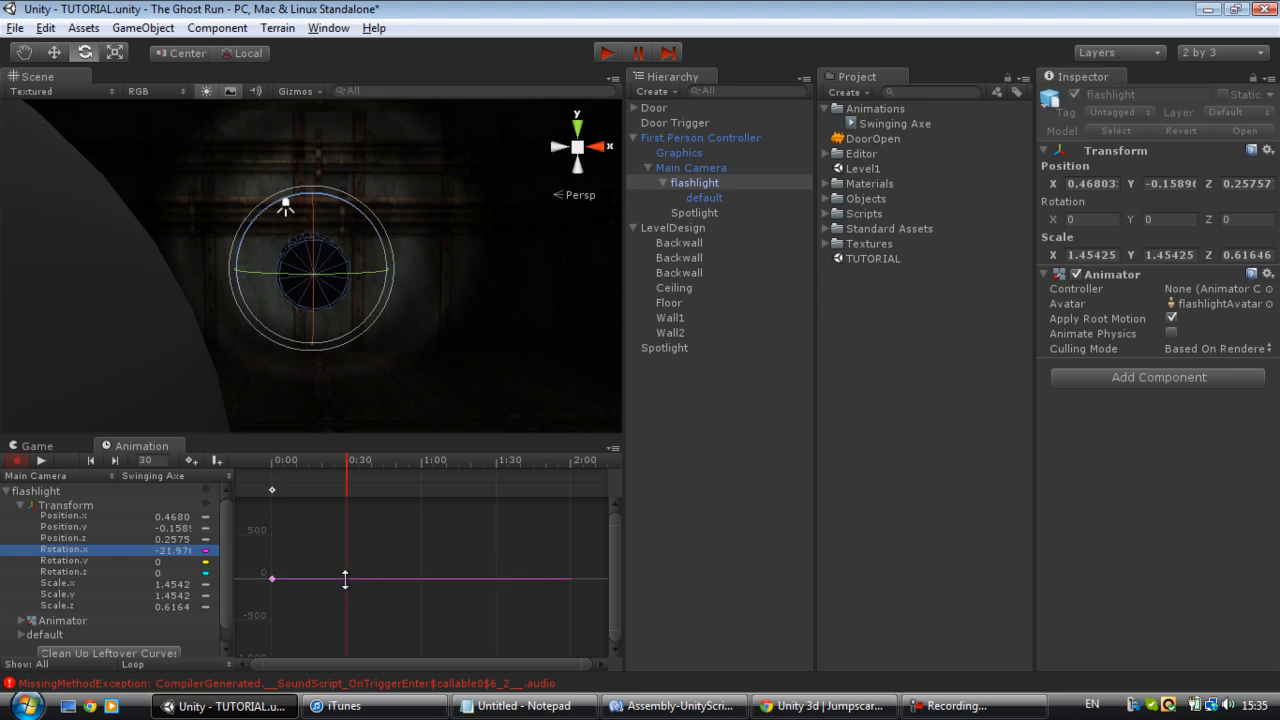
pyautogui.rightClick(344, 578)
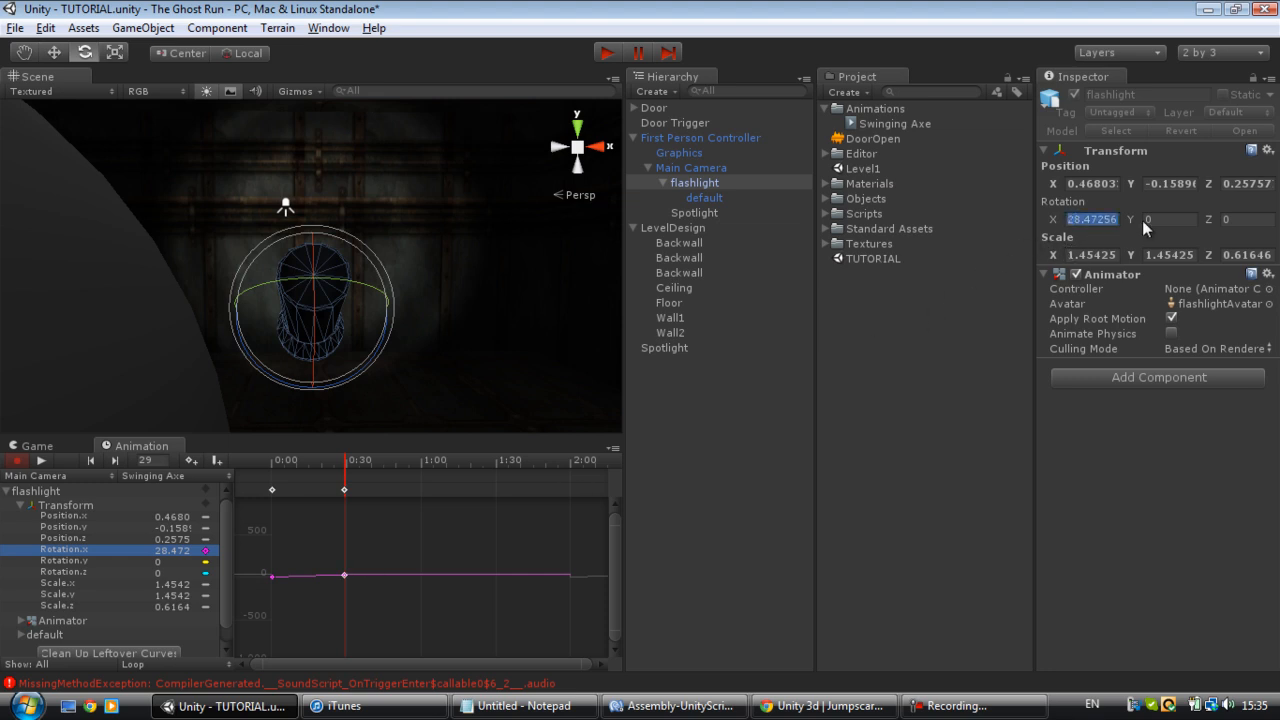
pyautogui.write('1')
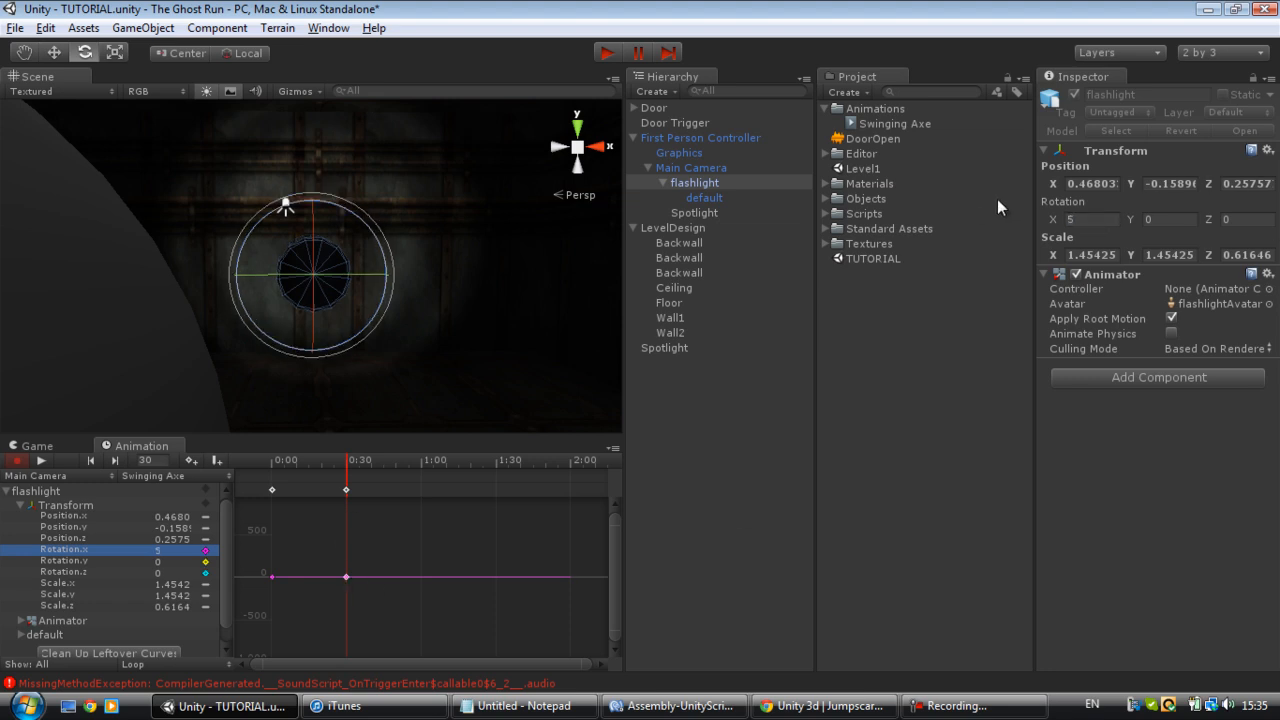
pyautogui.click(1080, 218)
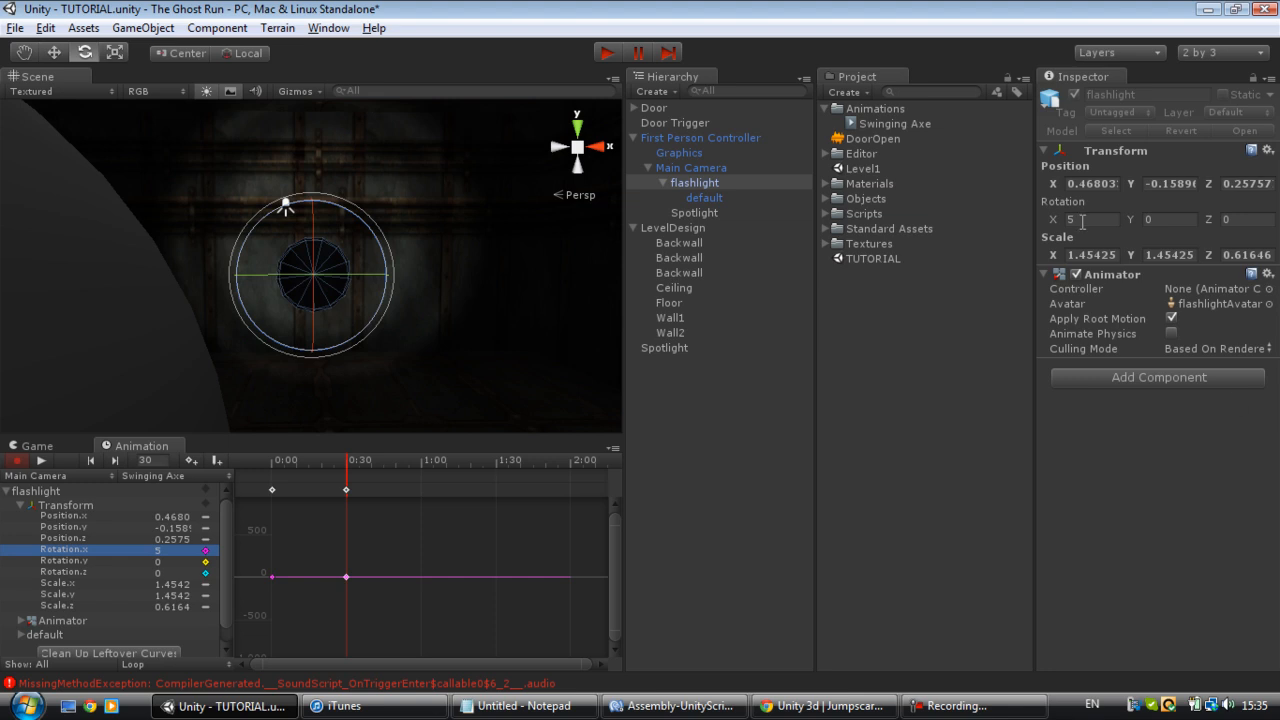
pyautogui.write('9')
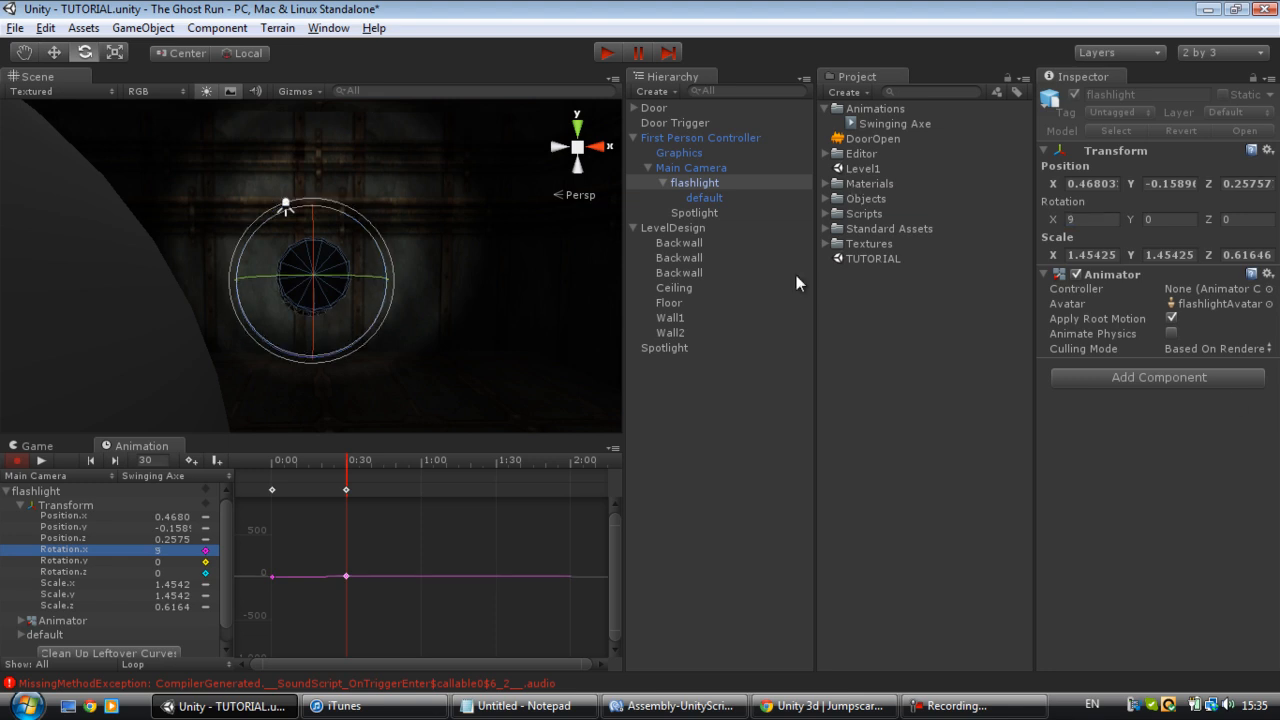
pyautogui.moveTo(350, 508)
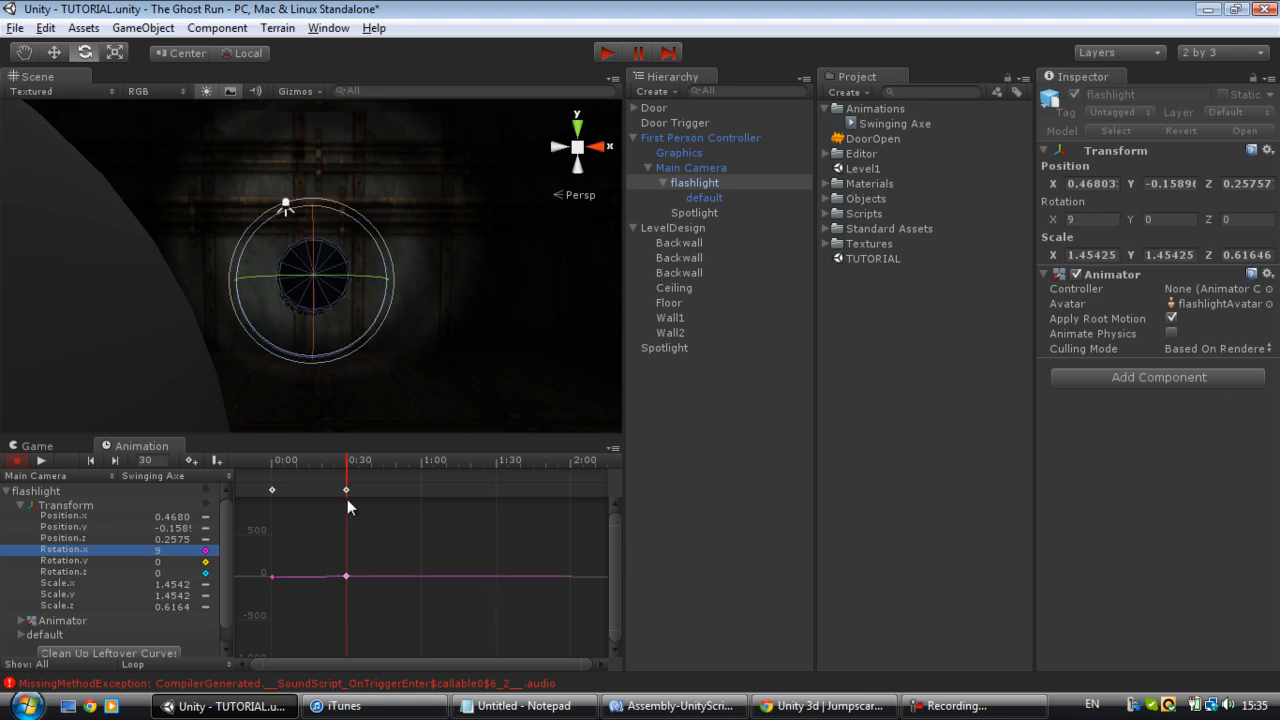
pyautogui.click(370, 460)
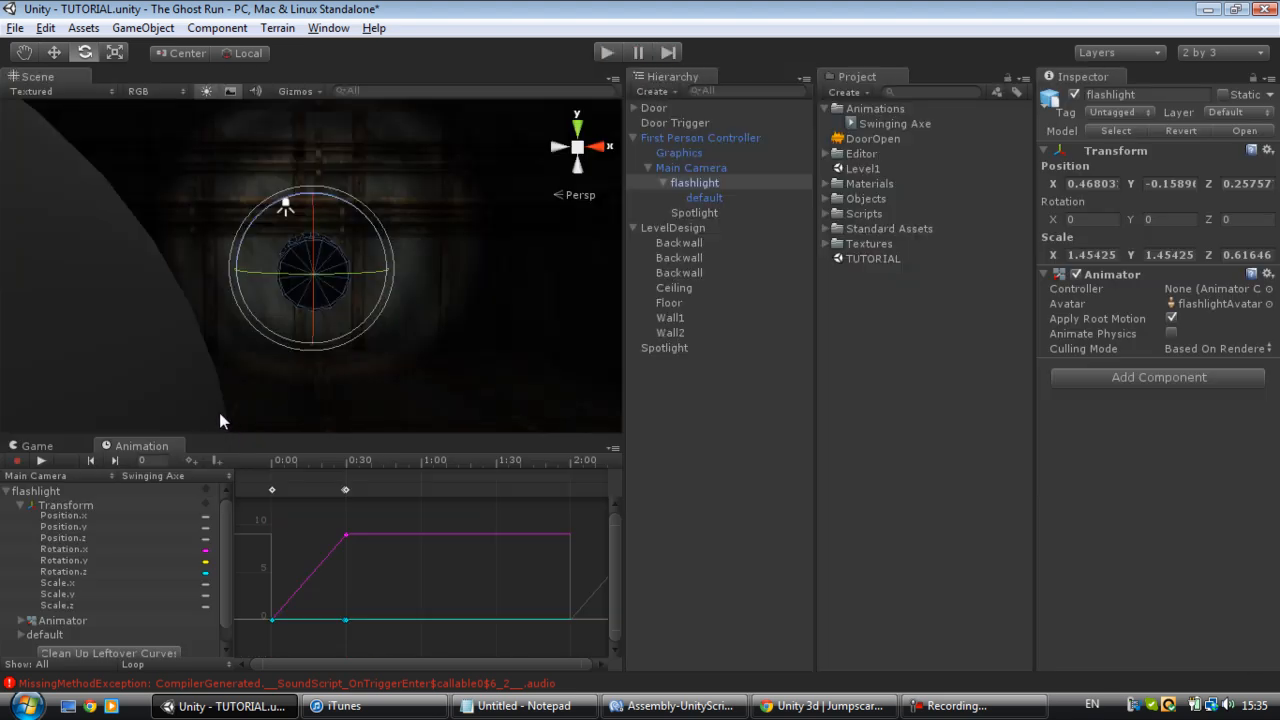
# Step: Record a later rotation key at 1:00 pulled negative so the flashlight swings back, then preview in Play
pyautogui.click(40, 460)
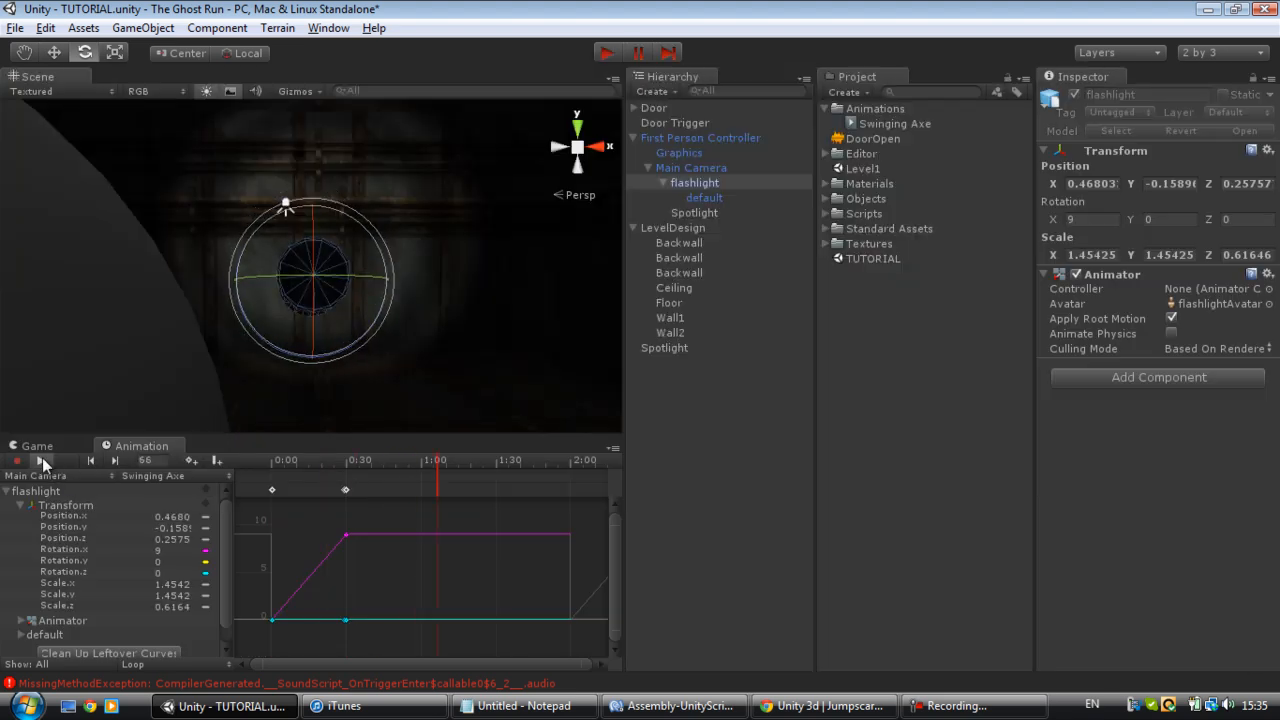
pyautogui.click(16, 460)
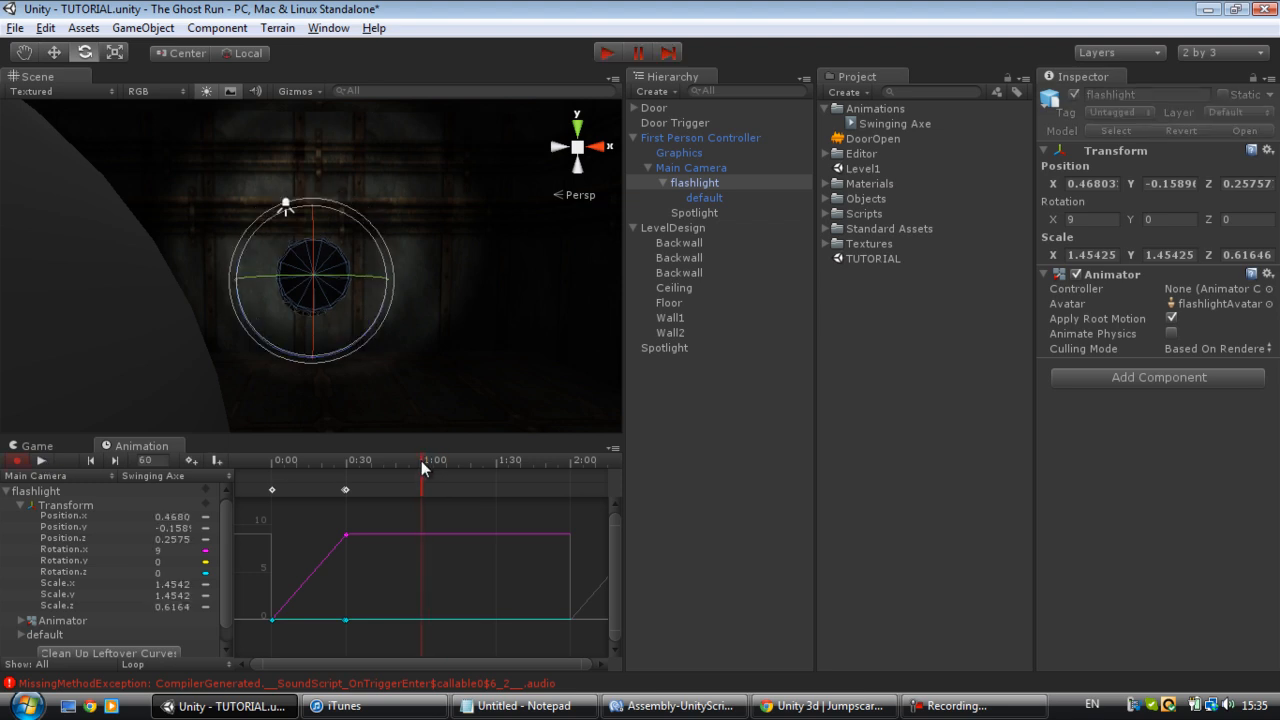
pyautogui.moveTo(396, 568)
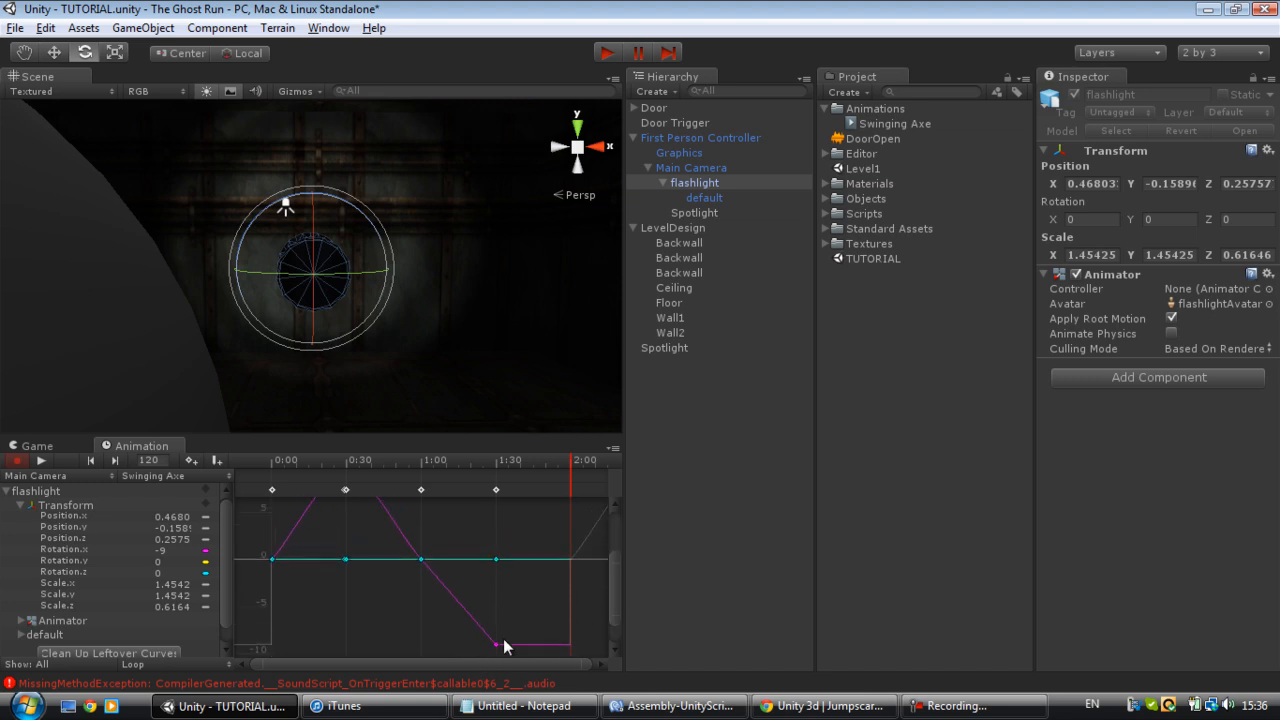
pyautogui.moveTo(504, 640); pyautogui.dragTo(572, 644)
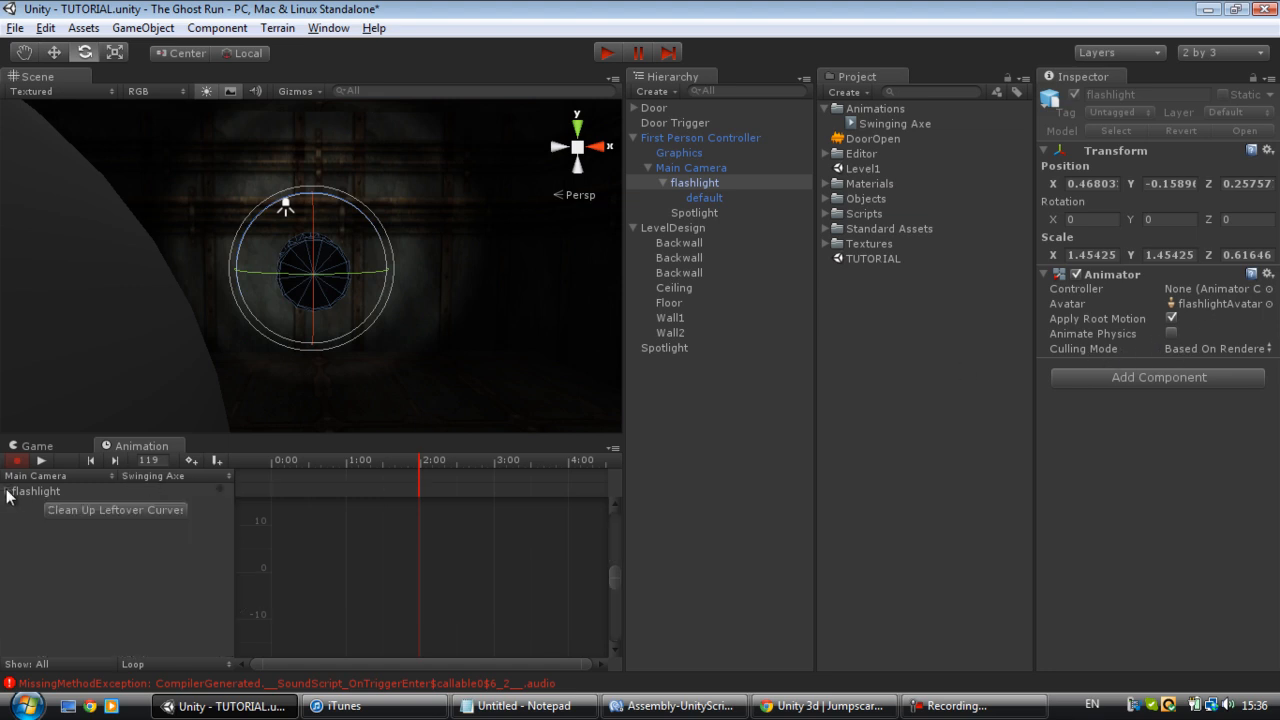
pyautogui.moveTo(896, 132)
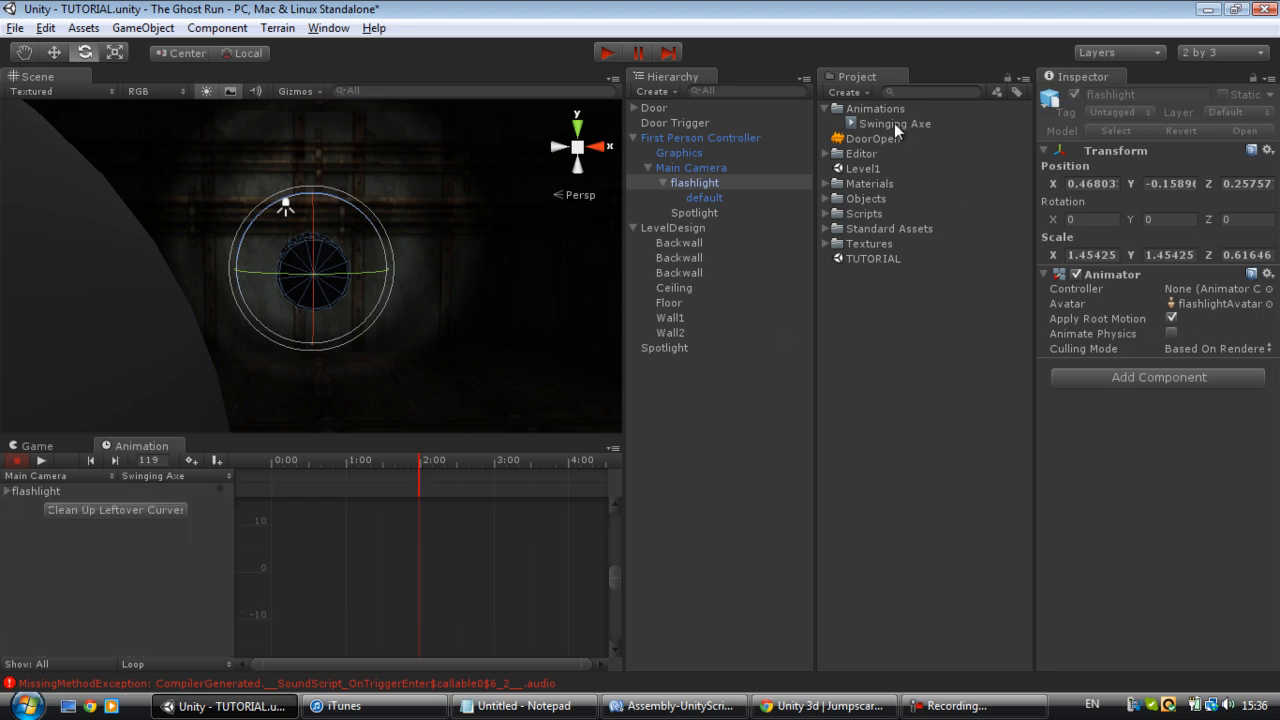
pyautogui.click(894, 124)
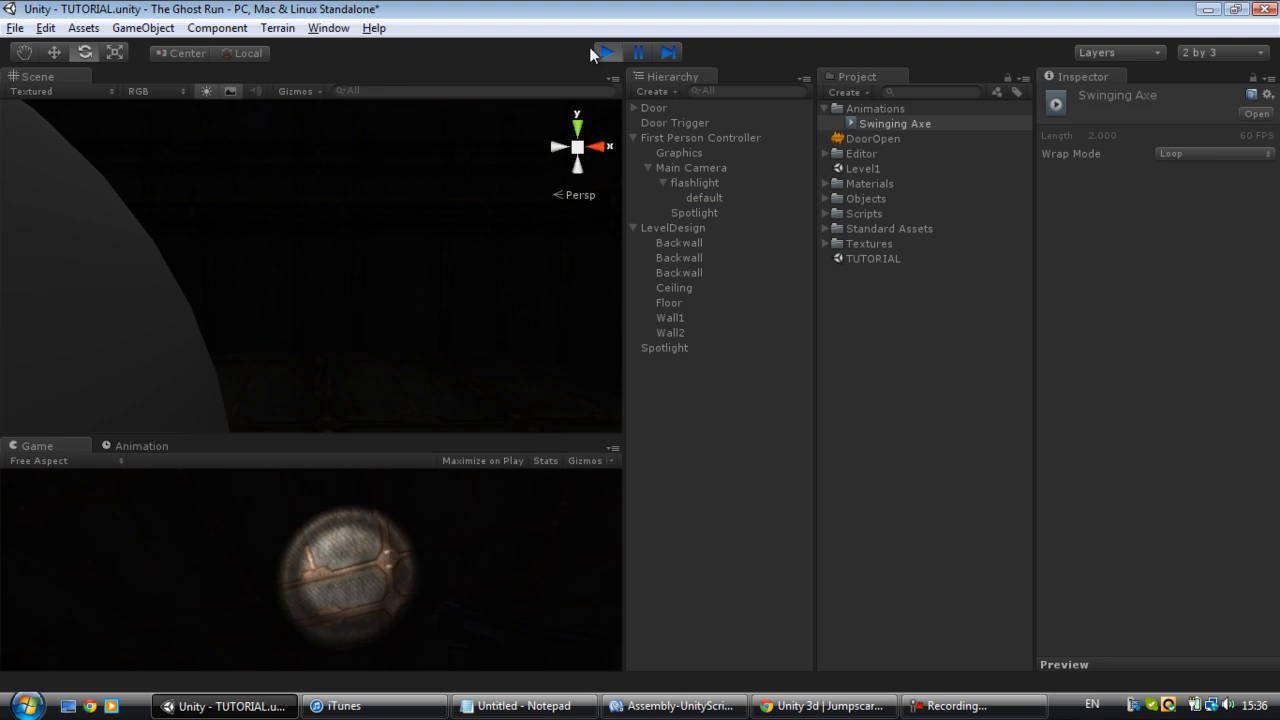
# Step: Stop play mode and return to the Game view
pyautogui.click(140, 446)
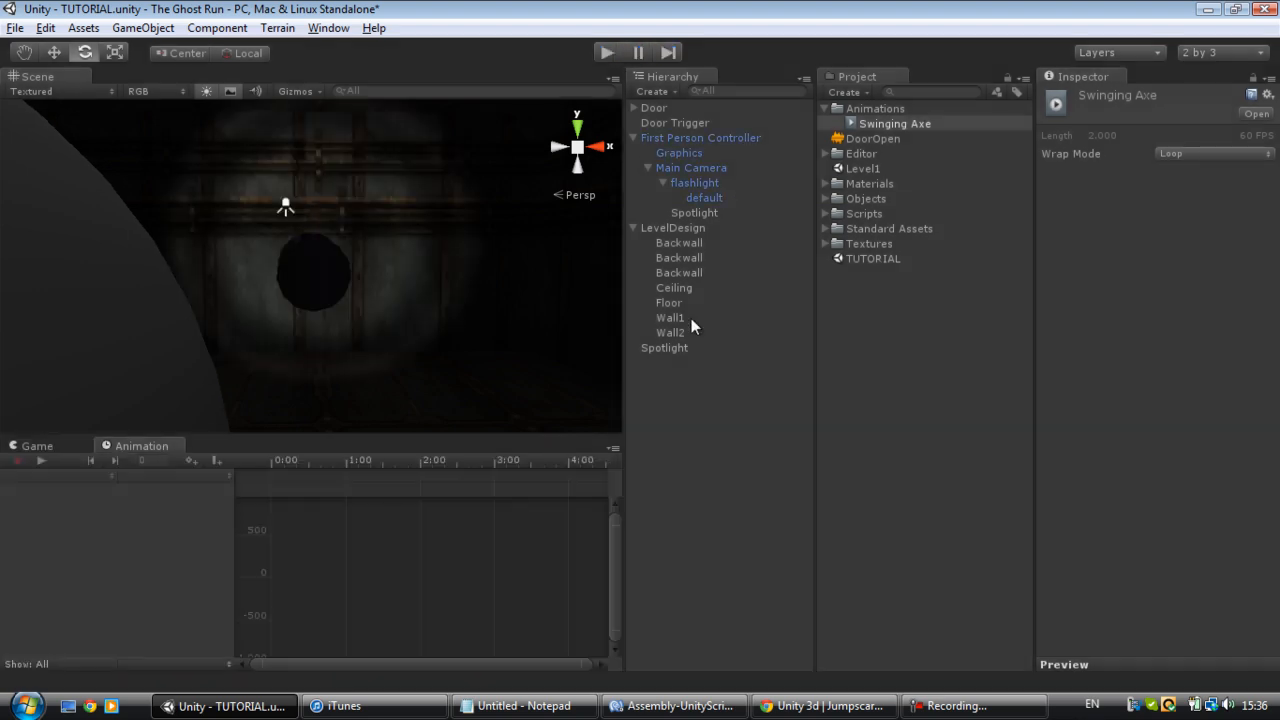
pyautogui.click(36, 444)
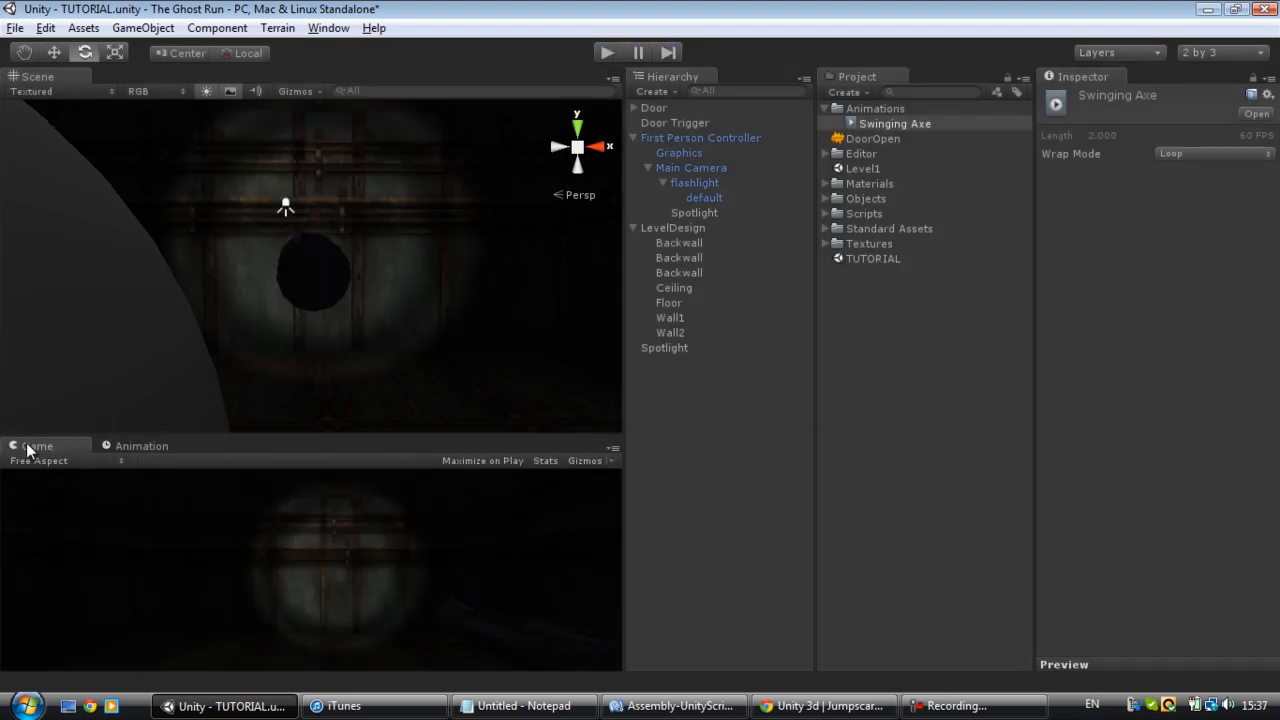